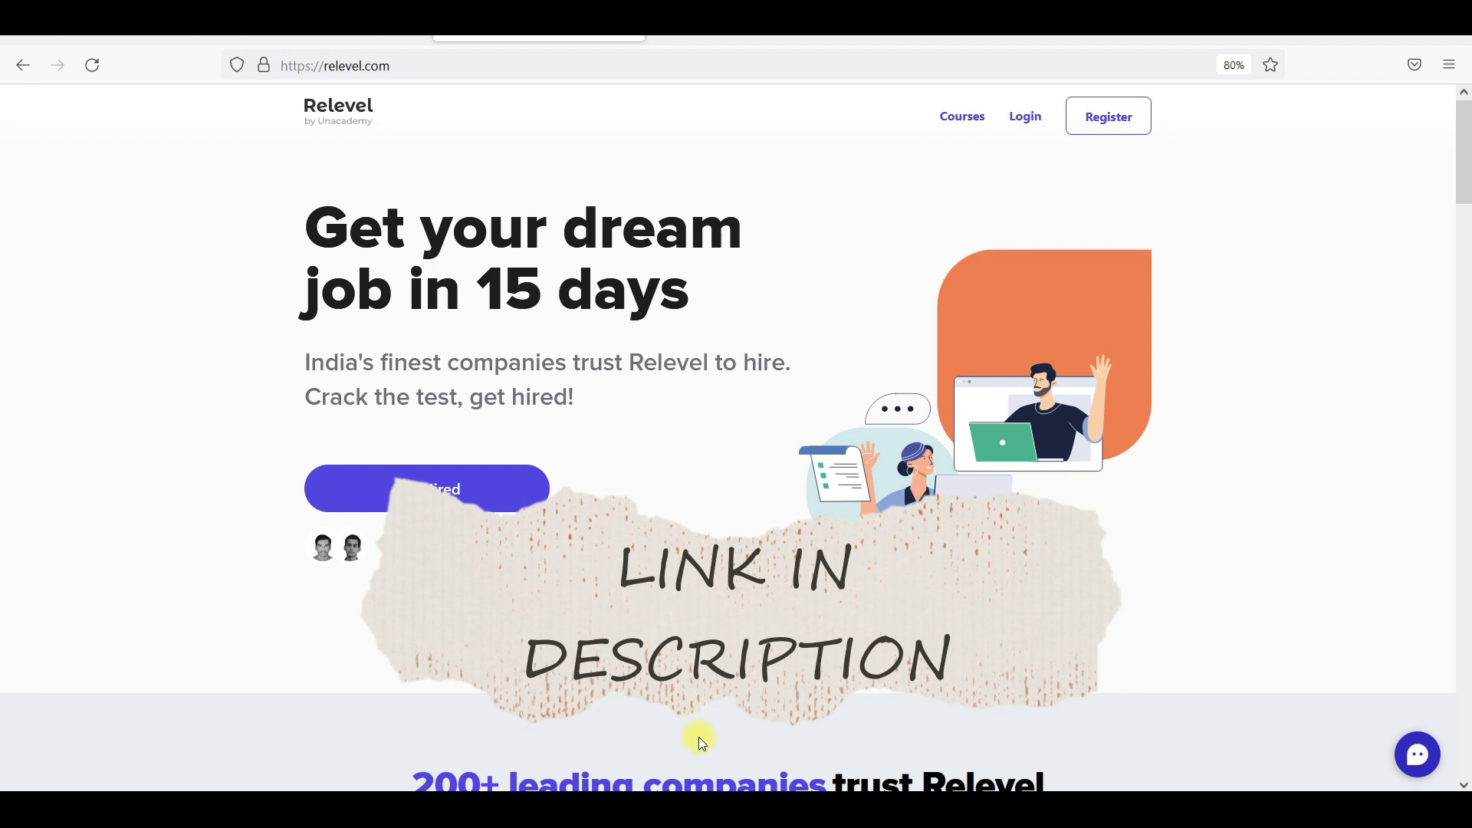
pyautogui.moveTo(1025, 116)
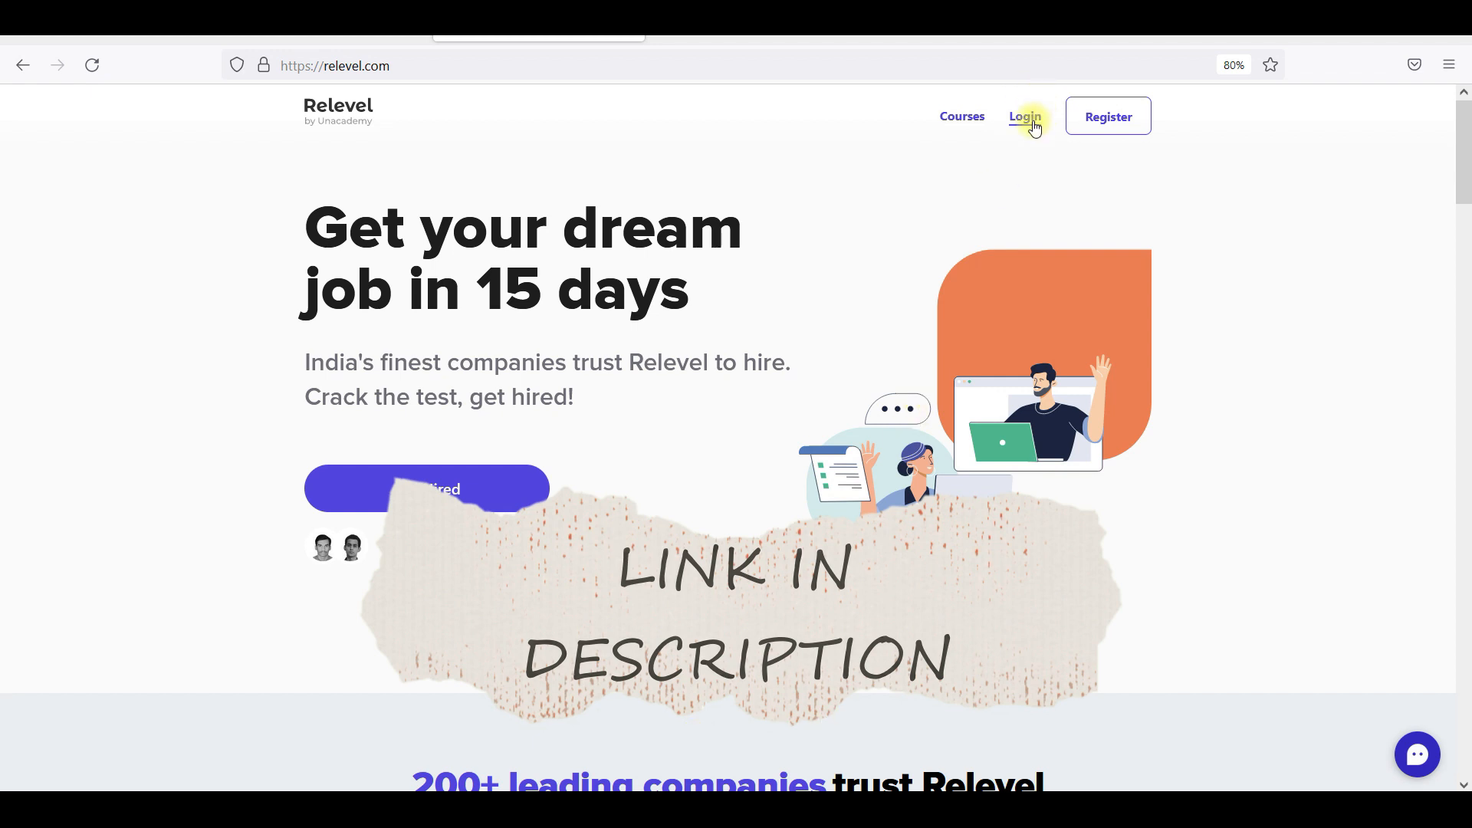
# - Dismiss the login panel, view the Associate Product Management Test details, then return home
pyautogui.click(1025, 117)
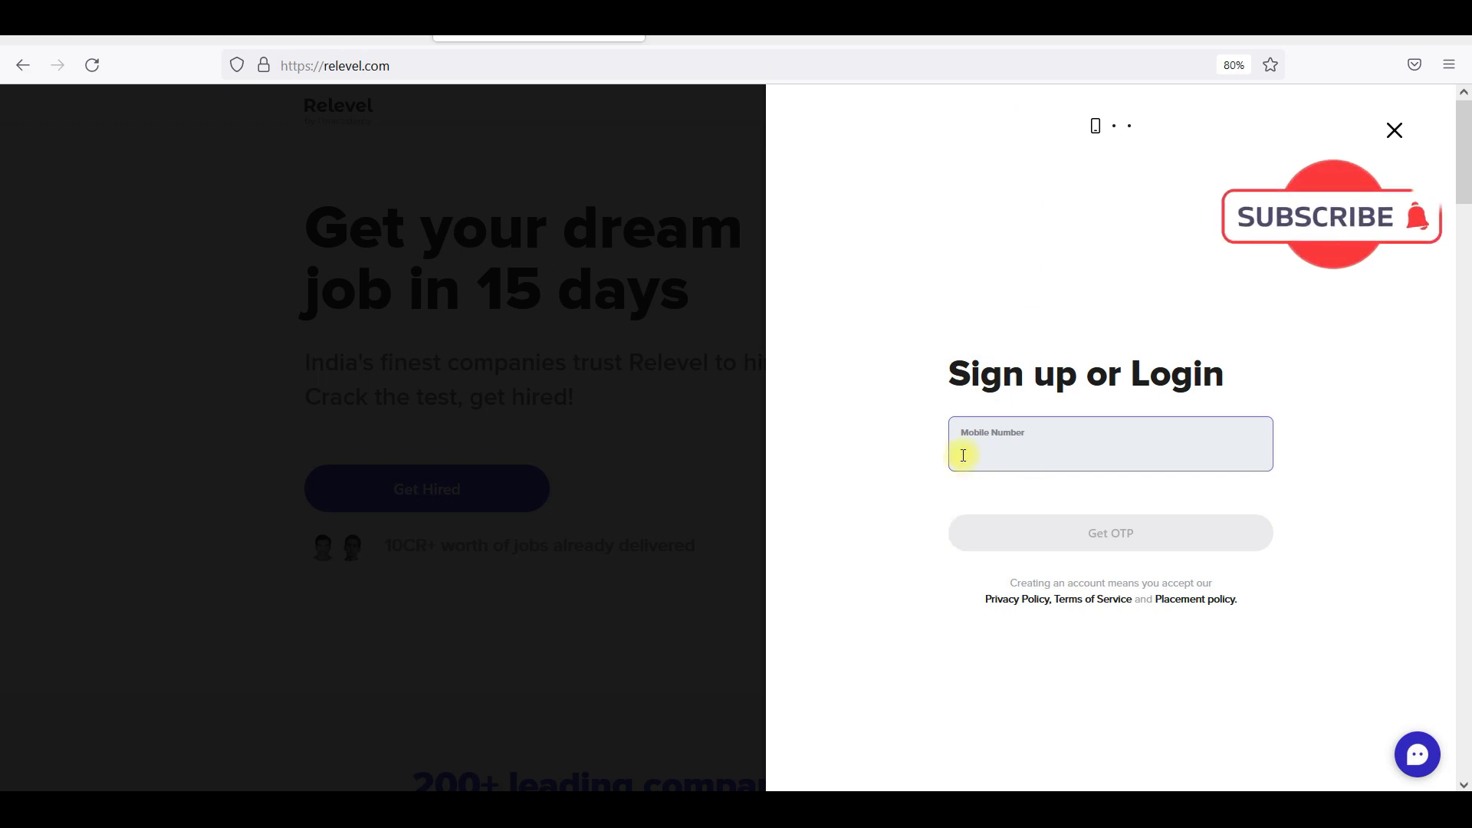
pyautogui.click(1393, 129)
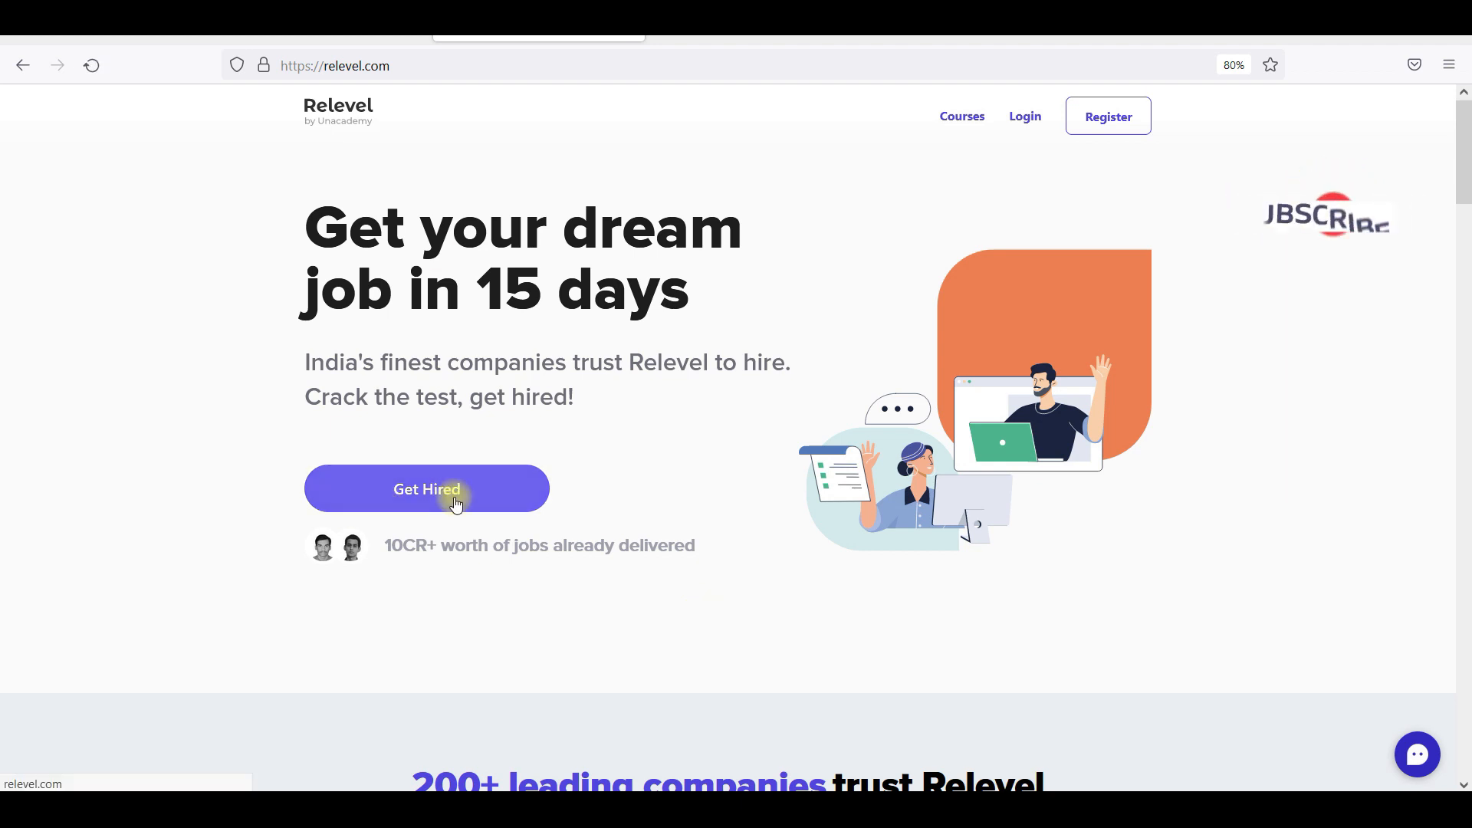
pyautogui.click(426, 489)
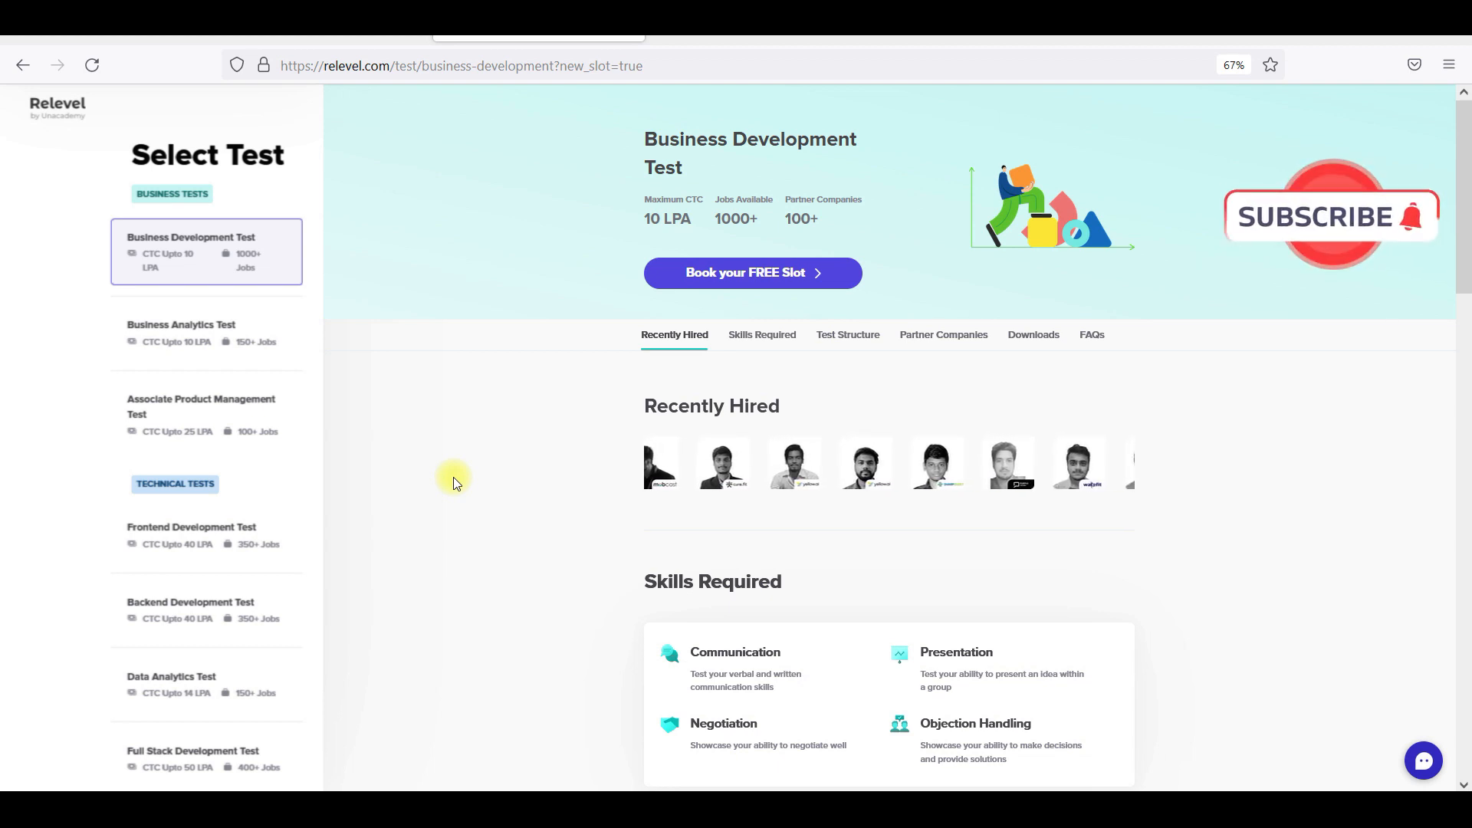
pyautogui.moveTo(205, 304)
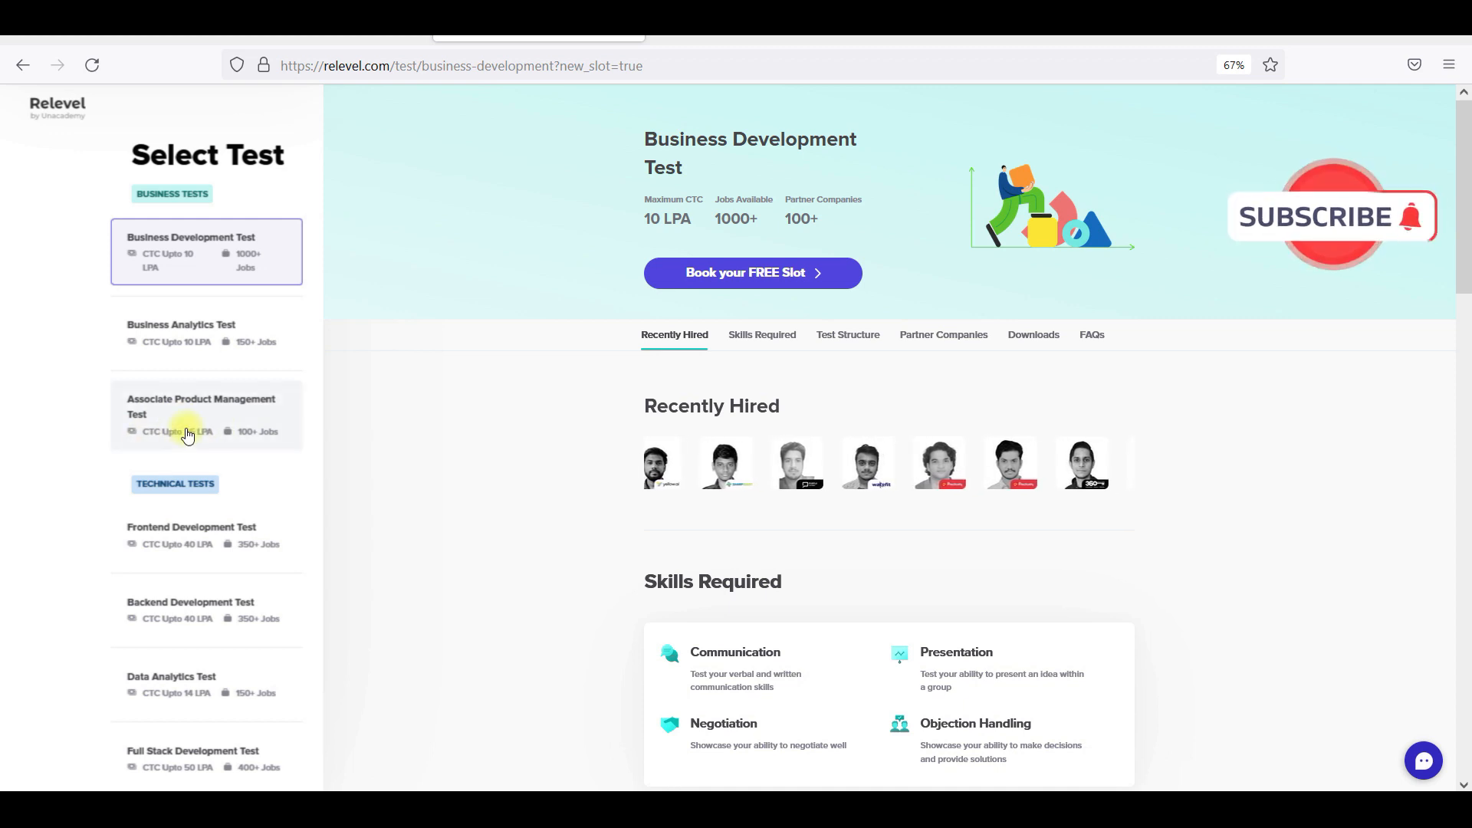
pyautogui.click(202, 415)
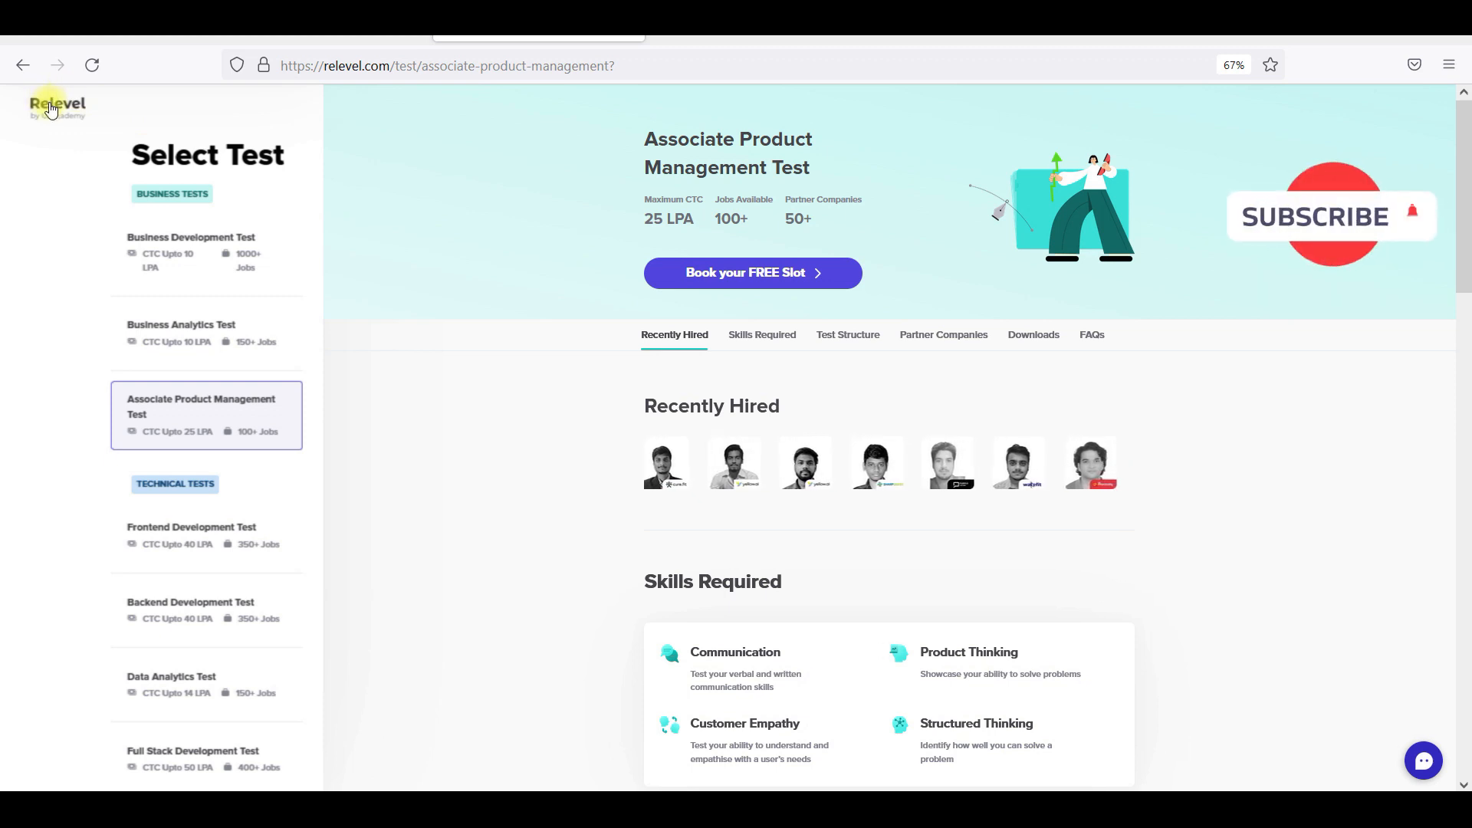
pyautogui.click(56, 104)
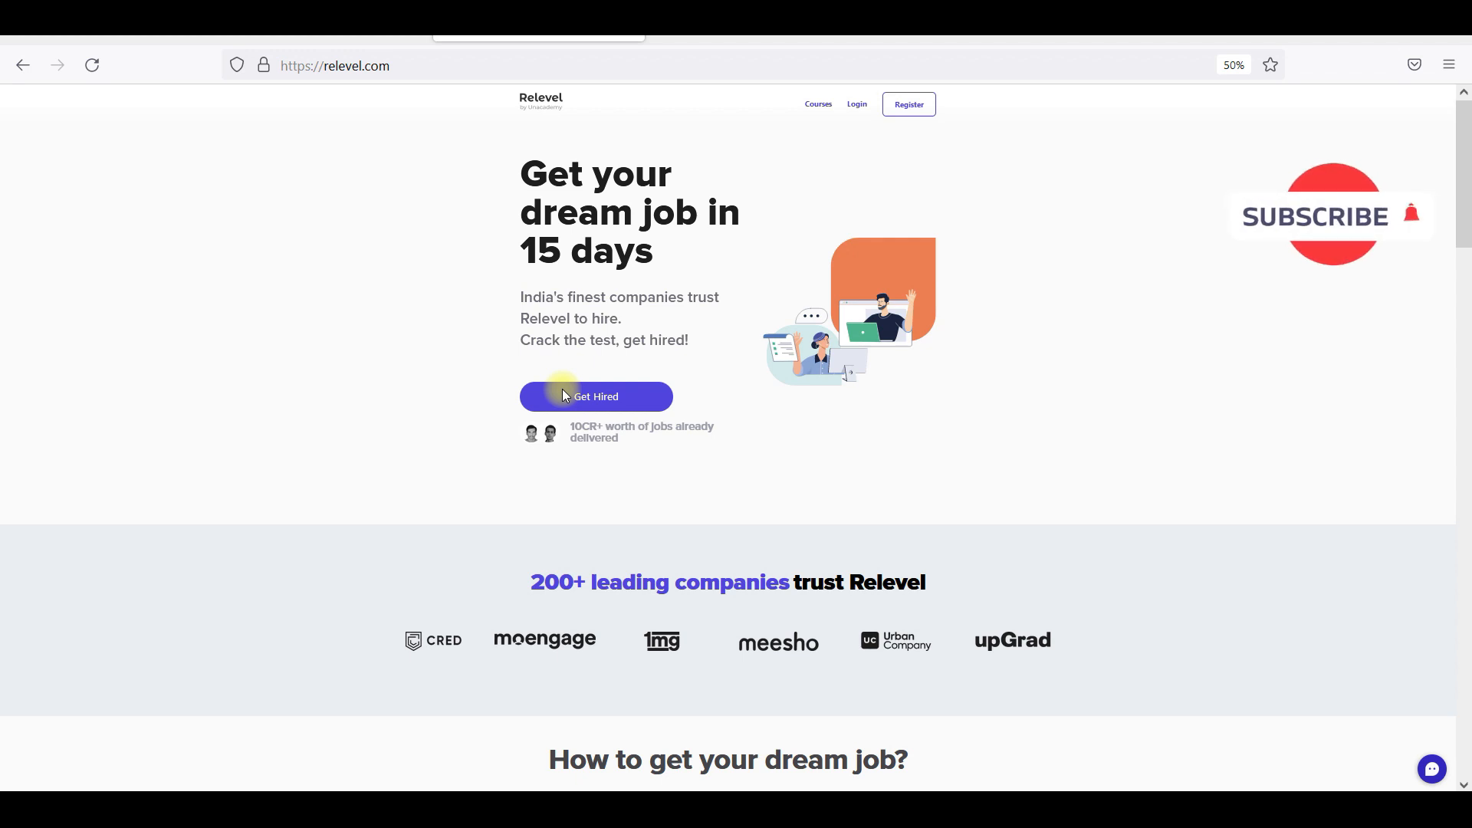
pyautogui.moveTo(954, 581)
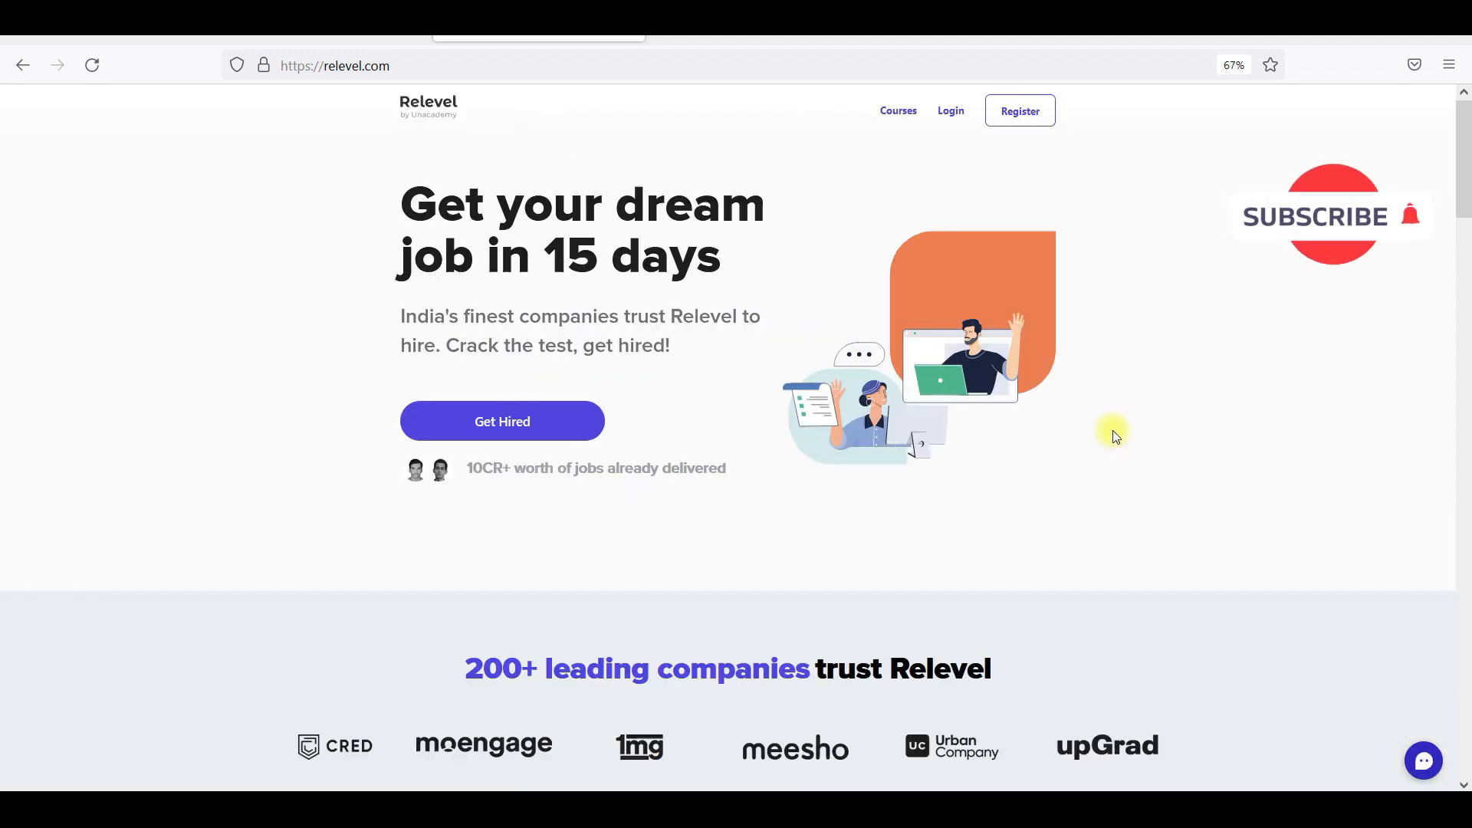
# - Zoom the Relevel home page in by two levels with Ctrl+Plus
pyautogui.press('ctrl++')
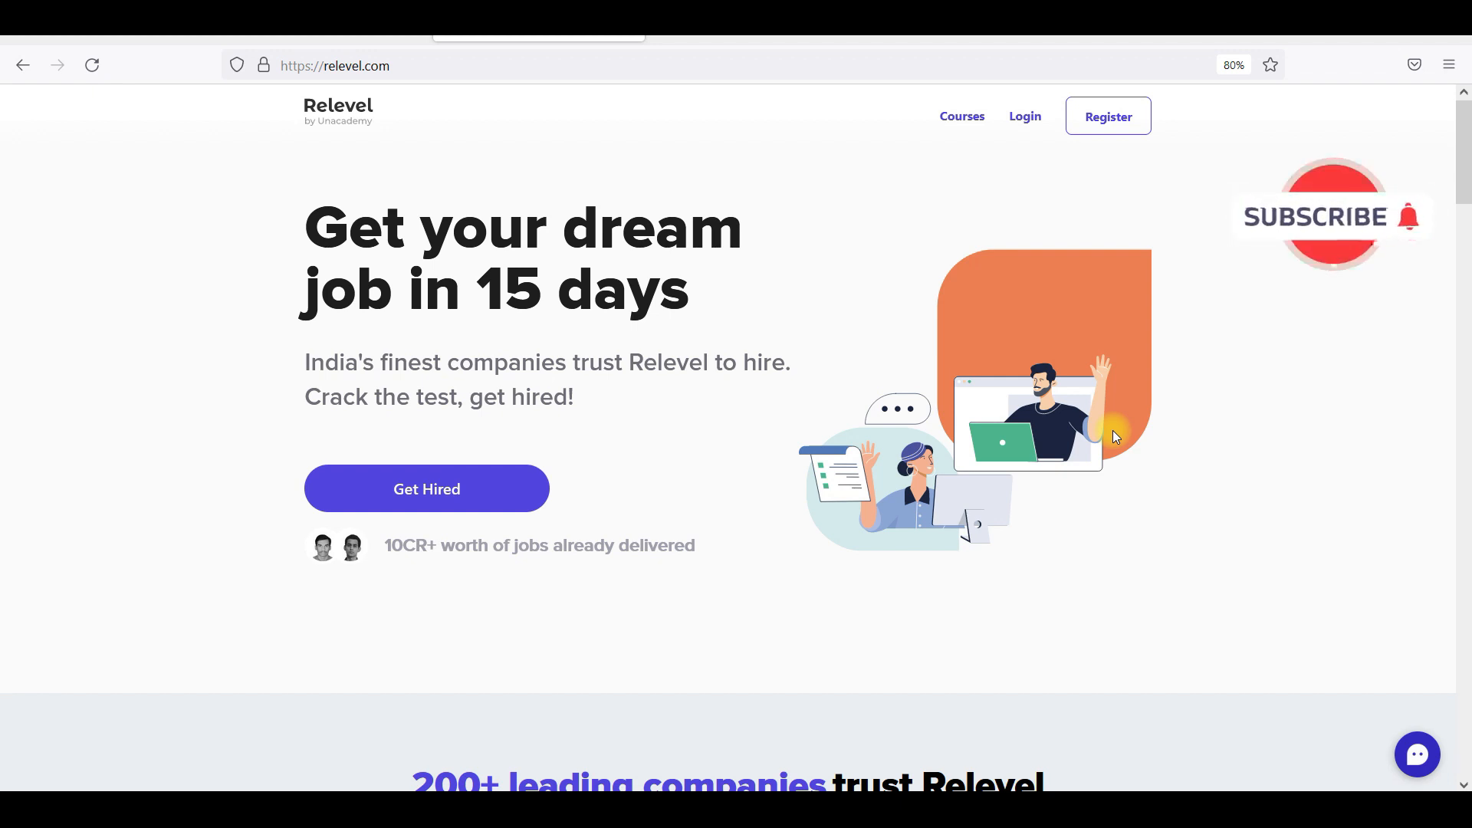
pyautogui.press('ctrl+plus')
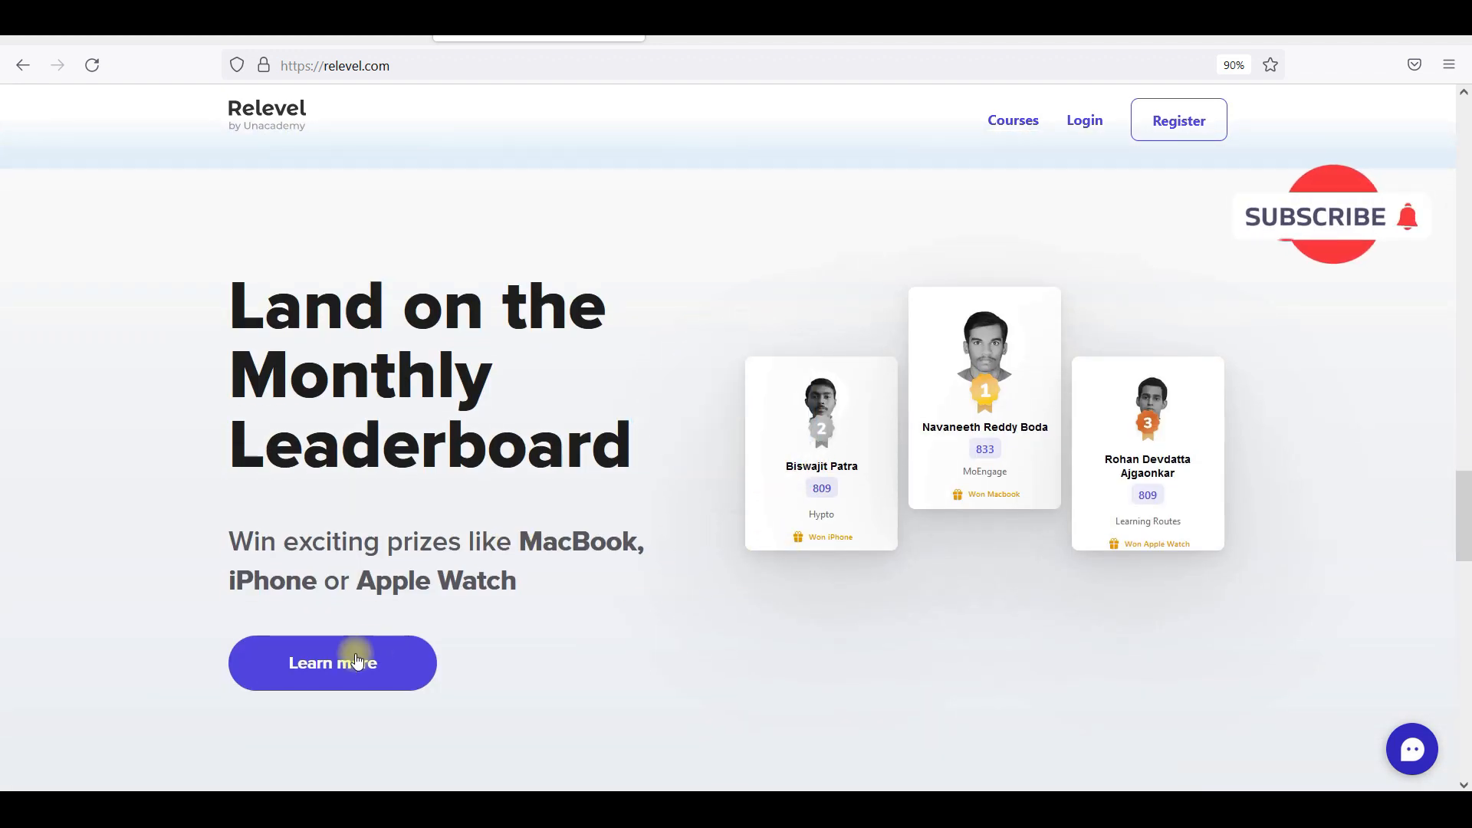
# - Scroll through the Achievers Leaderboard rankings, then return to the Relevel home page
pyautogui.click(332, 662)
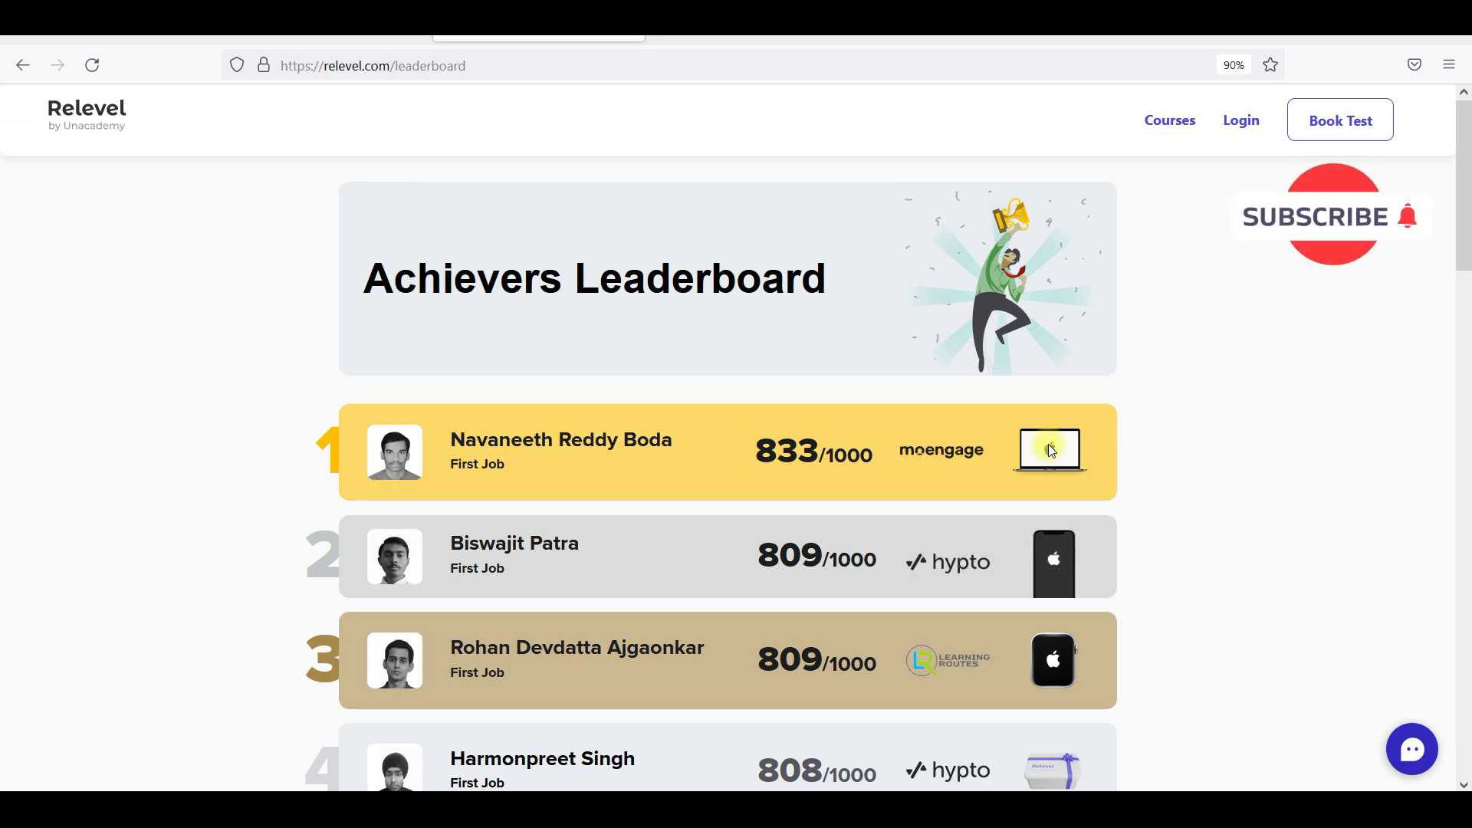
pyautogui.moveTo(1074, 502)
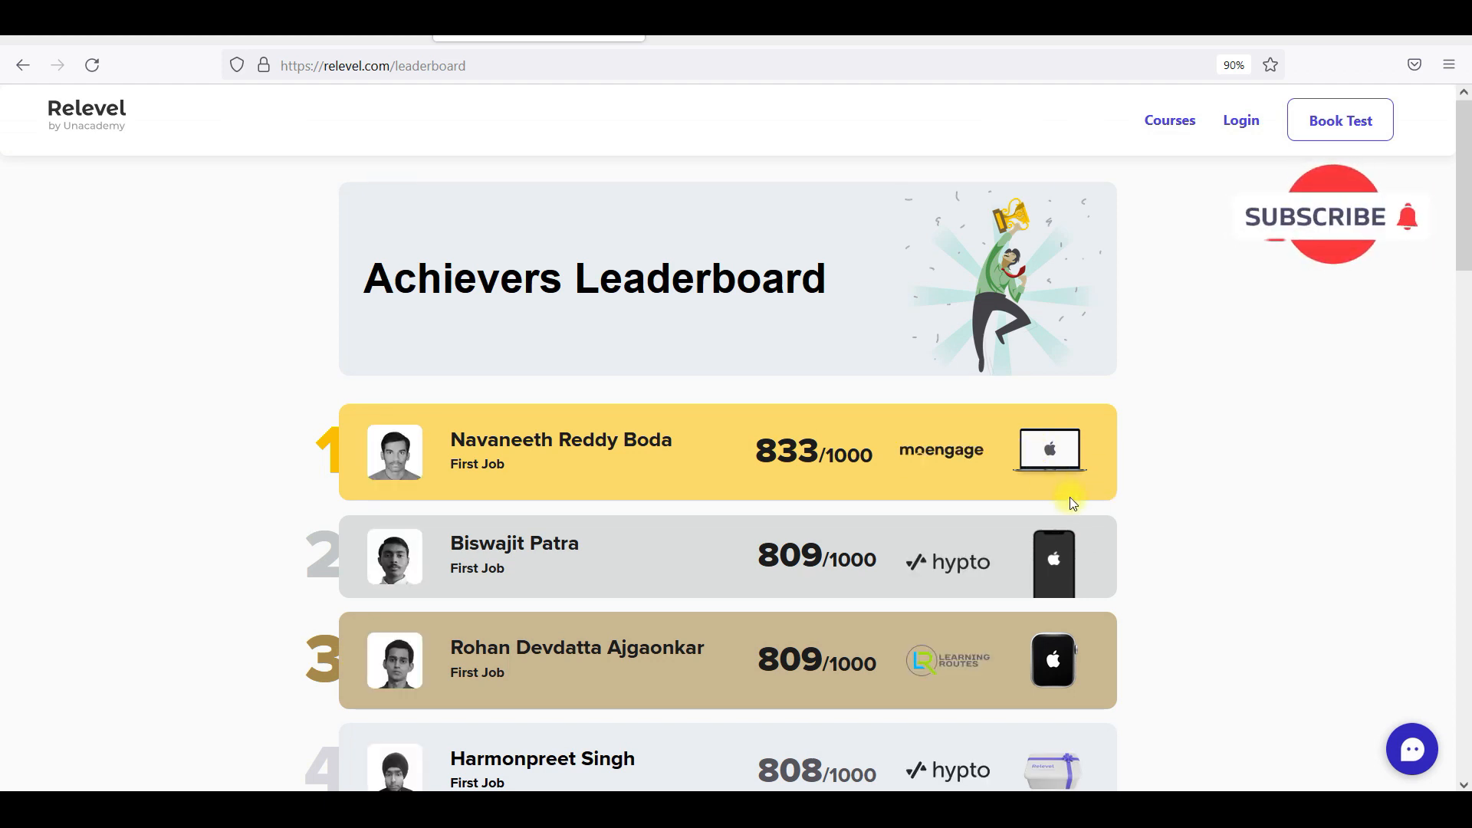
pyautogui.moveTo(1070, 473)
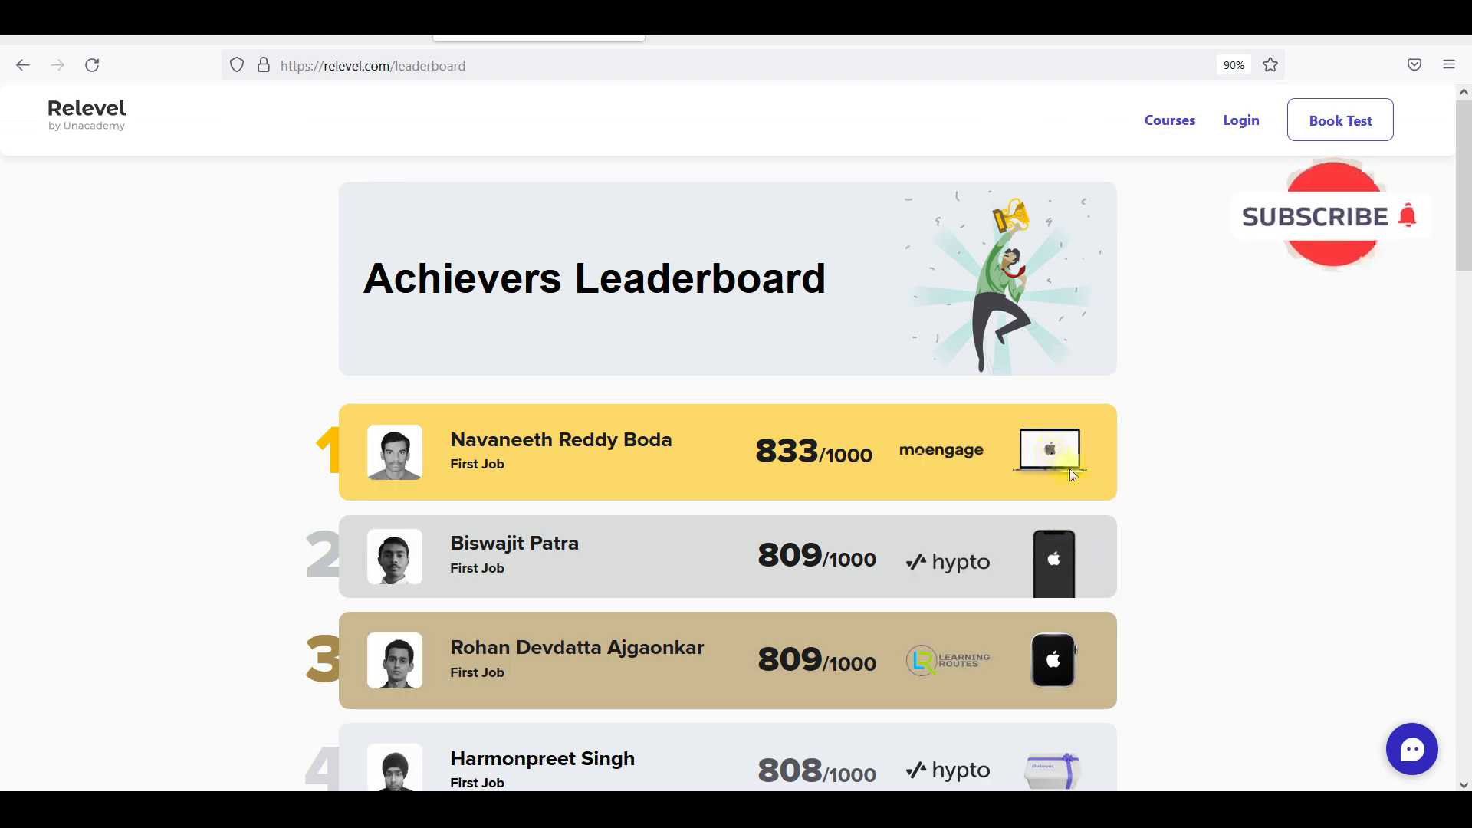
pyautogui.moveTo(1038, 523)
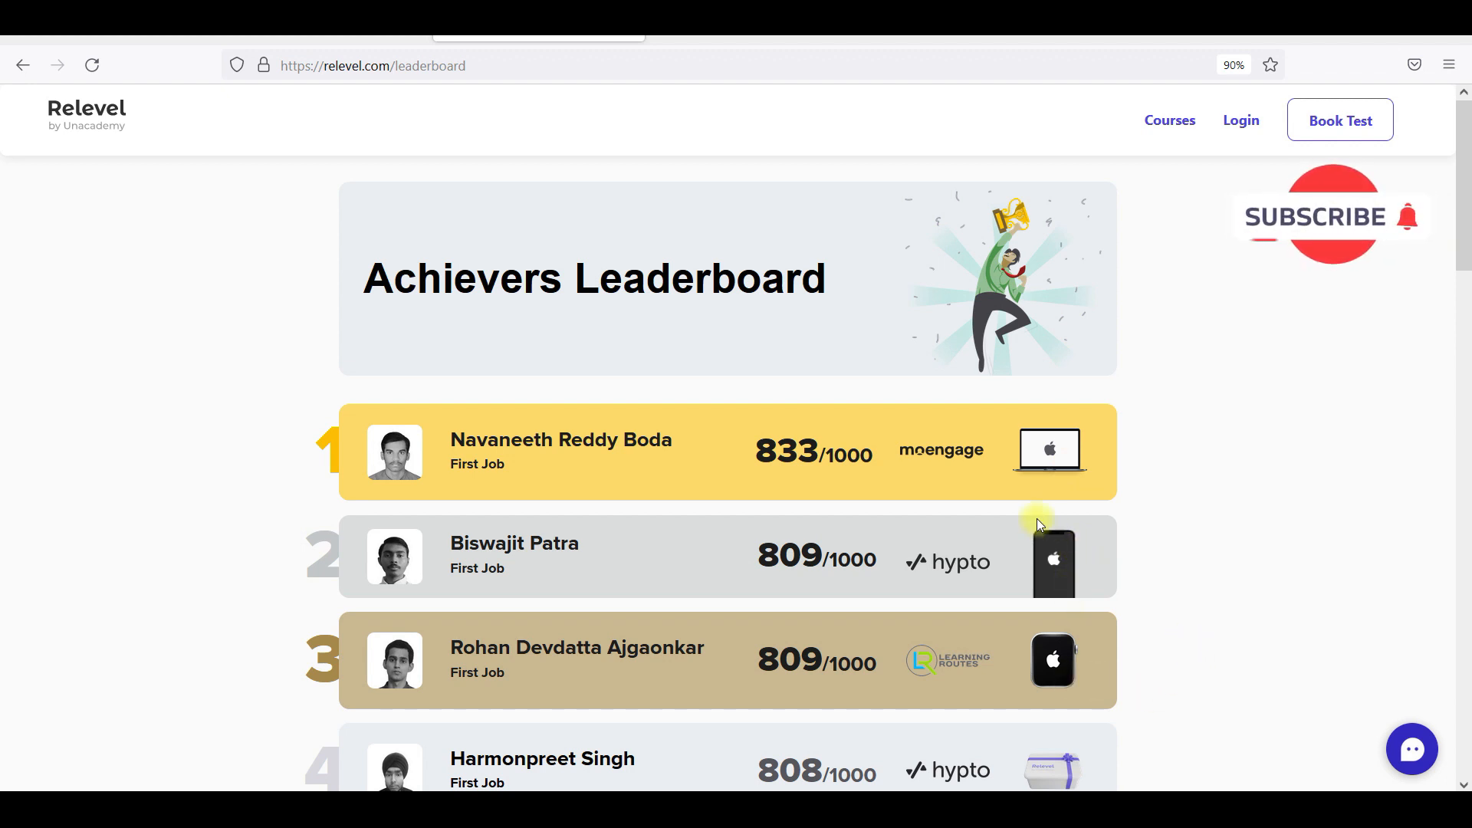
pyautogui.moveTo(619, 559)
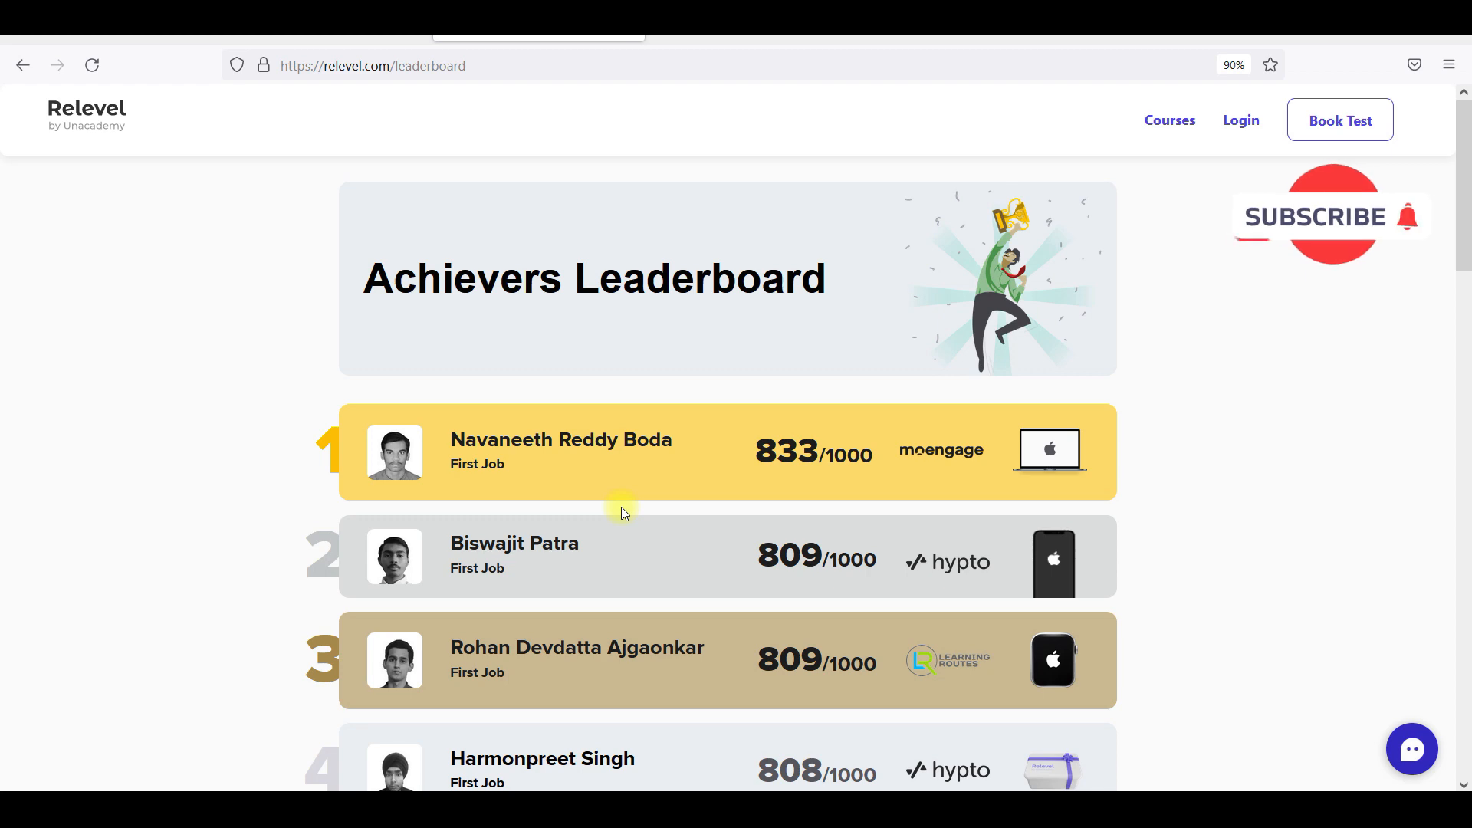
pyautogui.moveTo(1249, 432)
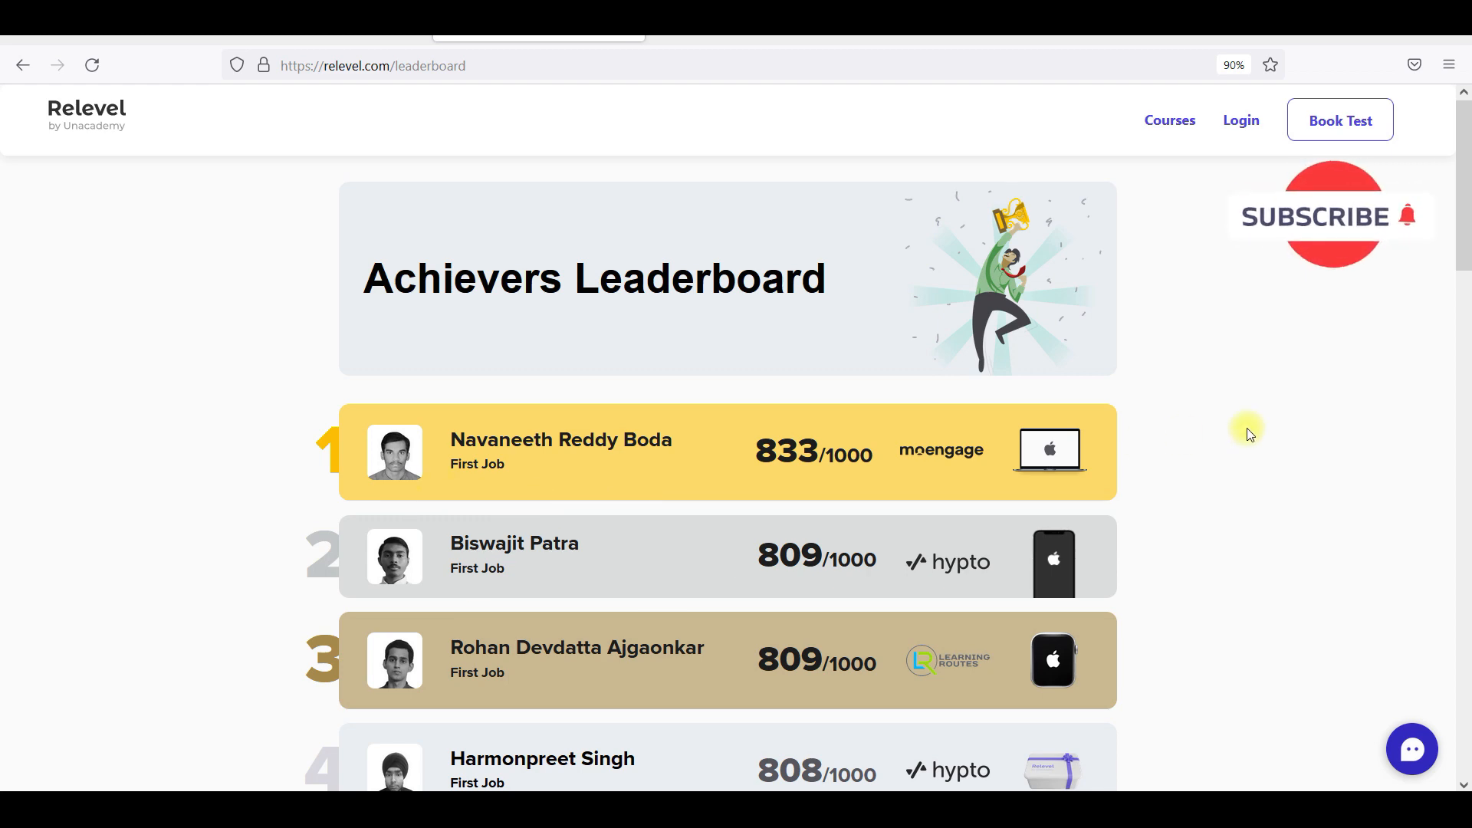
pyautogui.scroll(-3)
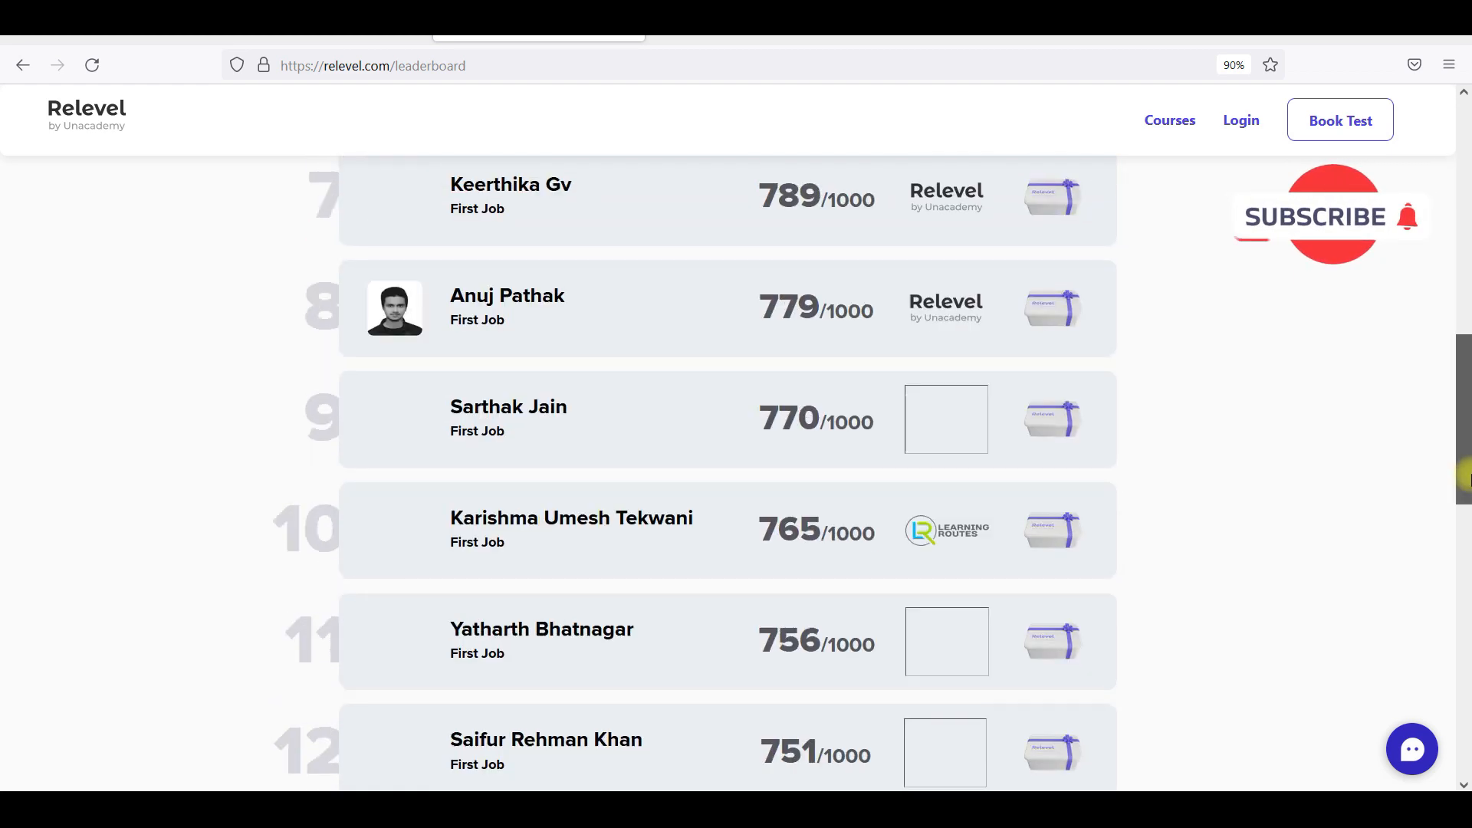
pyautogui.scroll(-3)
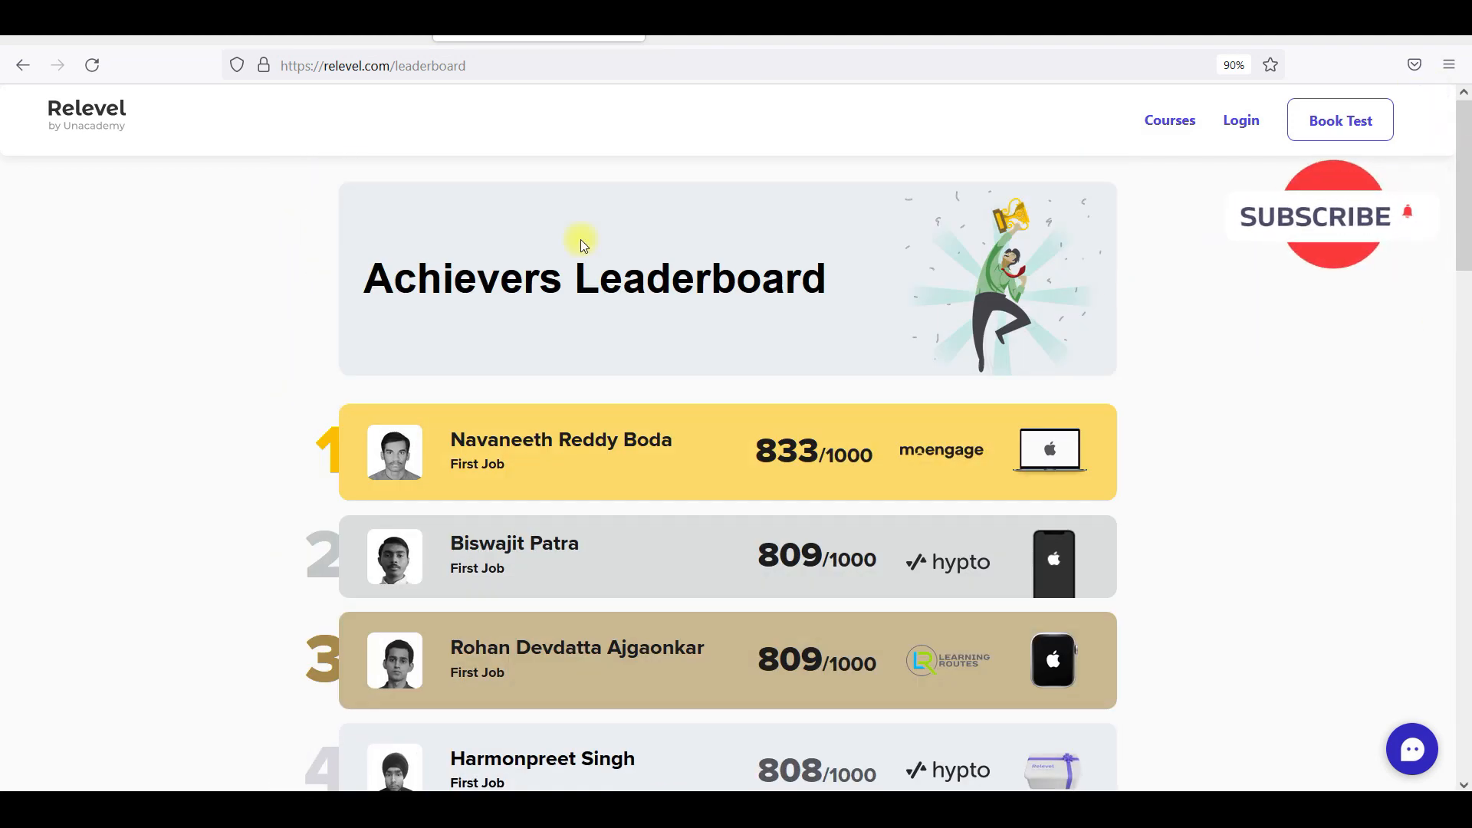
pyautogui.click(85, 114)
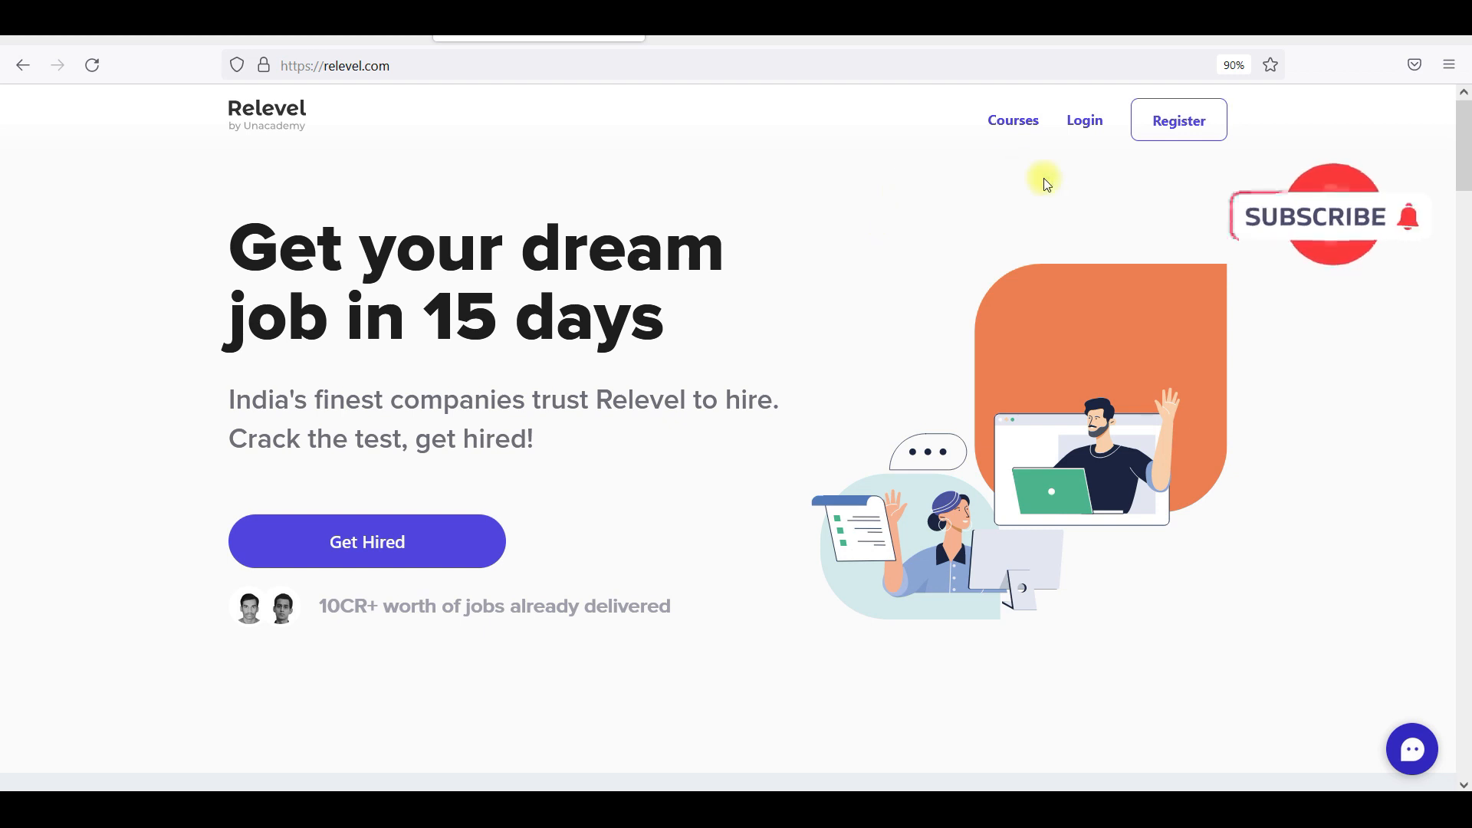
pyautogui.moveTo(1050, 204)
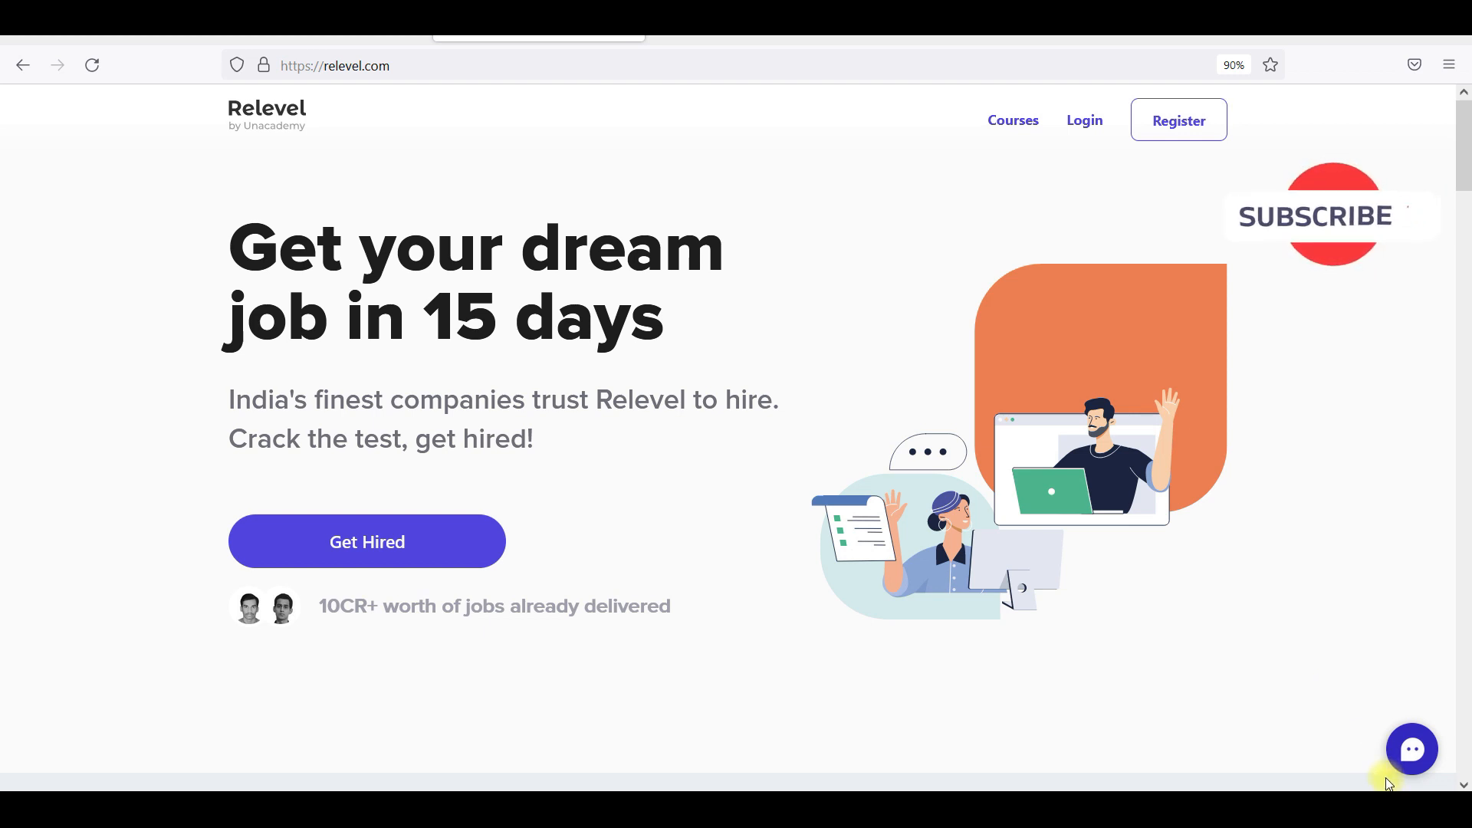
pyautogui.moveTo(687, 121)
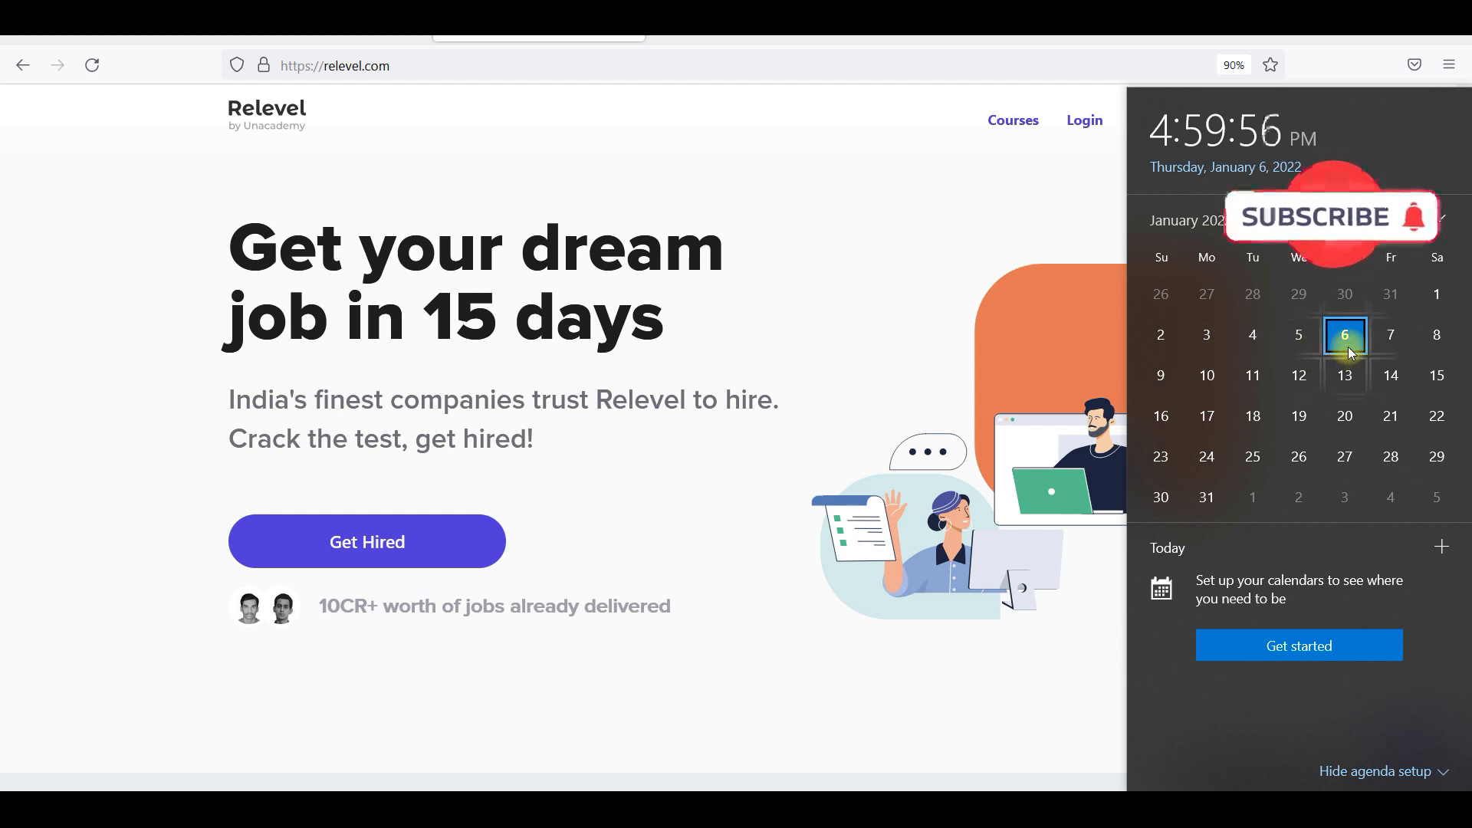
pyautogui.moveTo(1205, 335)
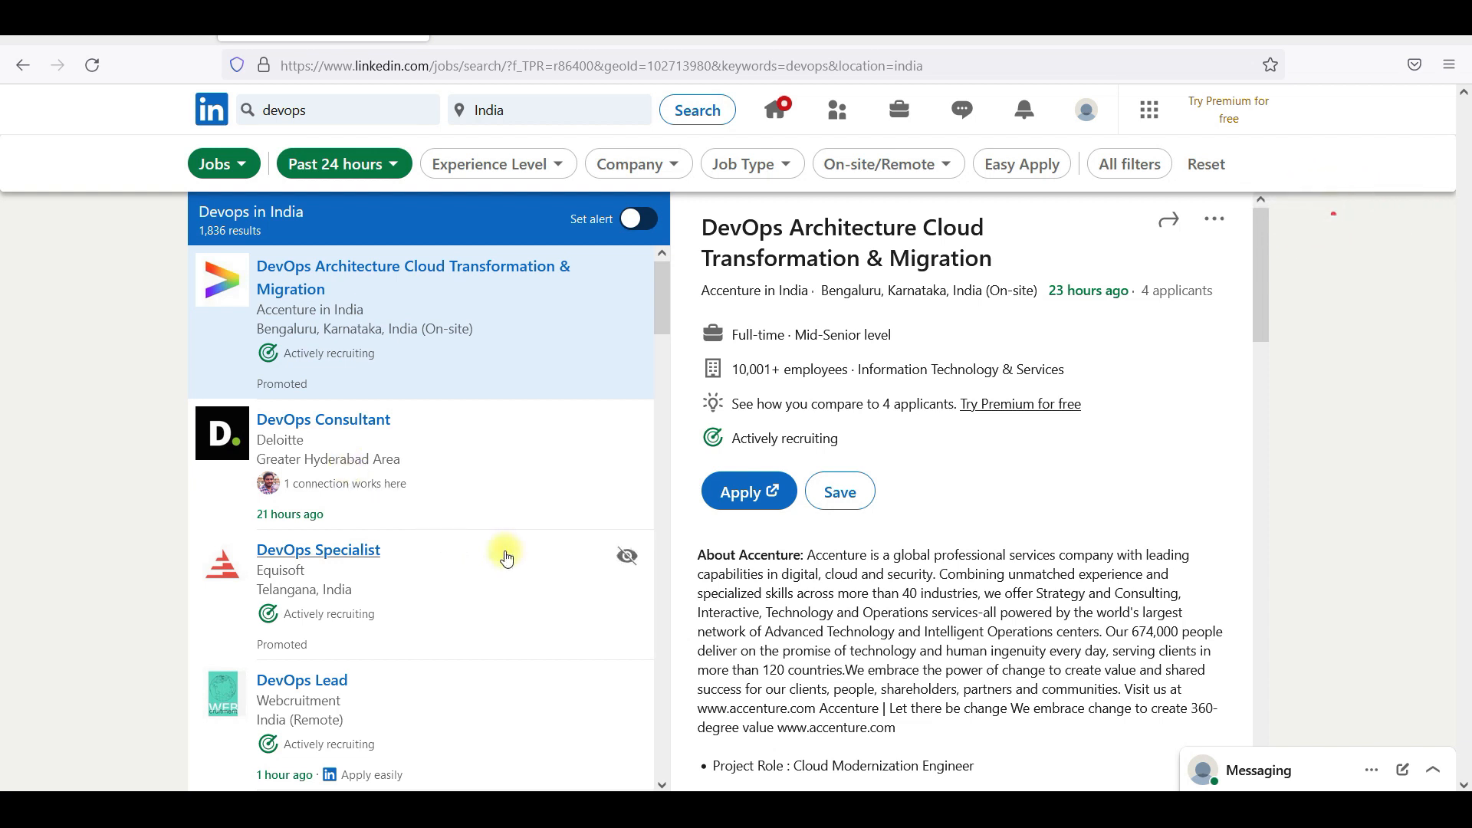
pyautogui.moveTo(672, 298)
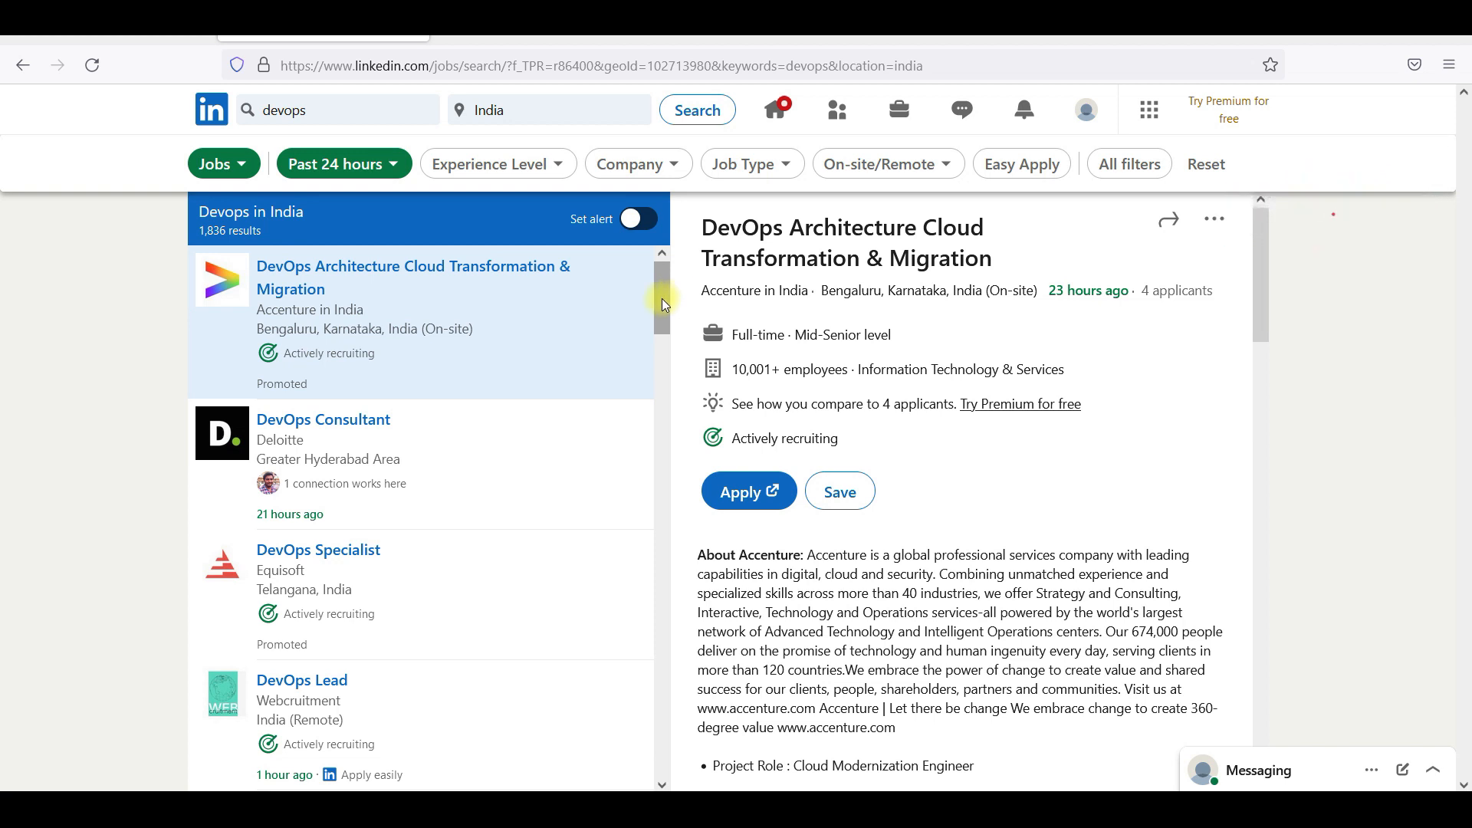
# - View the DevOps Consultant, DevOps Lead and Lead DevOps Engineer postings in turn
pyautogui.click(323, 419)
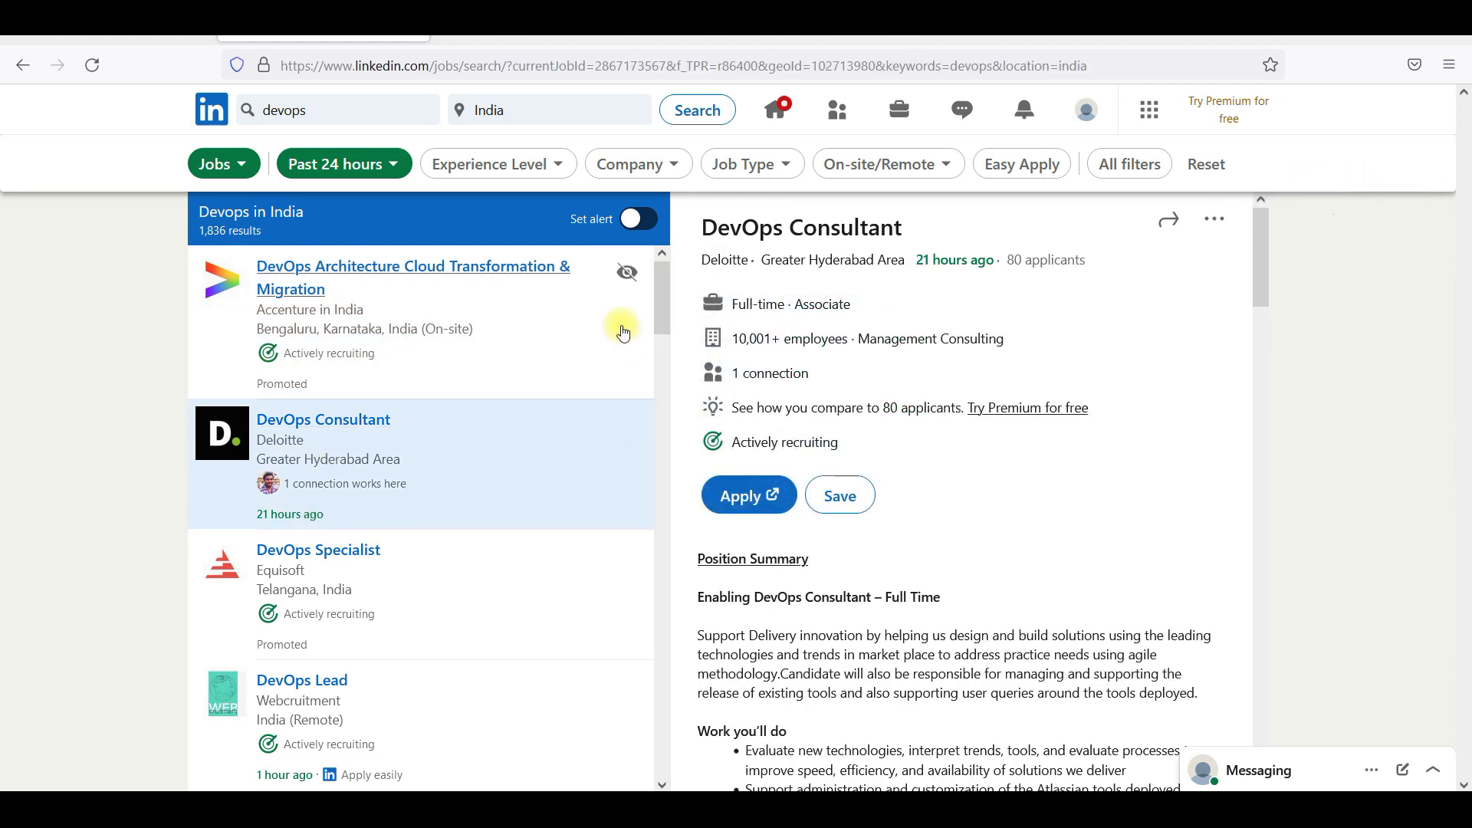
pyautogui.scroll(-3)
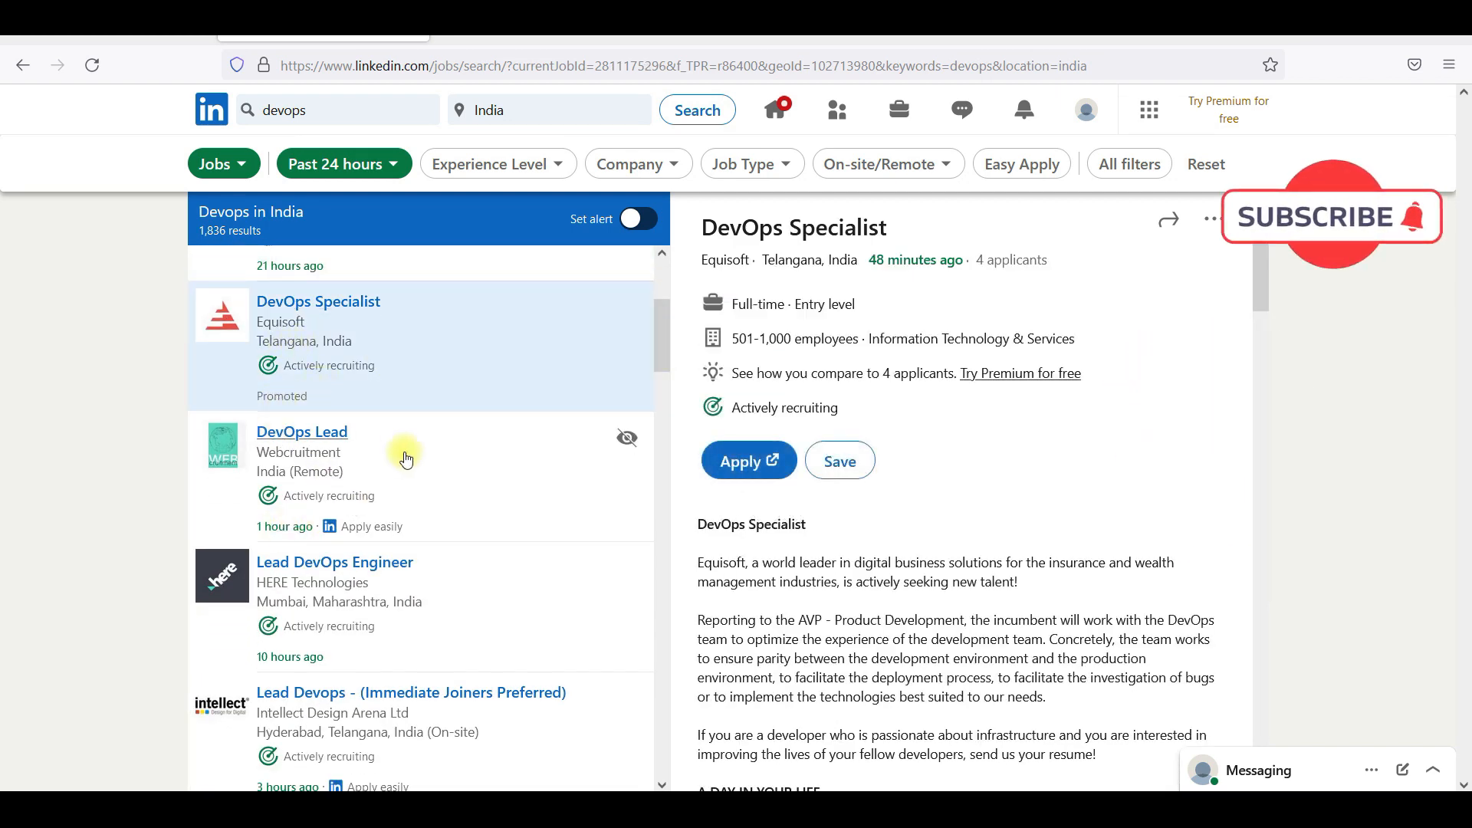
pyautogui.click(302, 431)
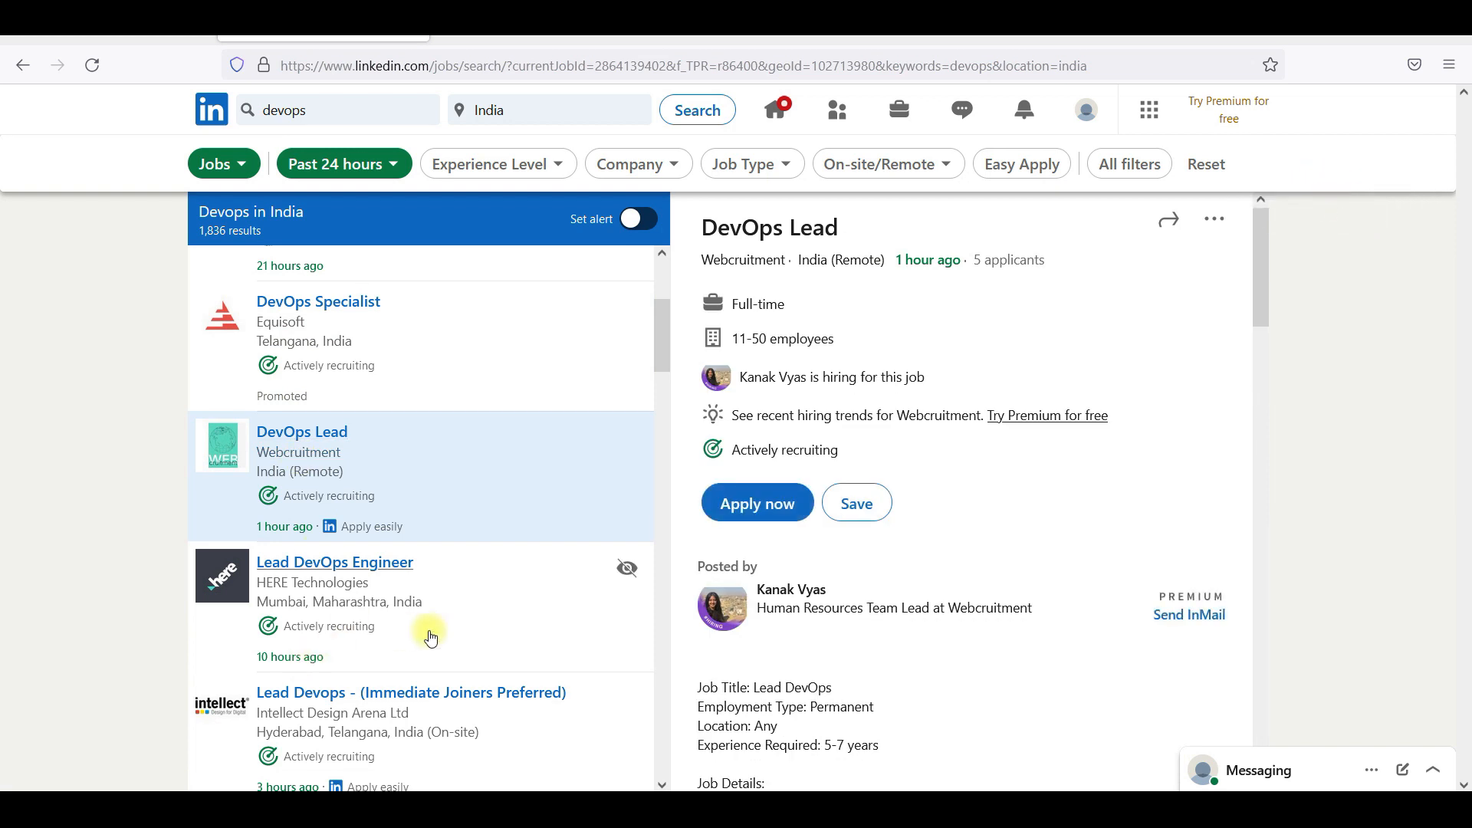
pyautogui.click(334, 561)
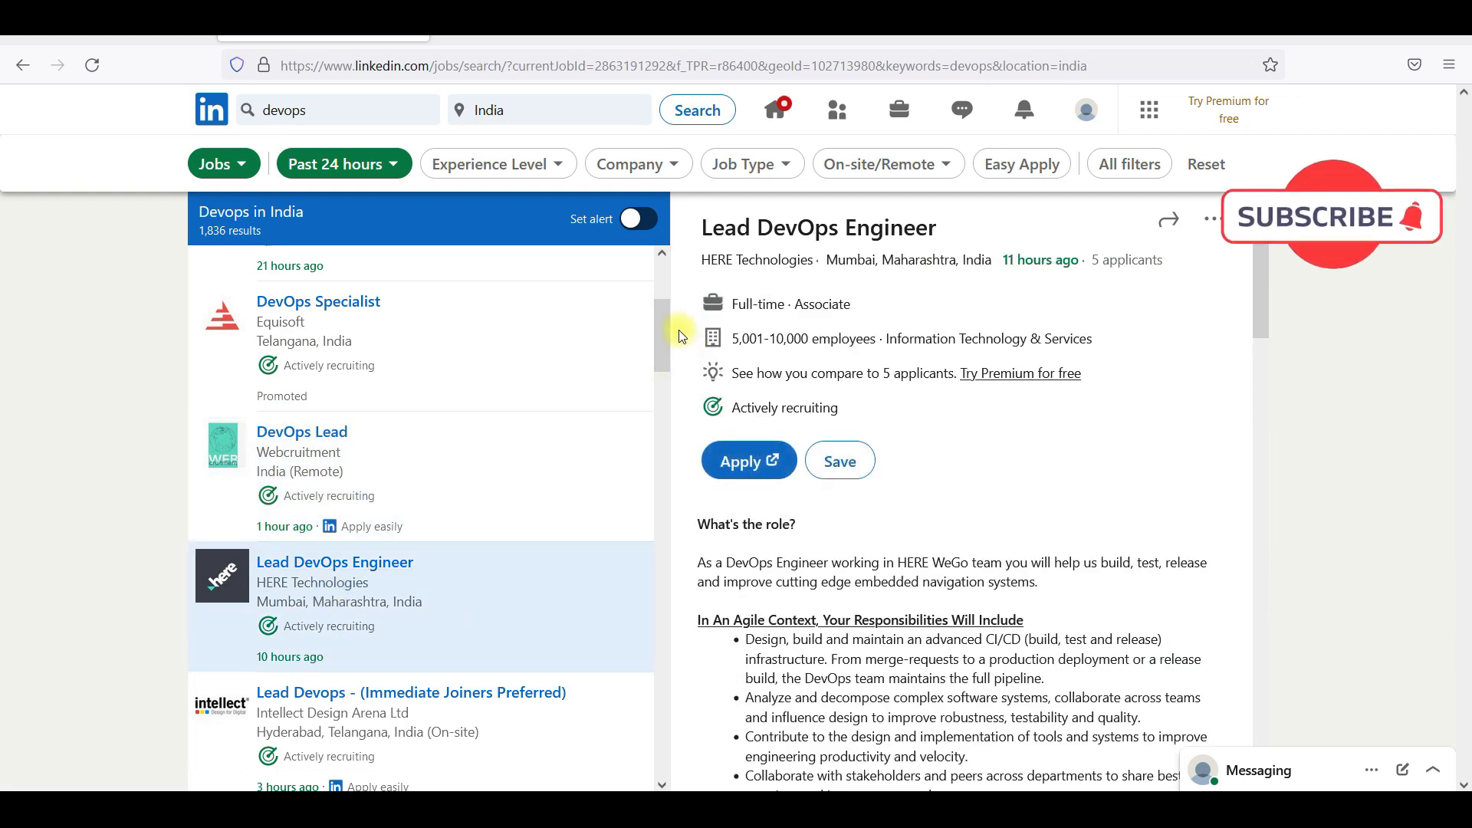
pyautogui.scroll(-3)
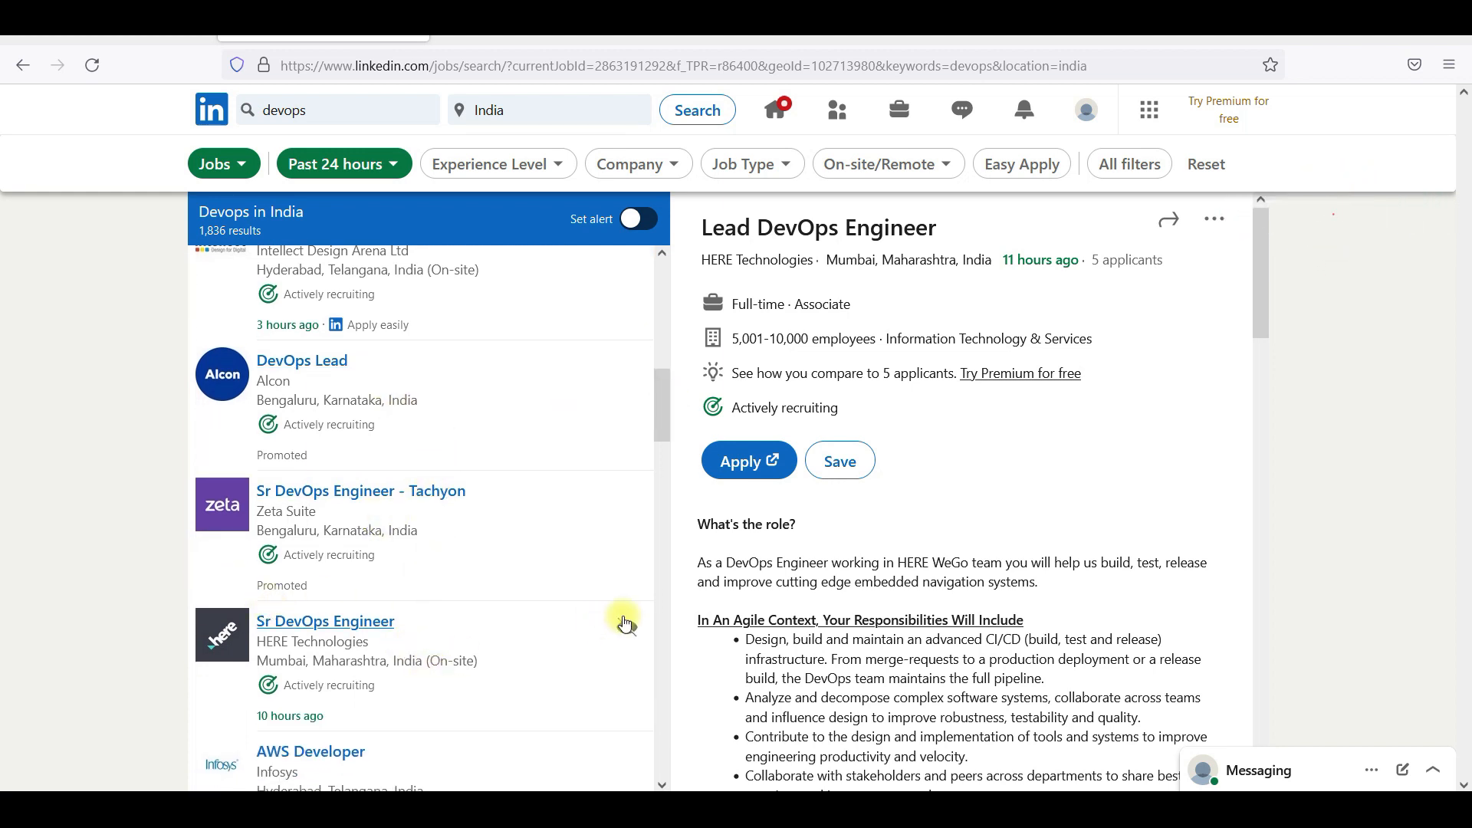
# - View entri.app's DevOps Engineer posting, then Securonix's Director of DevOps posting
pyautogui.scroll(-3)
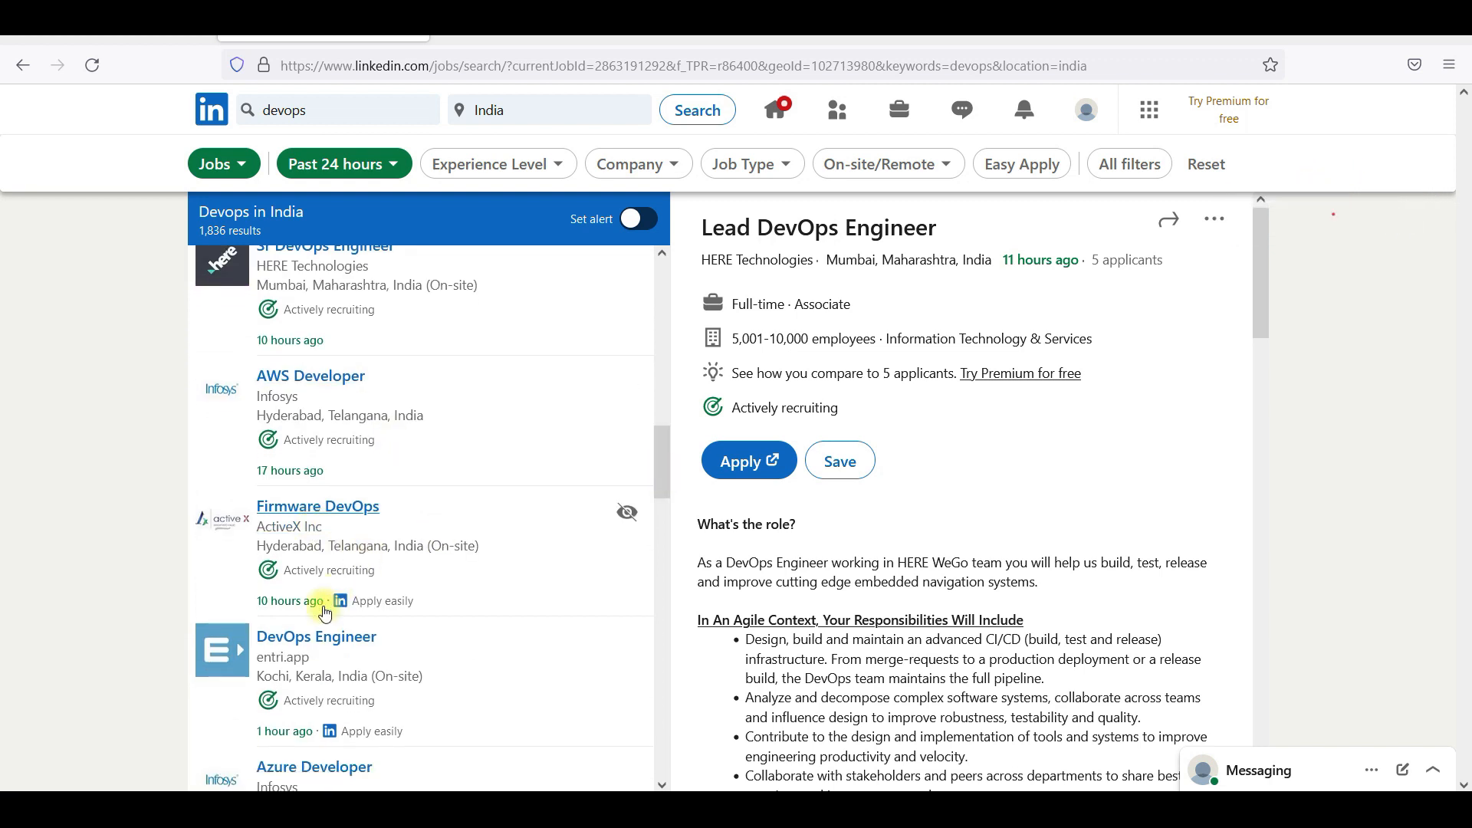
pyautogui.click(316, 636)
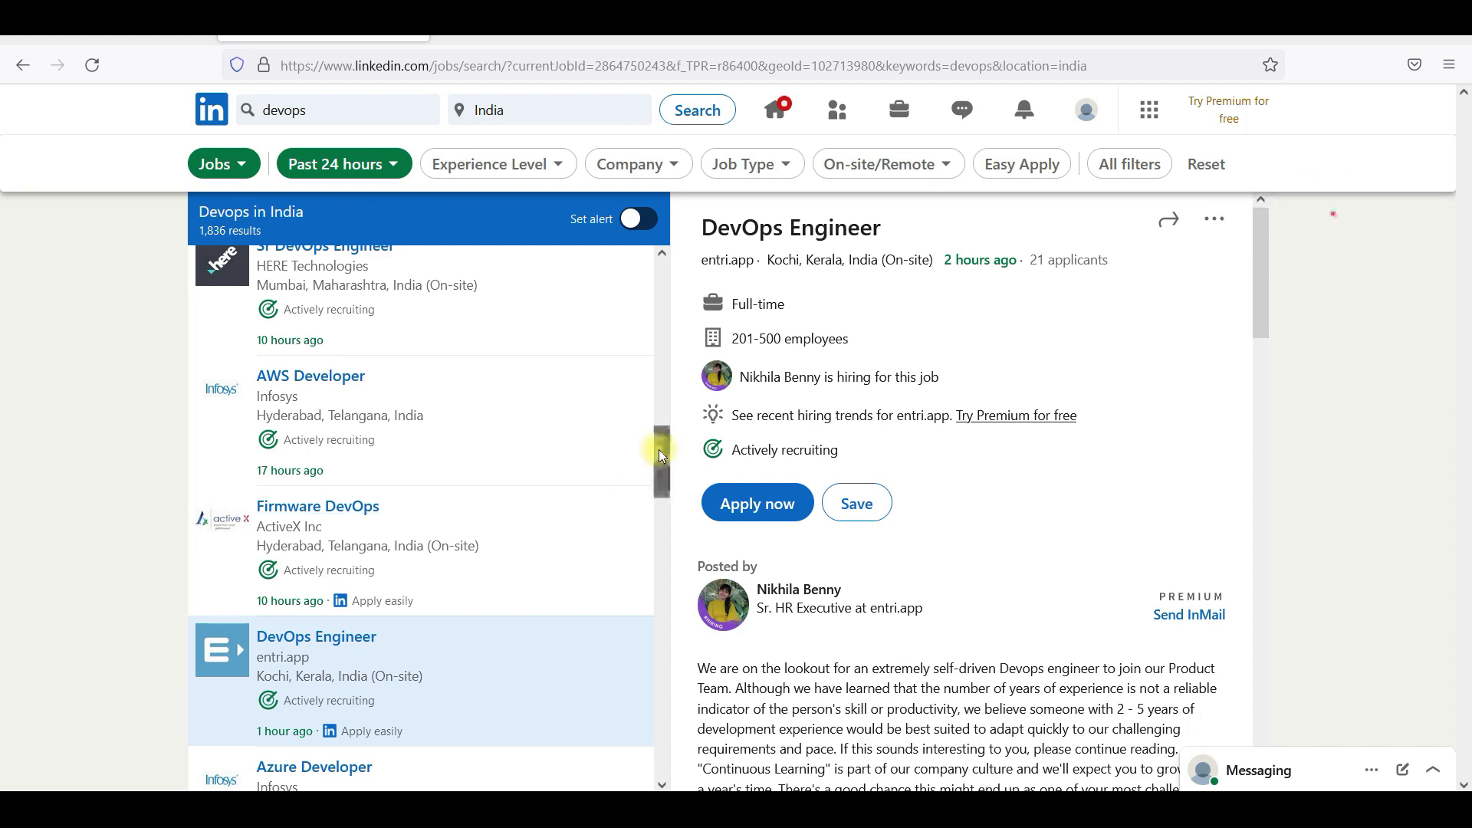
pyautogui.scroll(-3)
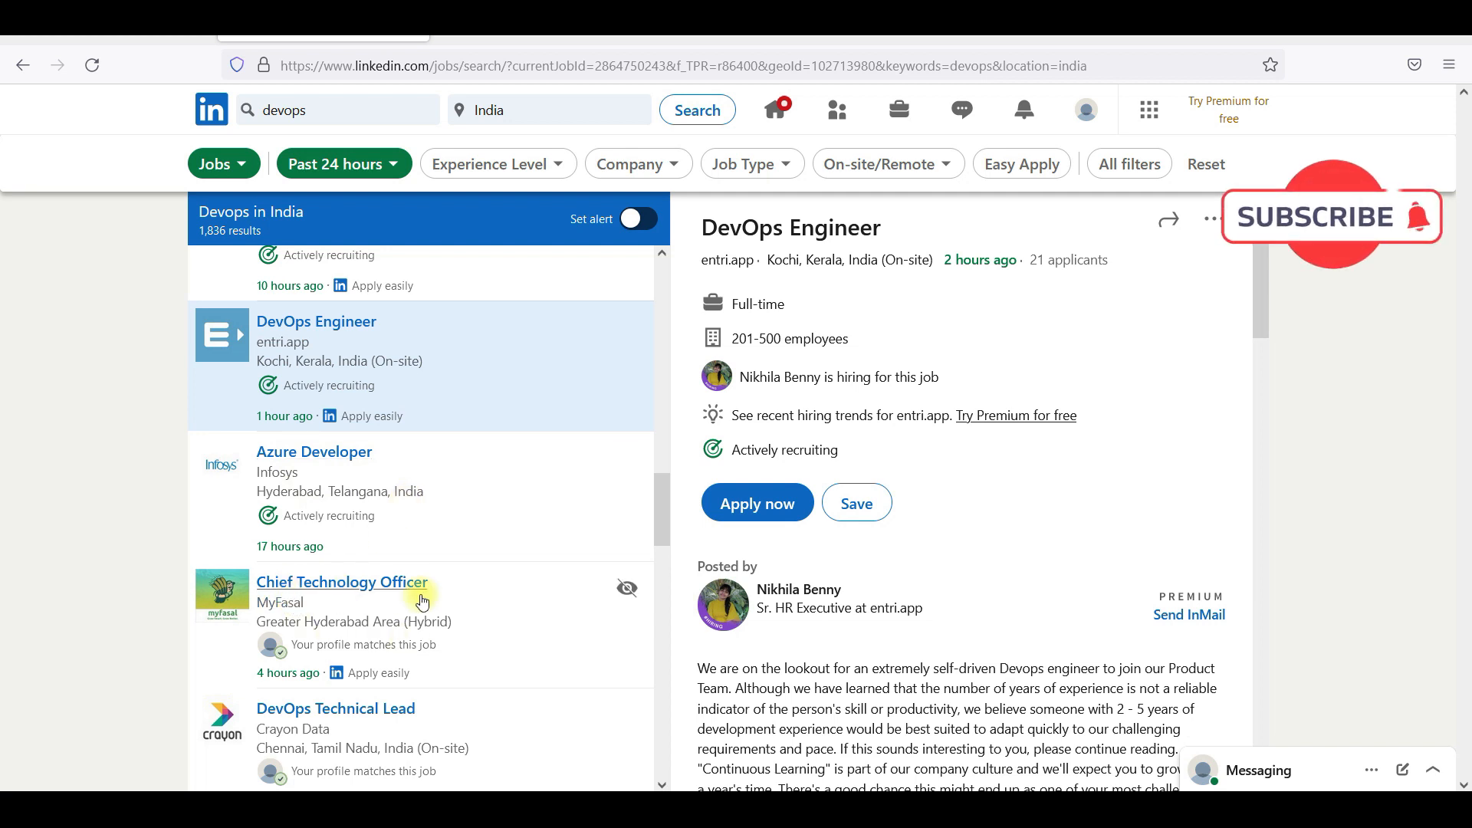
pyautogui.scroll(-3)
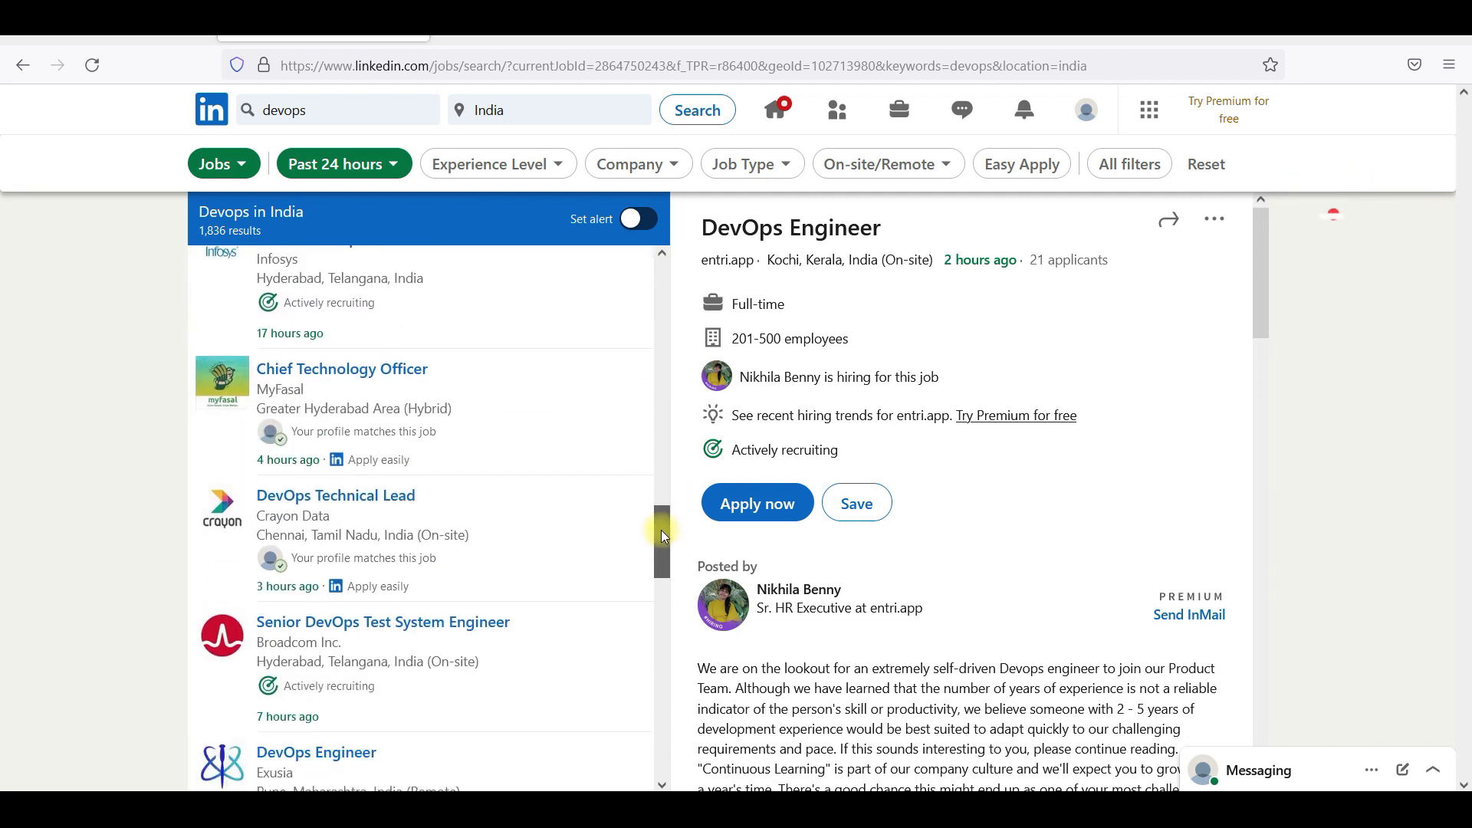
pyautogui.scroll(-3)
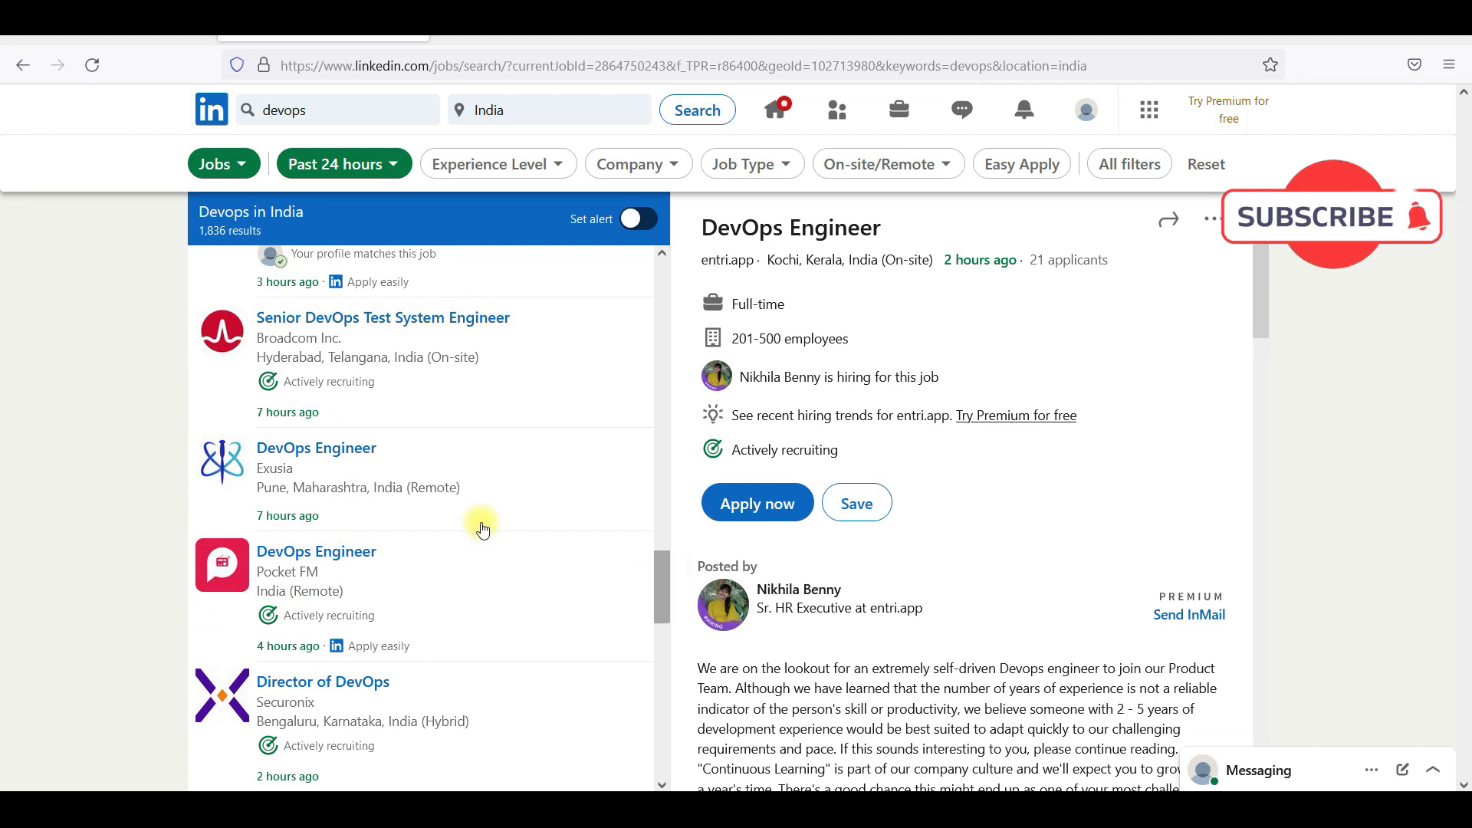
pyautogui.moveTo(408, 554)
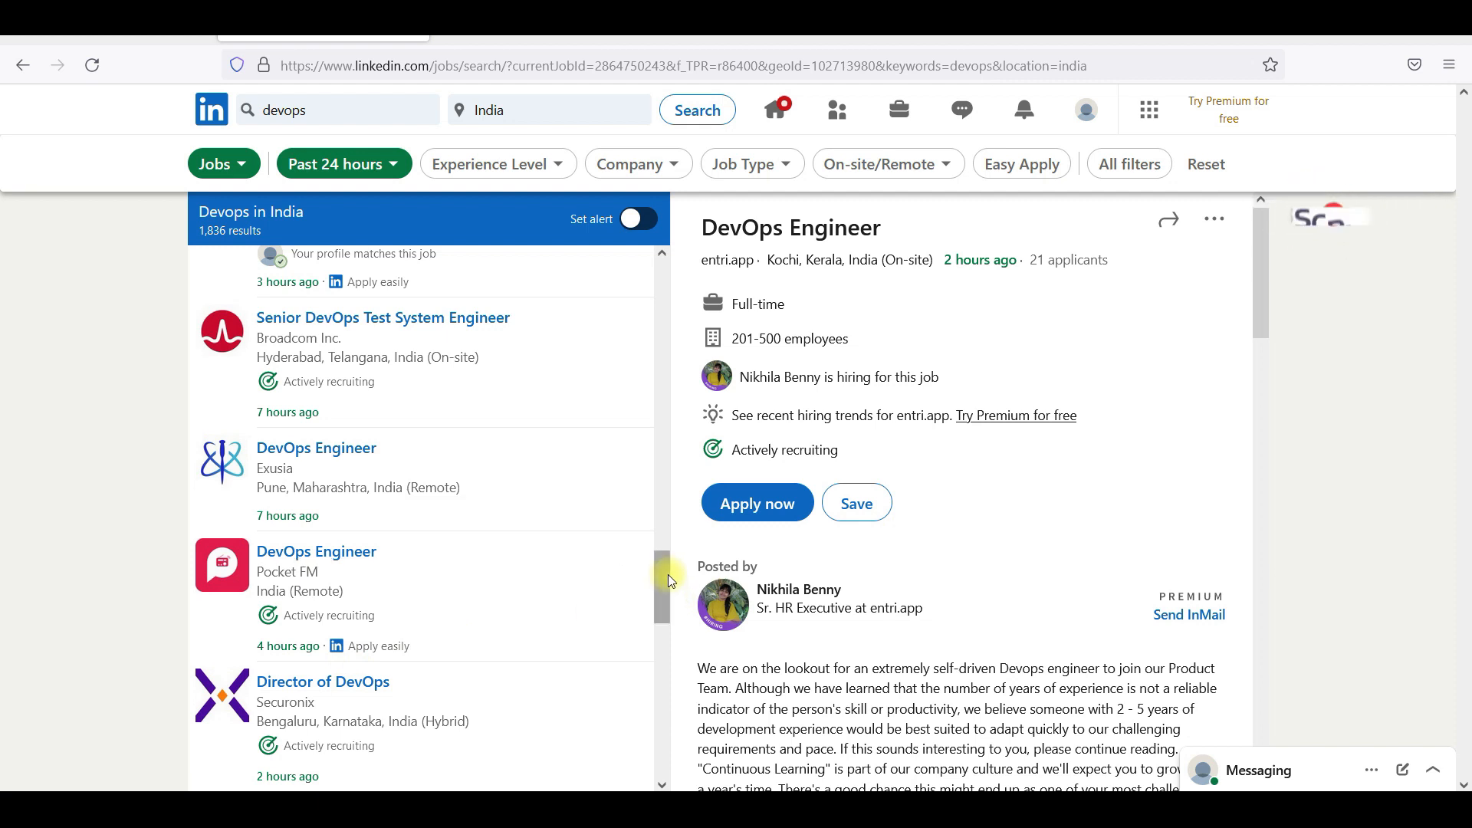
pyautogui.scroll(-3)
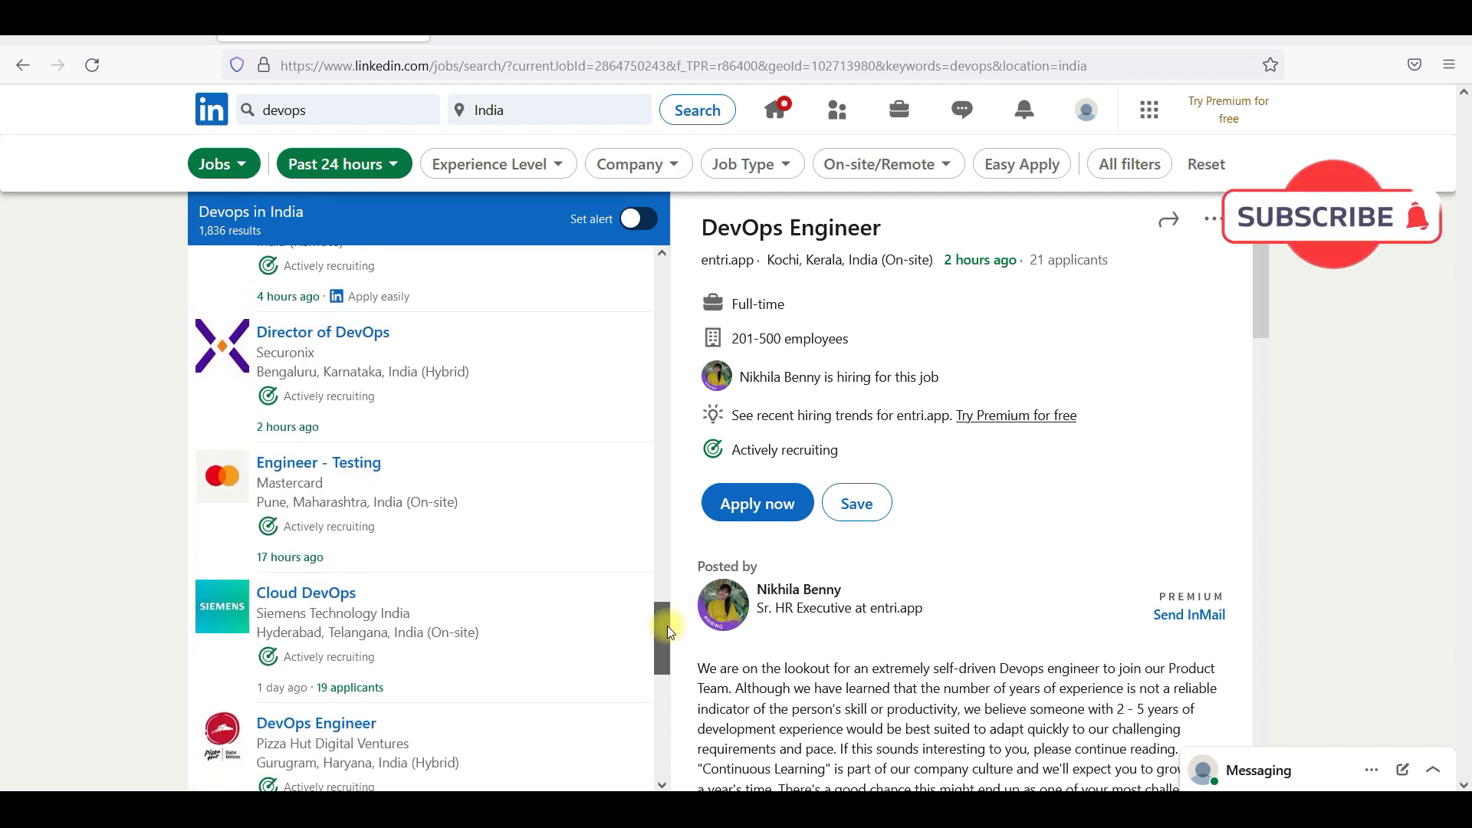
pyautogui.click(322, 332)
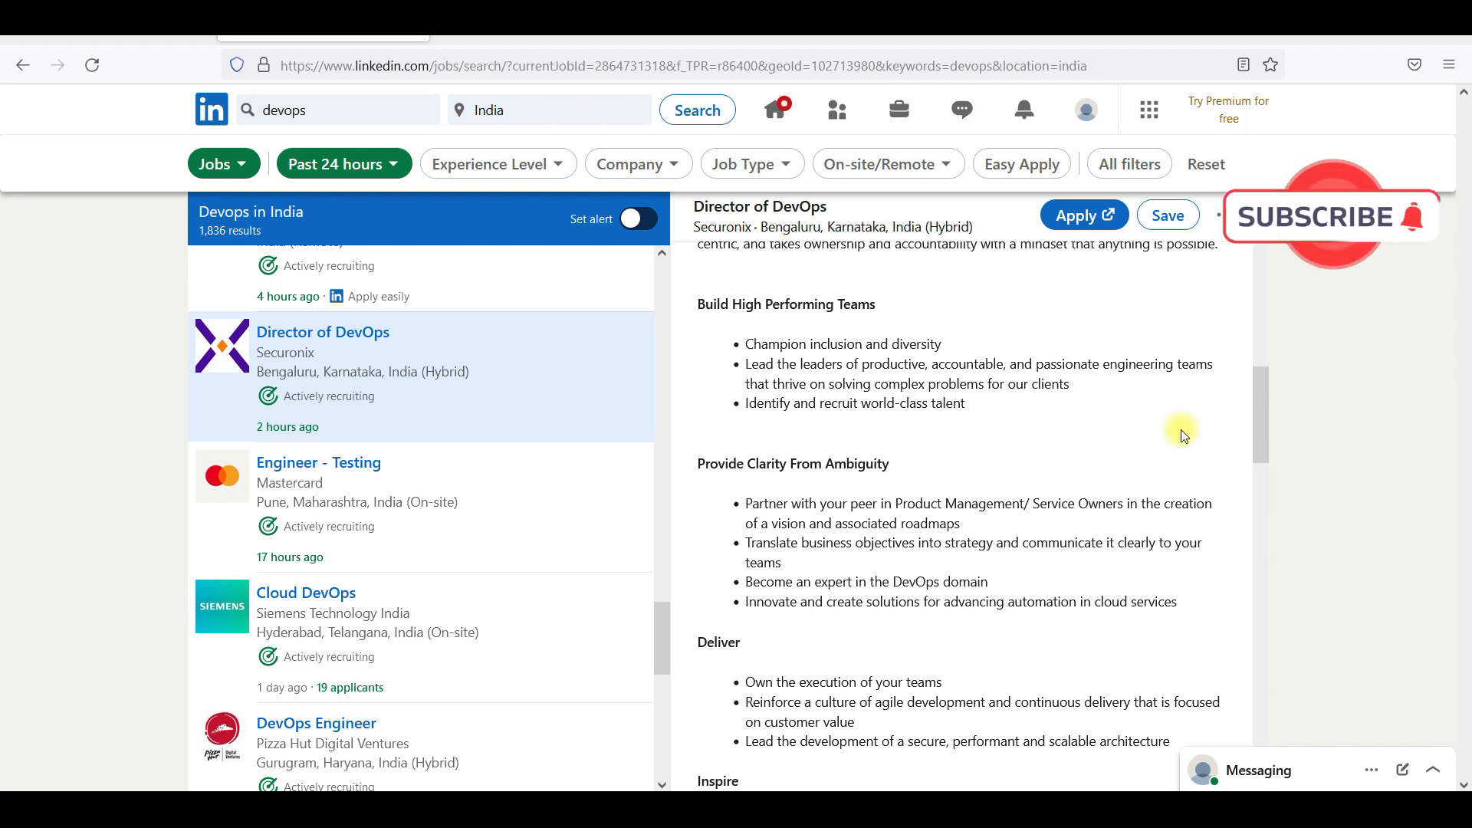
pyautogui.moveTo(399, 612)
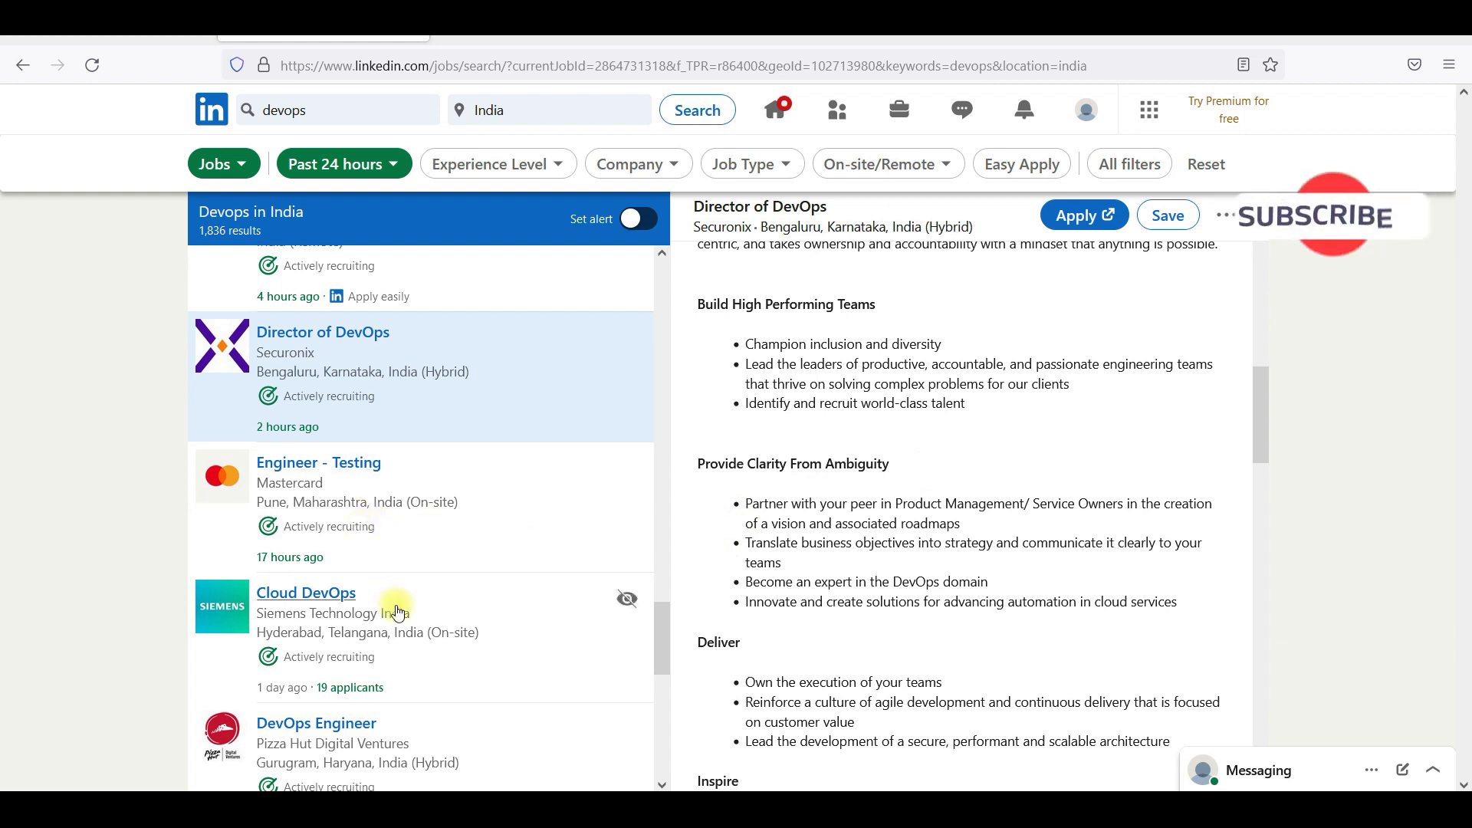
# - View Siemens' Cloud DevOps posting, then Infosys' Devops- Technology Analyst posting
pyautogui.click(305, 592)
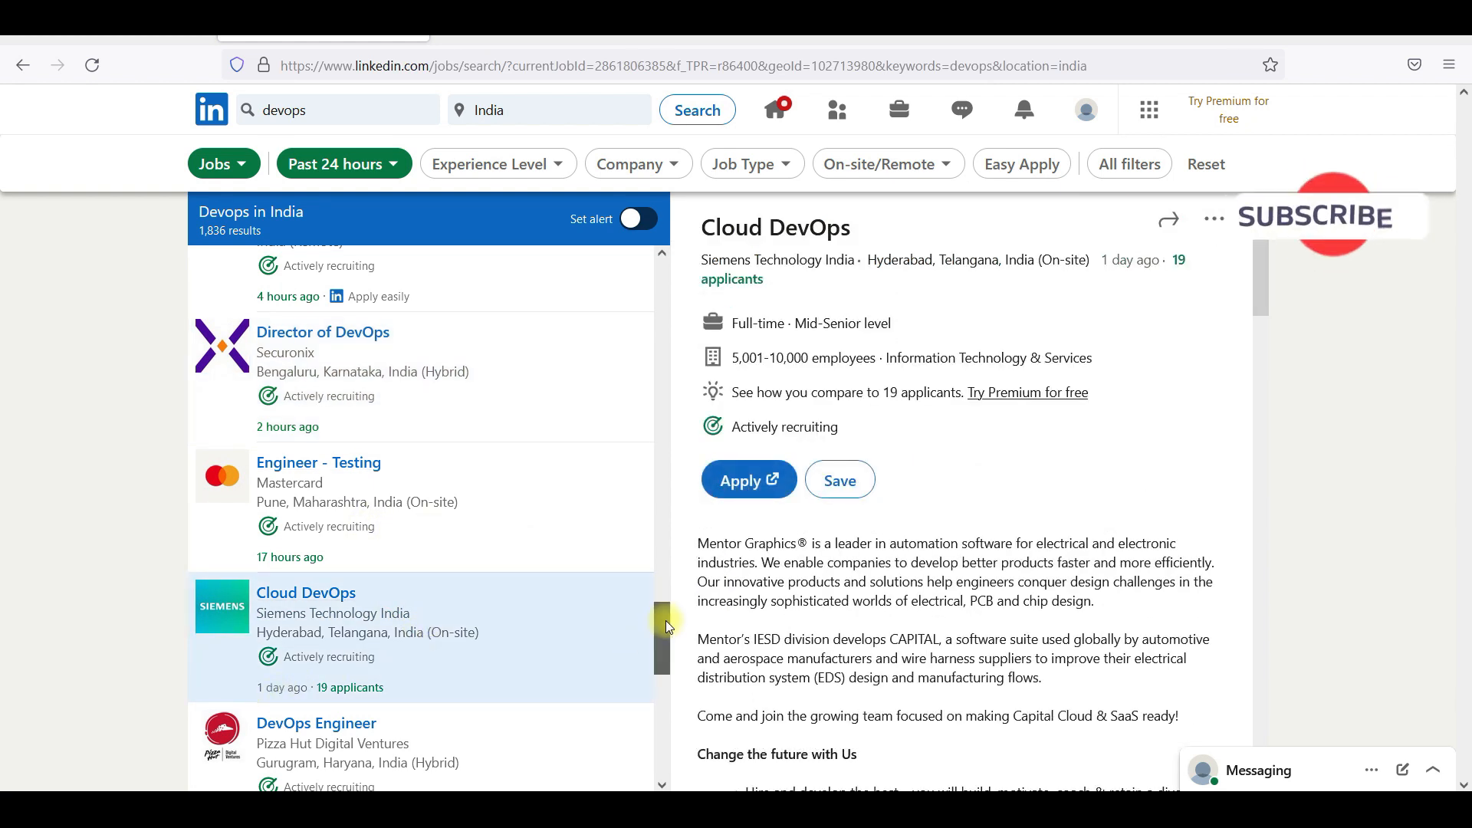
pyautogui.scroll(-3)
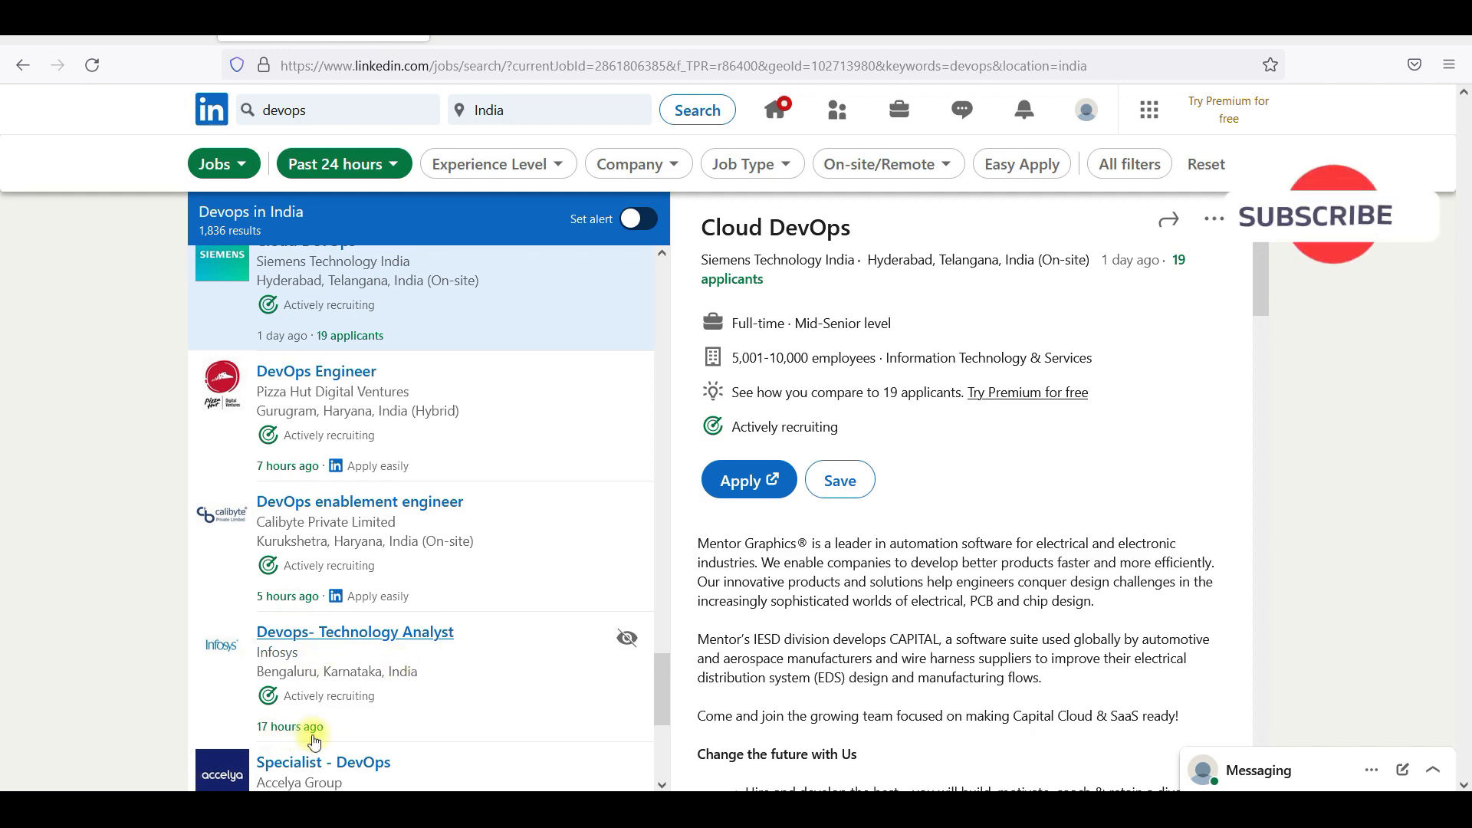
pyautogui.click(355, 631)
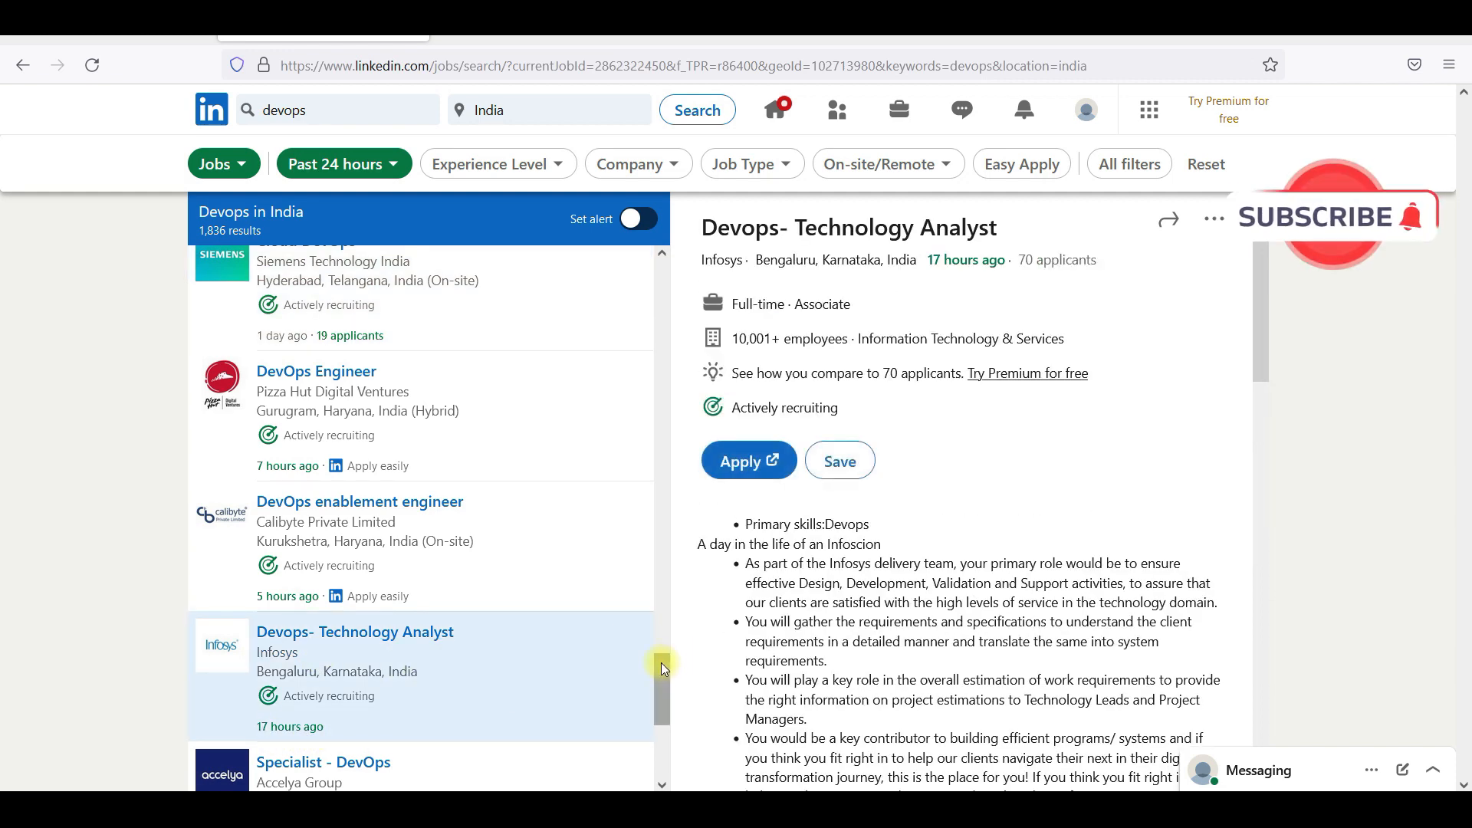
pyautogui.scroll(-3)
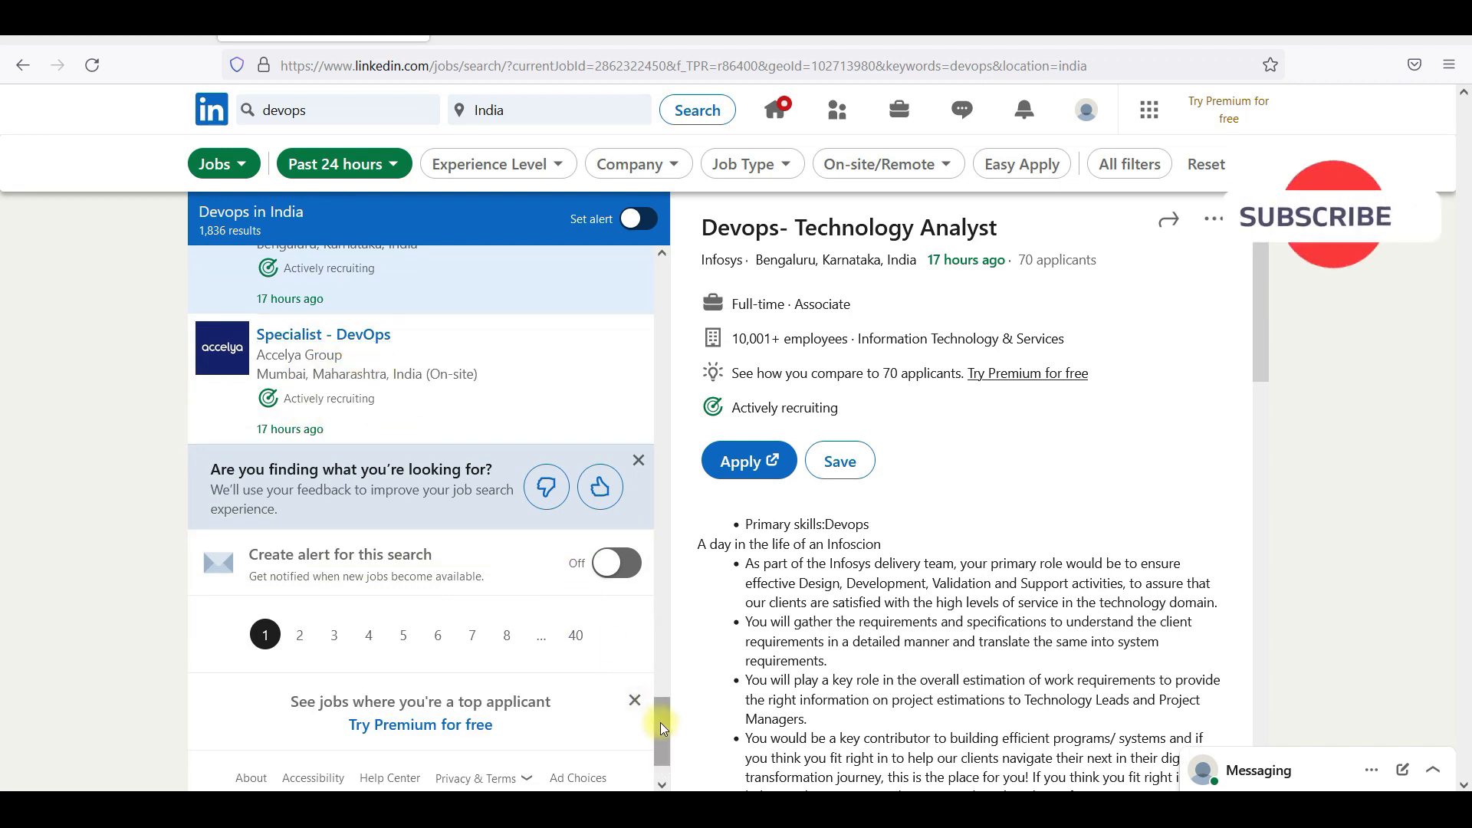
pyautogui.moveTo(334, 664)
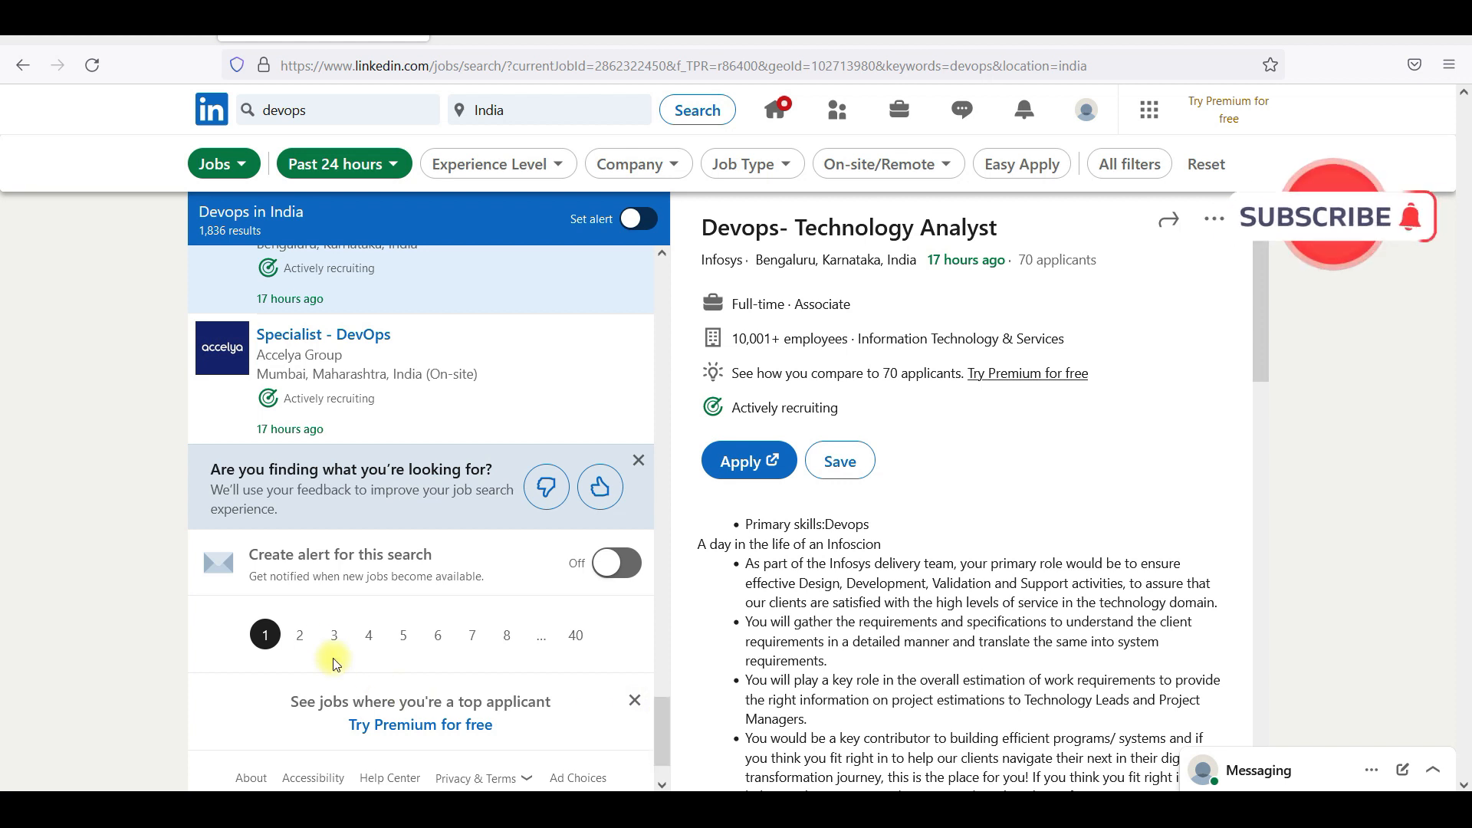
# - Open results page 2 and scroll to the end of its DevOps job list
pyautogui.click(298, 635)
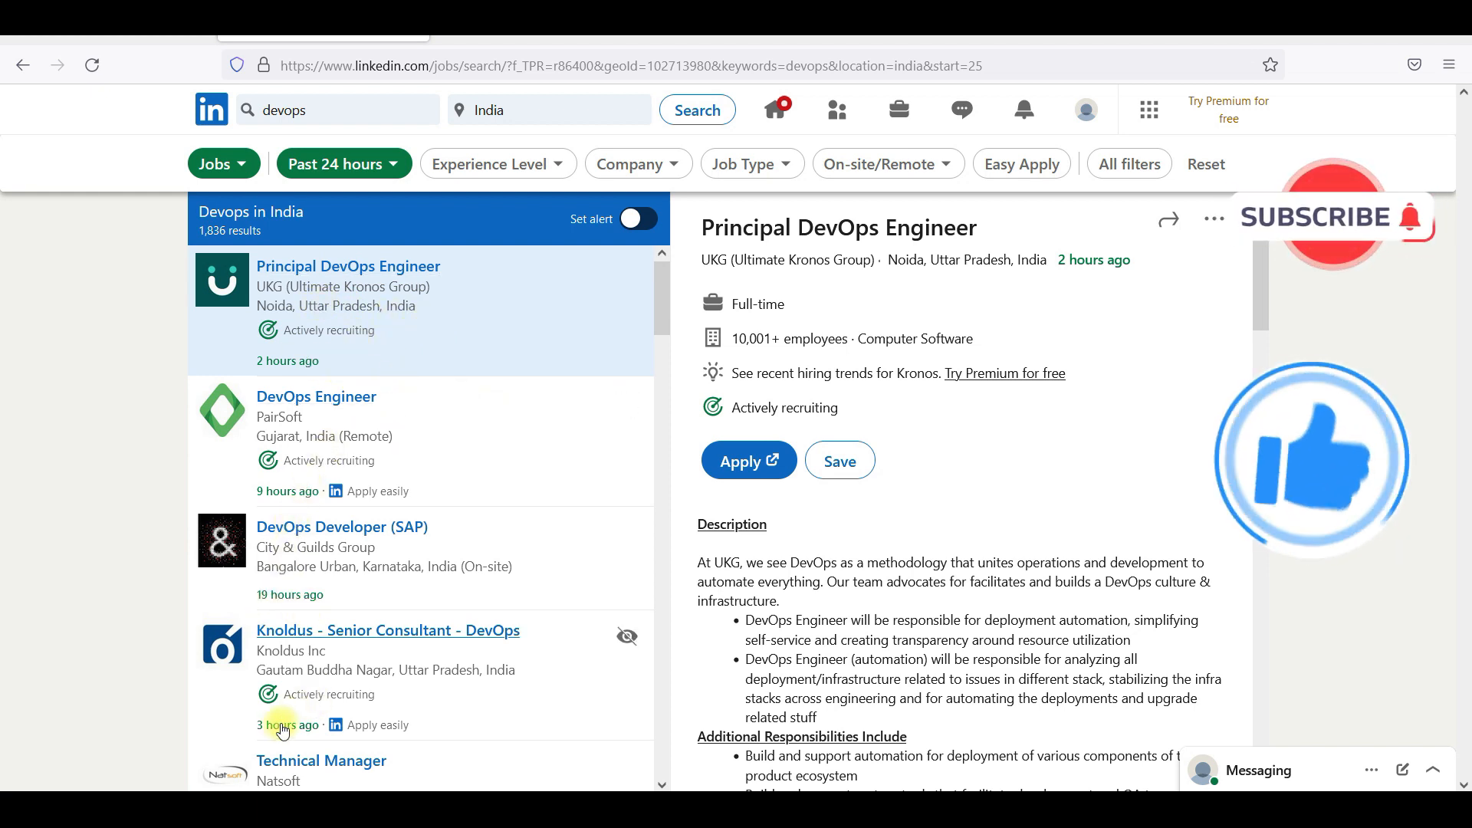
pyautogui.moveTo(662, 345)
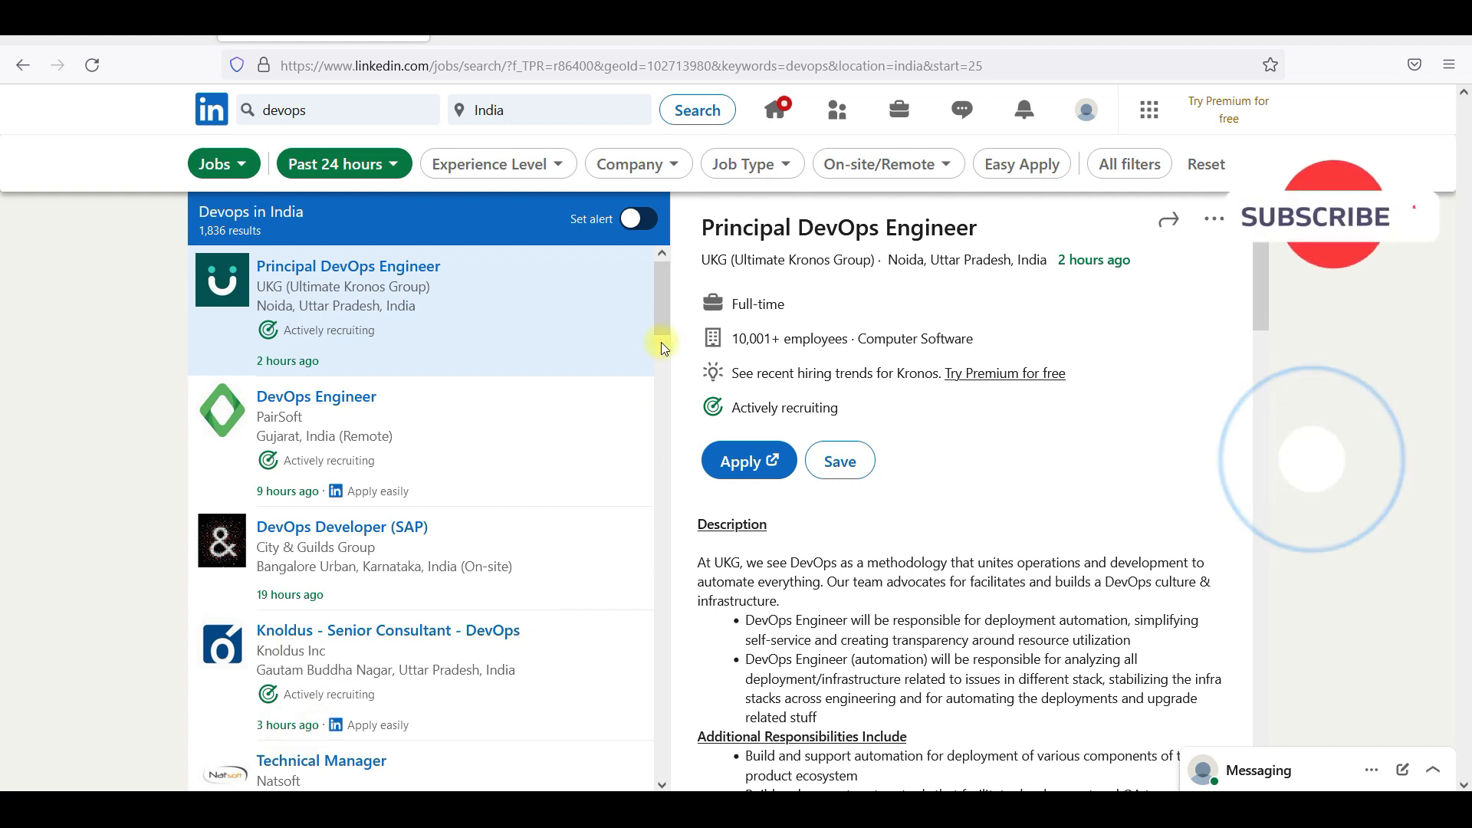
pyautogui.scroll(-3)
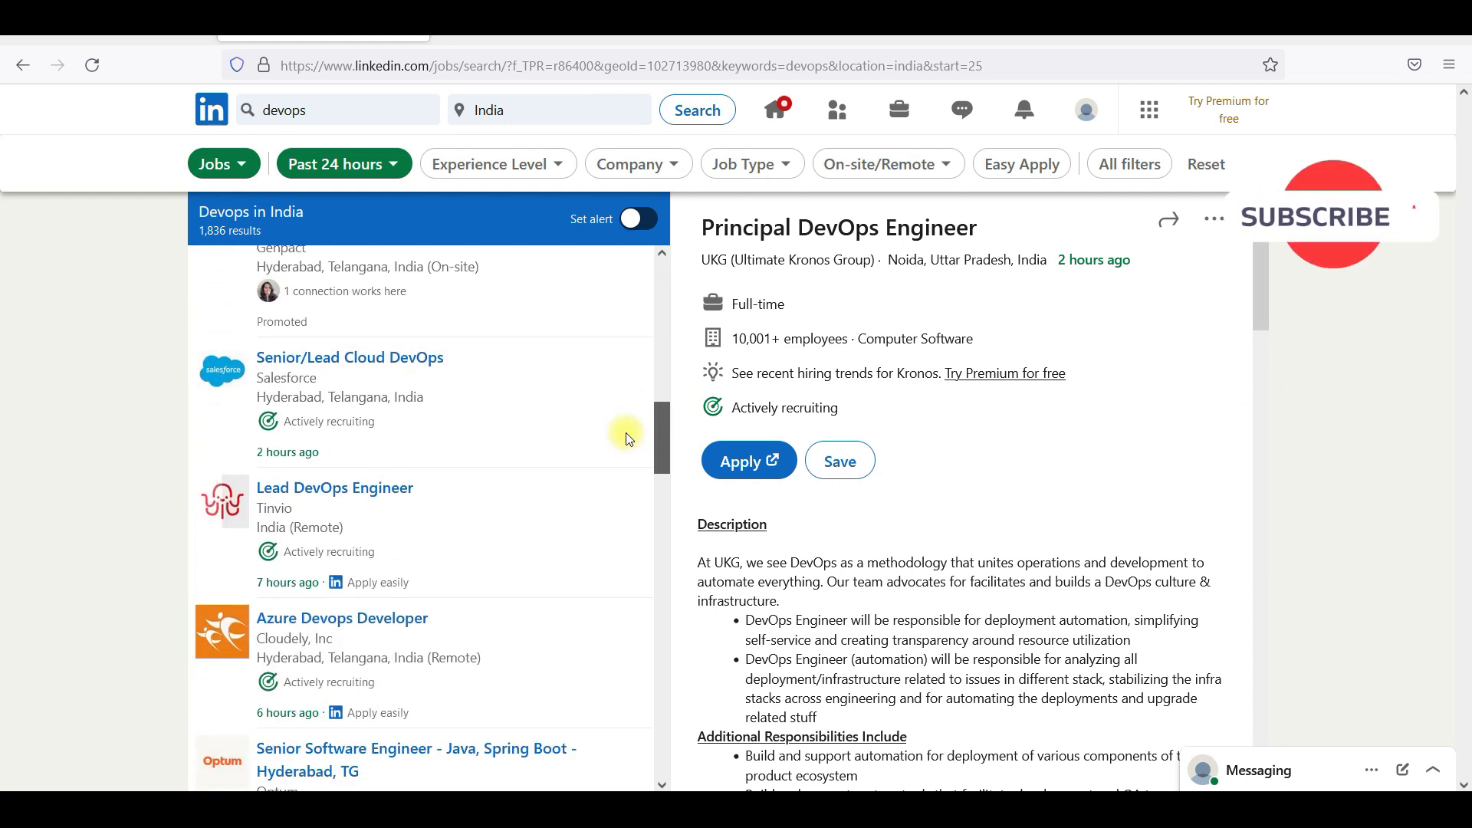
pyautogui.scroll(-3)
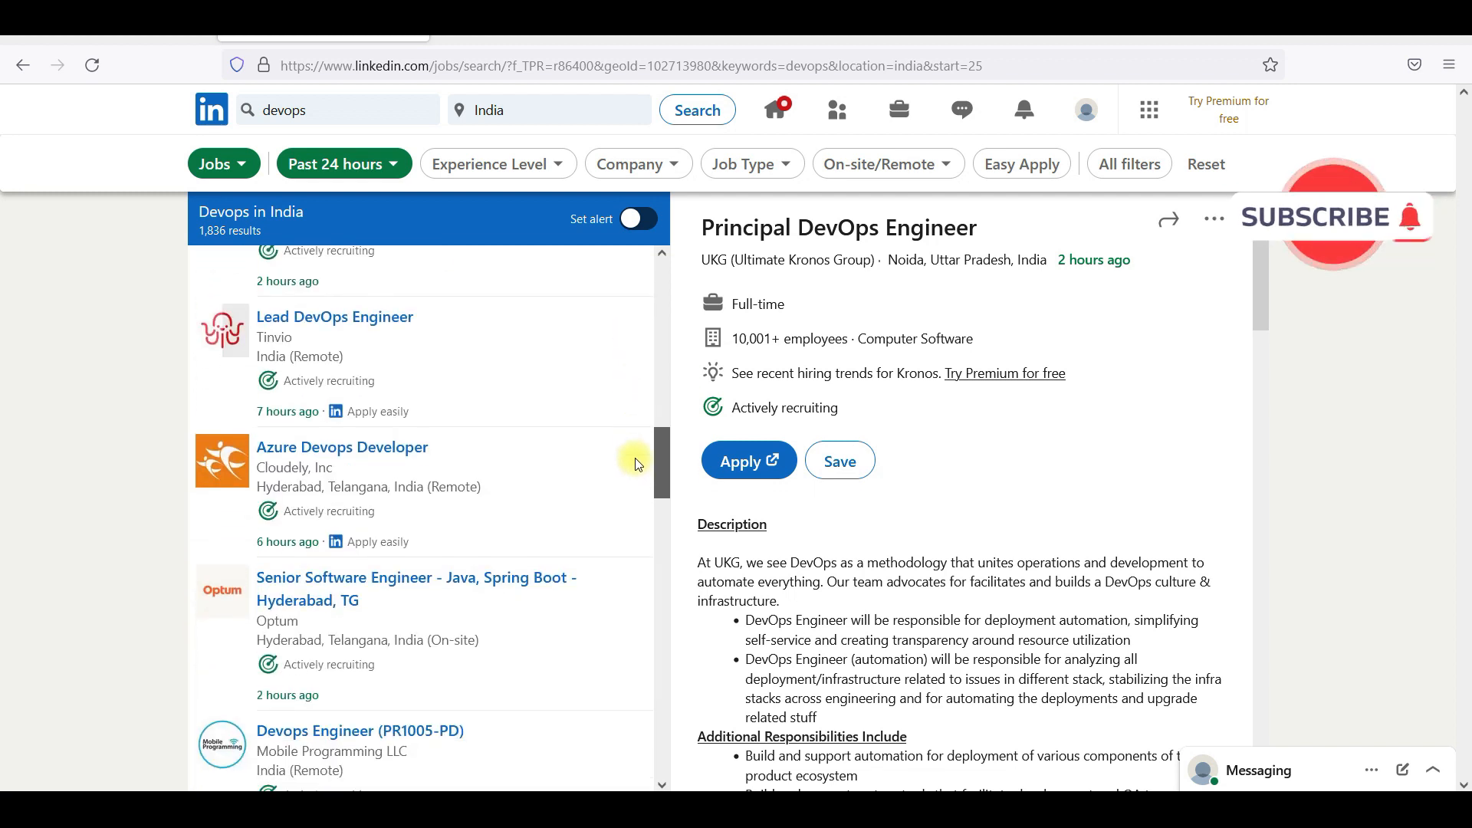
pyautogui.scroll(-3)
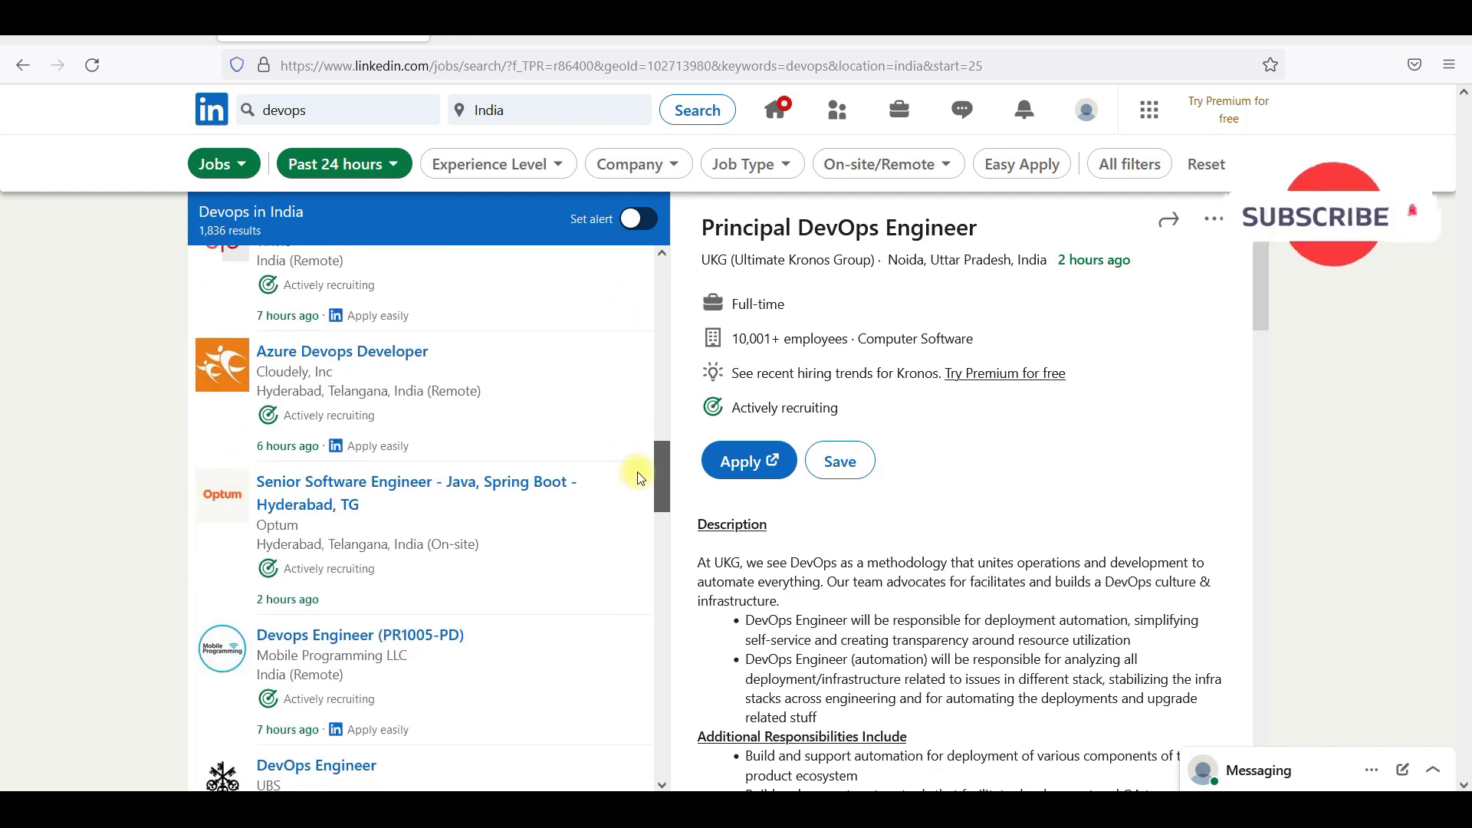
pyautogui.scroll(-3)
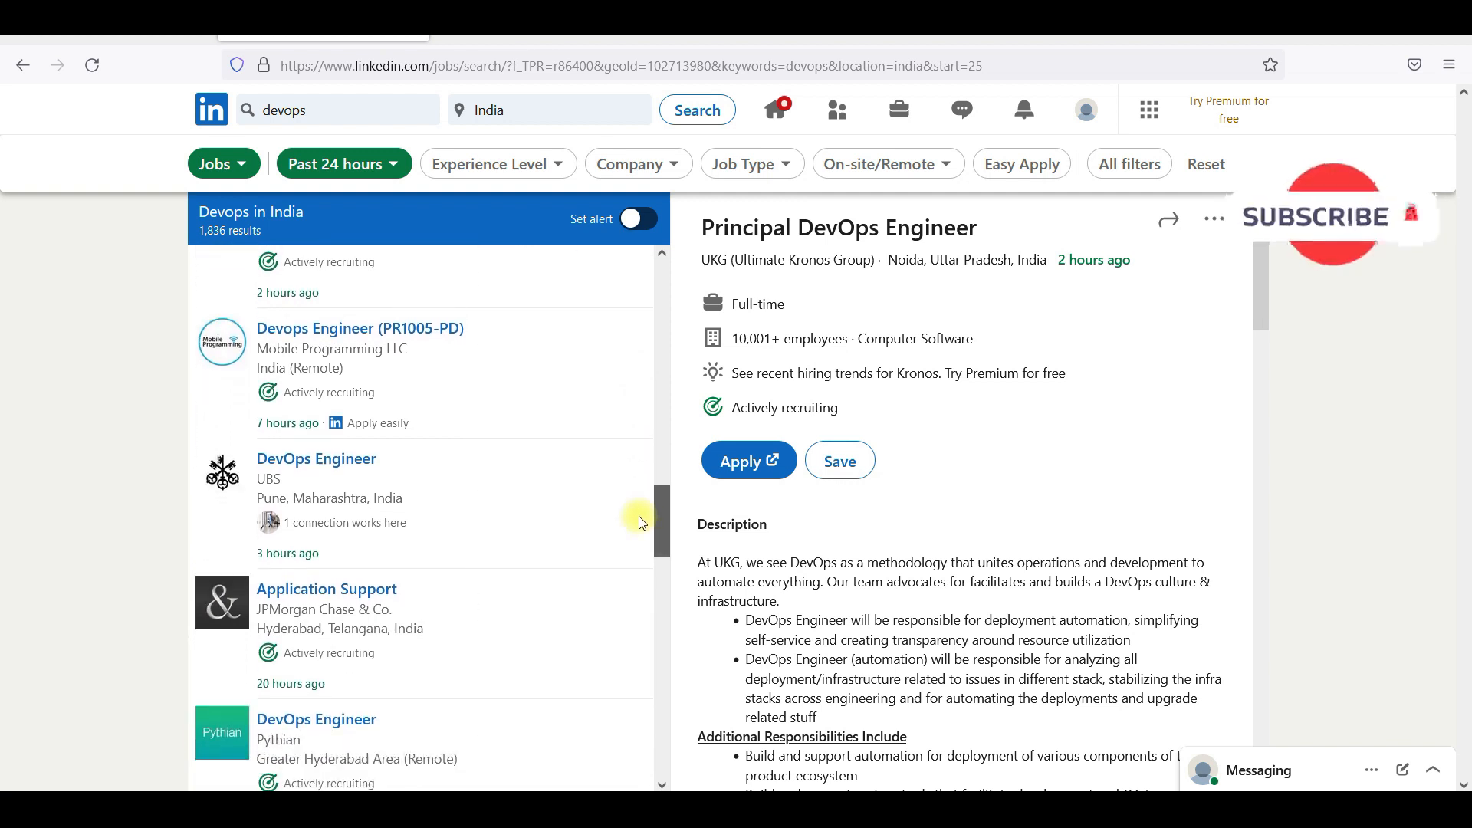
pyautogui.scroll(-3)
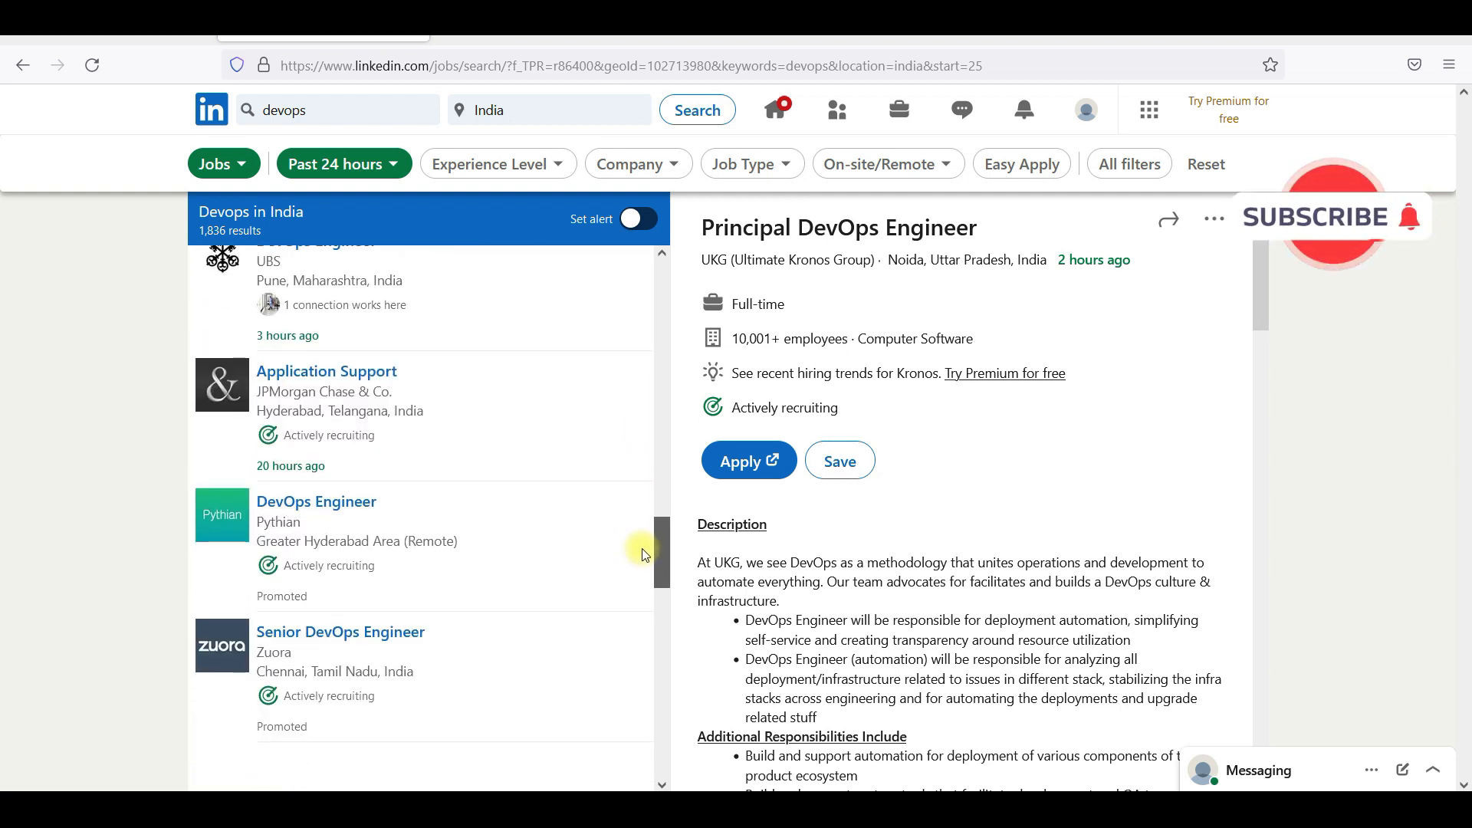
pyautogui.scroll(-3)
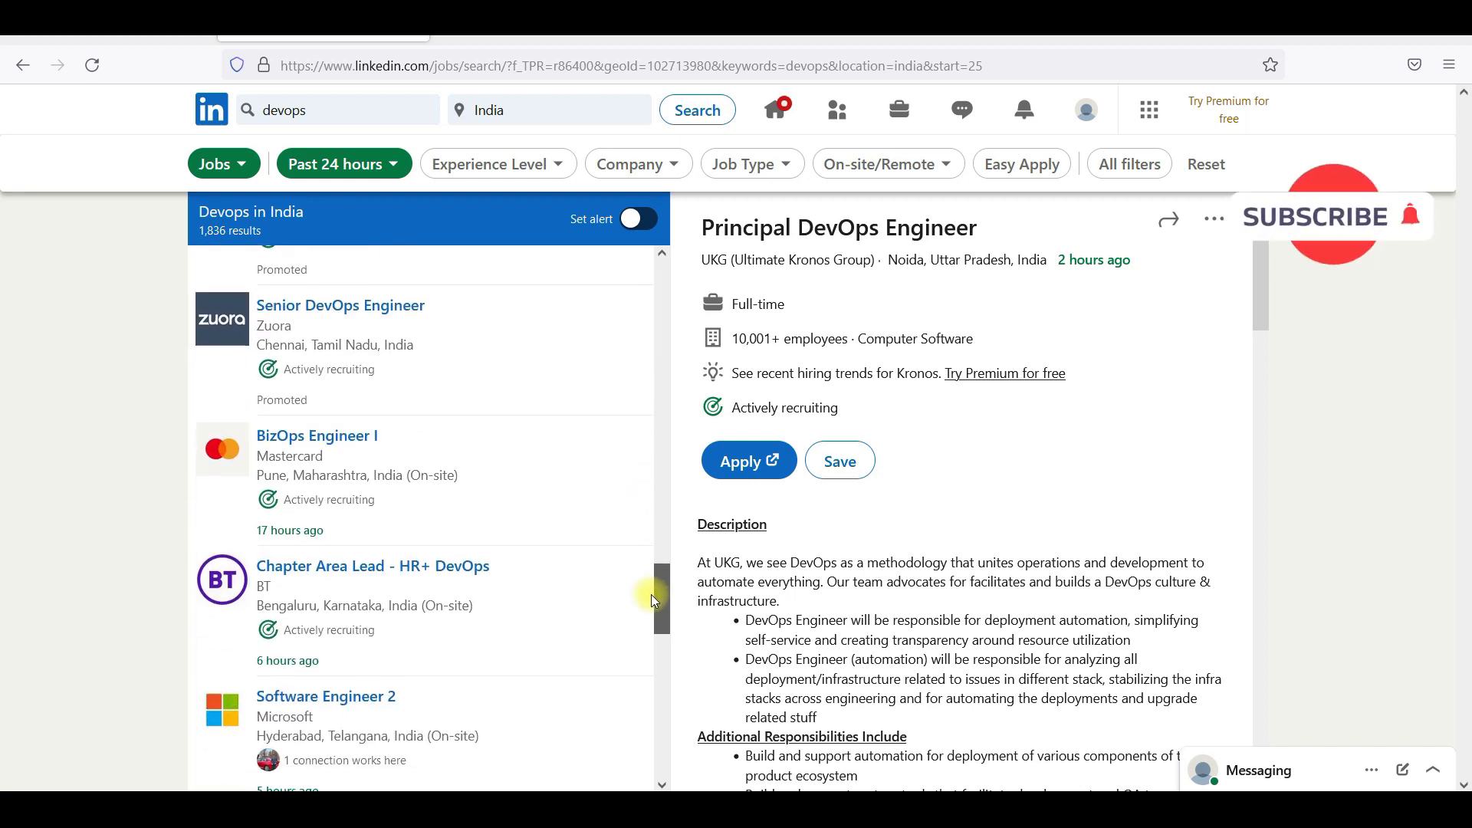
pyautogui.scroll(-3)
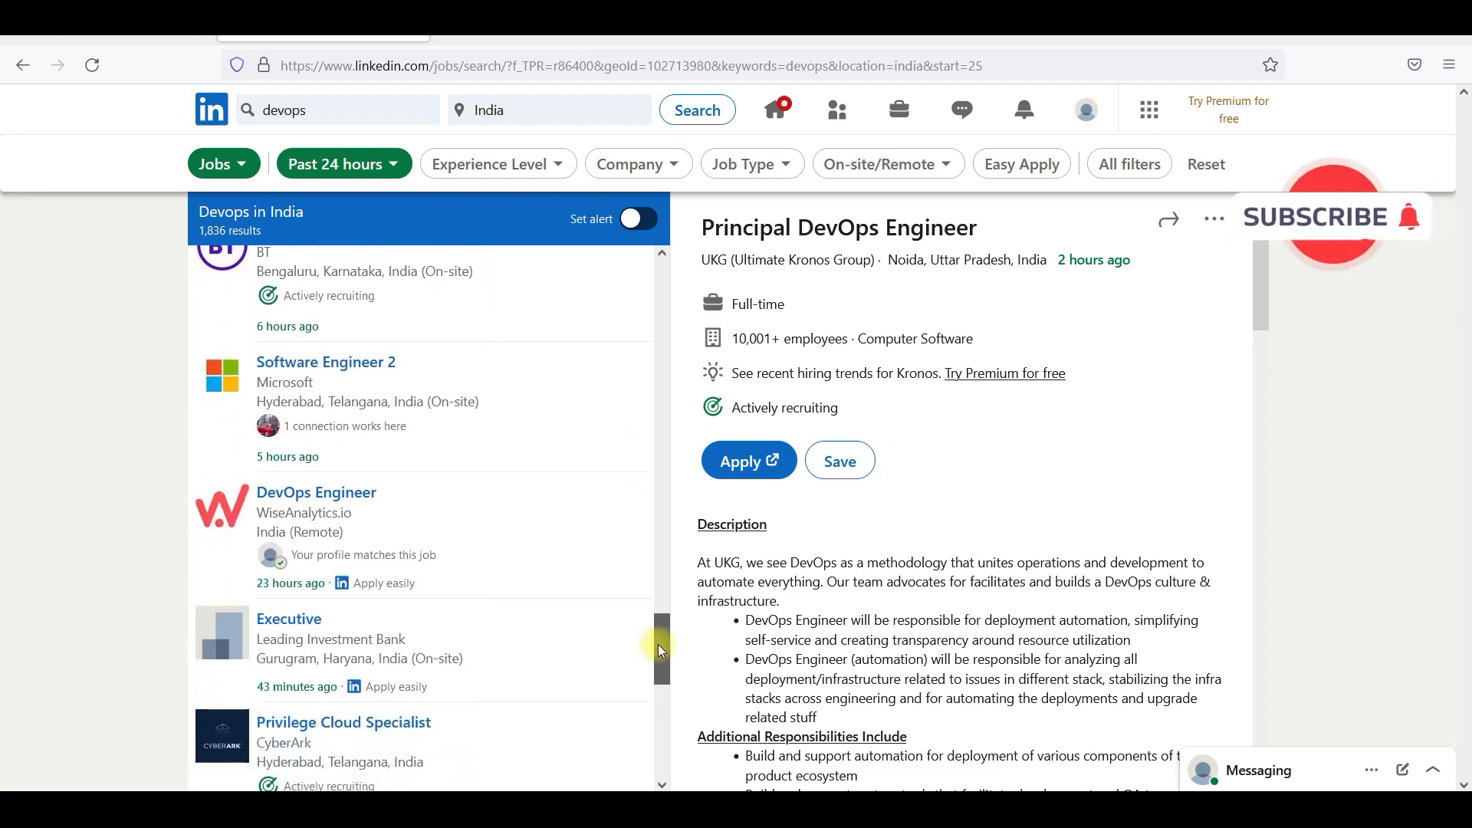
pyautogui.scroll(-3)
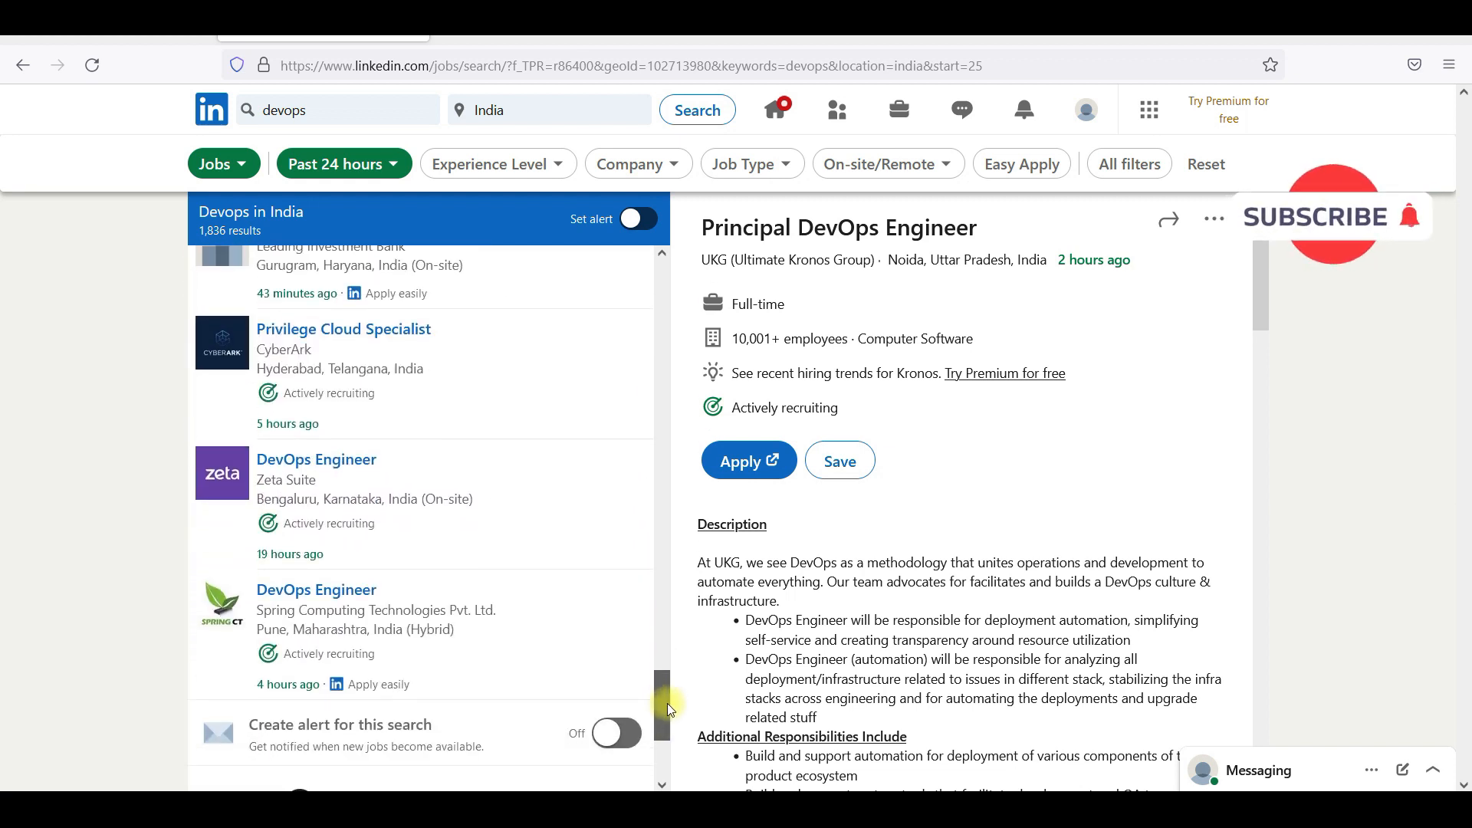
pyautogui.scroll(-3)
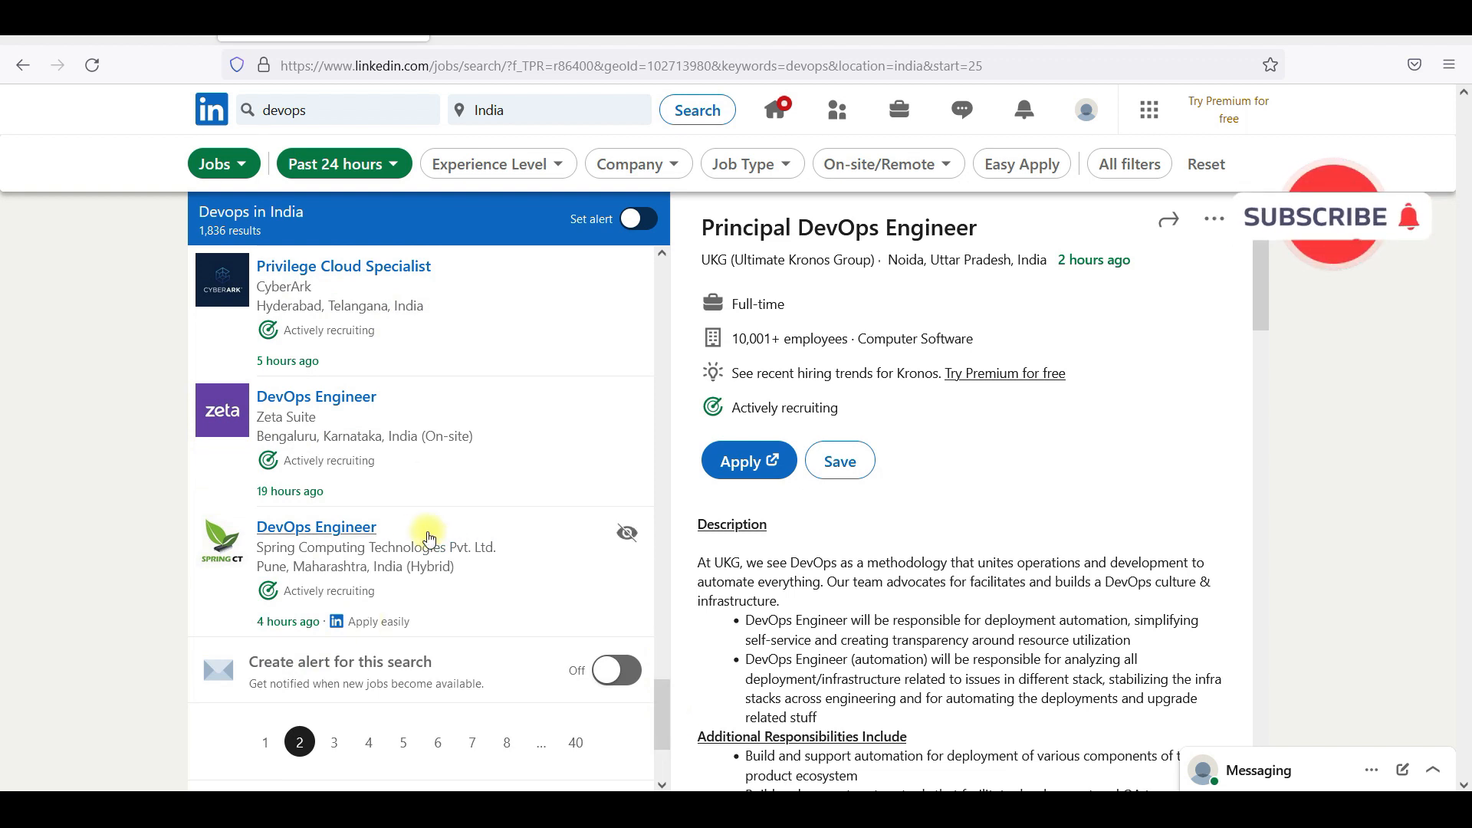
pyautogui.click(317, 526)
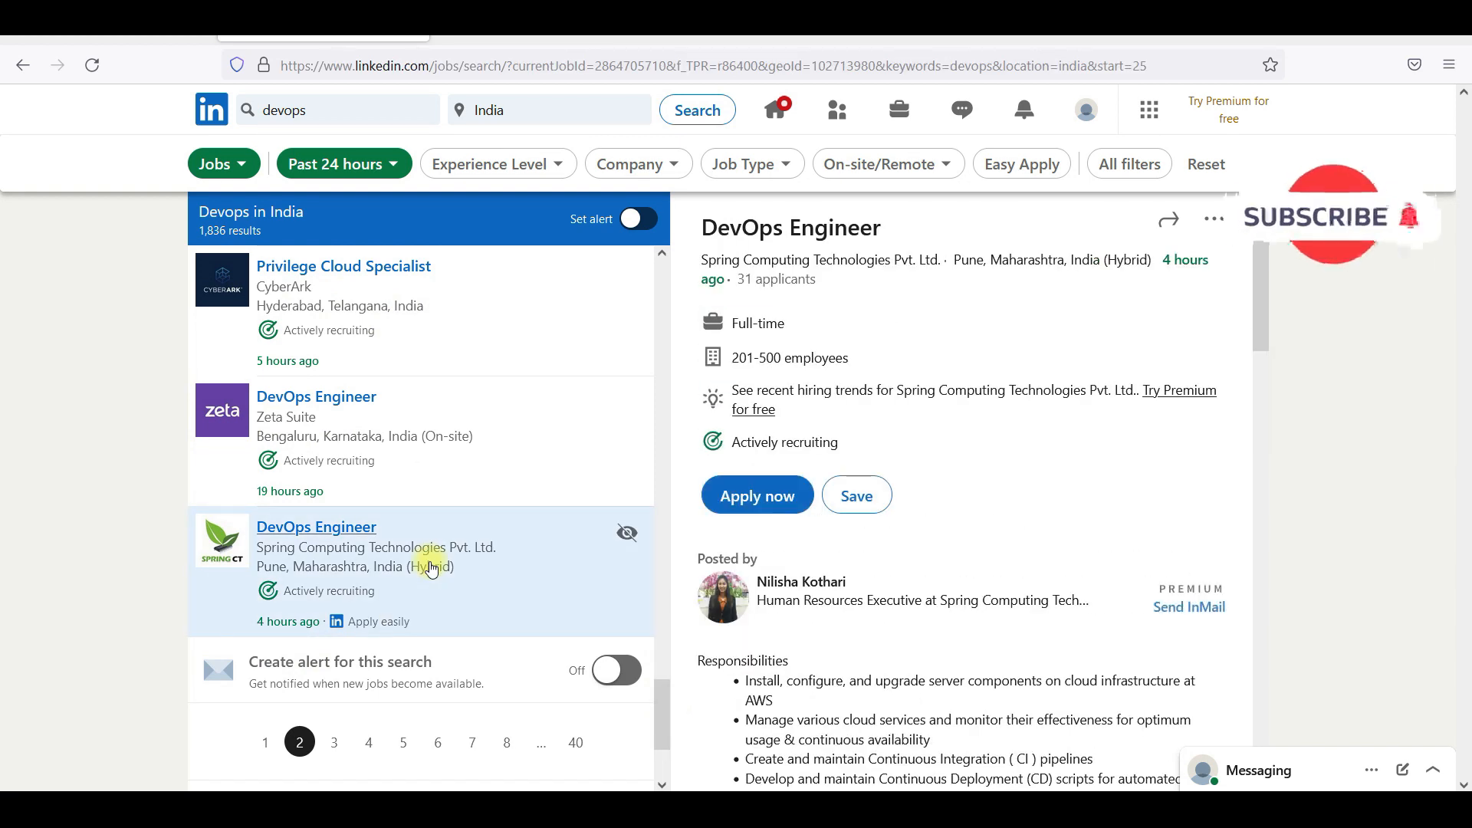
pyautogui.scroll(-3)
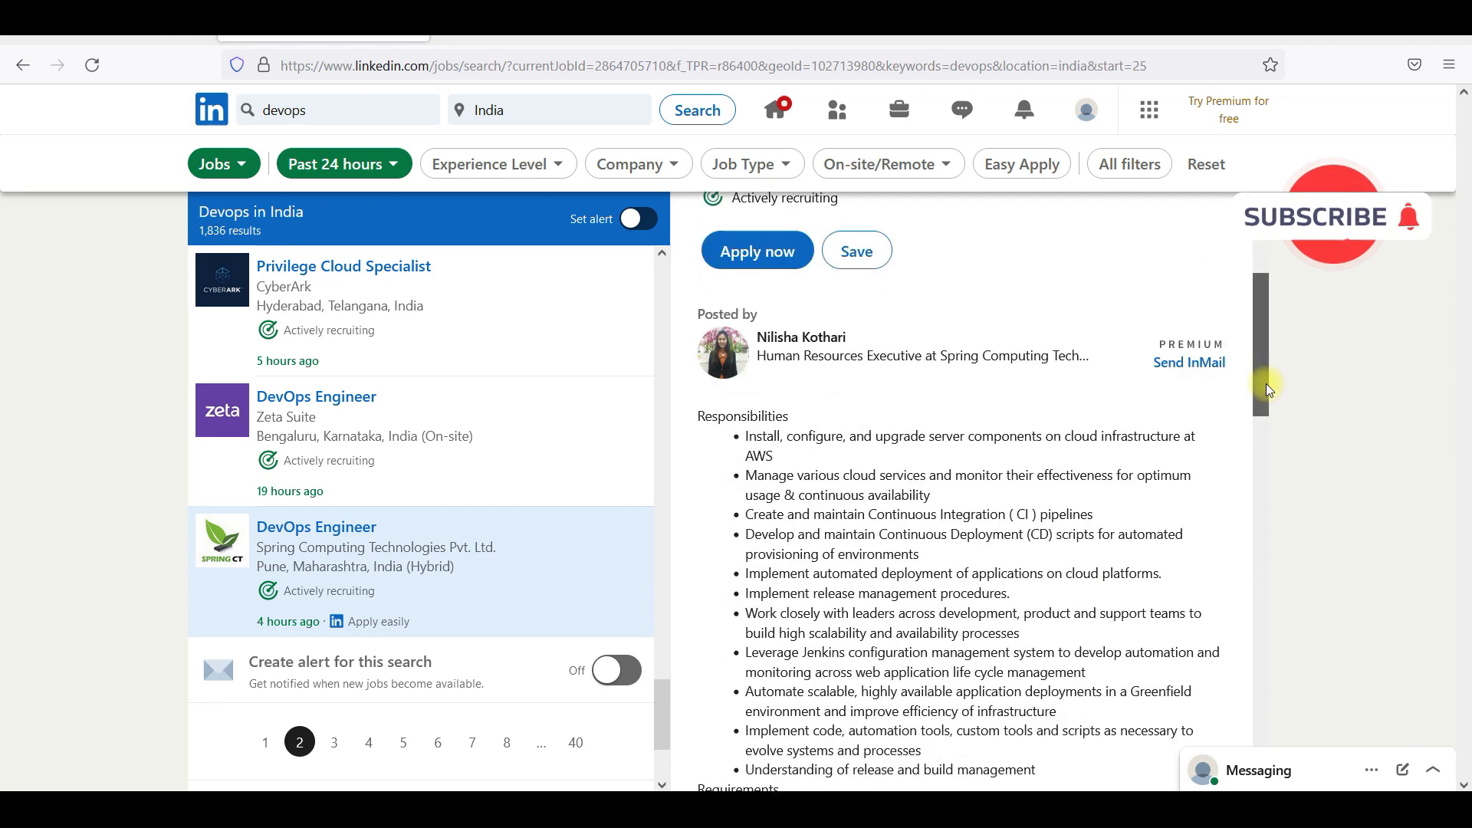
pyautogui.scroll(-3)
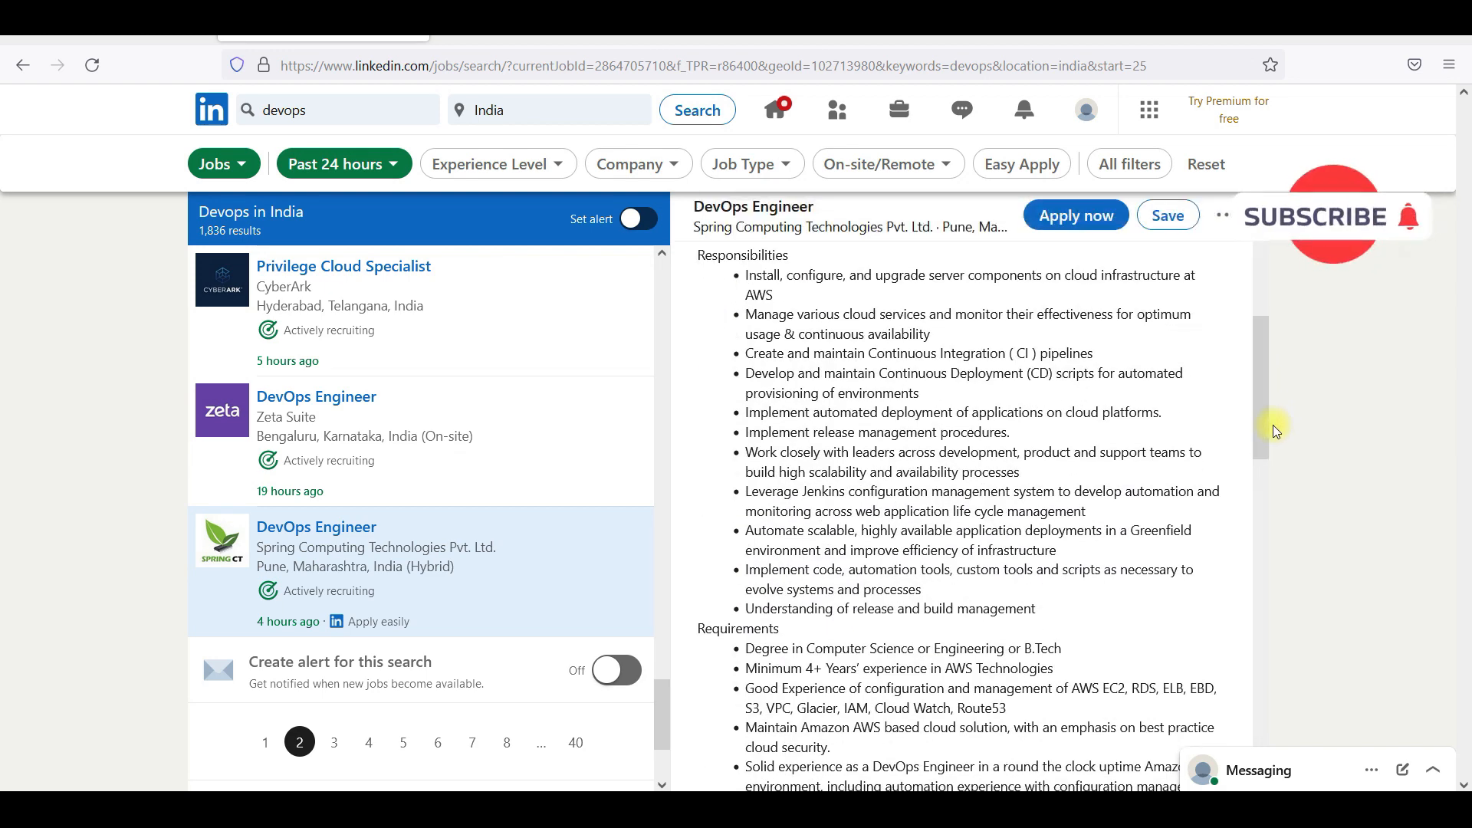
pyautogui.scroll(-3)
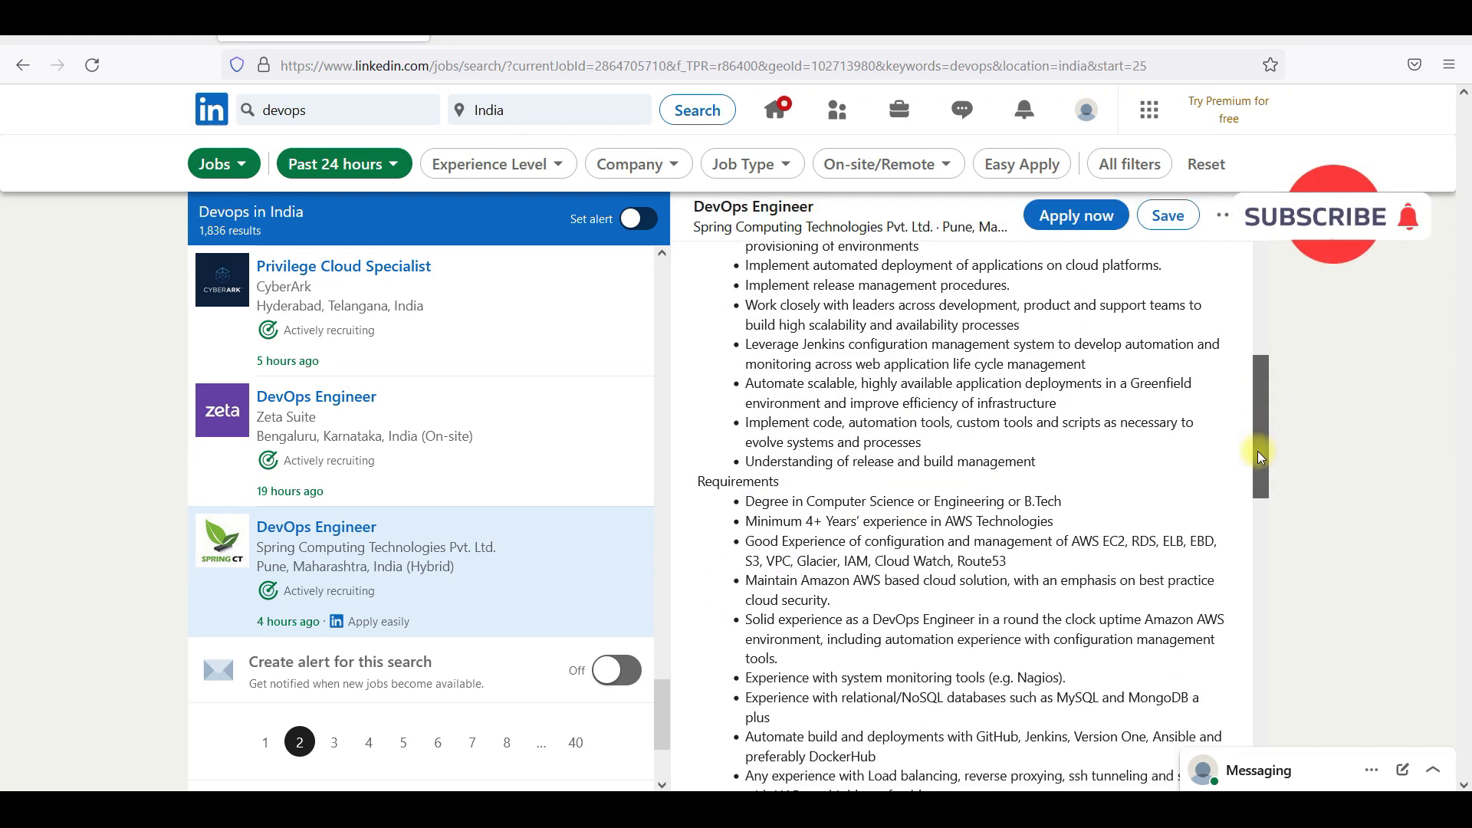
pyautogui.scroll(-3)
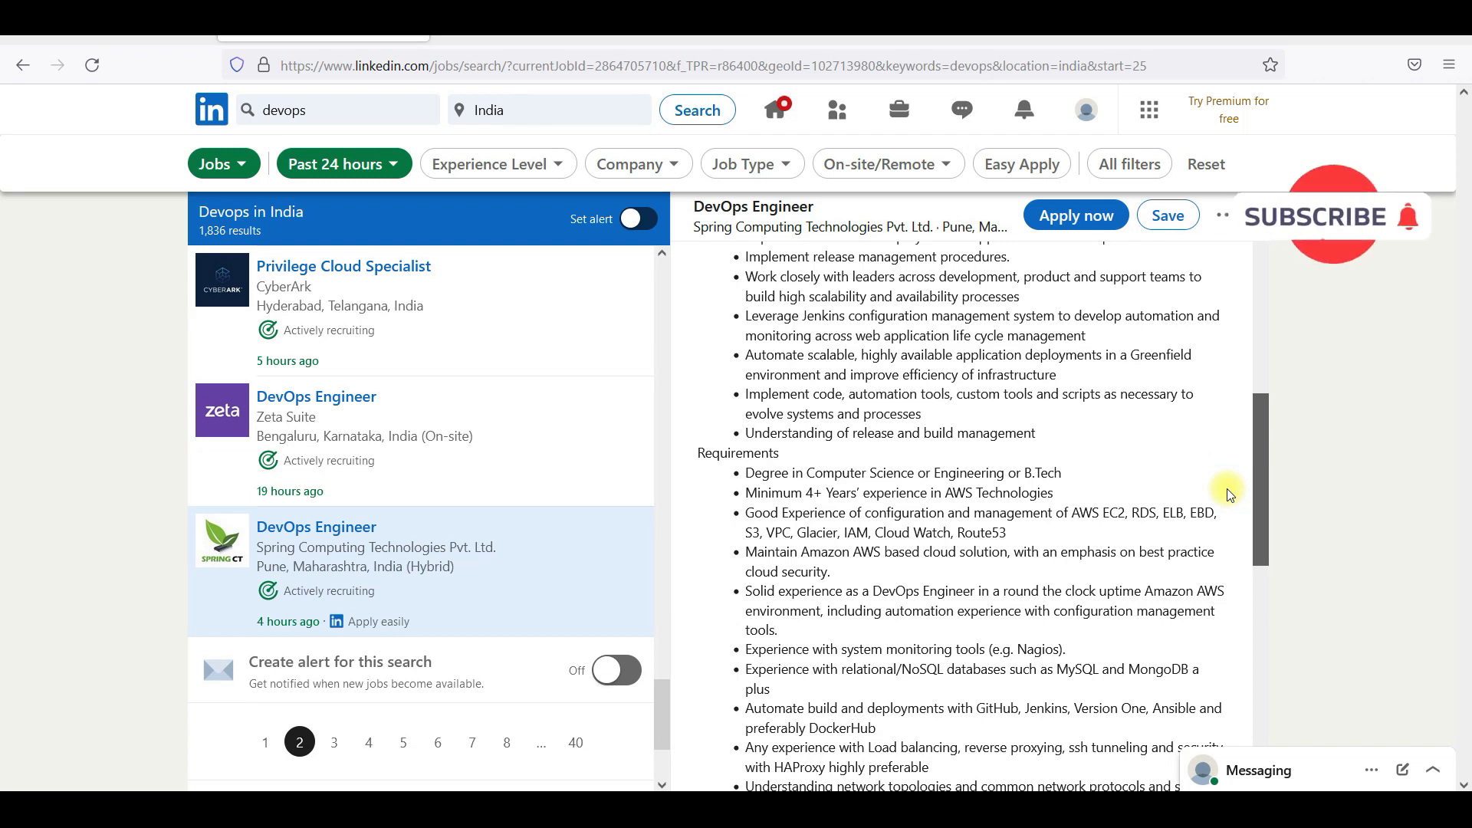
pyautogui.scroll(-3)
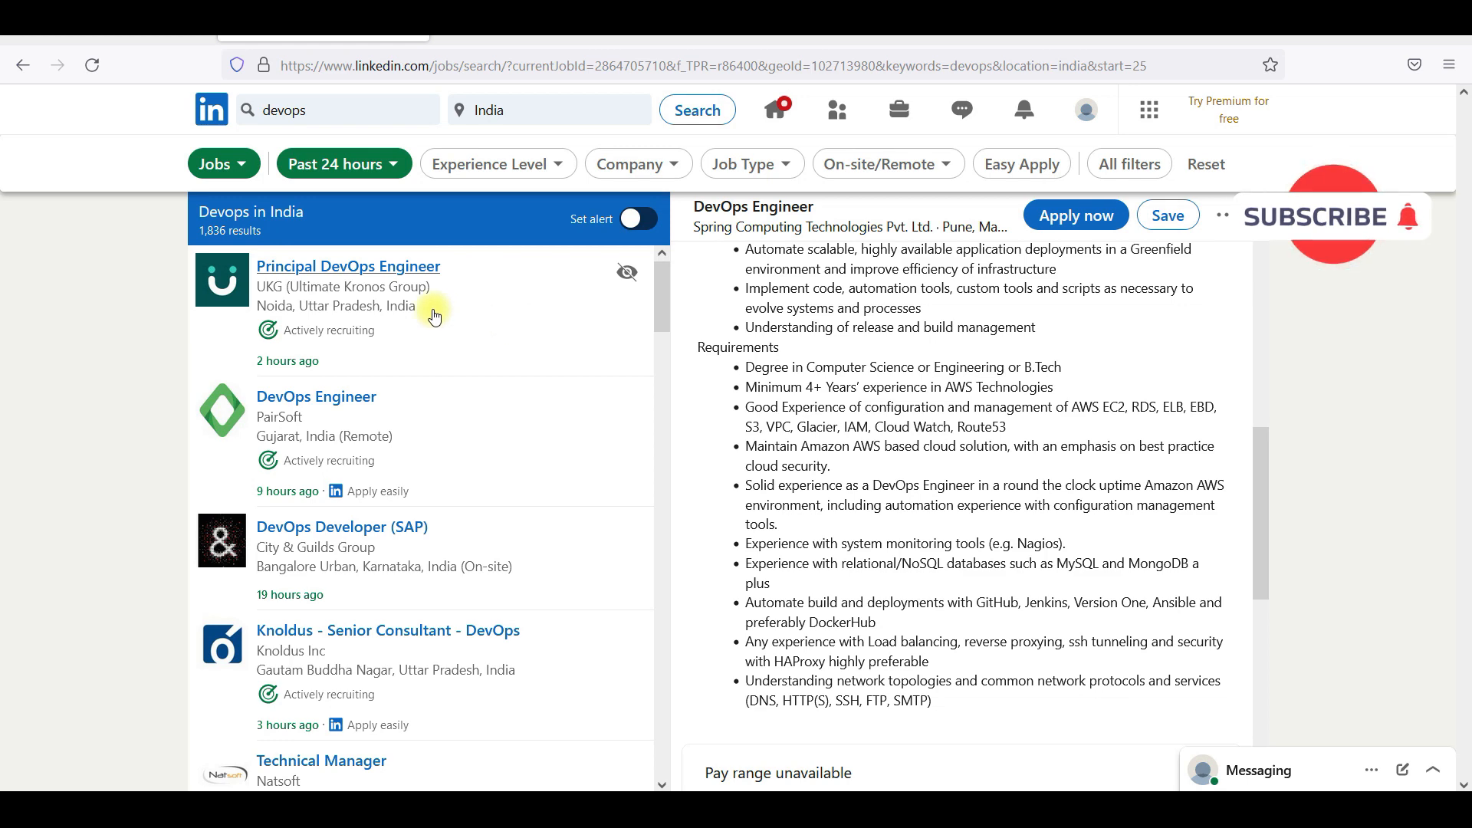
pyautogui.moveTo(601, 318)
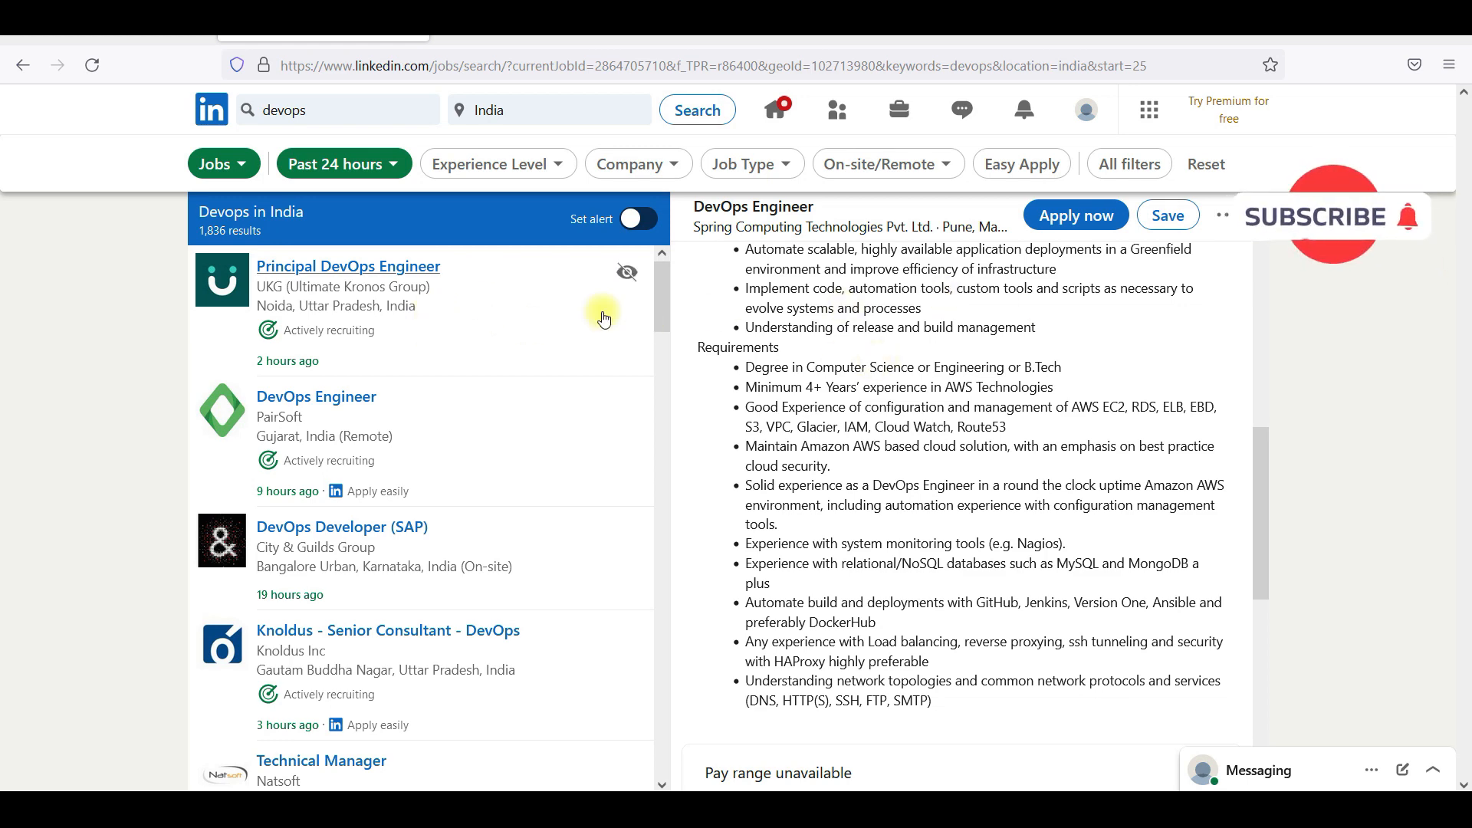
# - Read Accenture's DevOps Architecture technical experience requirements, then view Deloitte's DevOps Consultant posting
pyautogui.scroll(-3)
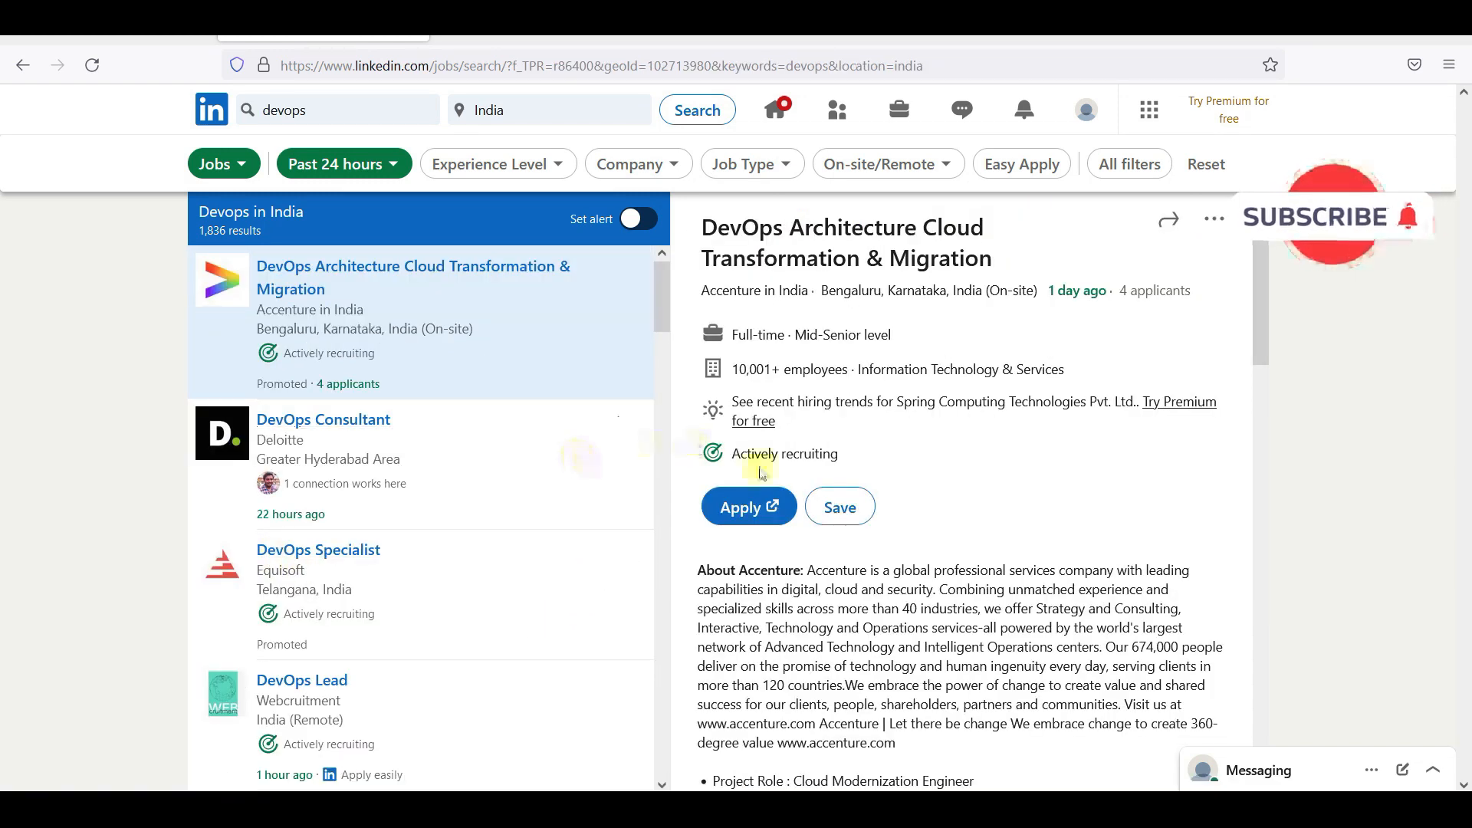
pyautogui.scroll(-3)
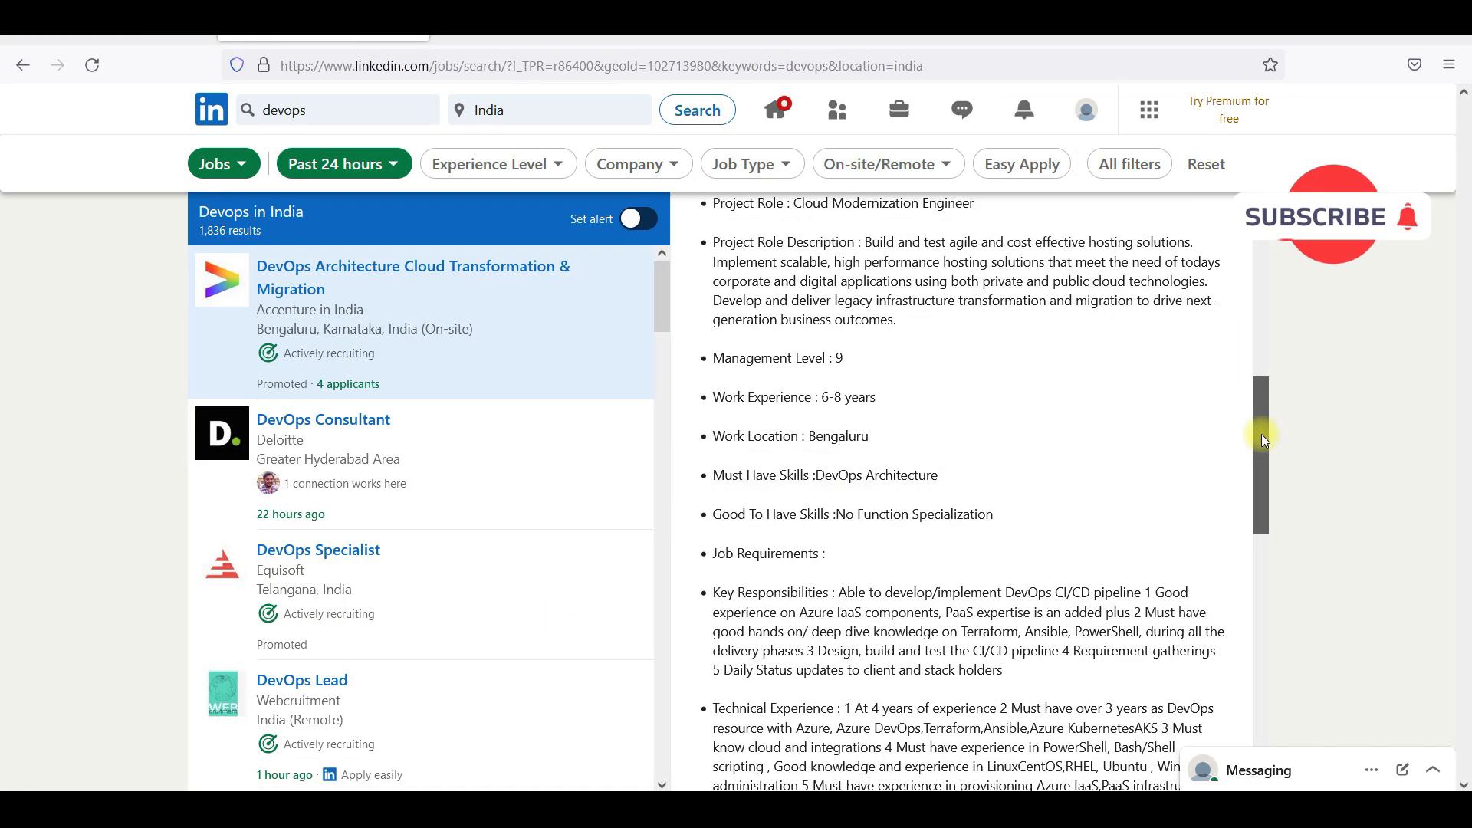
pyautogui.scroll(-3)
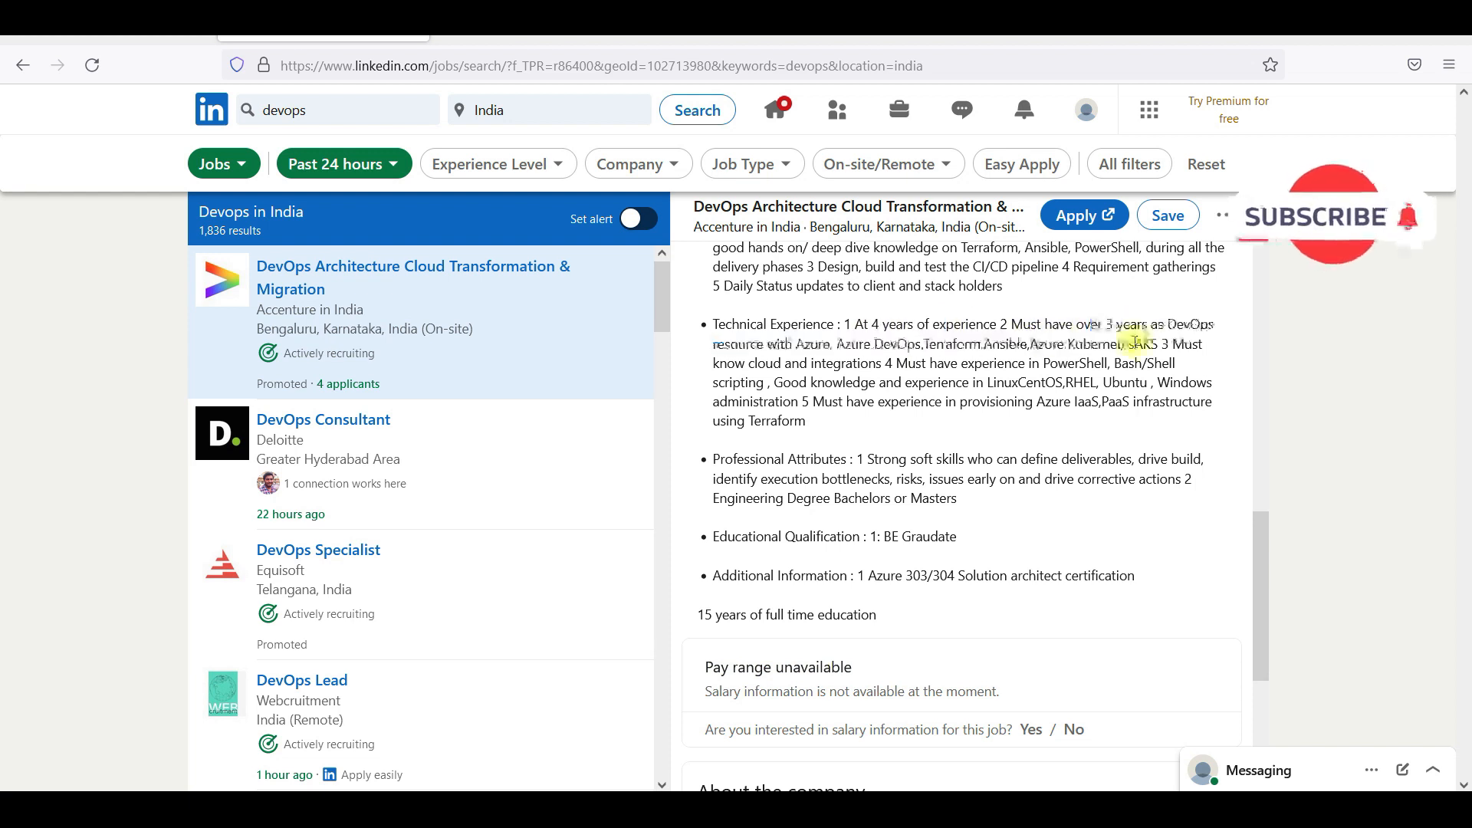
pyautogui.moveTo(881, 431)
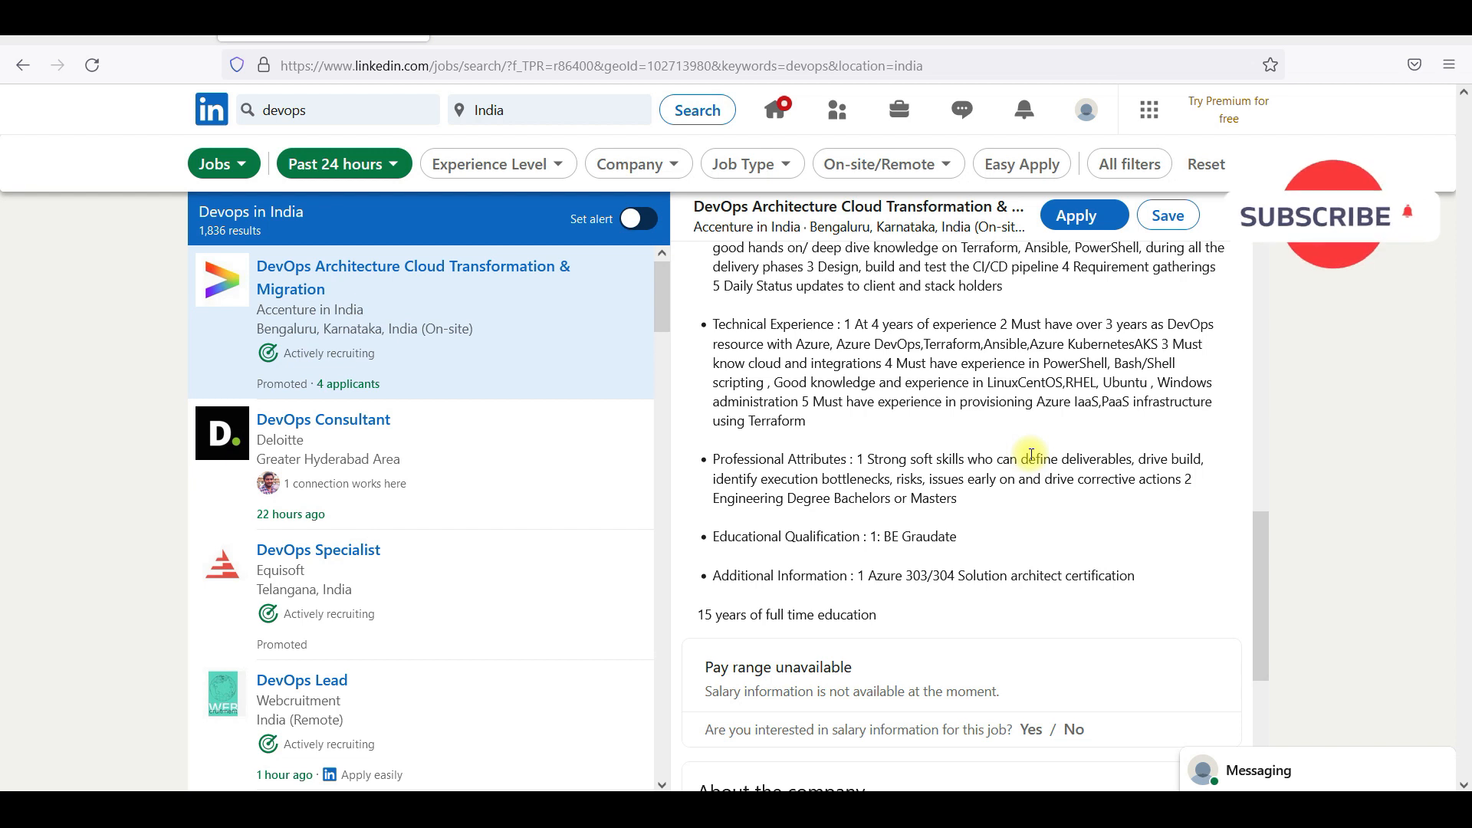
pyautogui.moveTo(1150, 371)
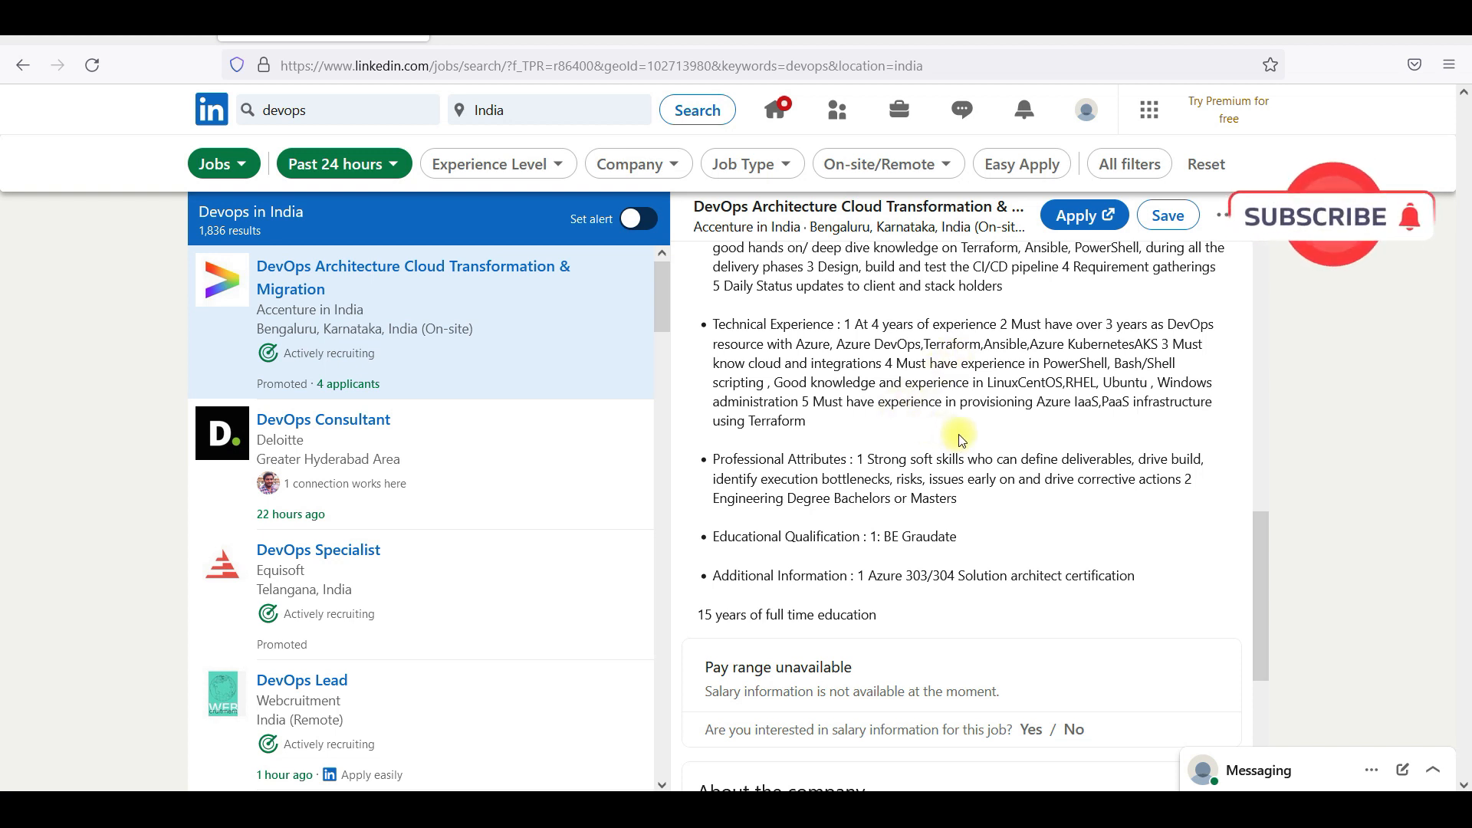
pyautogui.doubleClick(826, 363)
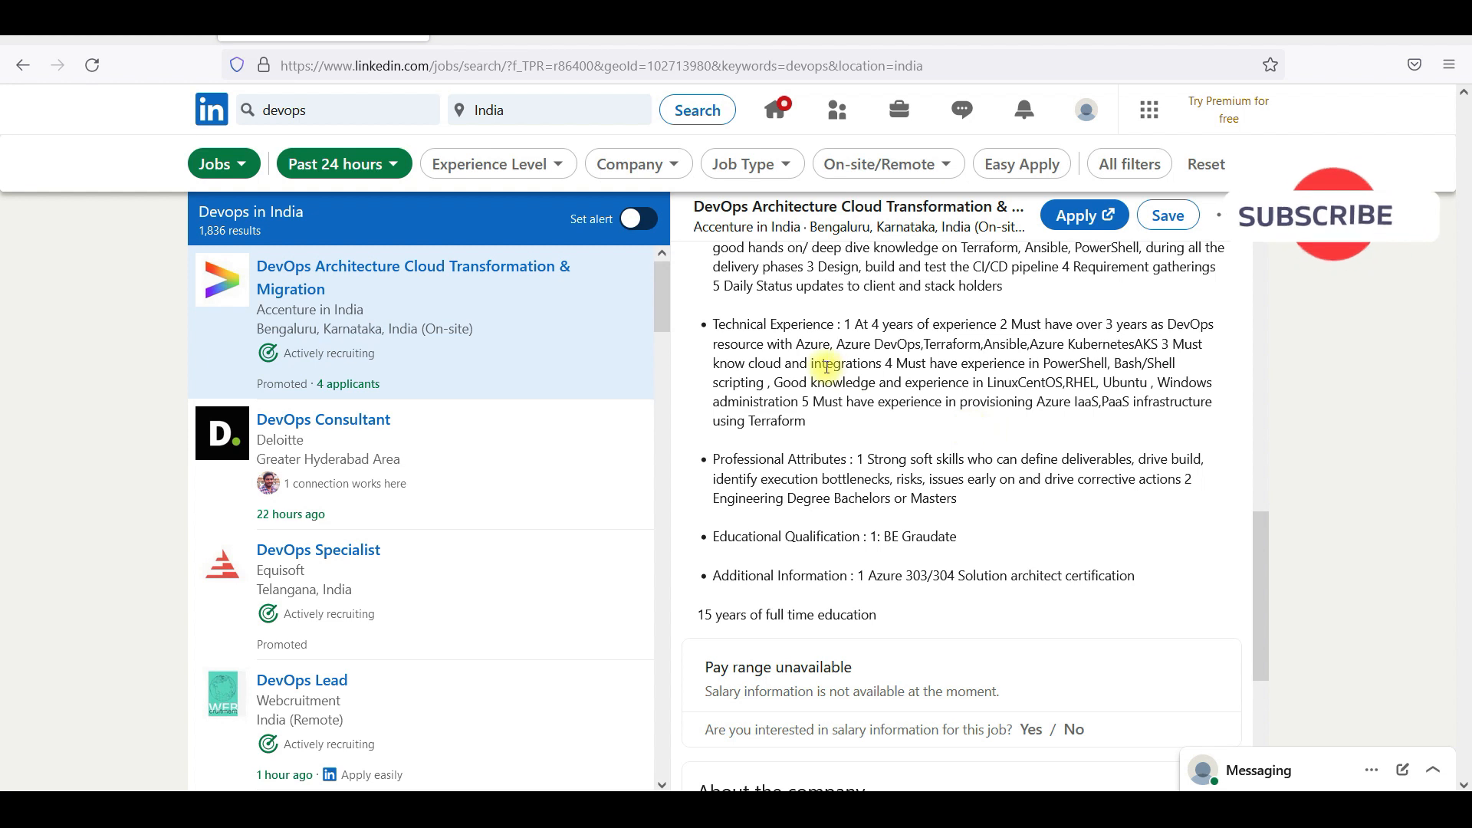
pyautogui.moveTo(864, 323); pyautogui.dragTo(1108, 363)
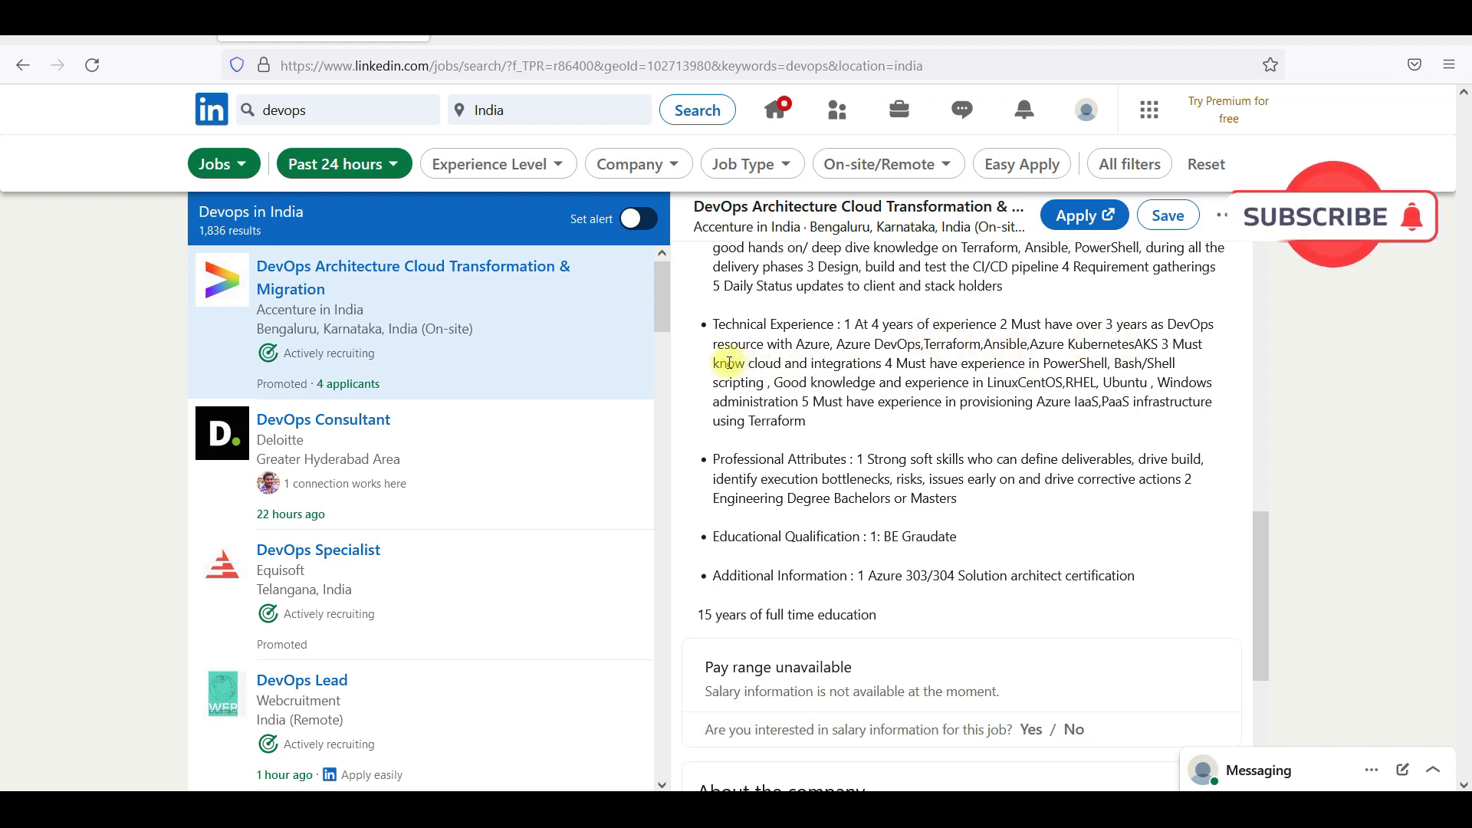
pyautogui.moveTo(726, 364); pyautogui.dragTo(890, 363)
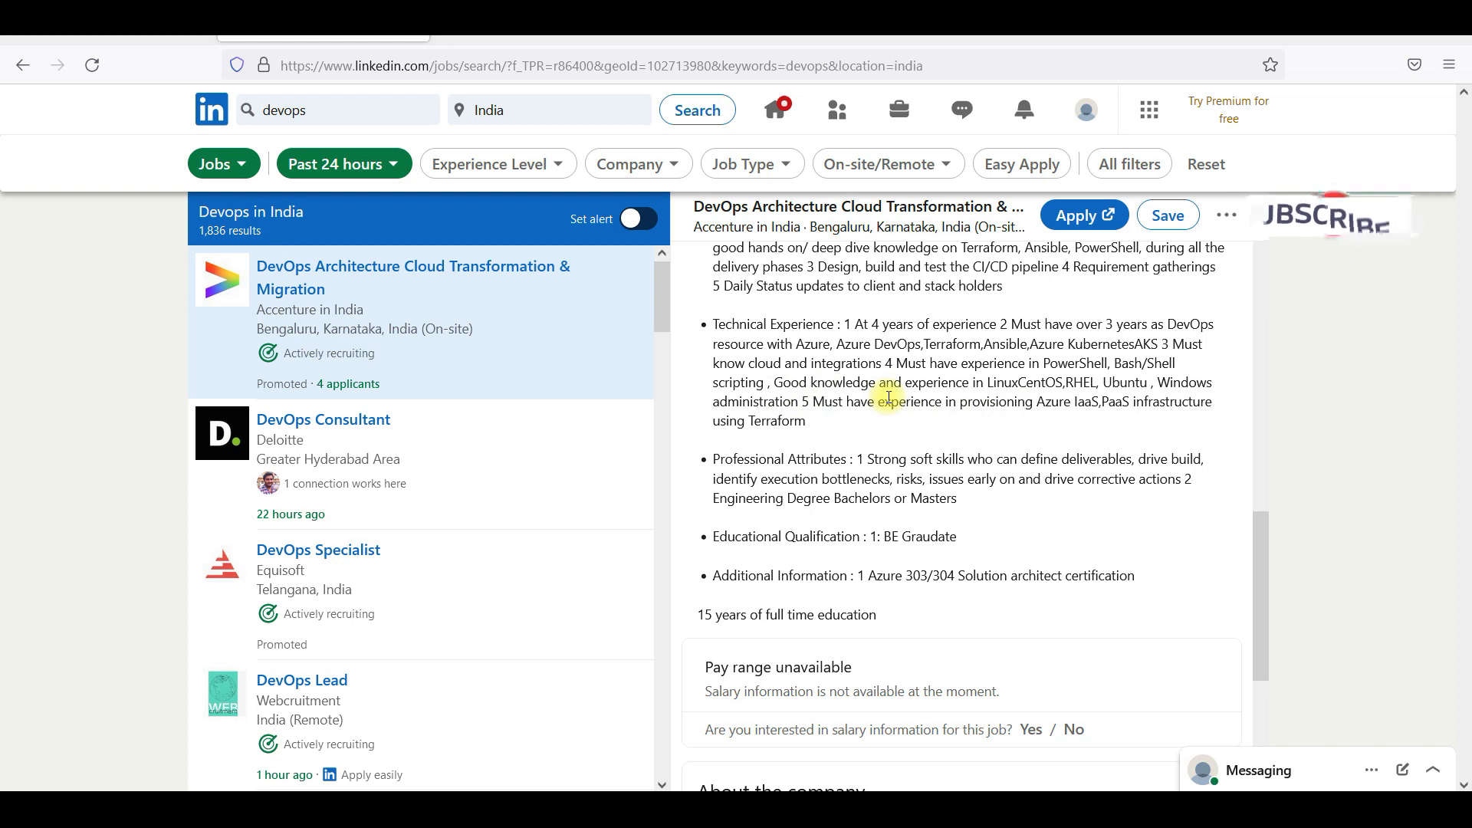
pyautogui.moveTo(846, 430)
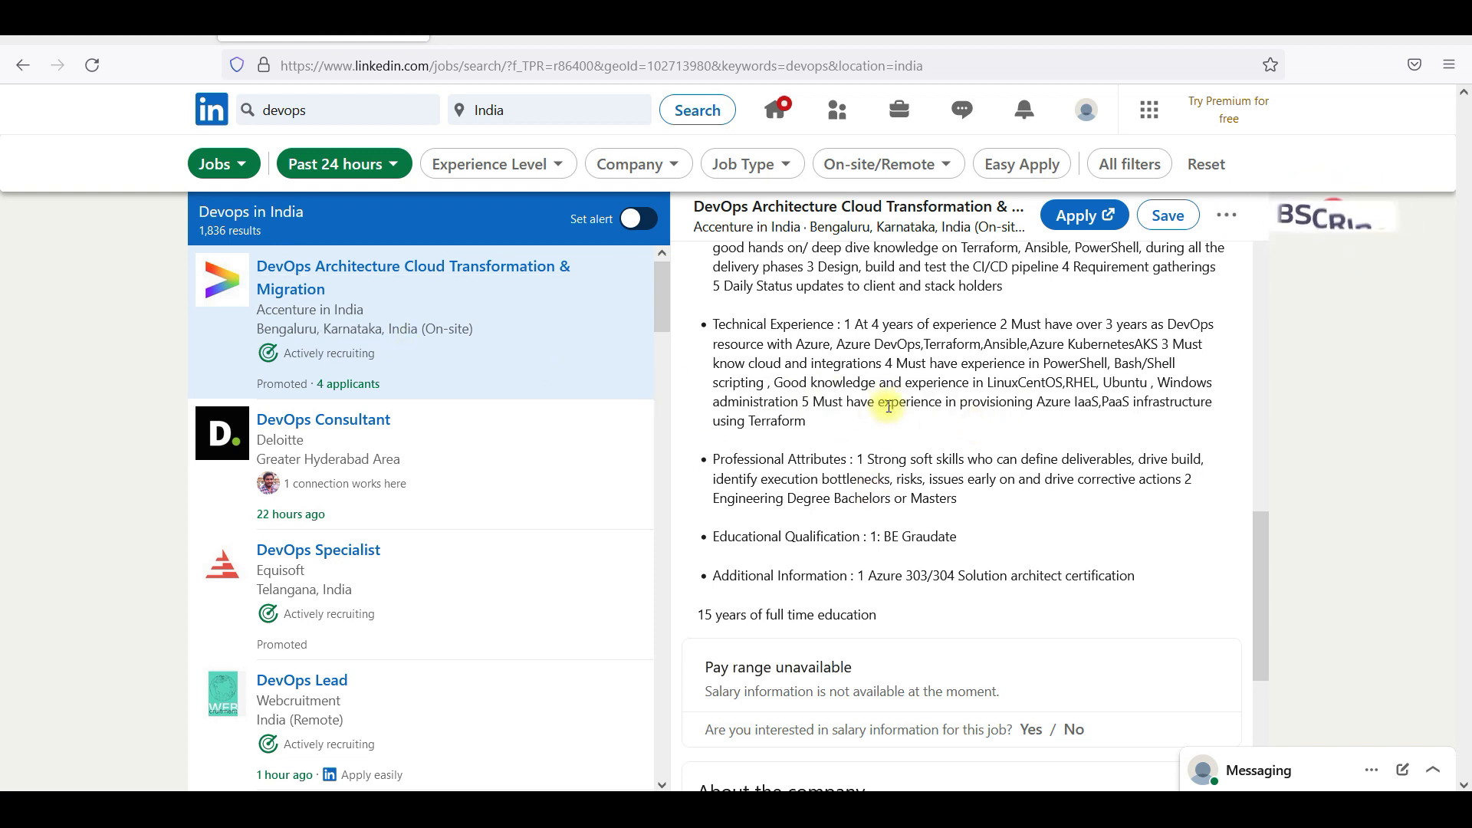
pyautogui.click(323, 419)
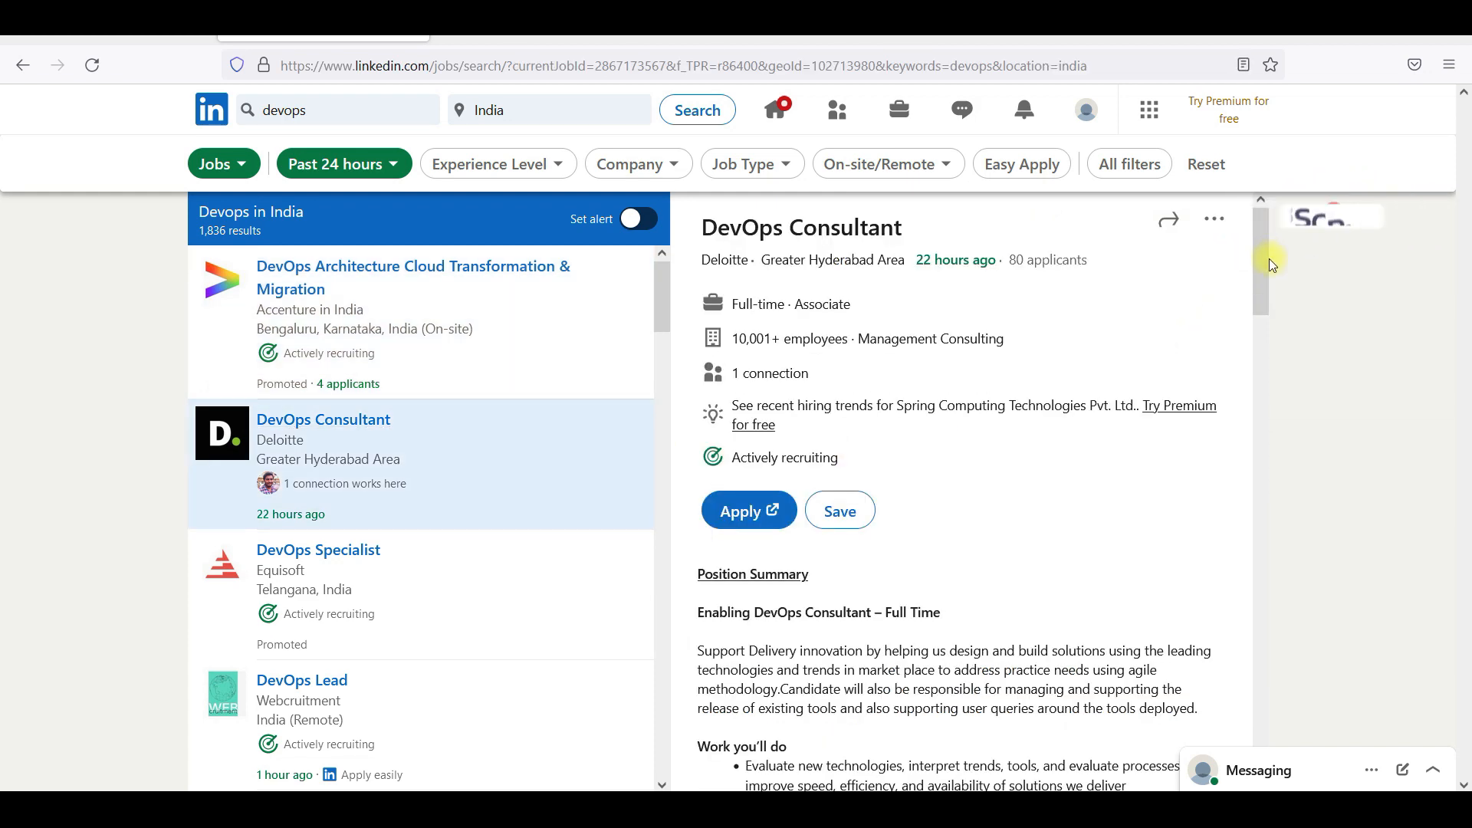
# - Read Deloitte's DevOps Consultant qualifications, then view Equisoft's DevOps Specialist posting
pyautogui.scroll(-3)
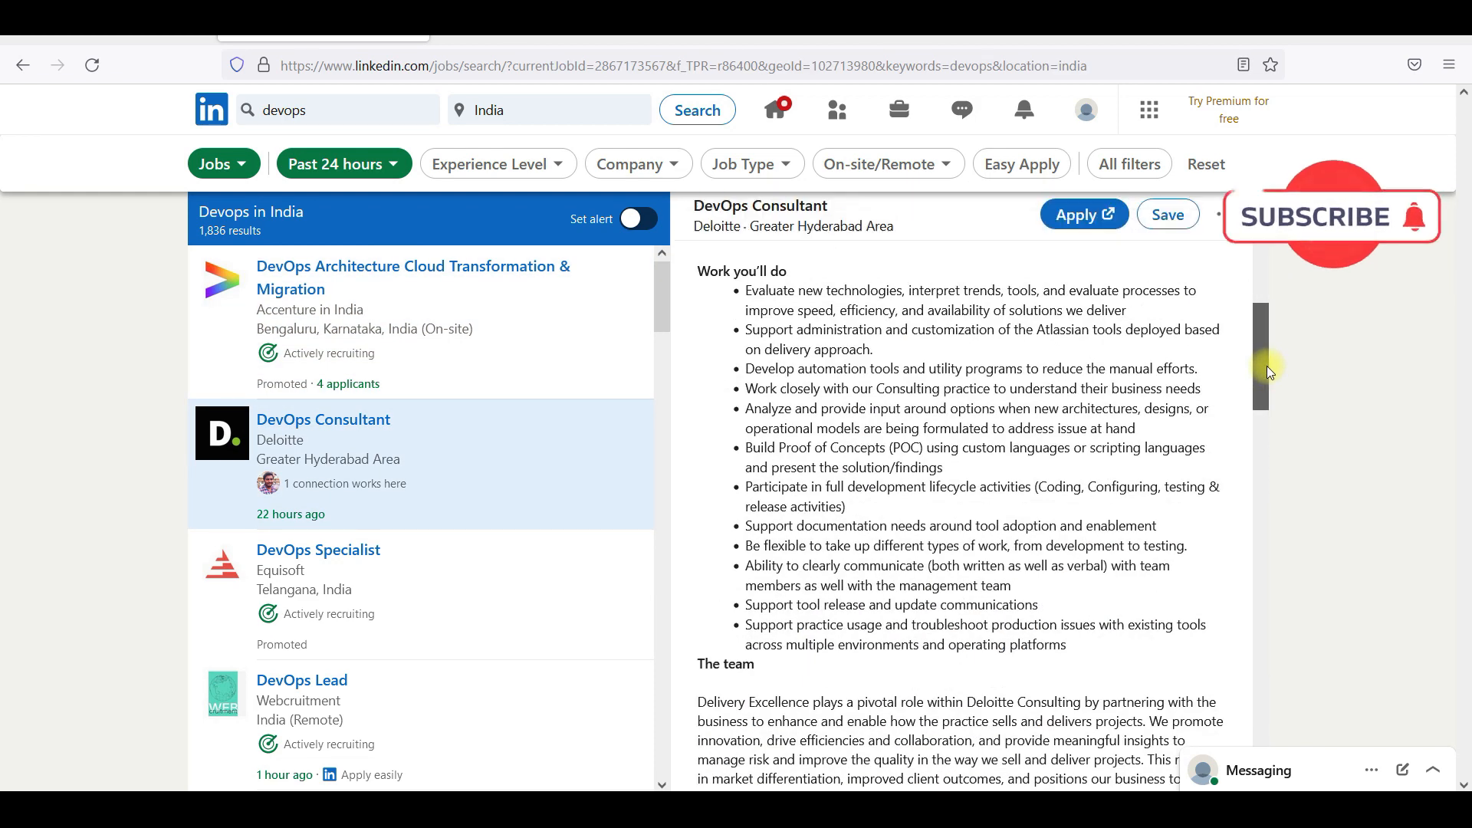
pyautogui.scroll(-3)
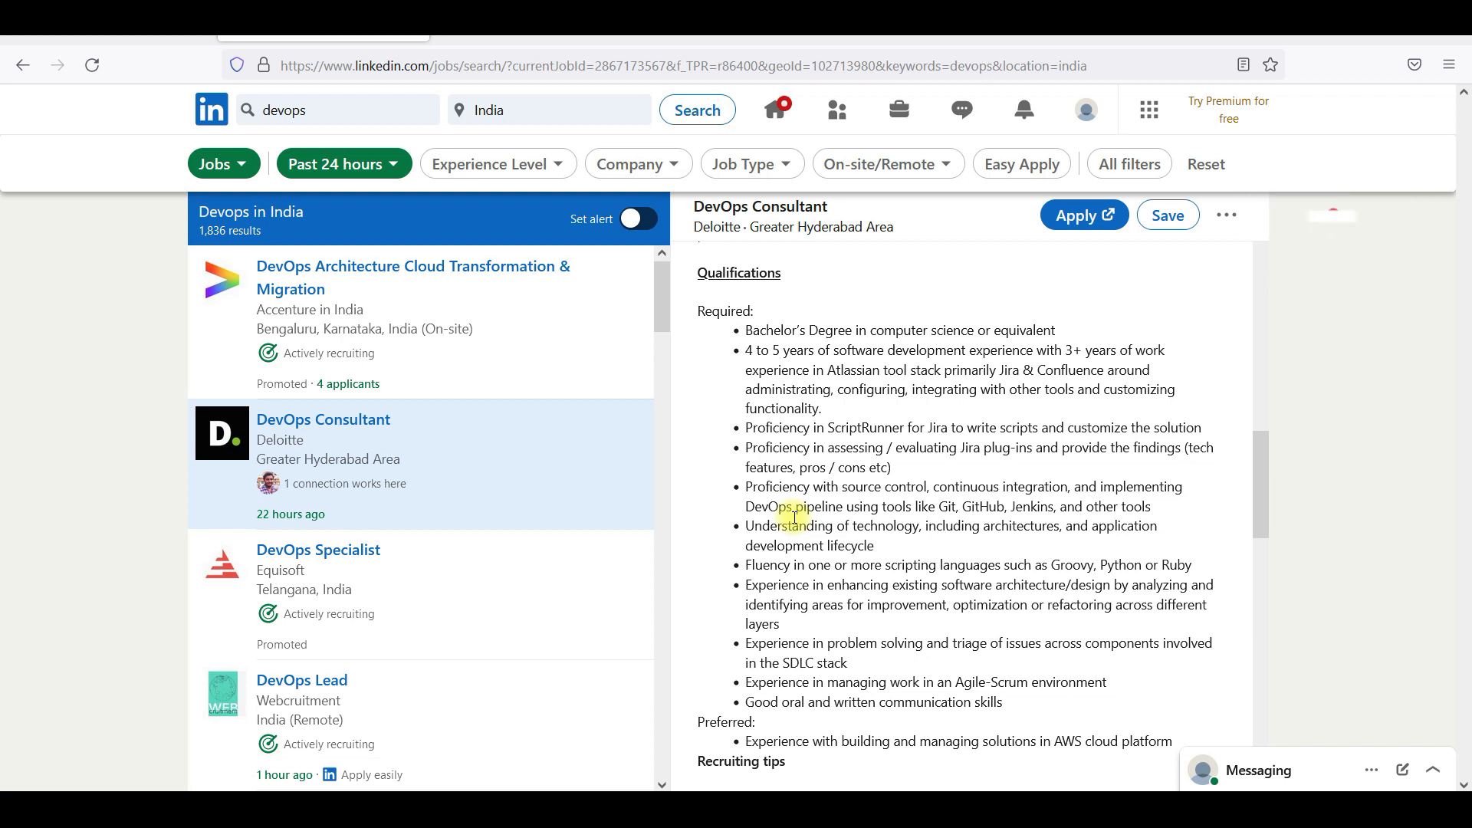
pyautogui.moveTo(1062, 565); pyautogui.dragTo(1187, 564)
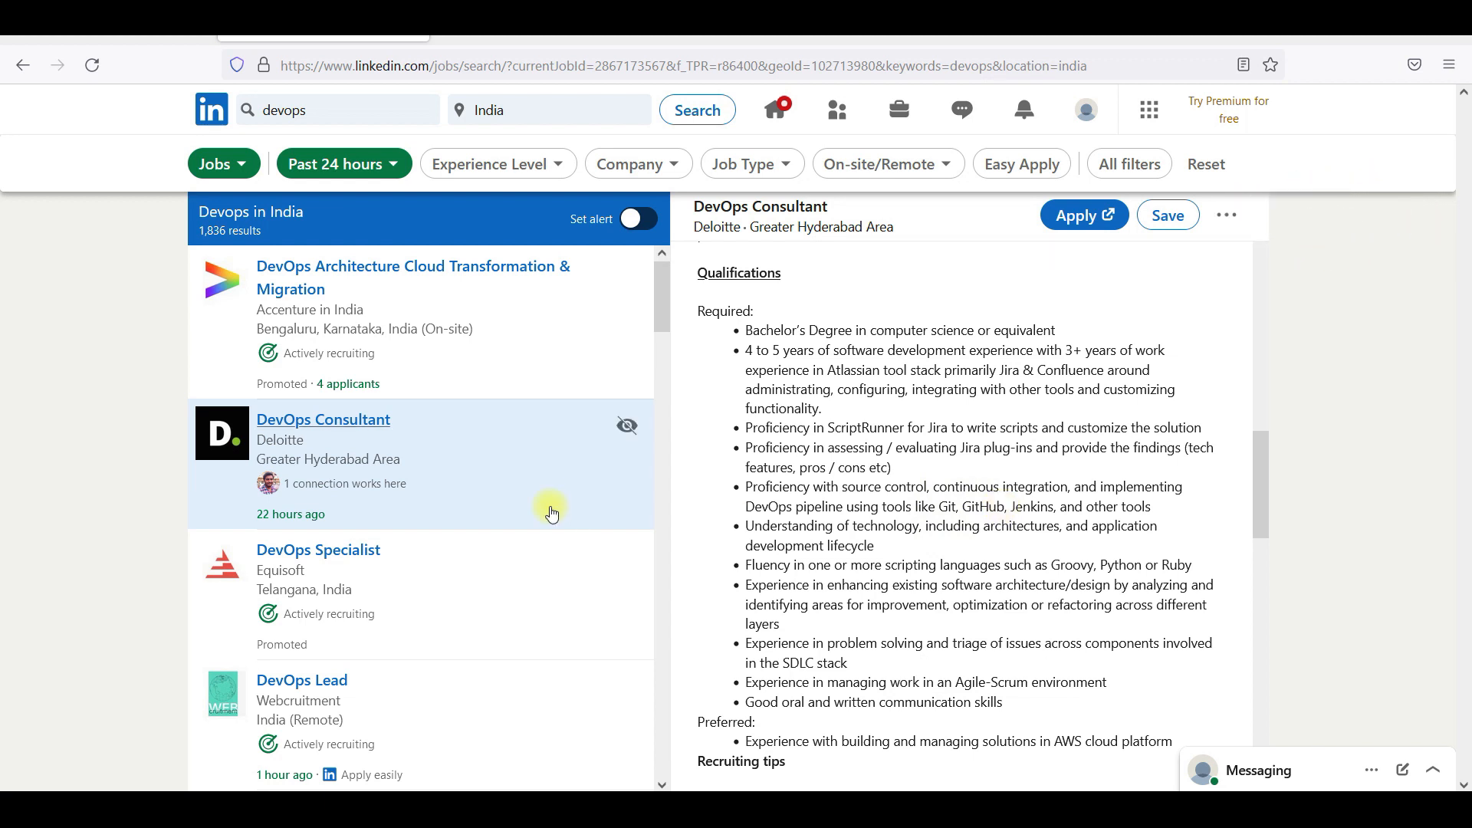
pyautogui.click(317, 549)
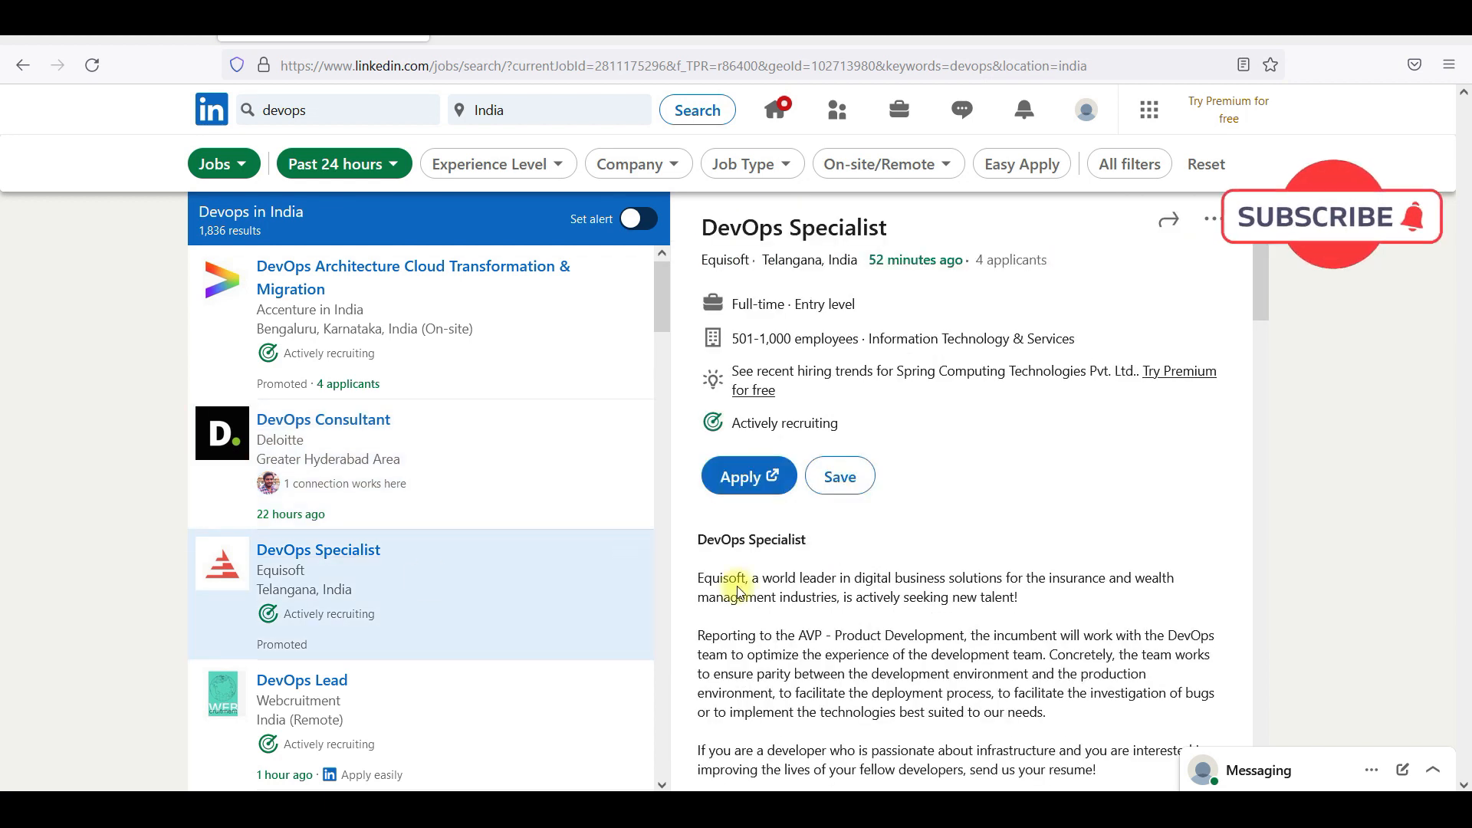
# - Scroll down the job results list to reach further DevOps postings
pyautogui.scroll(-3)
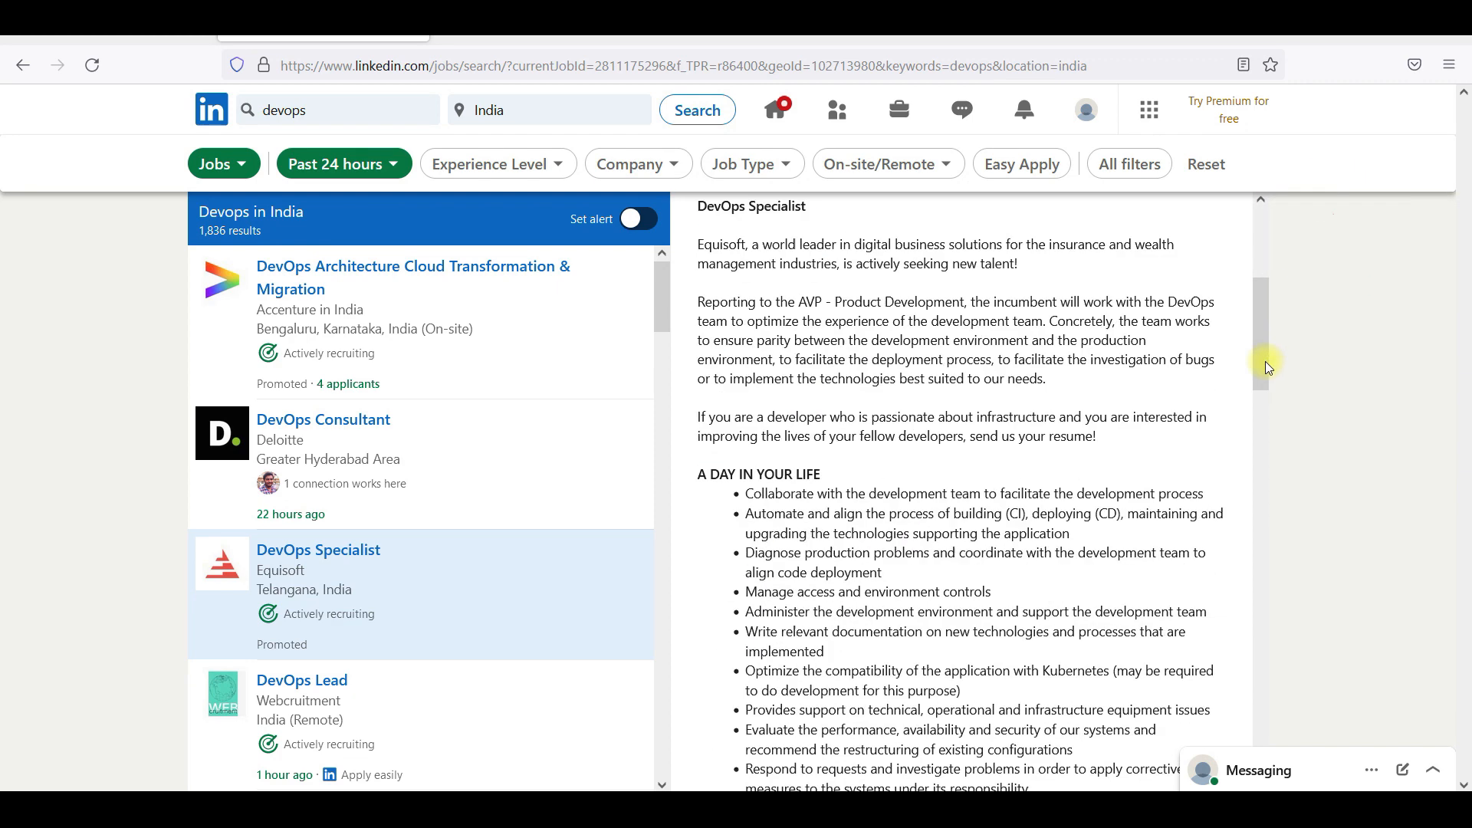
pyautogui.scroll(-3)
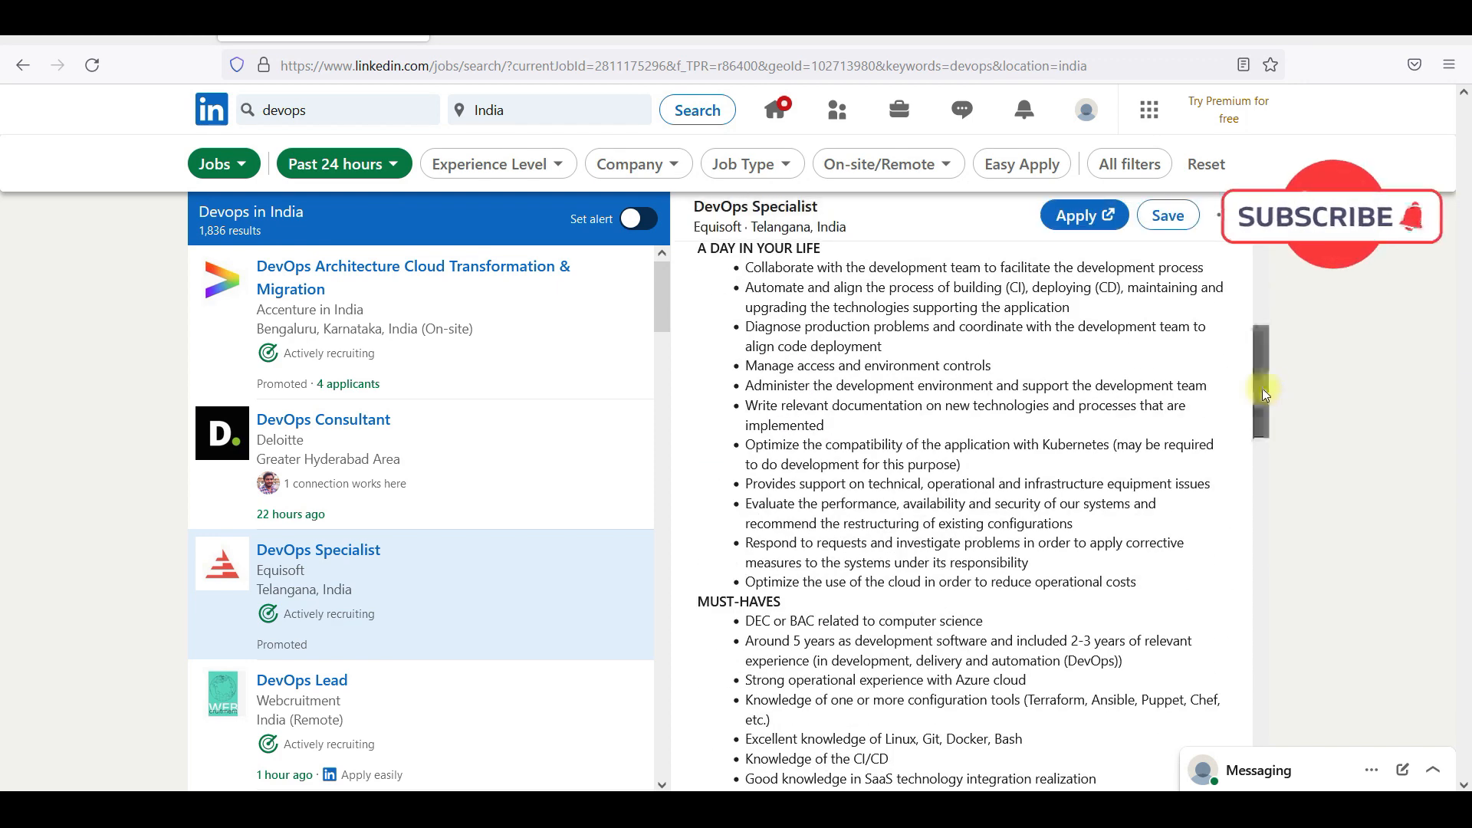
pyautogui.scroll(-3)
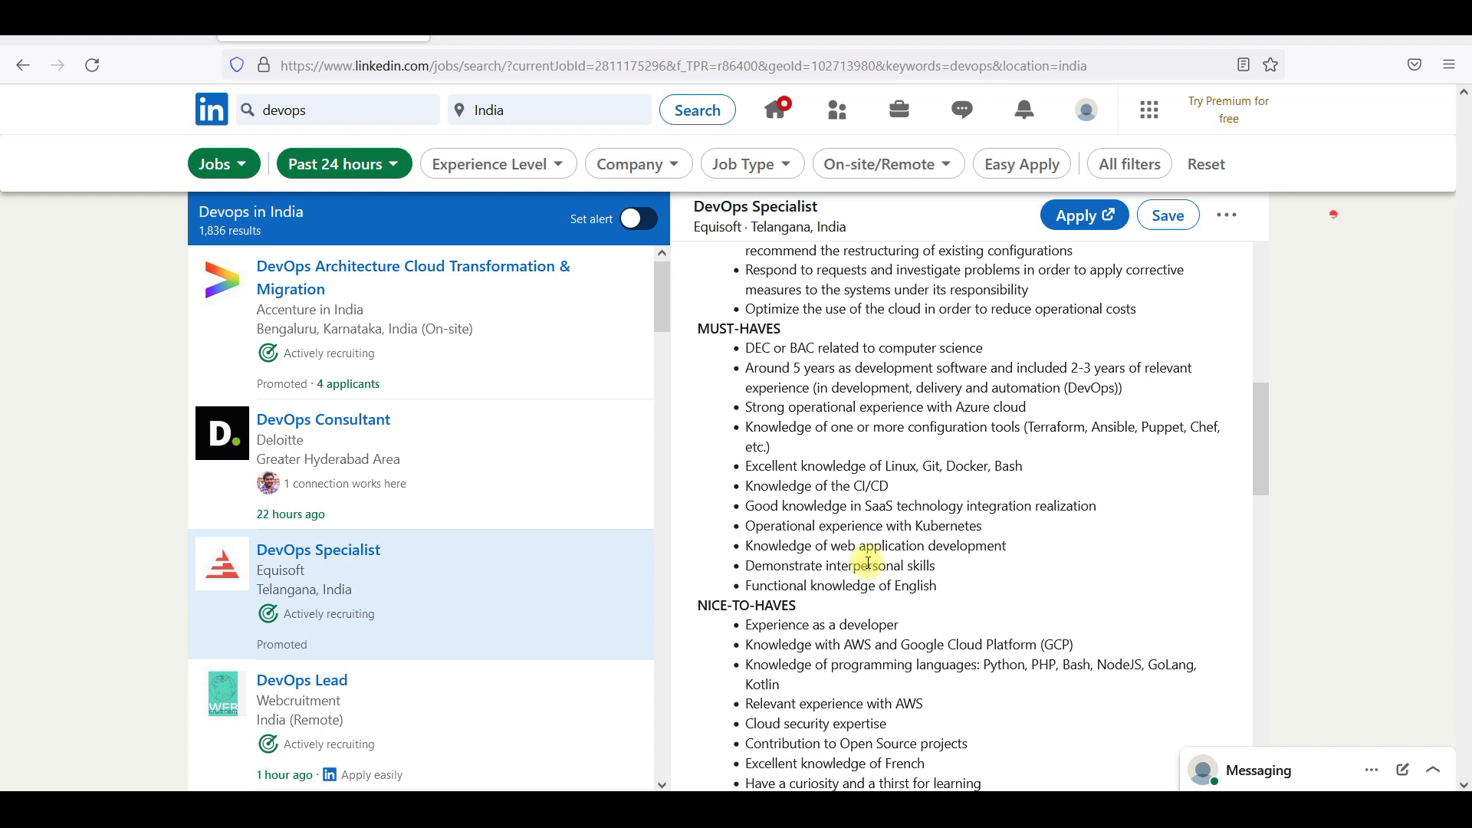
pyautogui.scroll(-3)
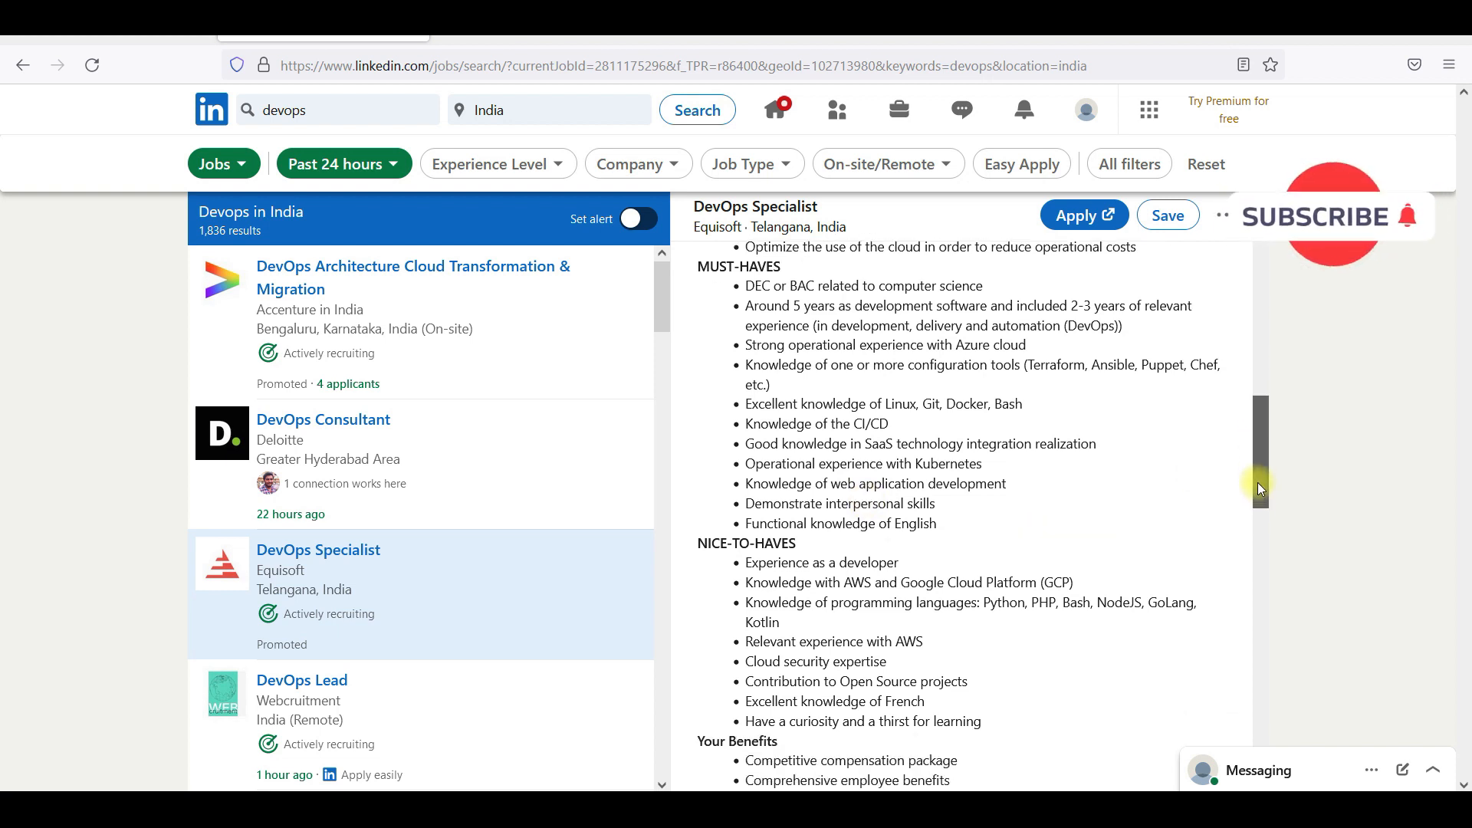
pyautogui.scroll(-3)
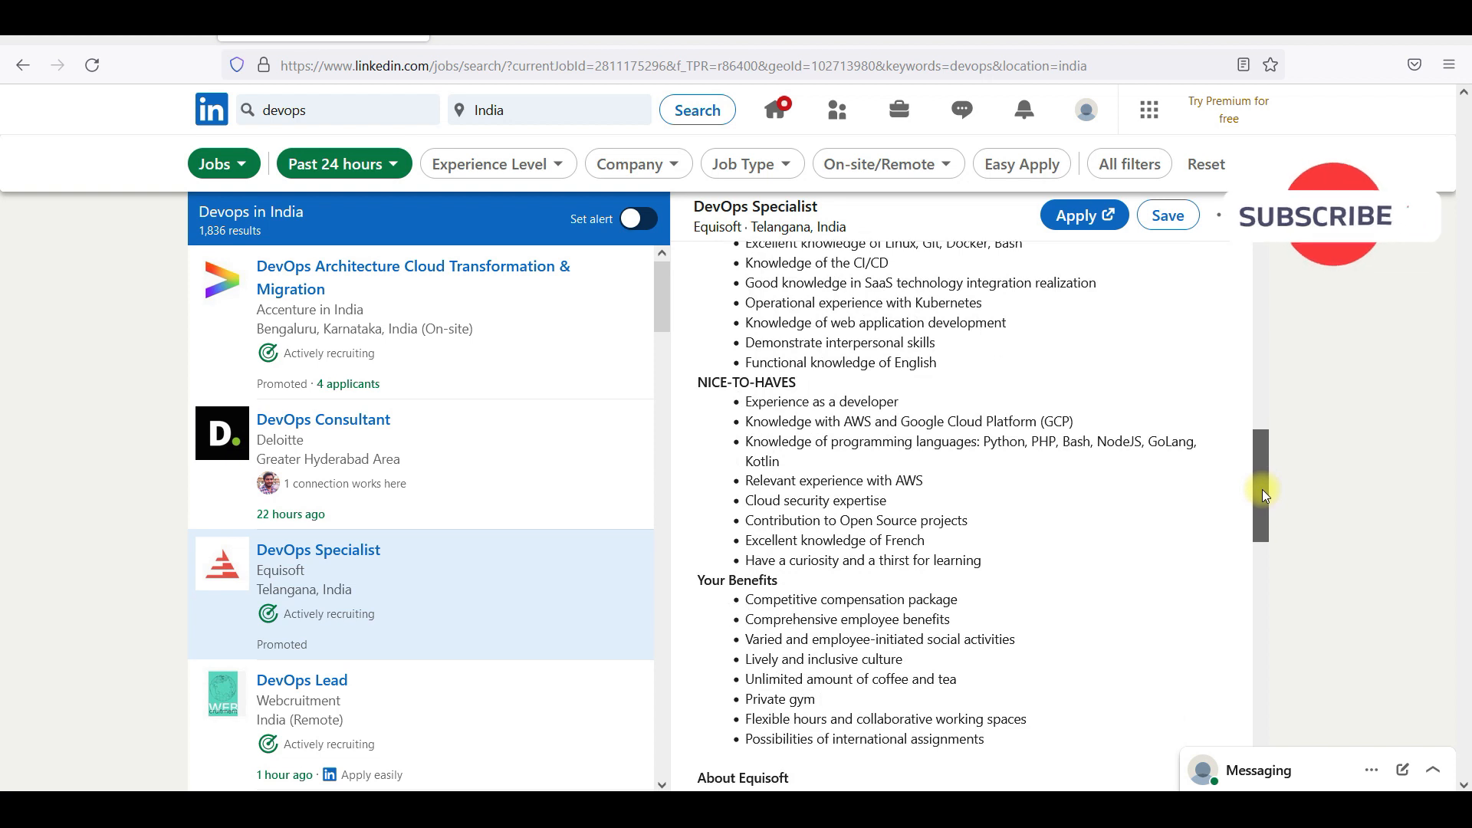
pyautogui.moveTo(911, 468)
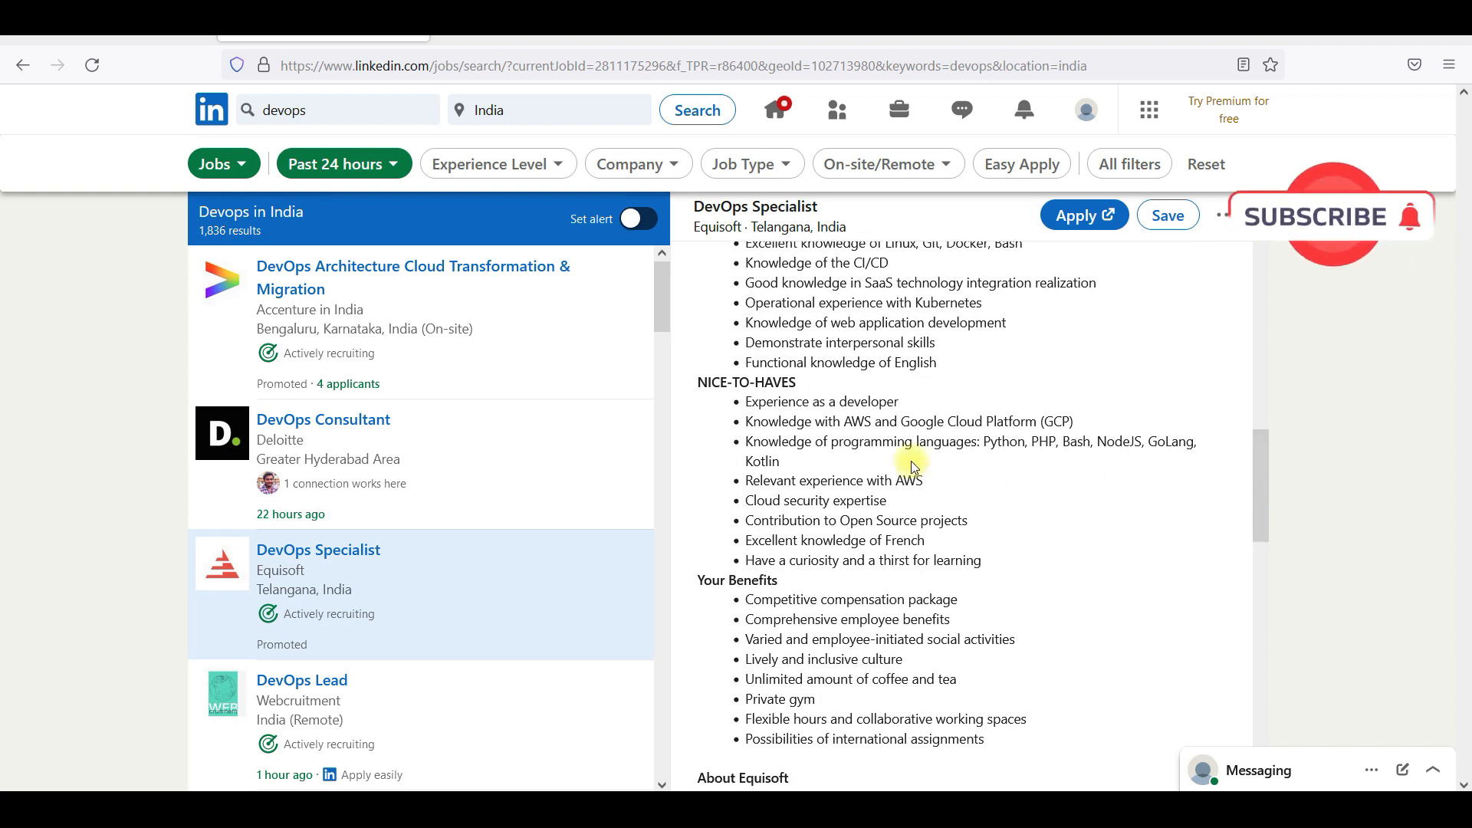
pyautogui.moveTo(1072, 443)
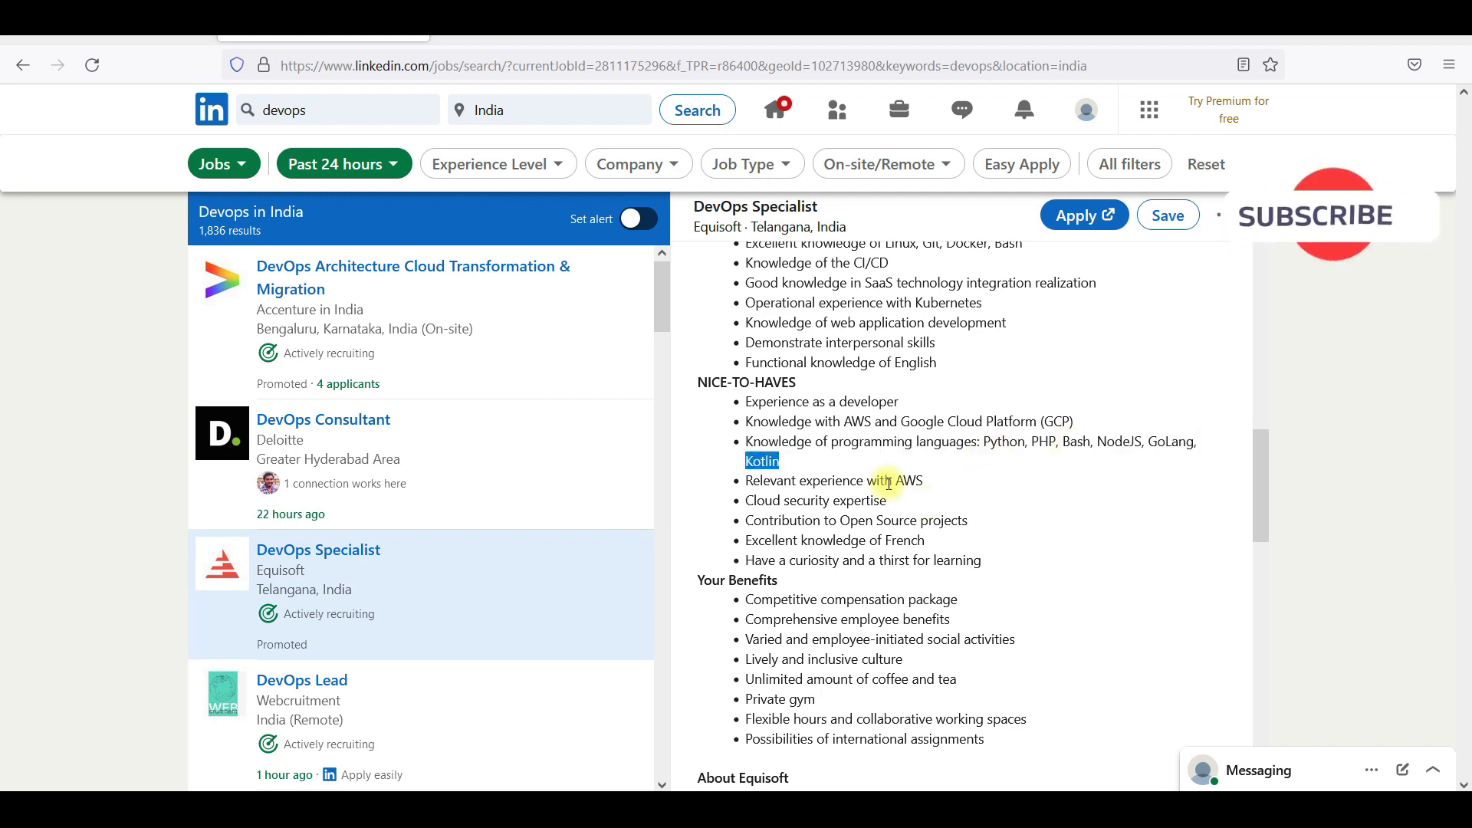
pyautogui.moveTo(791, 521)
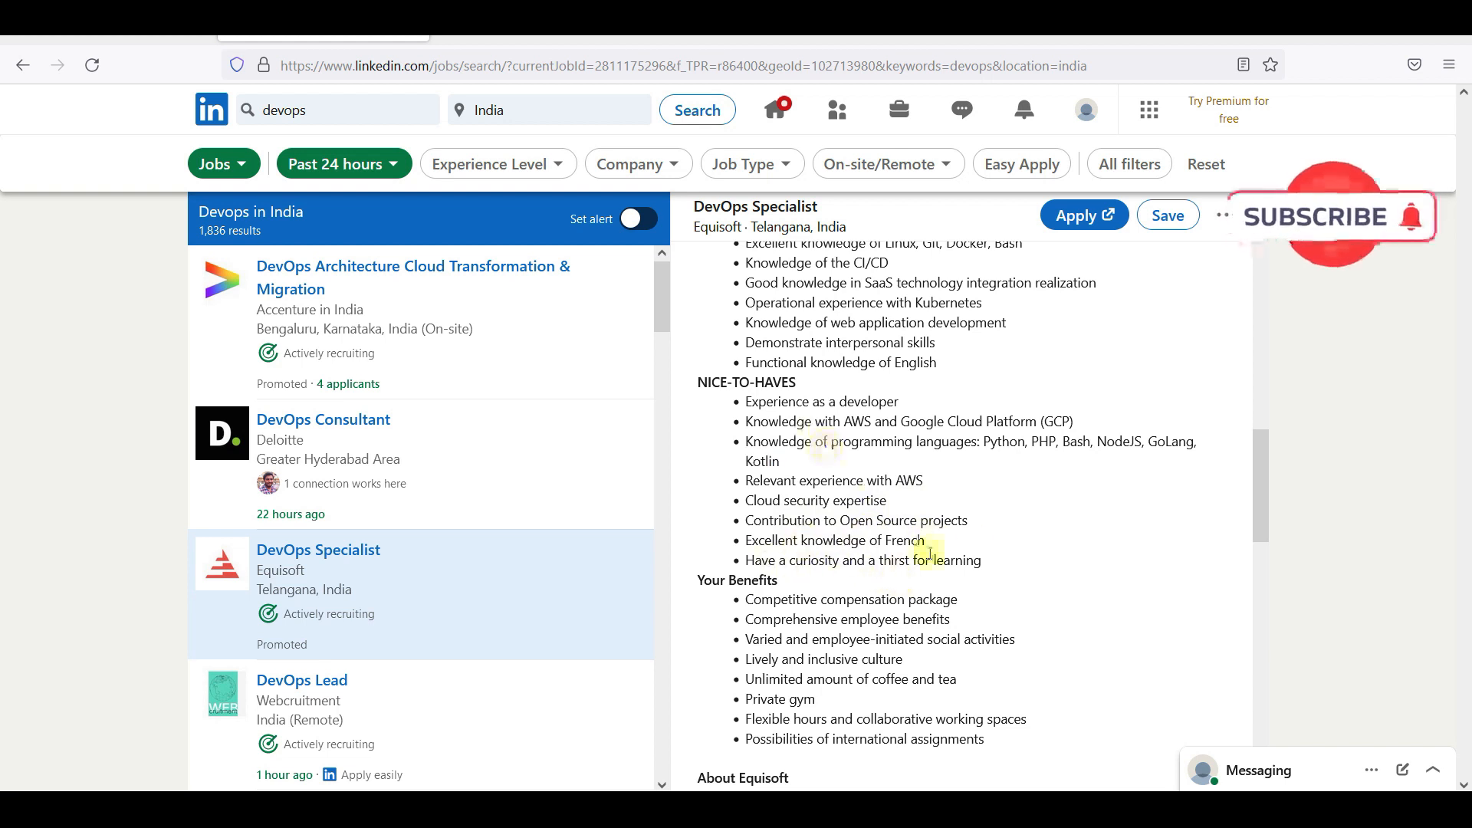
pyautogui.scroll(-3)
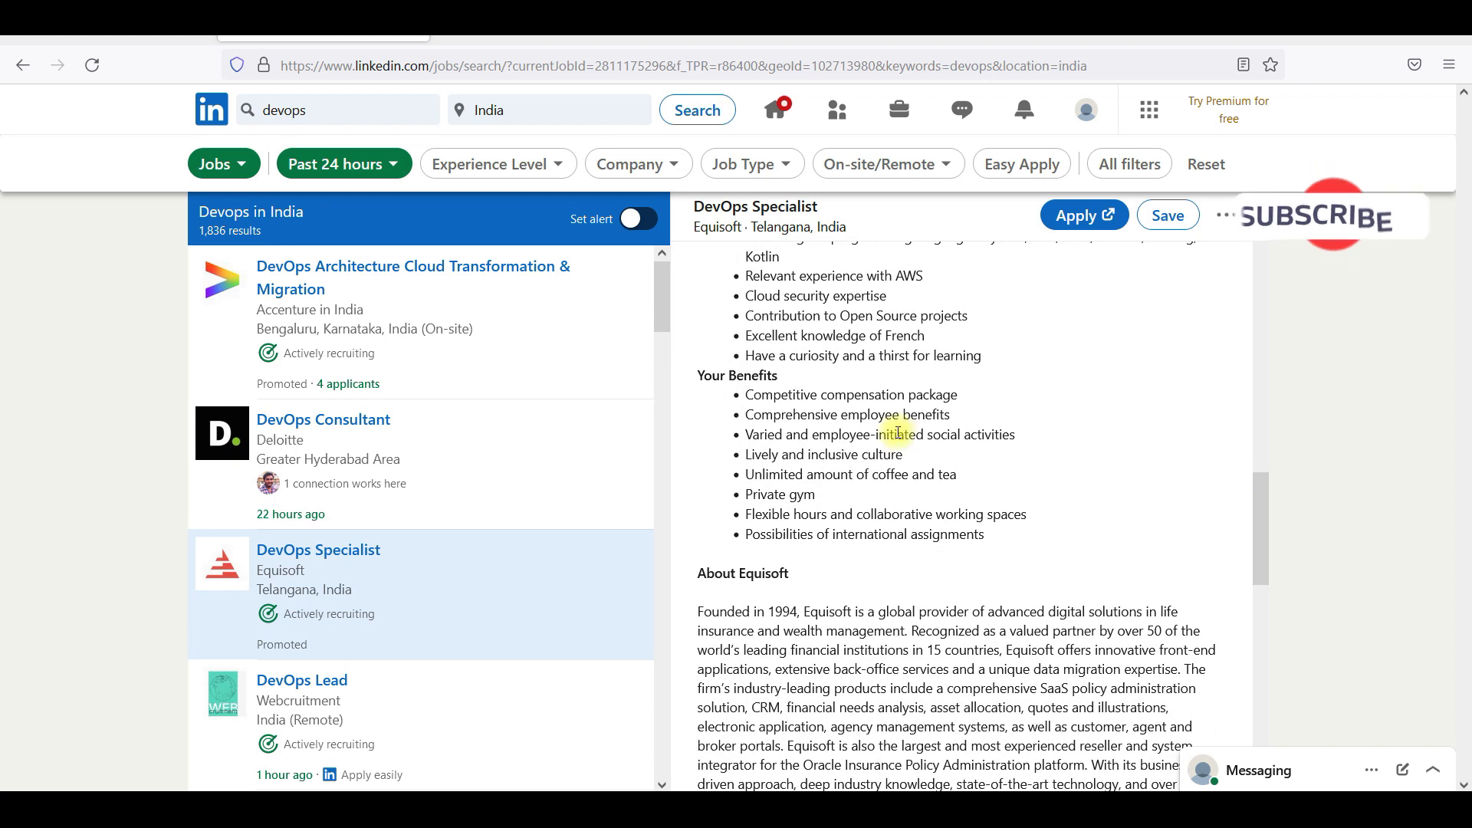
pyautogui.moveTo(624, 392)
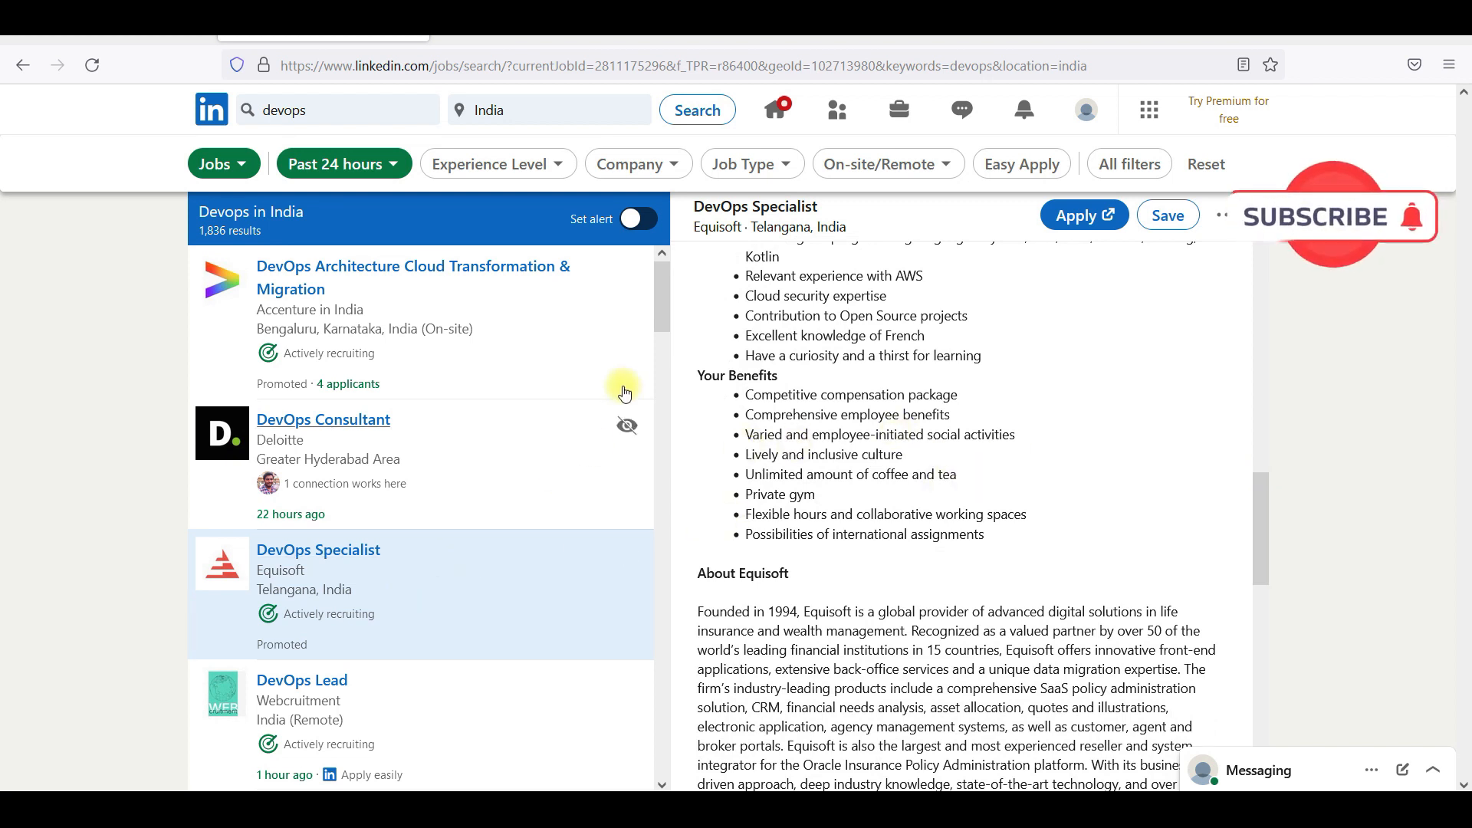
pyautogui.scroll(-3)
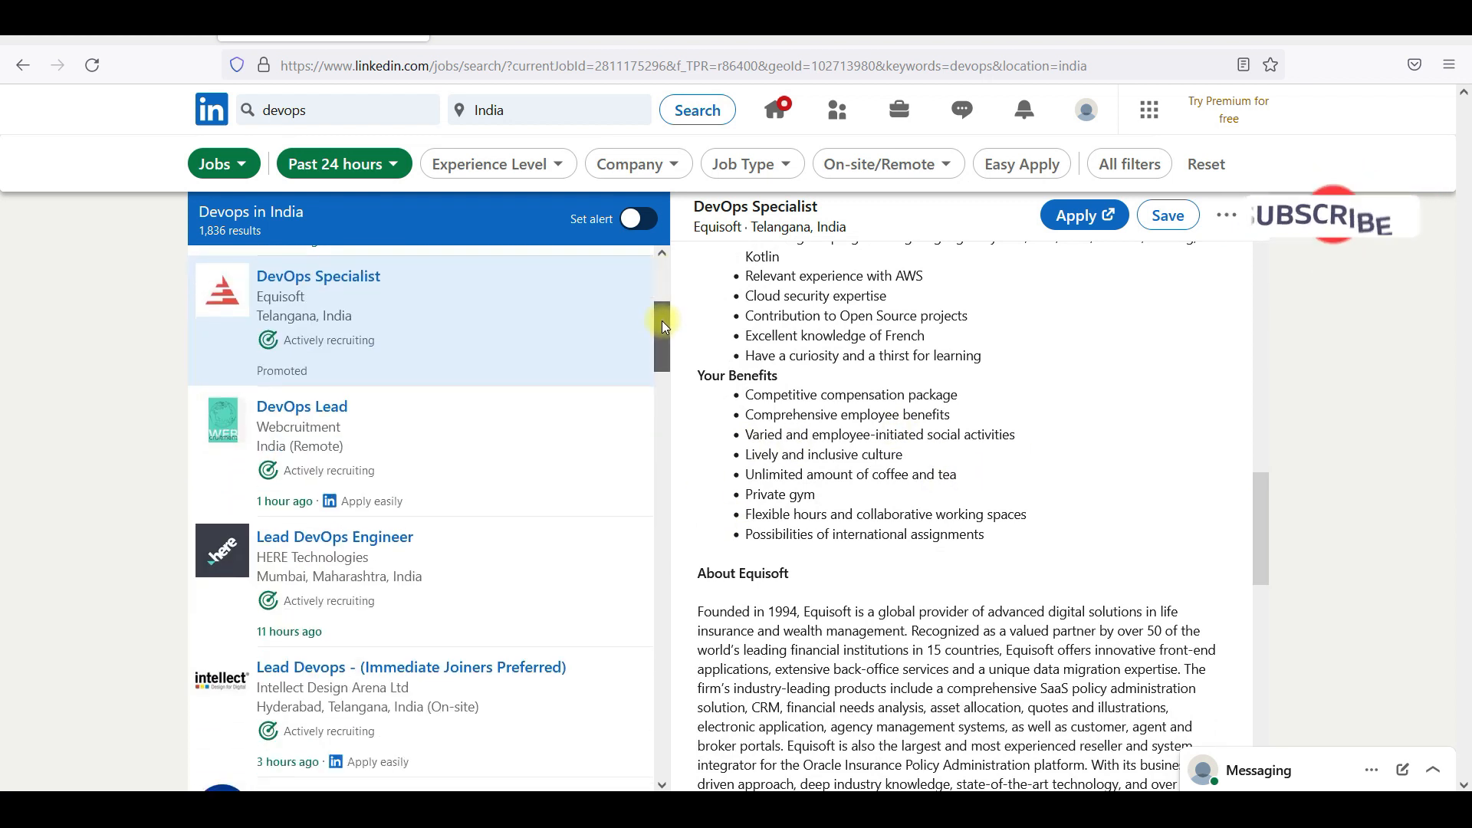
# - View Intellect Design Arena's Lead Devops posting, reading down to the skills and pay range
pyautogui.click(302, 406)
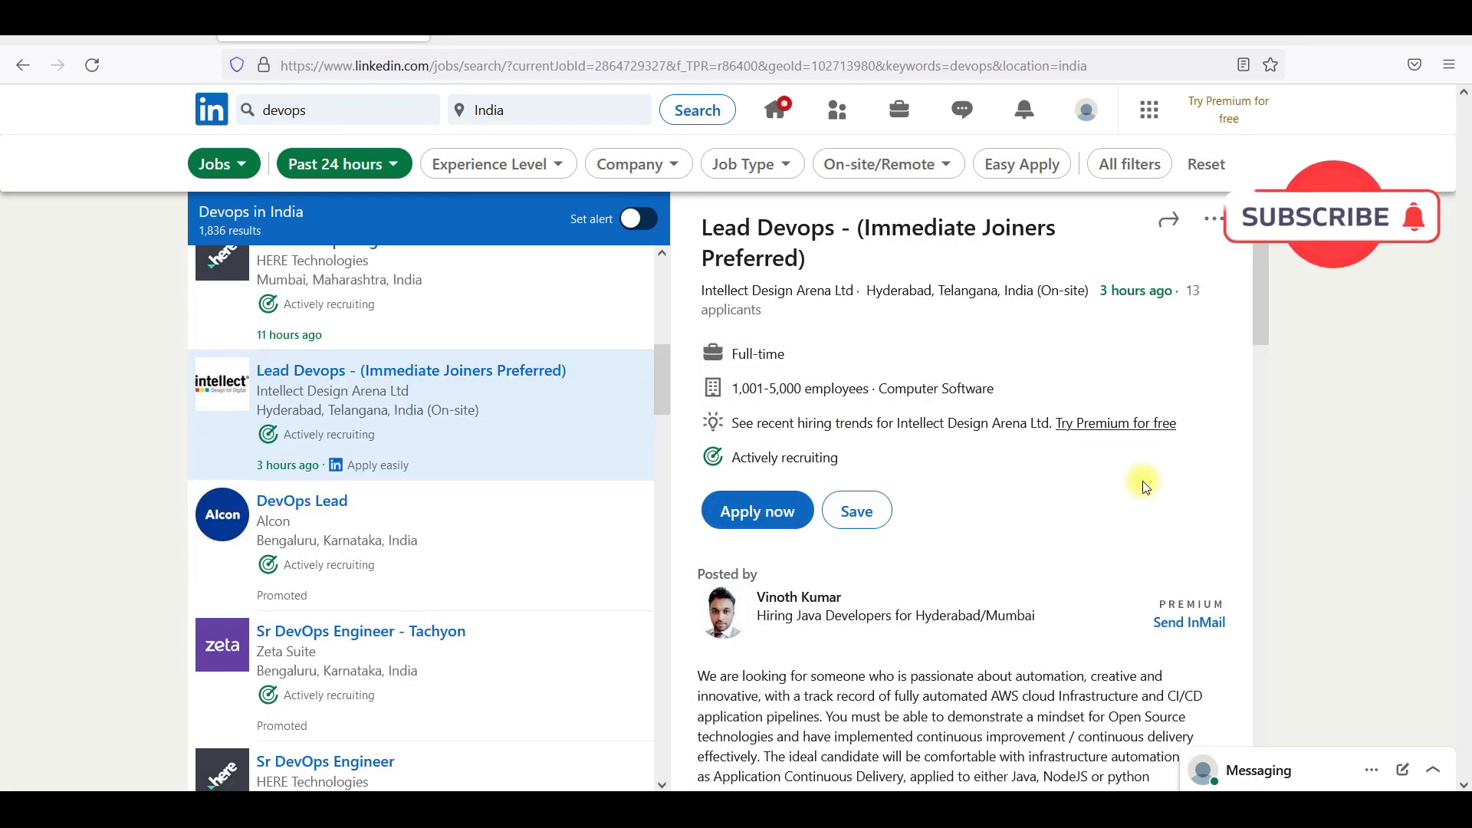
pyautogui.scroll(-3)
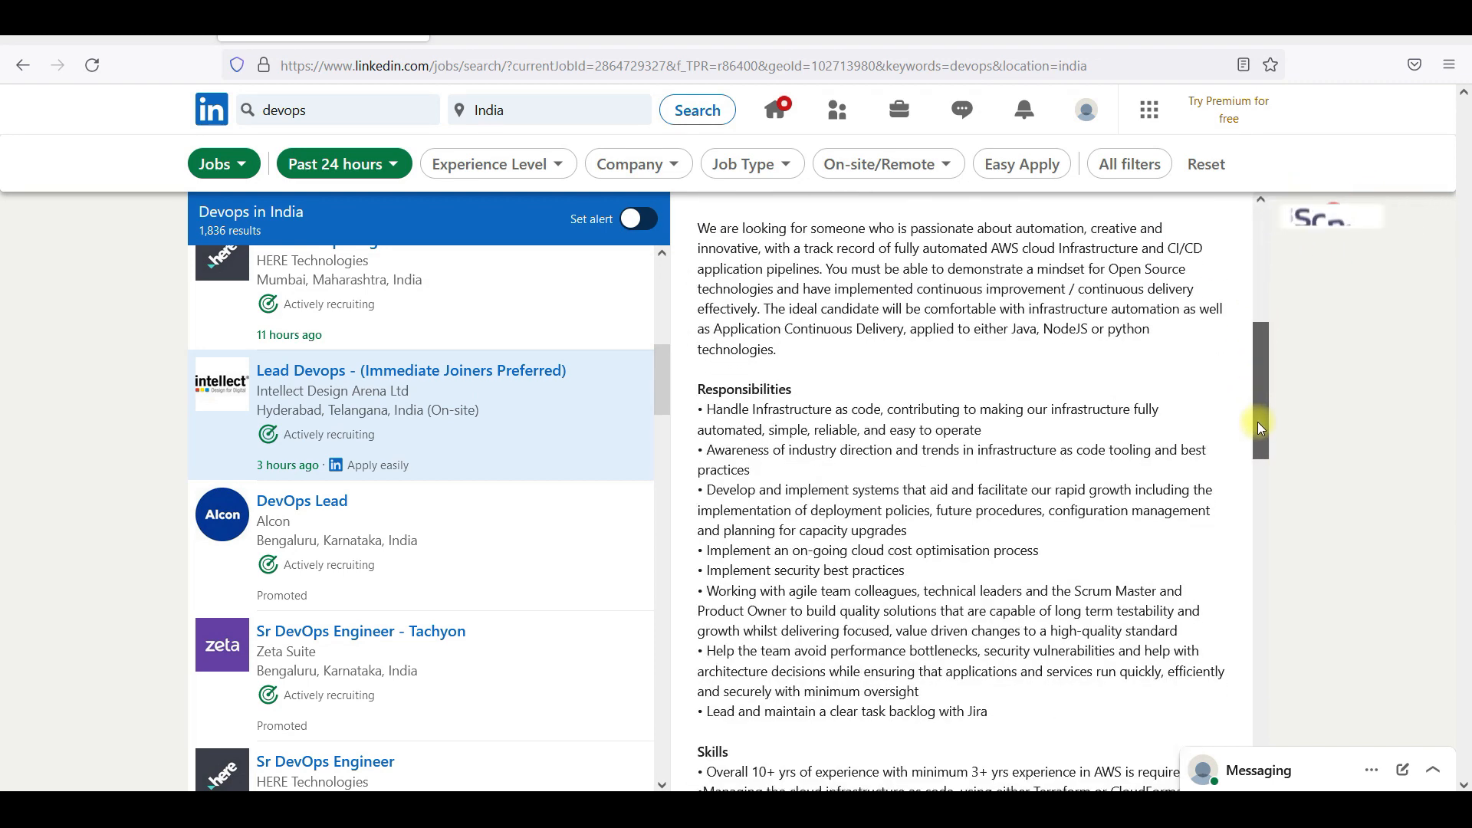
pyautogui.scroll(-3)
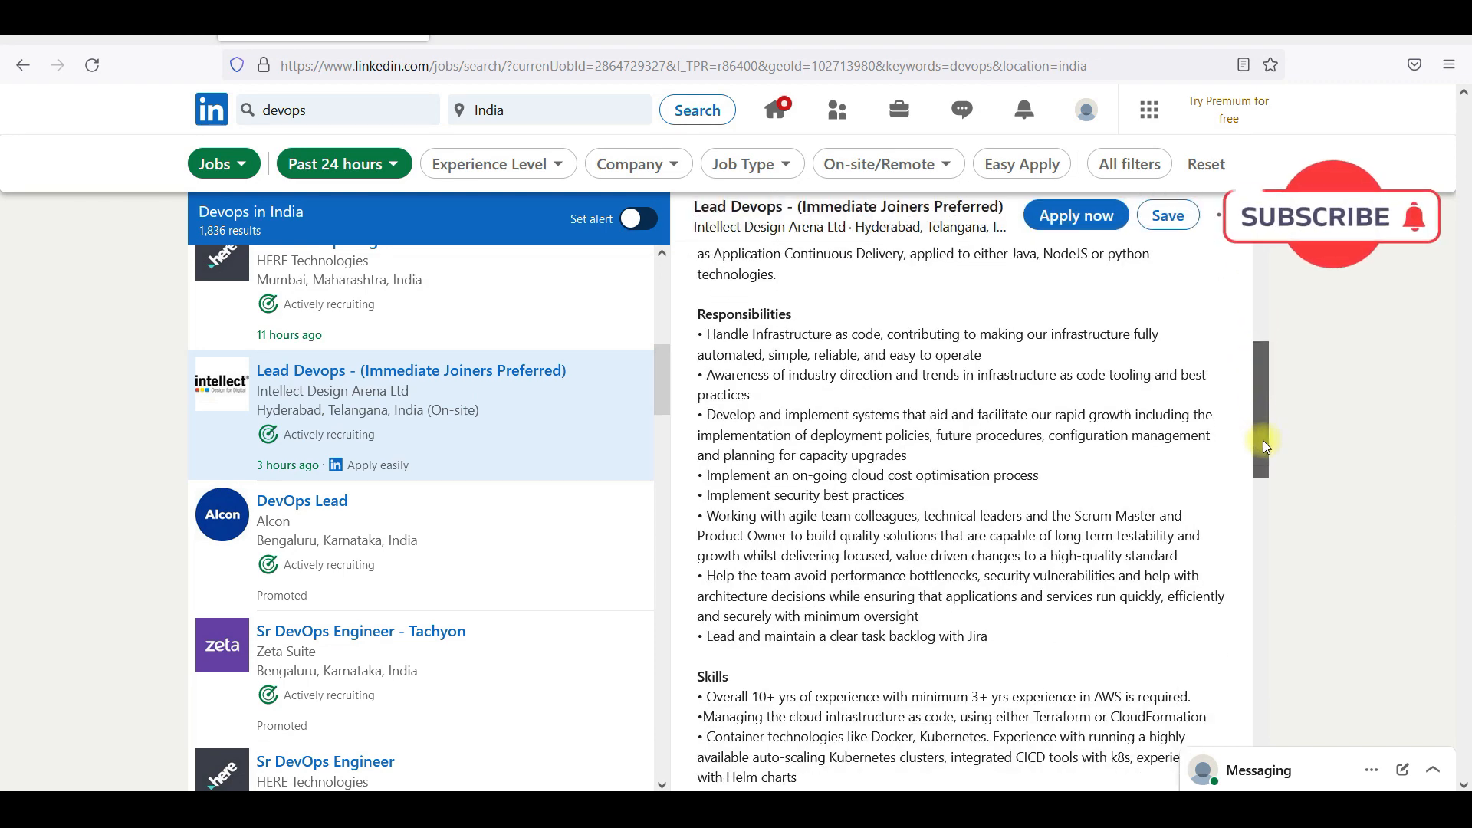
pyautogui.scroll(-3)
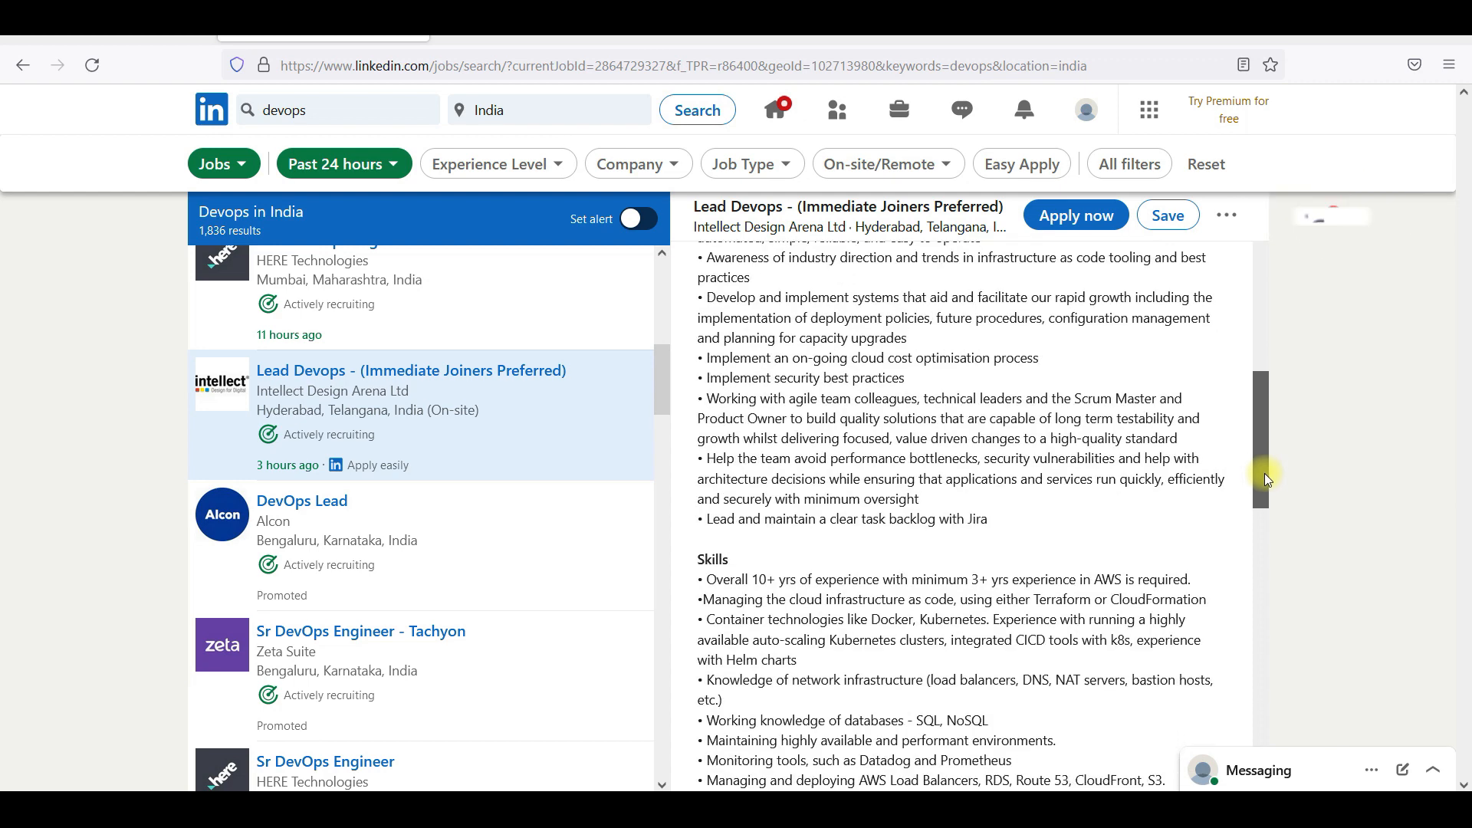
pyautogui.scroll(-3)
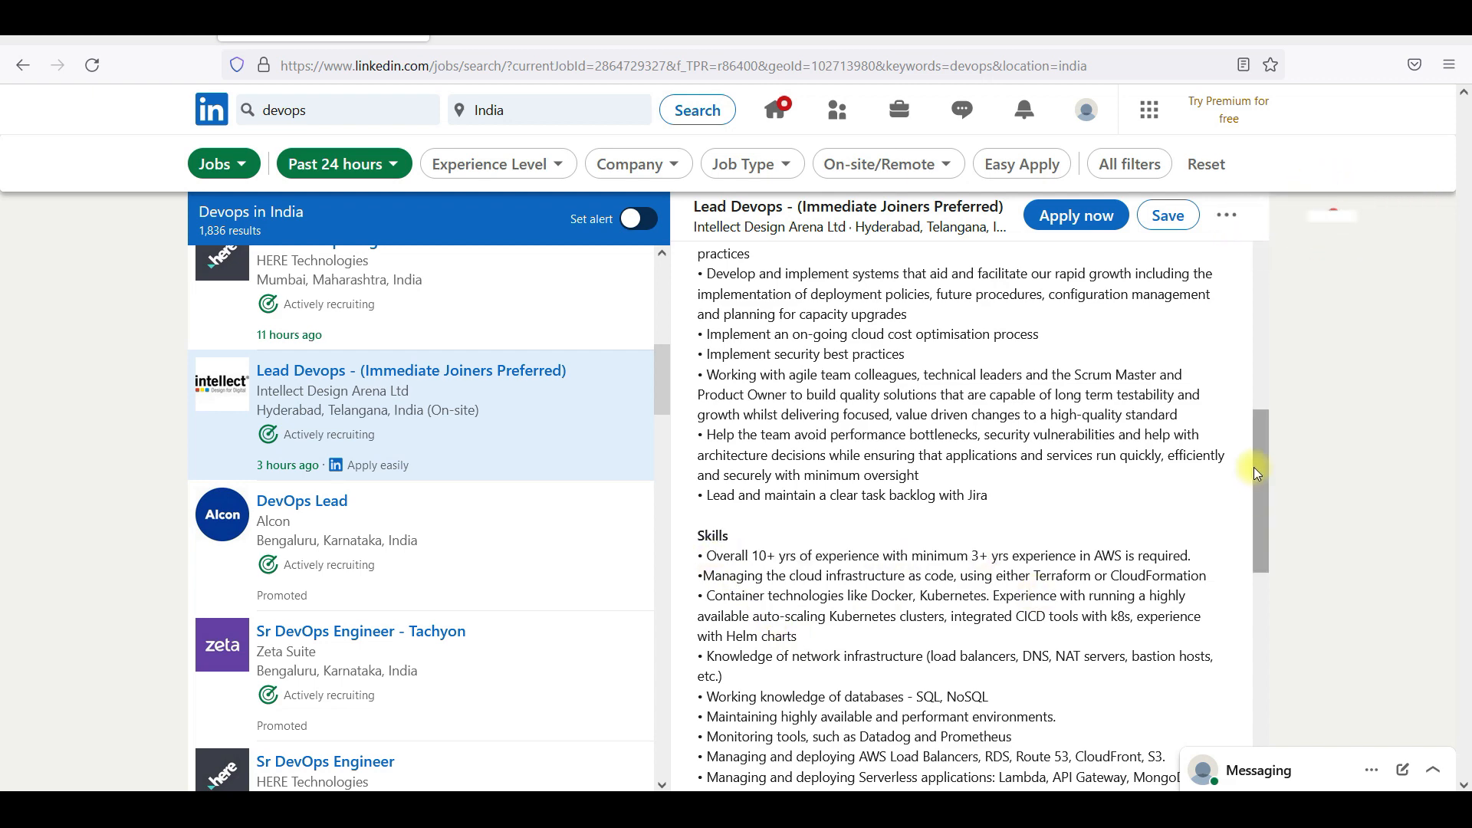
pyautogui.scroll(-3)
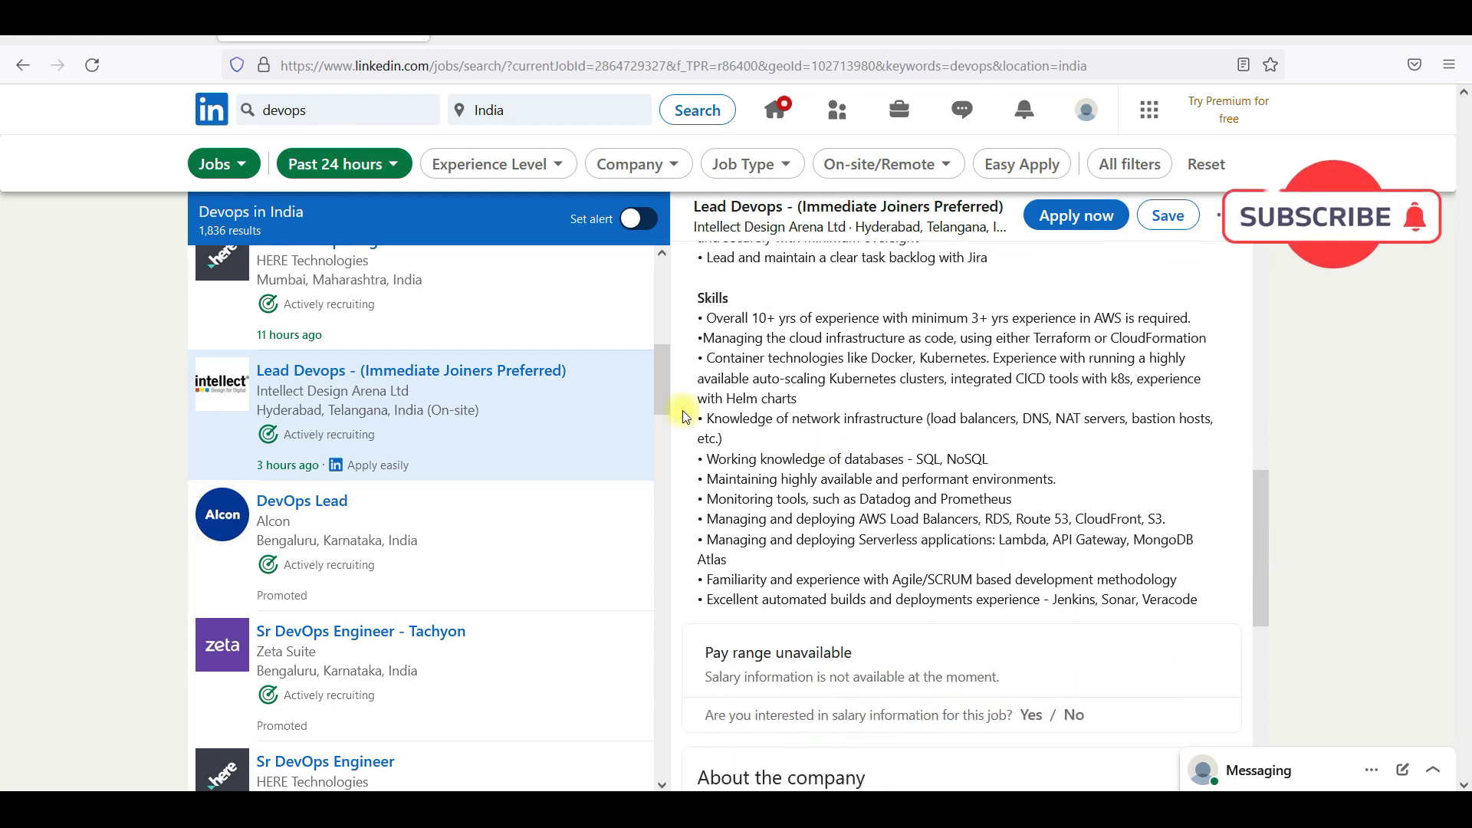
pyautogui.doubleClick(787, 498)
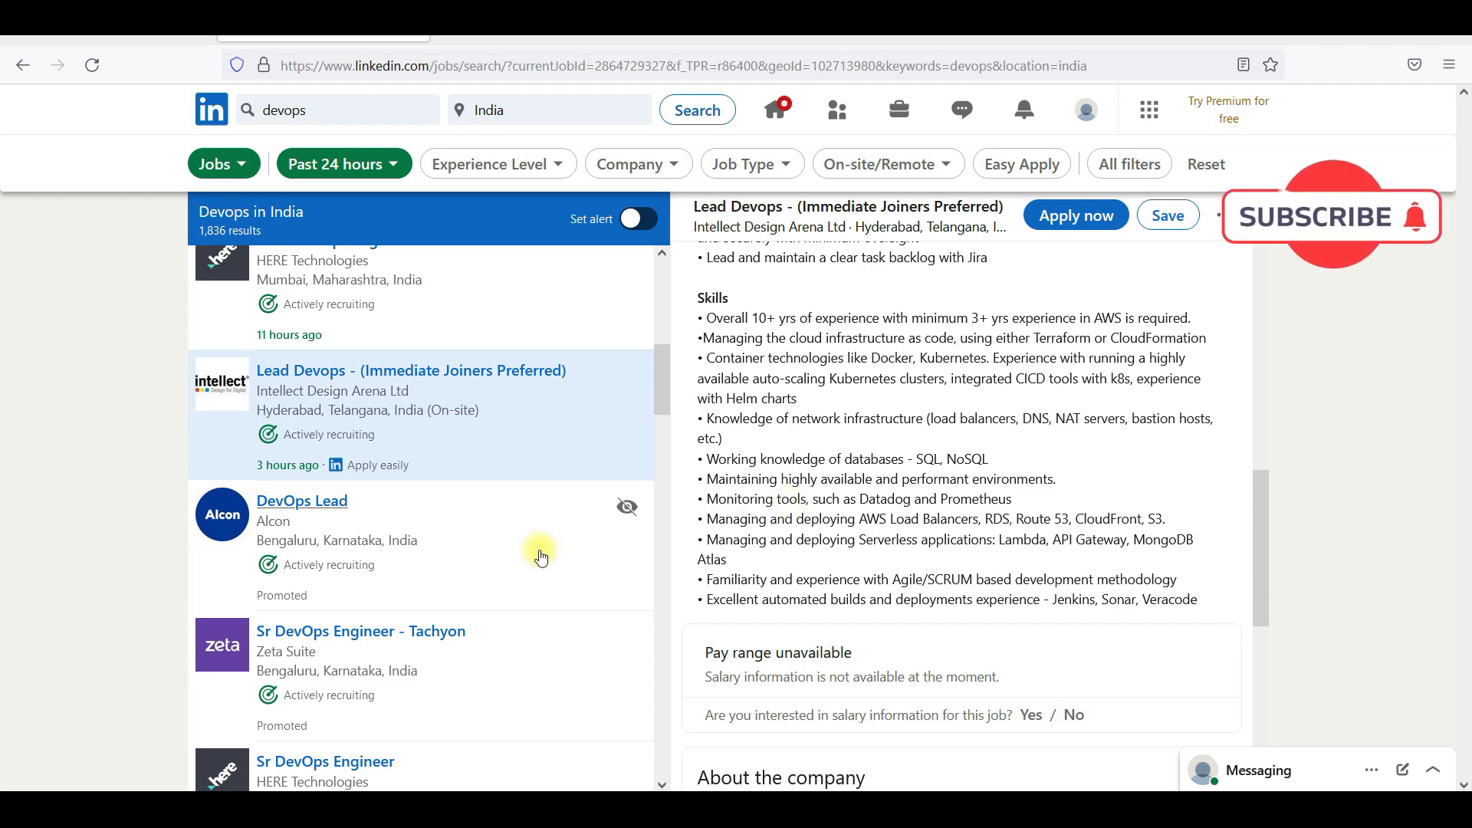
# - View Alcon's DevOps Lead and Zeta Suite's Sr DevOps Engineer - Tachyon postings
pyautogui.click(302, 500)
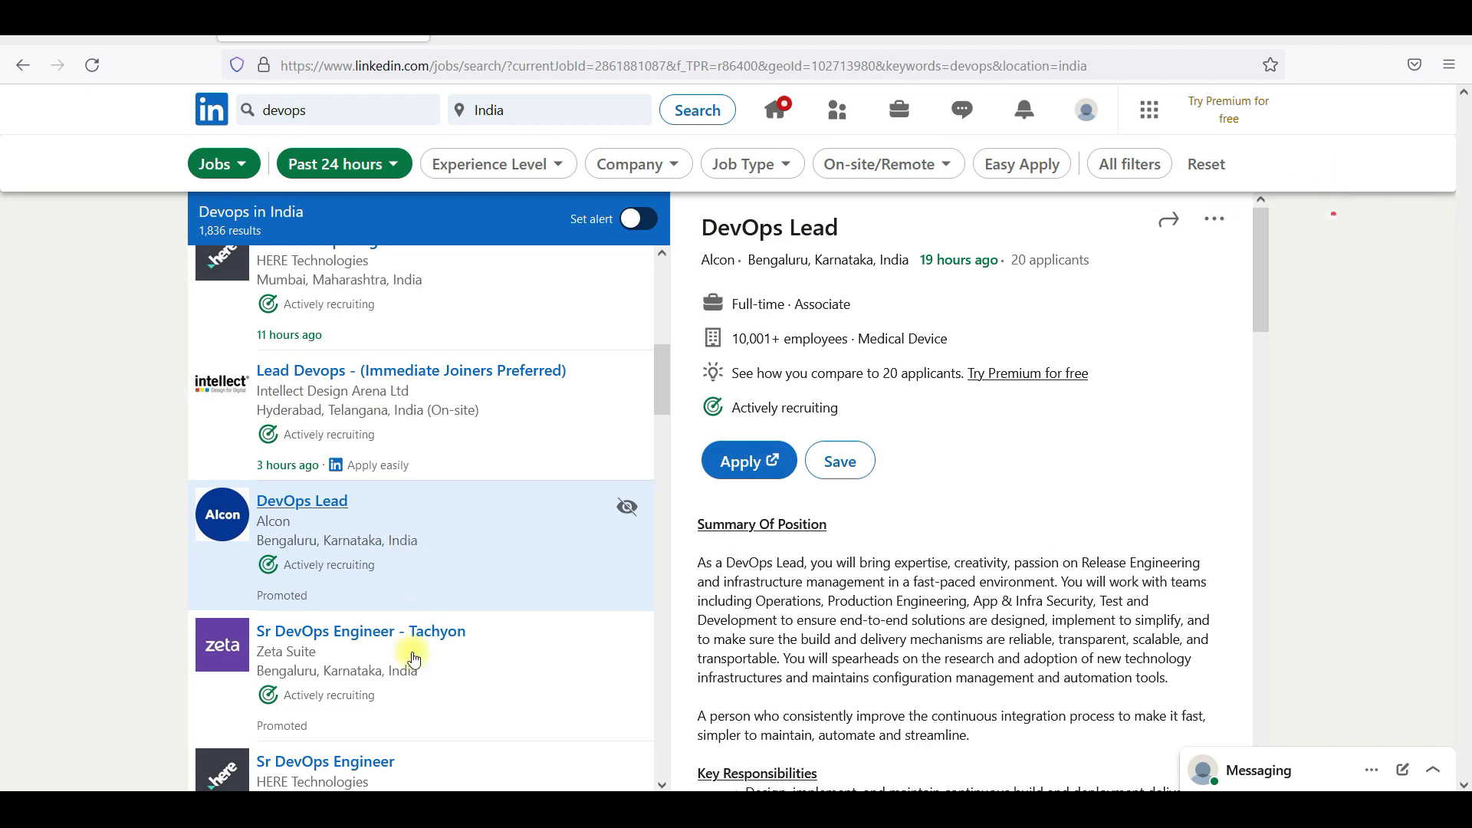
pyautogui.click(361, 631)
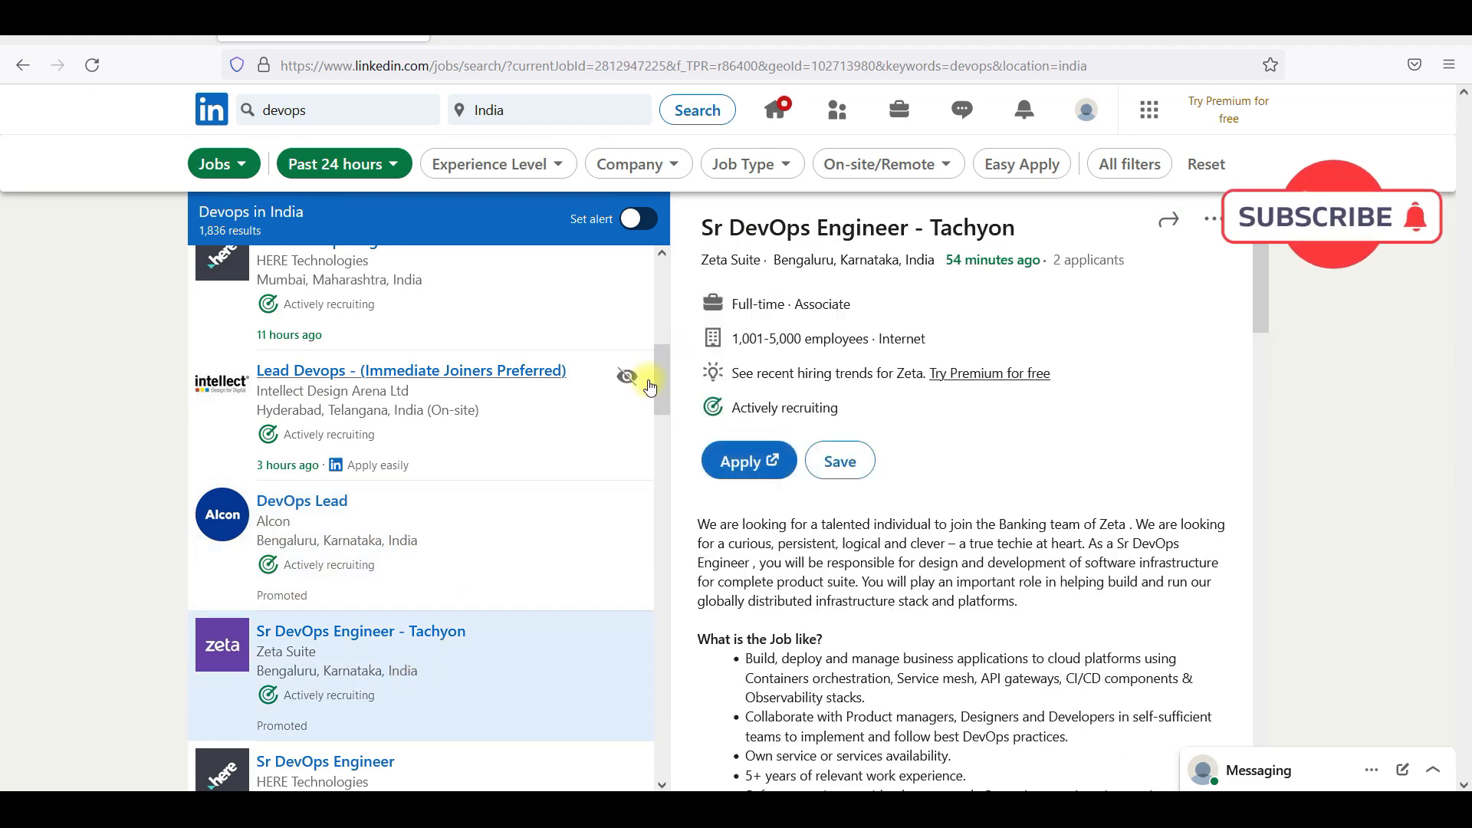
pyautogui.scroll(-3)
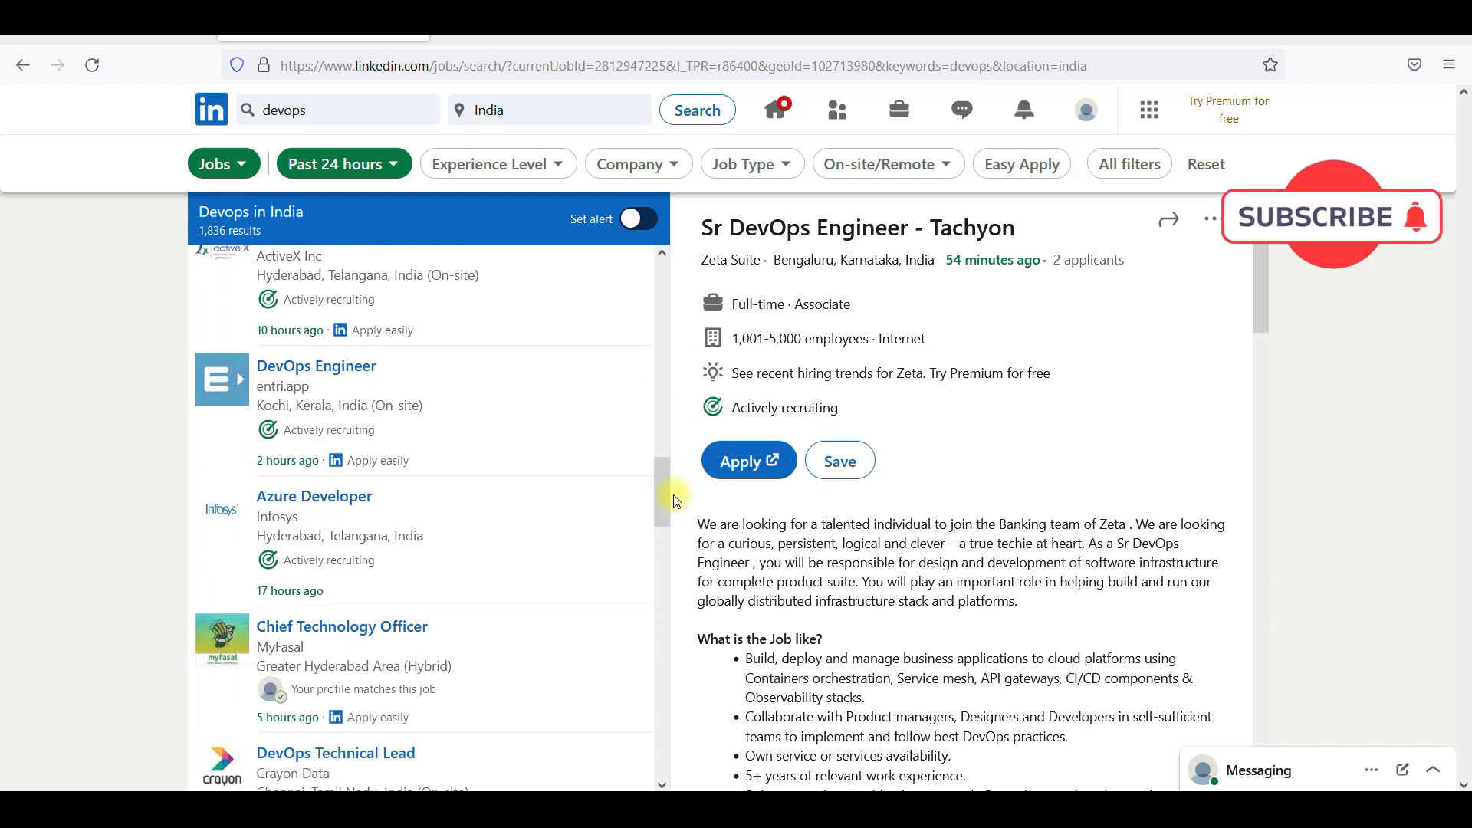
# - Open entri.app's DevOps Engineer job and read down to Skills And Qualifications
pyautogui.click(317, 366)
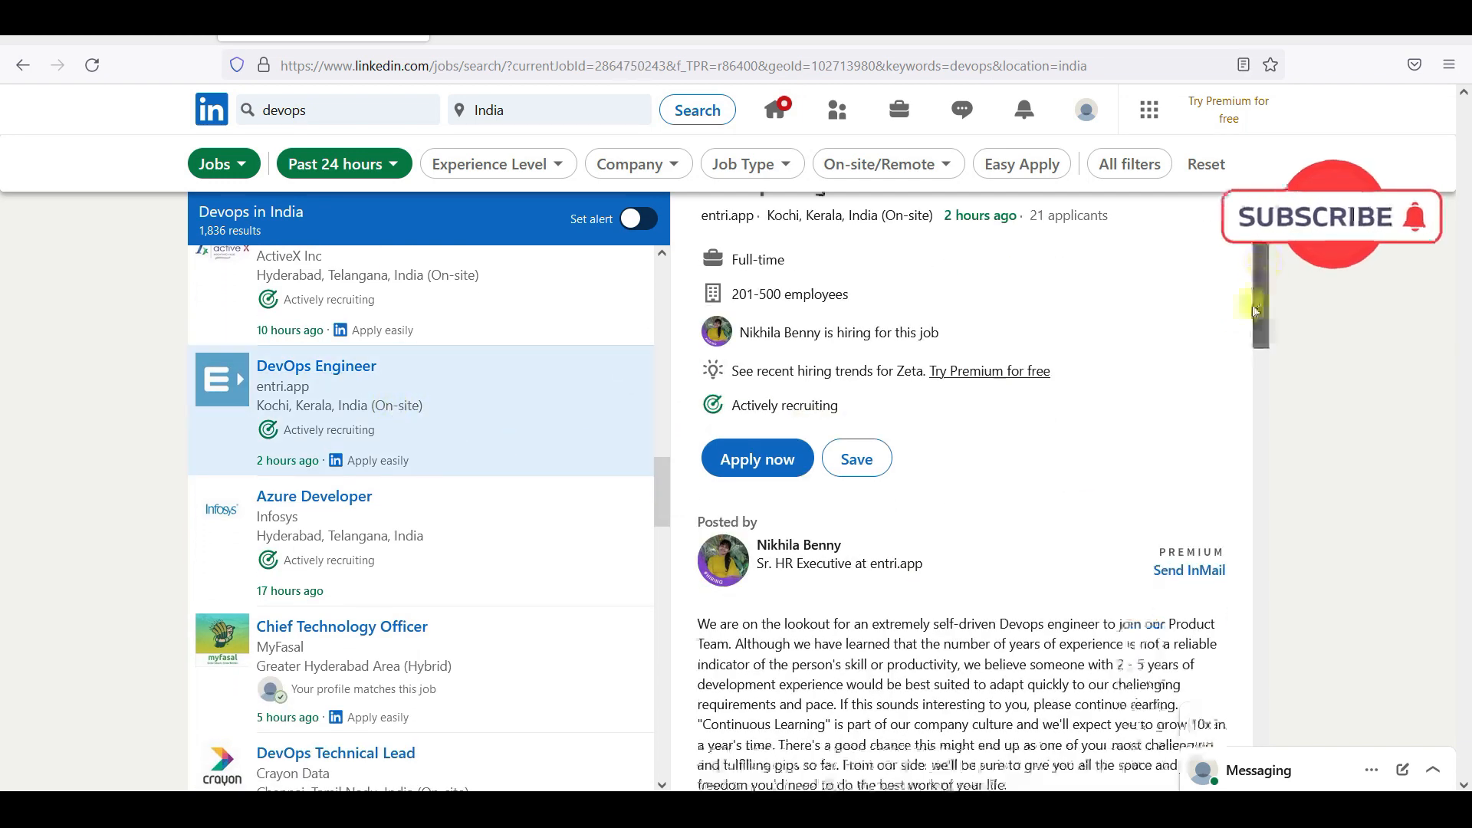
pyautogui.scroll(-3)
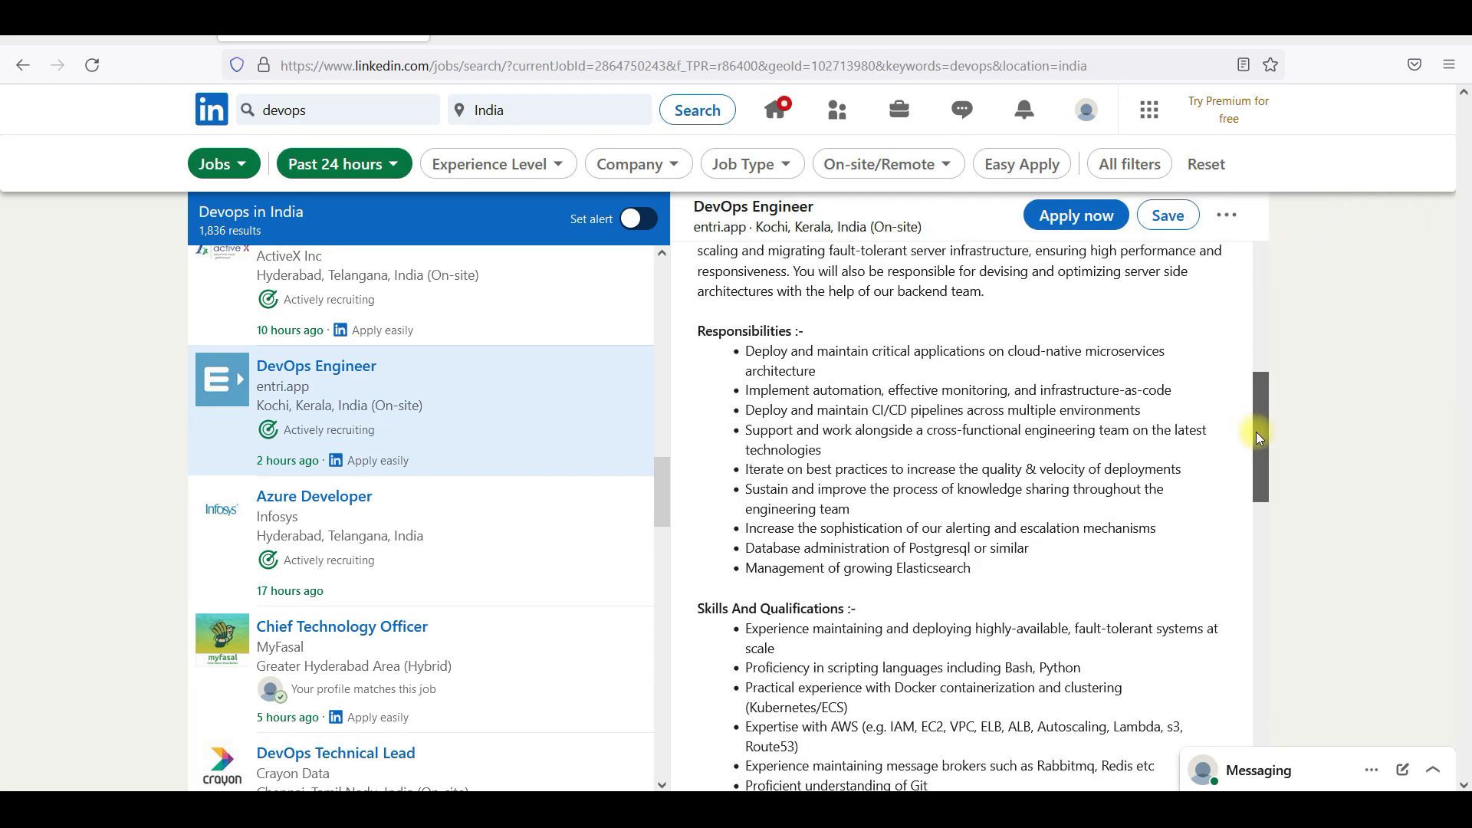
pyautogui.scroll(-3)
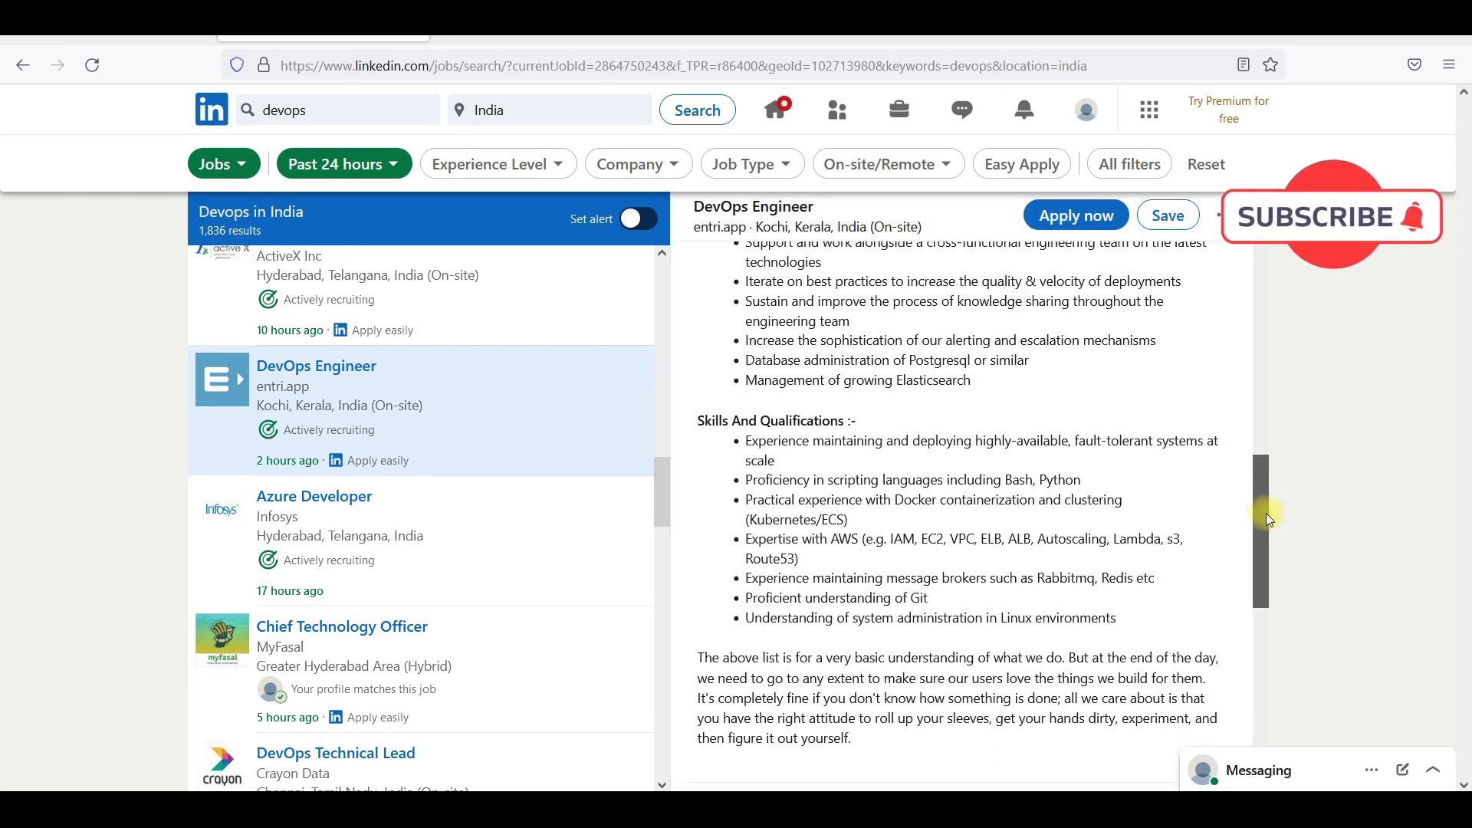
pyautogui.scroll(-3)
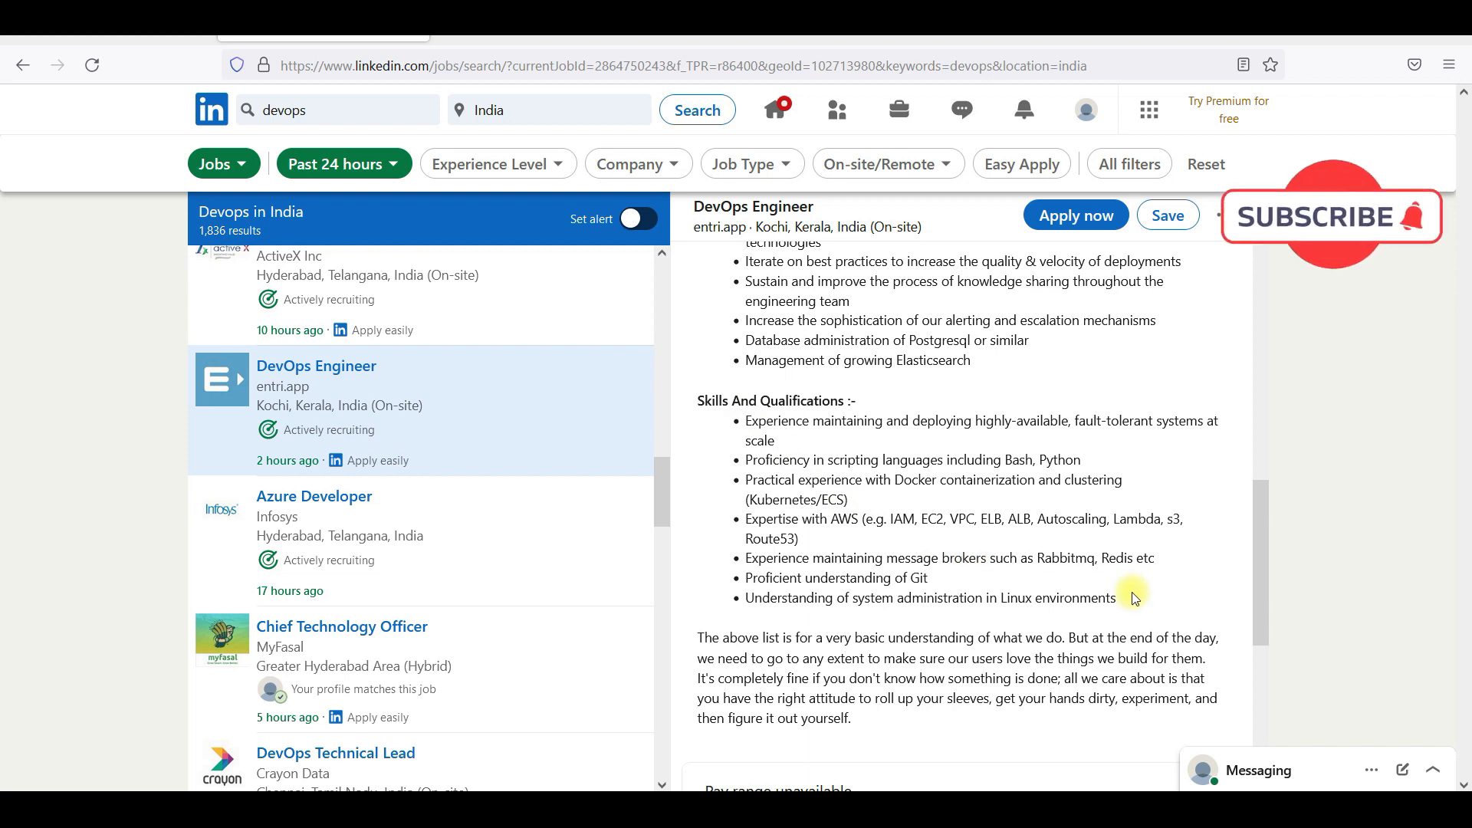
pyautogui.moveTo(732, 401); pyautogui.dragTo(1135, 597)
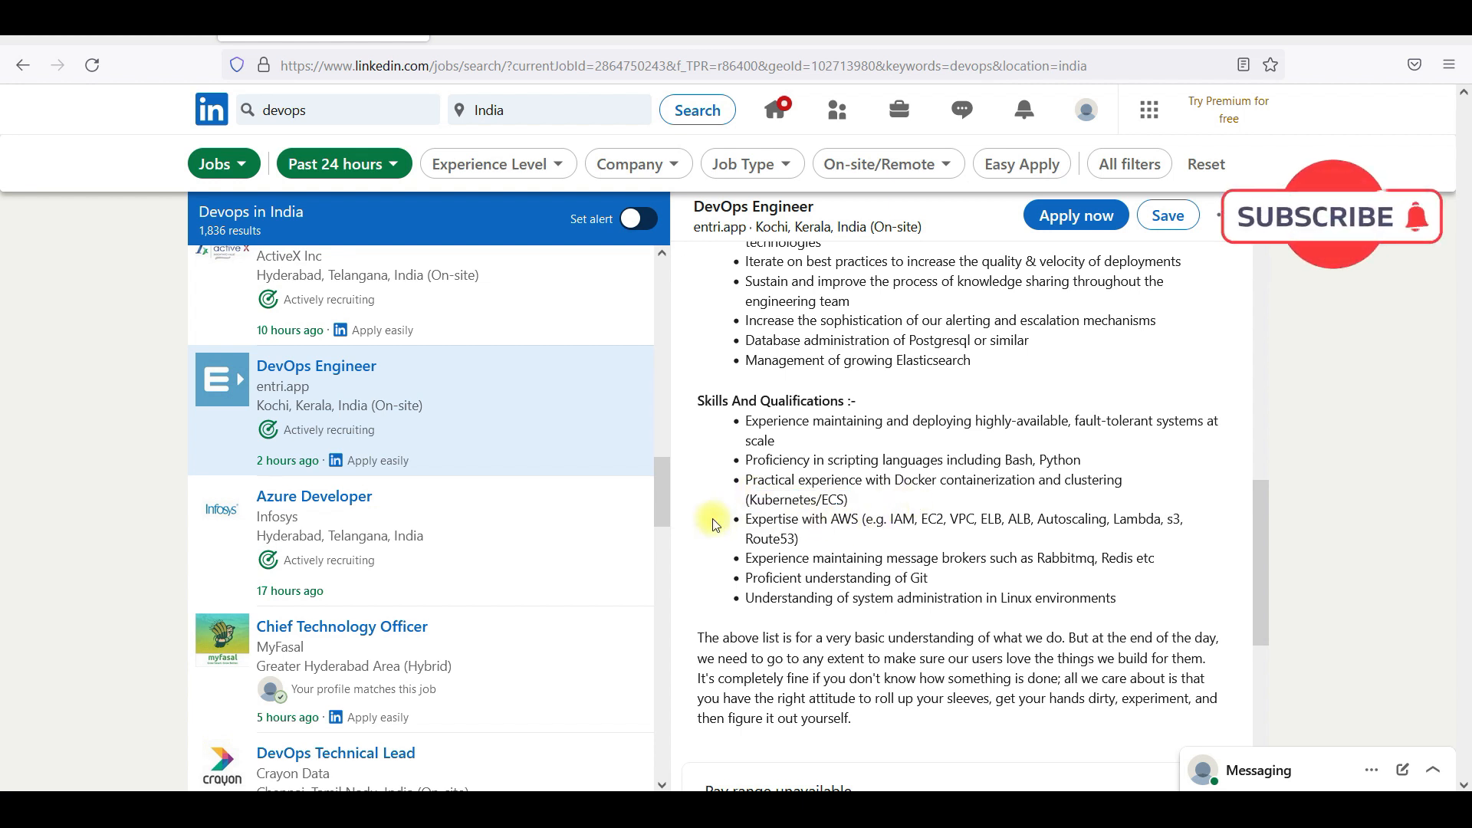
# - Open the Pizza Hut DevOps Engineer and Calibyte DevOps enablement engineer postings
pyautogui.scroll(-3)
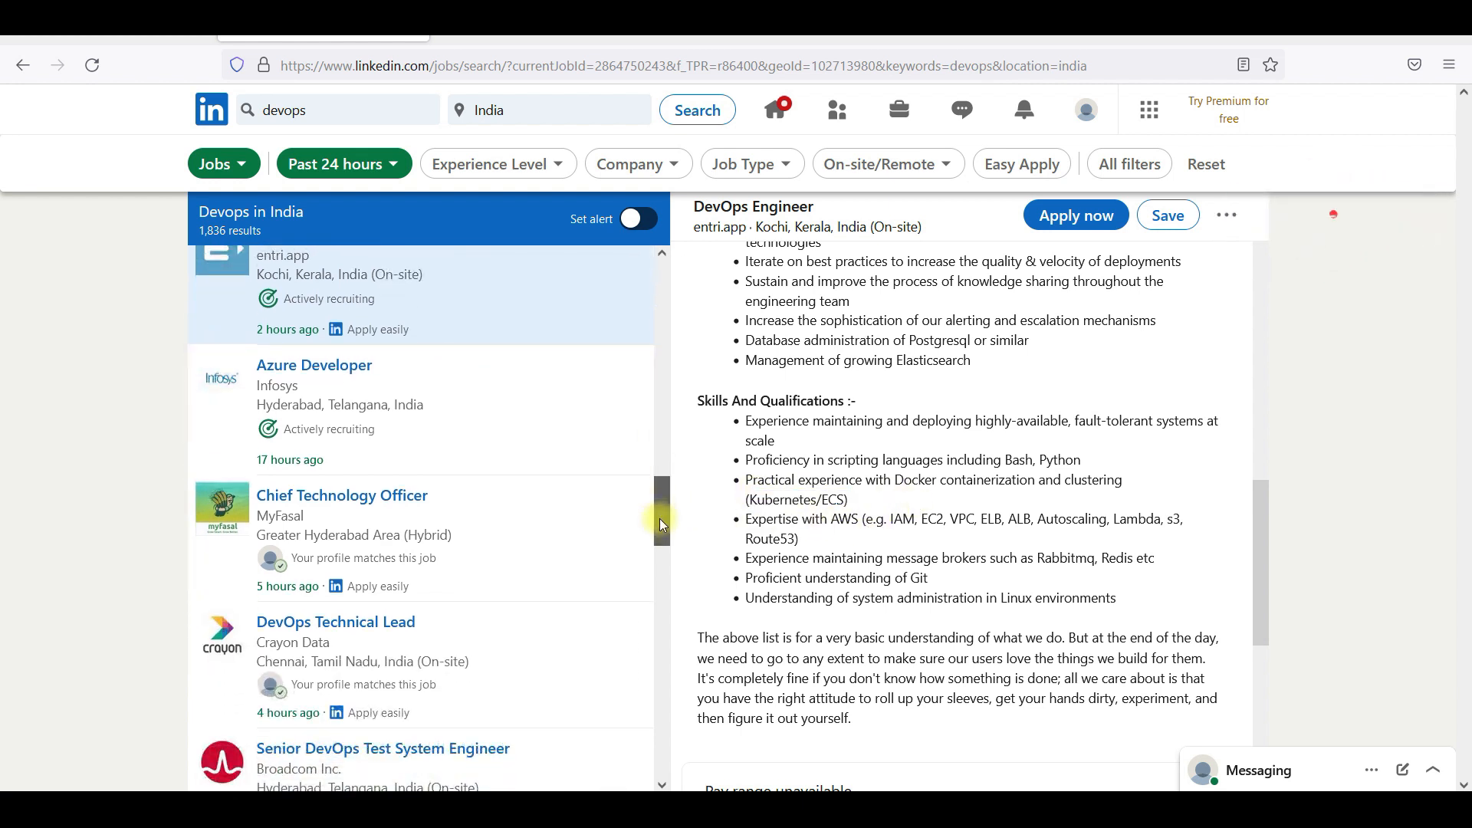
pyautogui.scroll(-3)
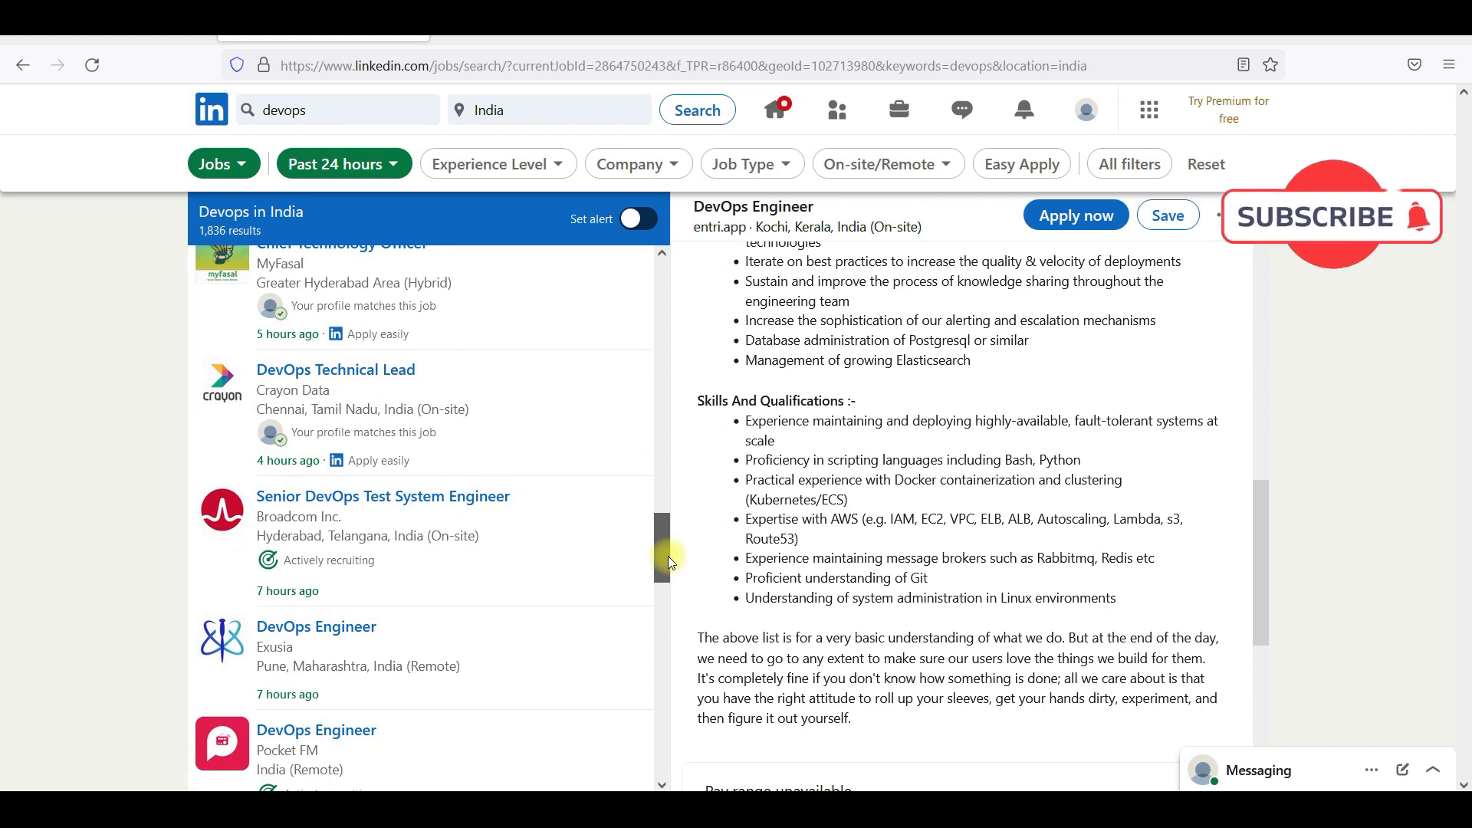
pyautogui.scroll(-3)
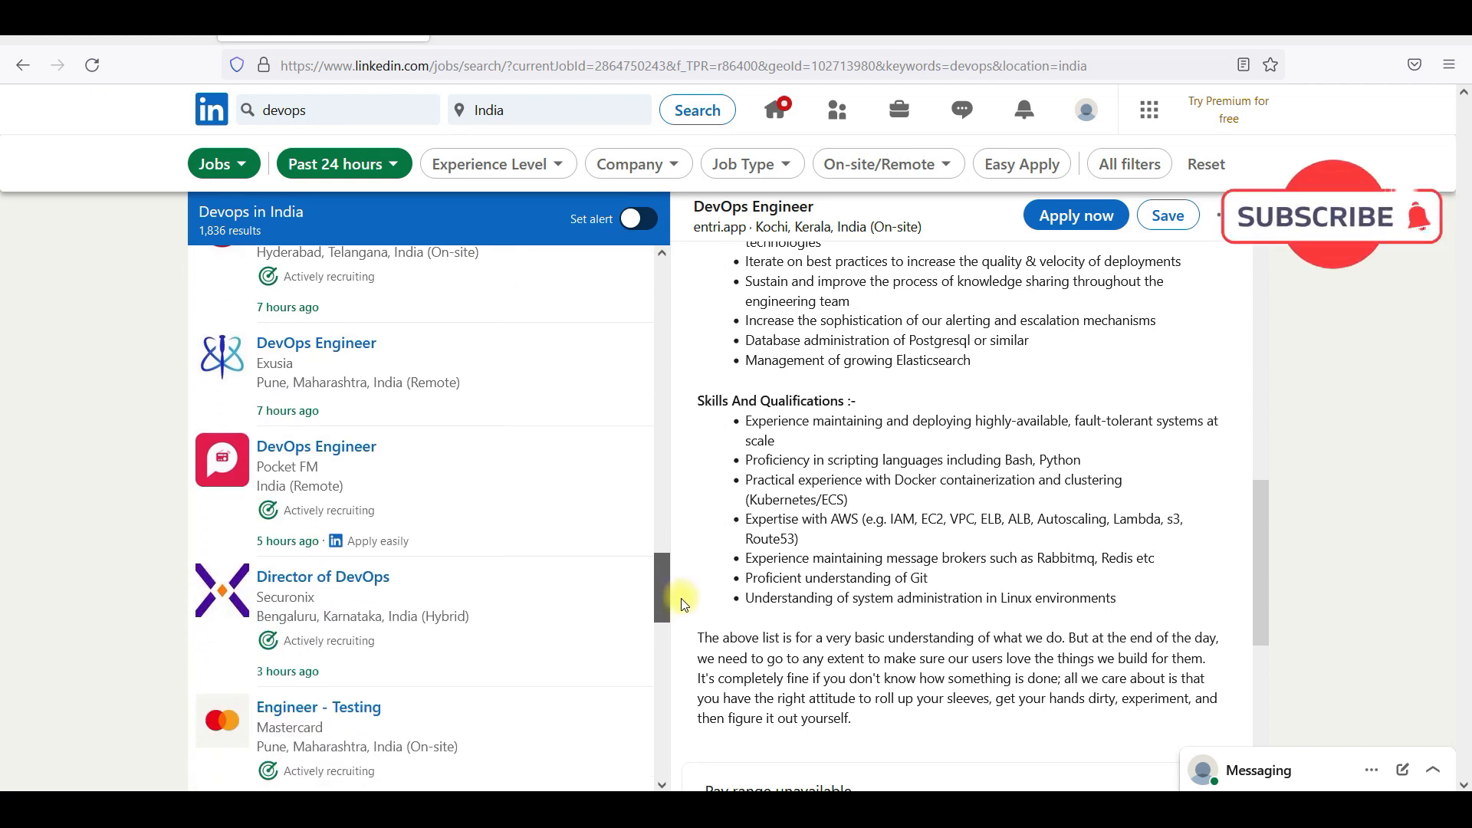
pyautogui.scroll(-3)
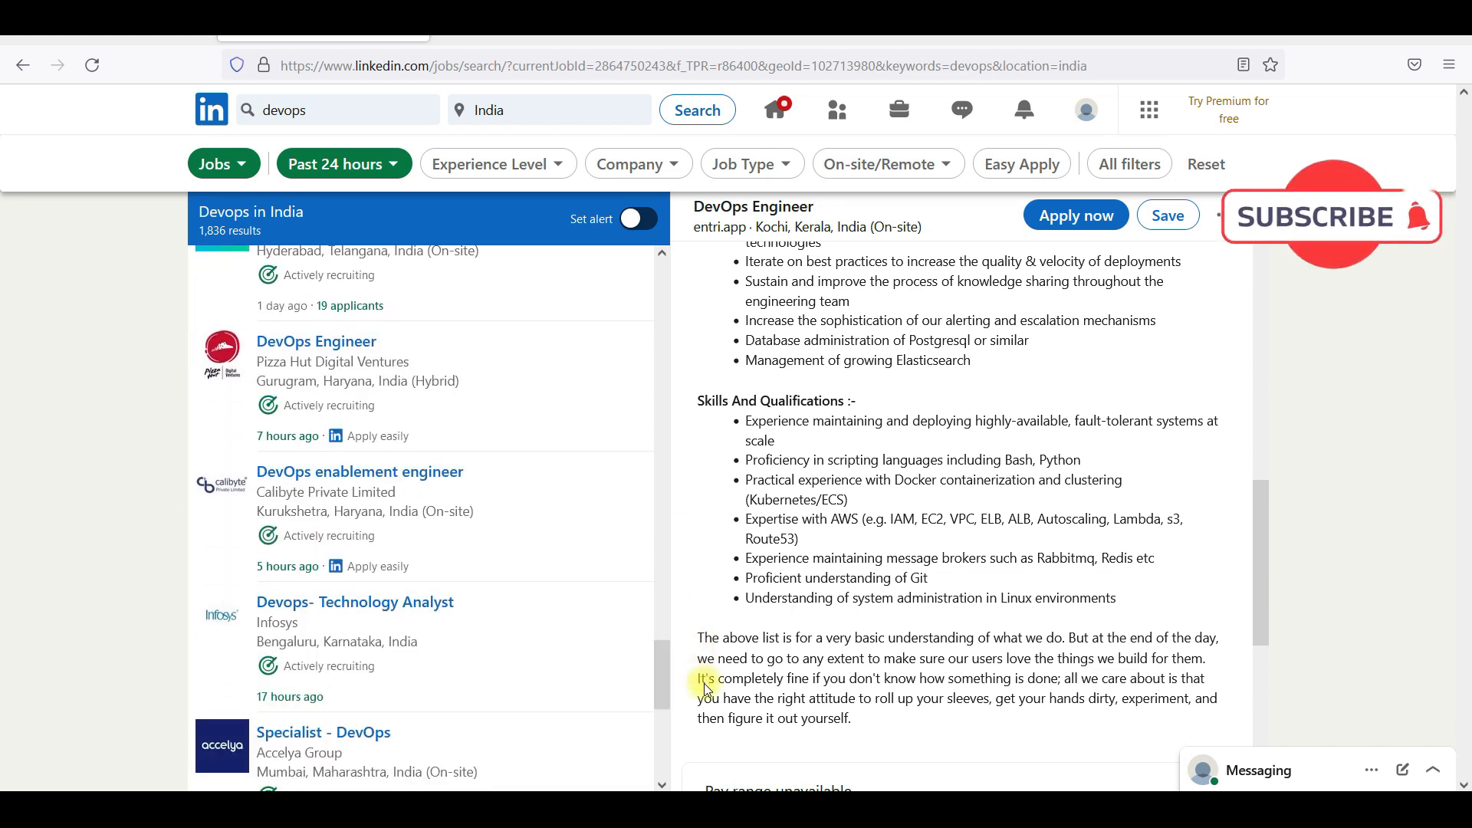
pyautogui.click(317, 340)
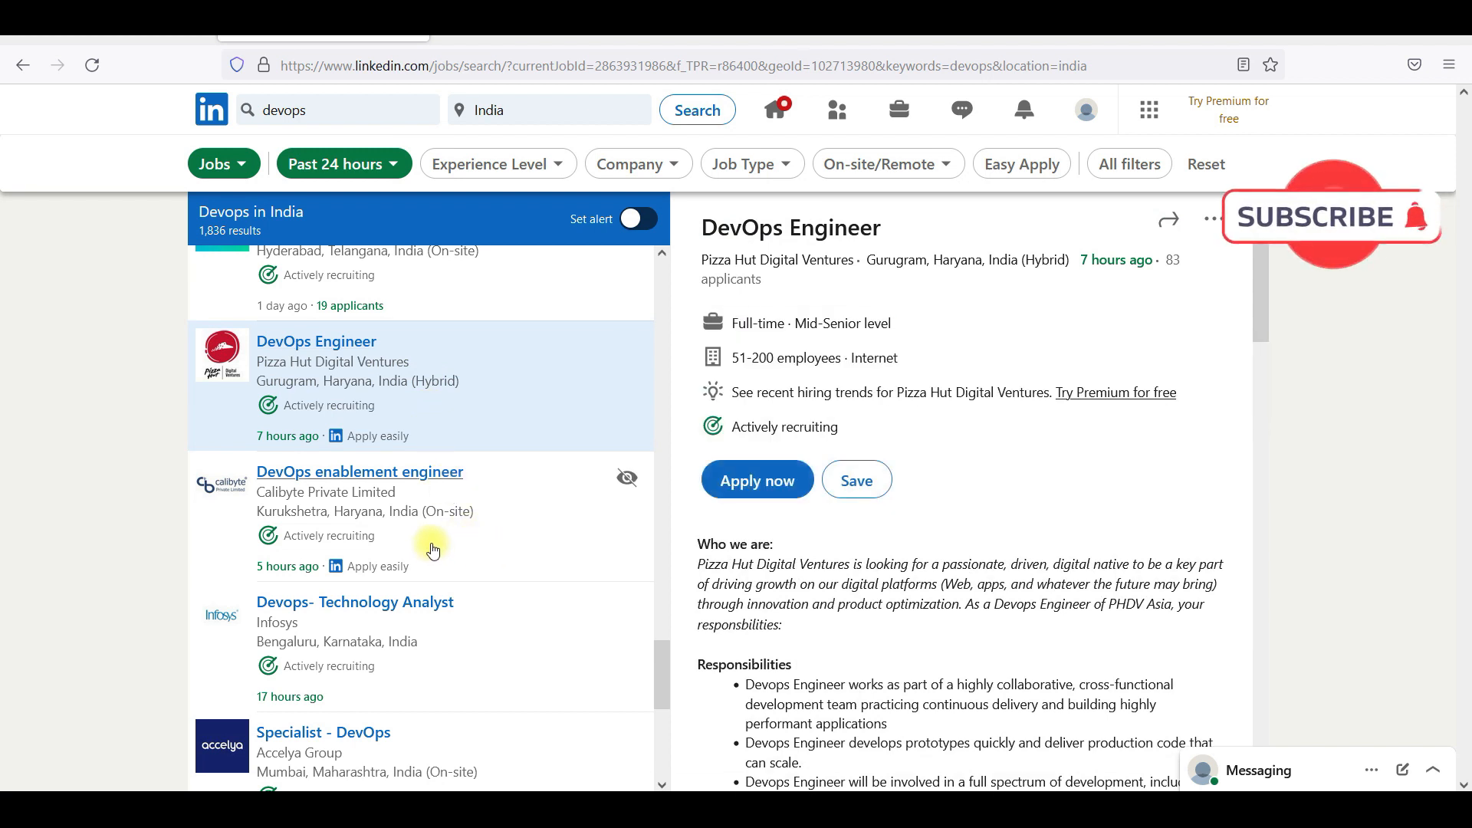
pyautogui.click(360, 471)
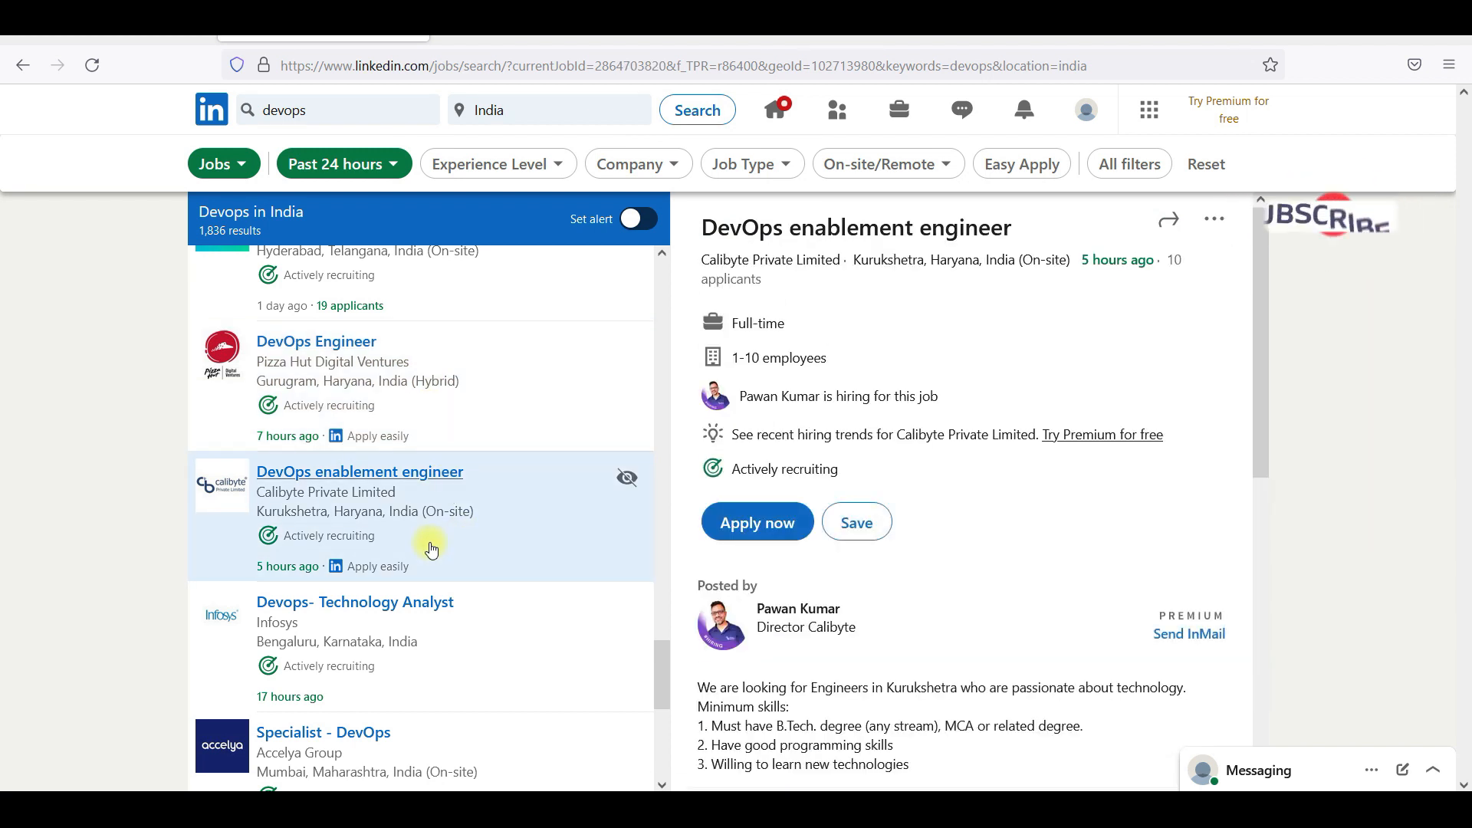
# - Open Infosys' Devops- Technology Analyst posting and read its requirements
pyautogui.click(355, 602)
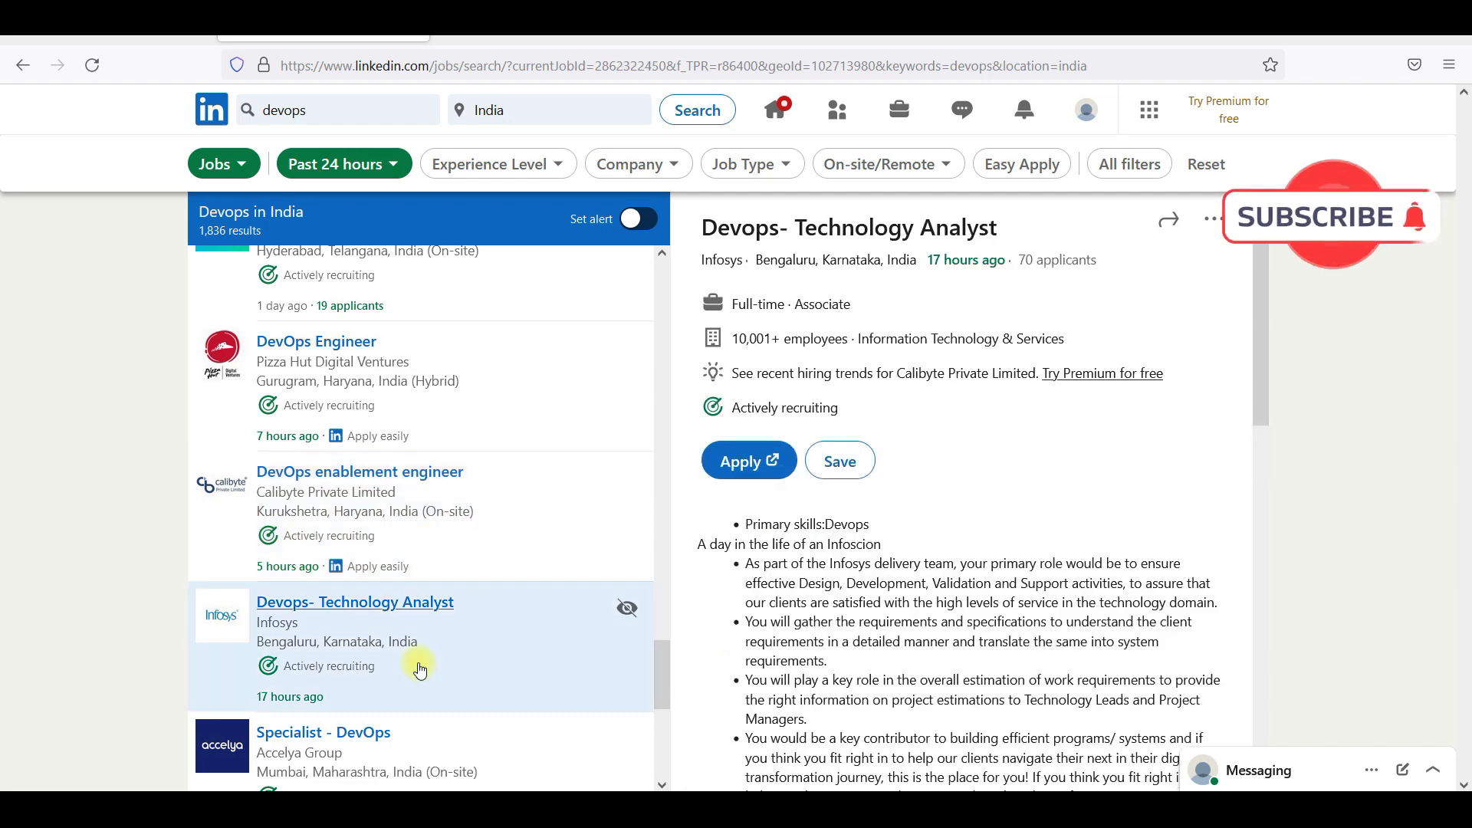
pyautogui.scroll(-3)
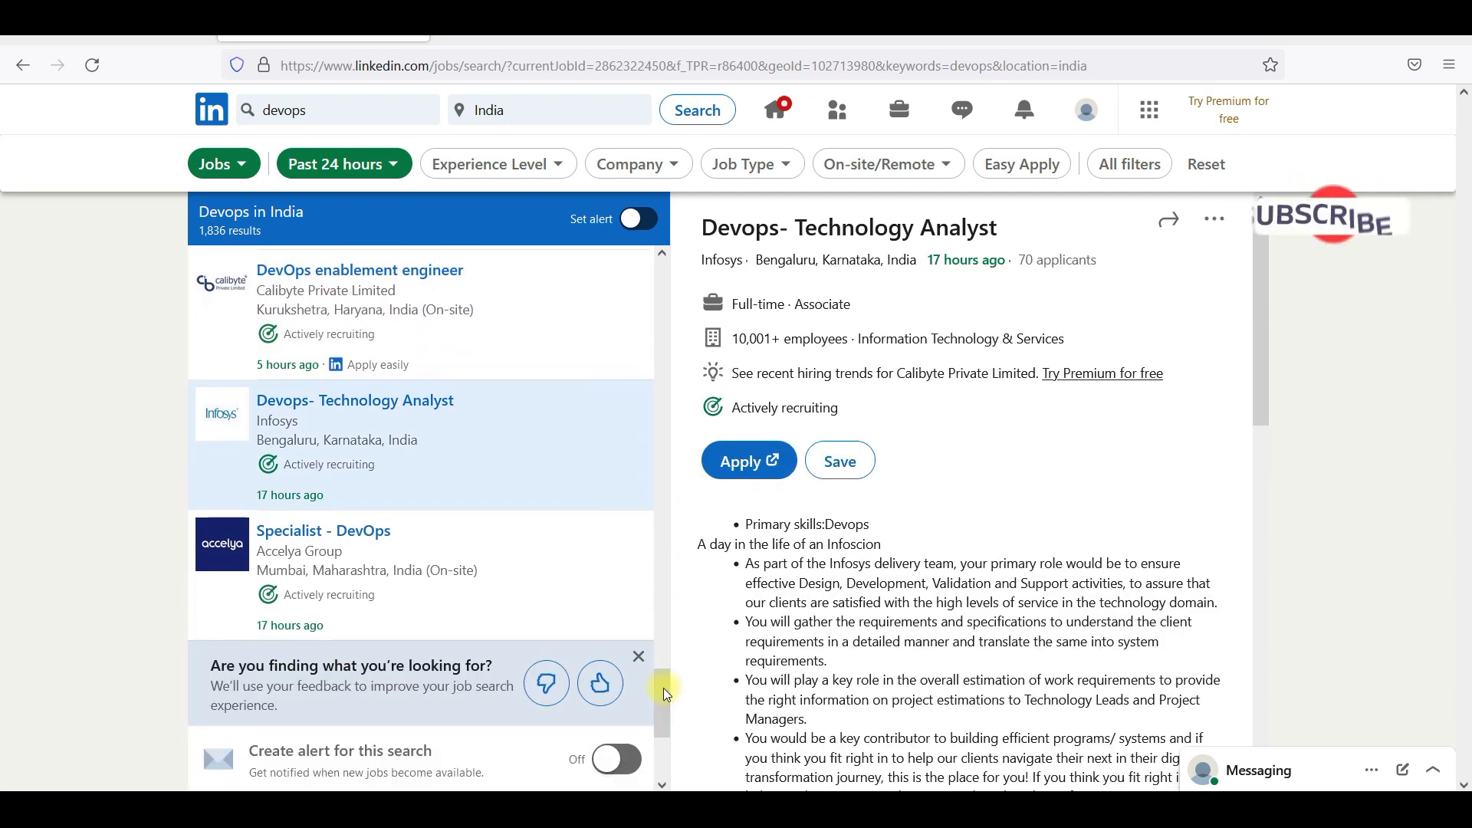
pyautogui.scroll(-3)
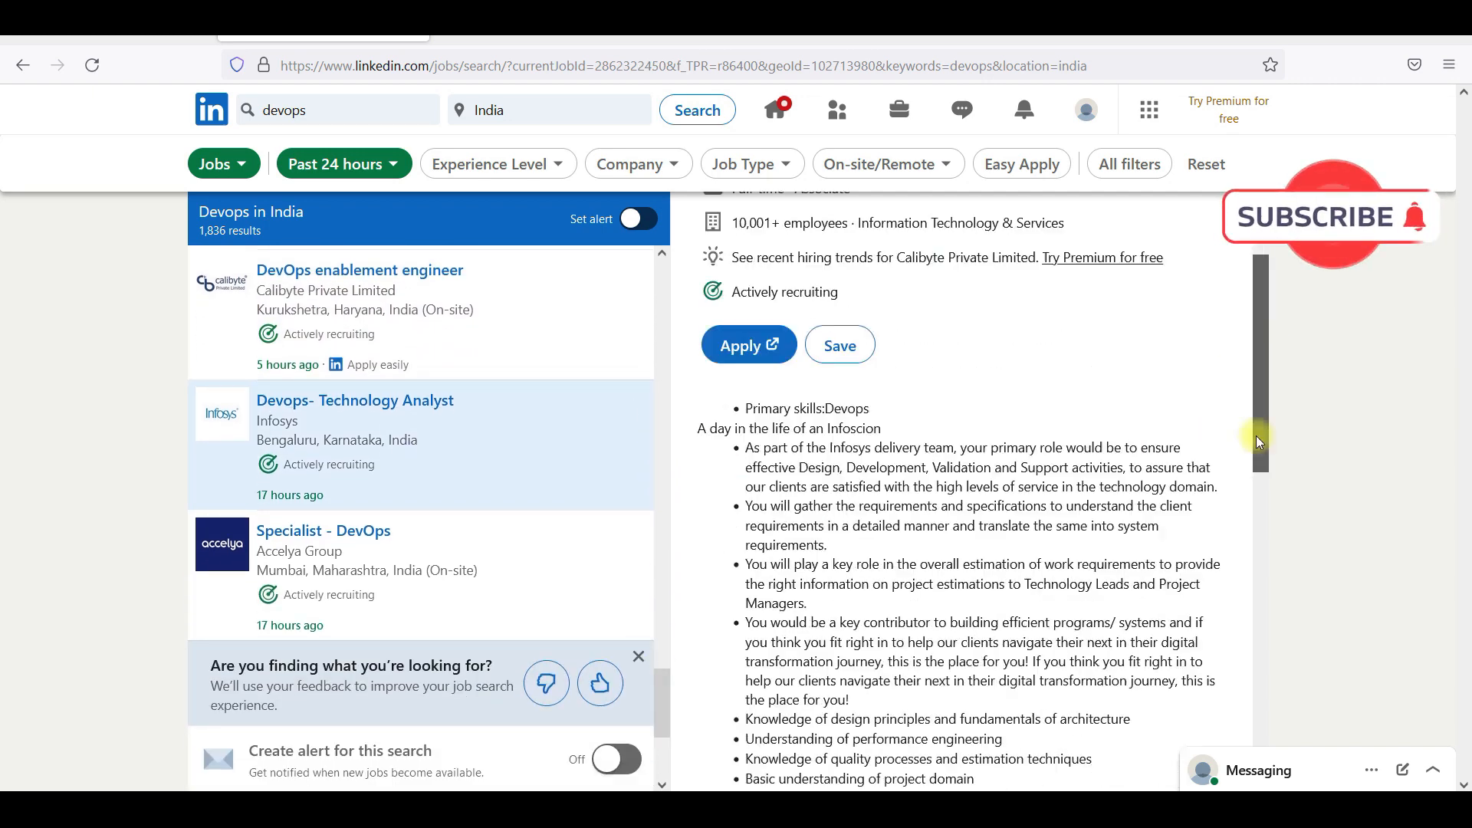
pyautogui.scroll(-3)
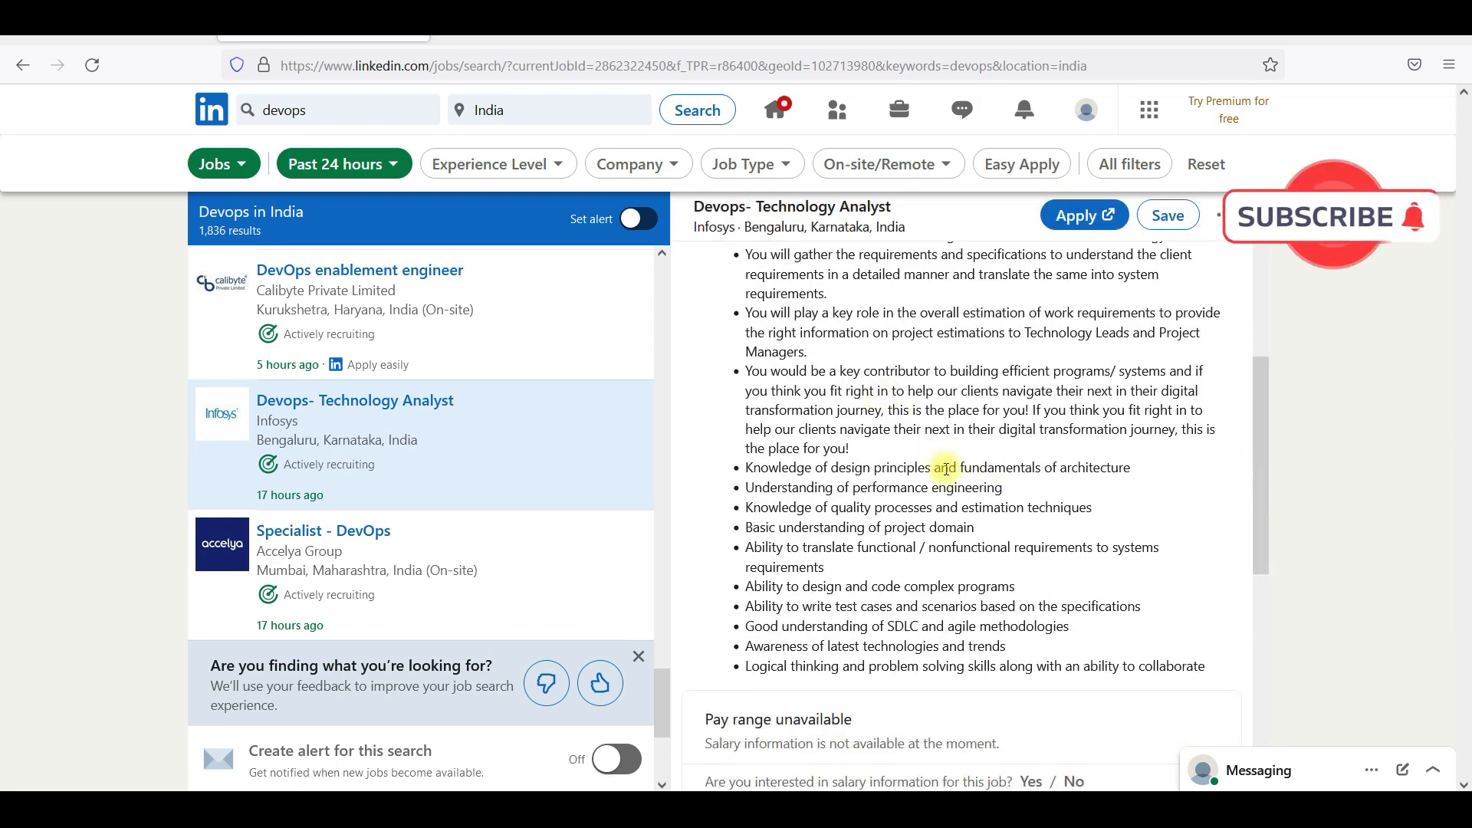
# - Open Accelya Group's Specialist - DevOps posting and scroll through it
pyautogui.click(323, 530)
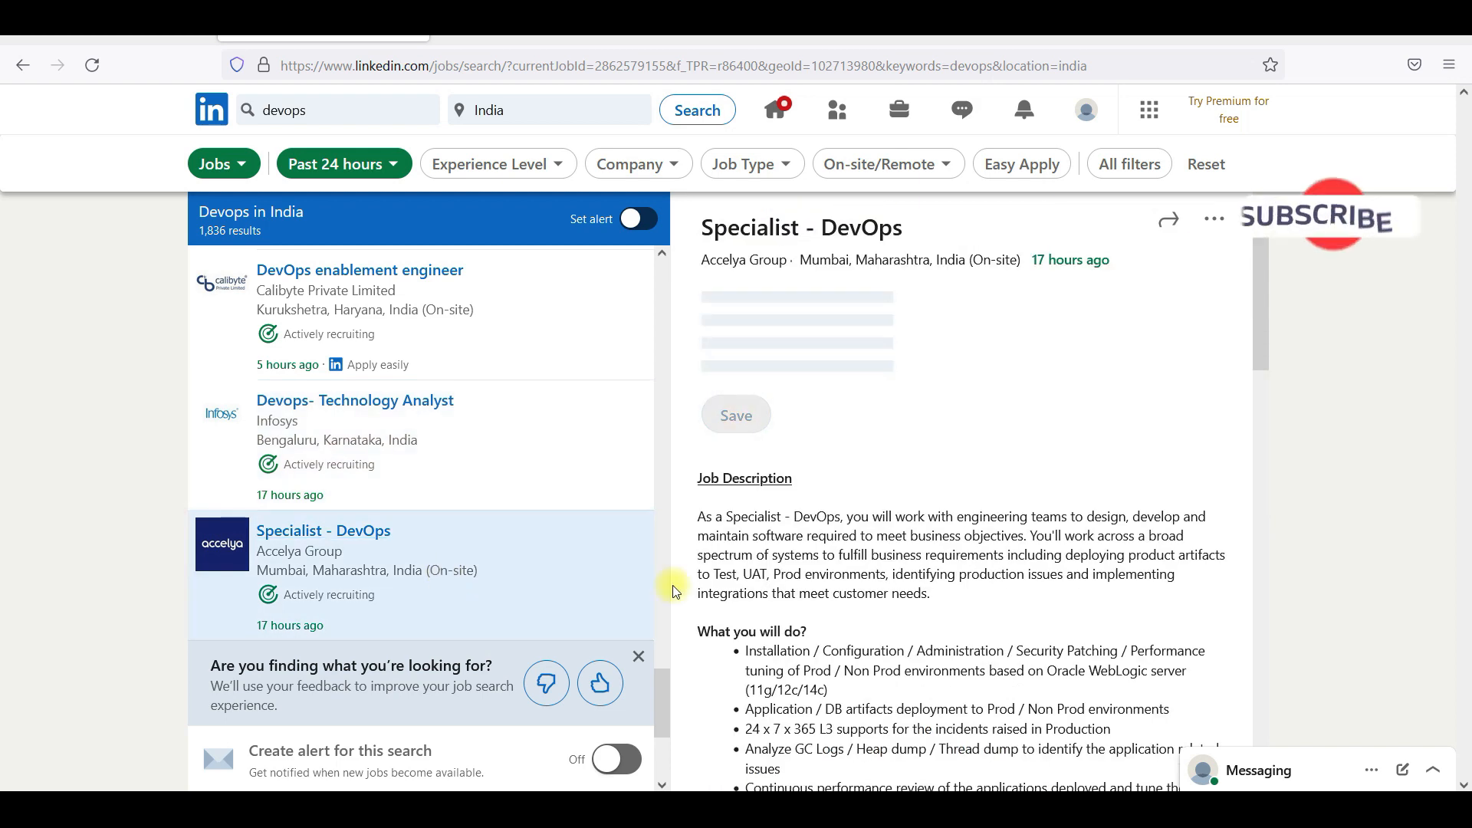
pyautogui.scroll(-3)
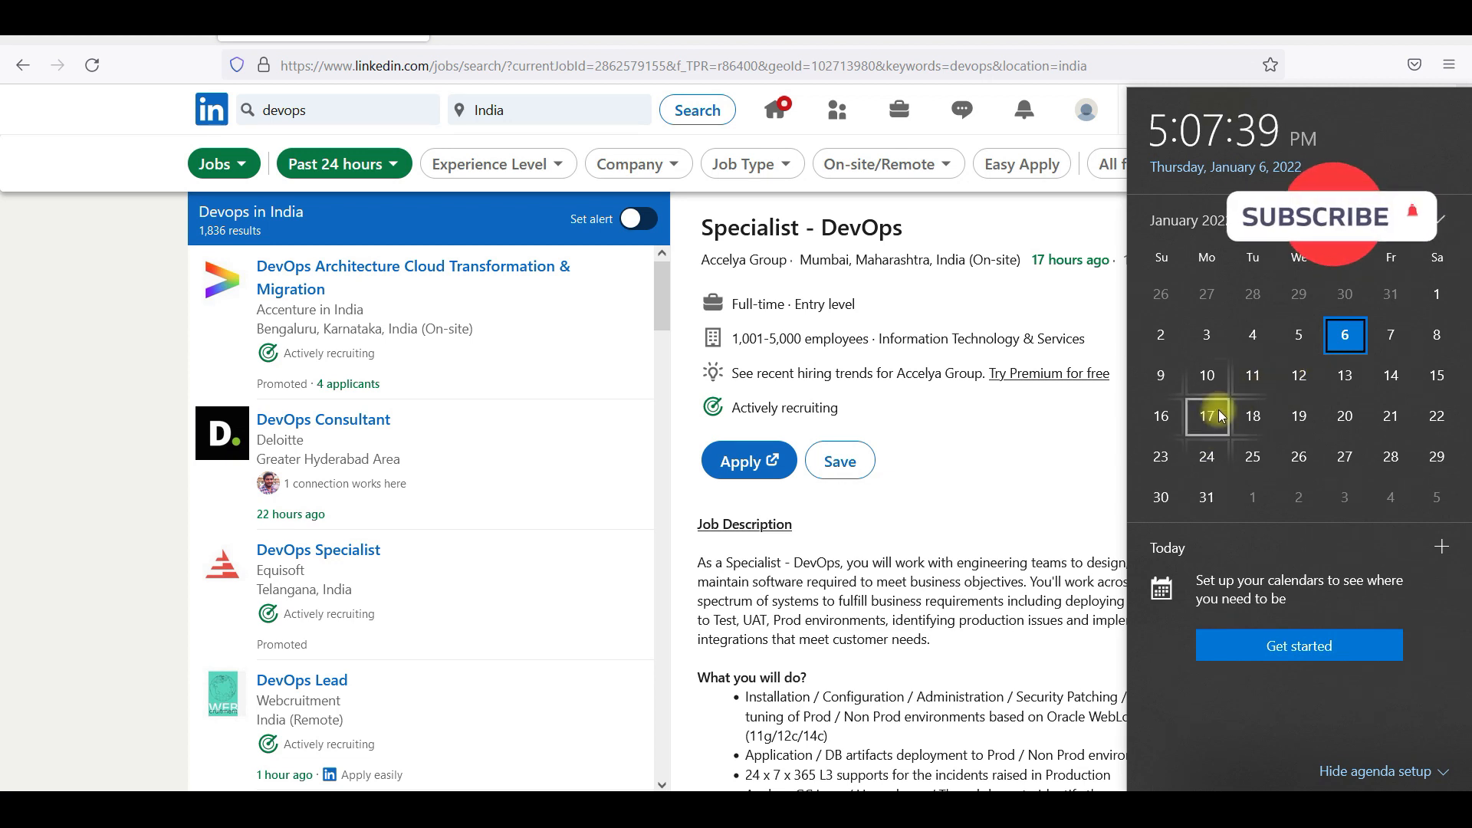
# - Dismiss the Windows calendar and agenda flyout
pyautogui.click(1206, 415)
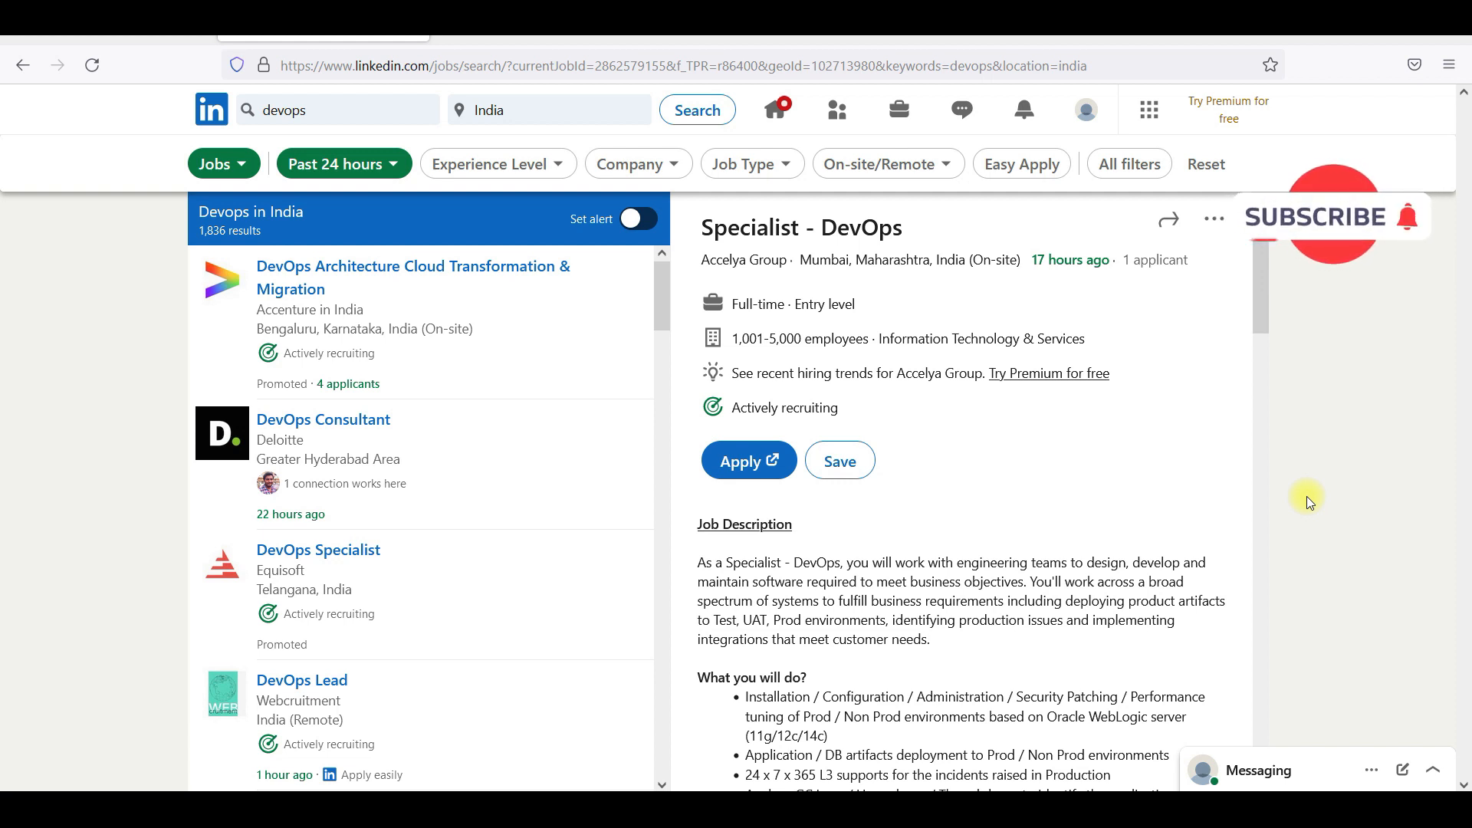
pyautogui.moveTo(1180, 430)
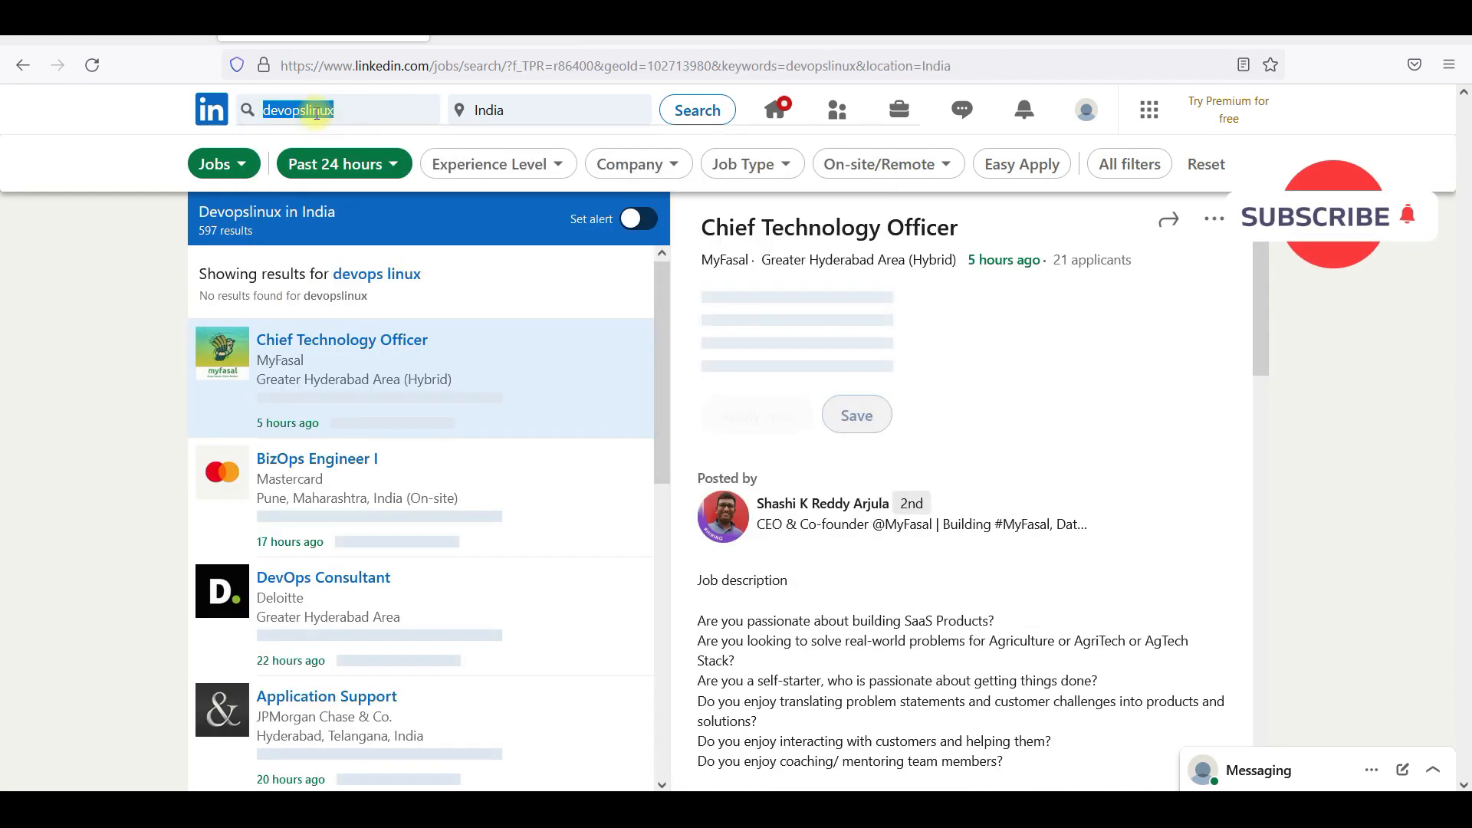
# - Search jobs for 'linux' and scroll through the 3,182 India results
pyautogui.write('linux')
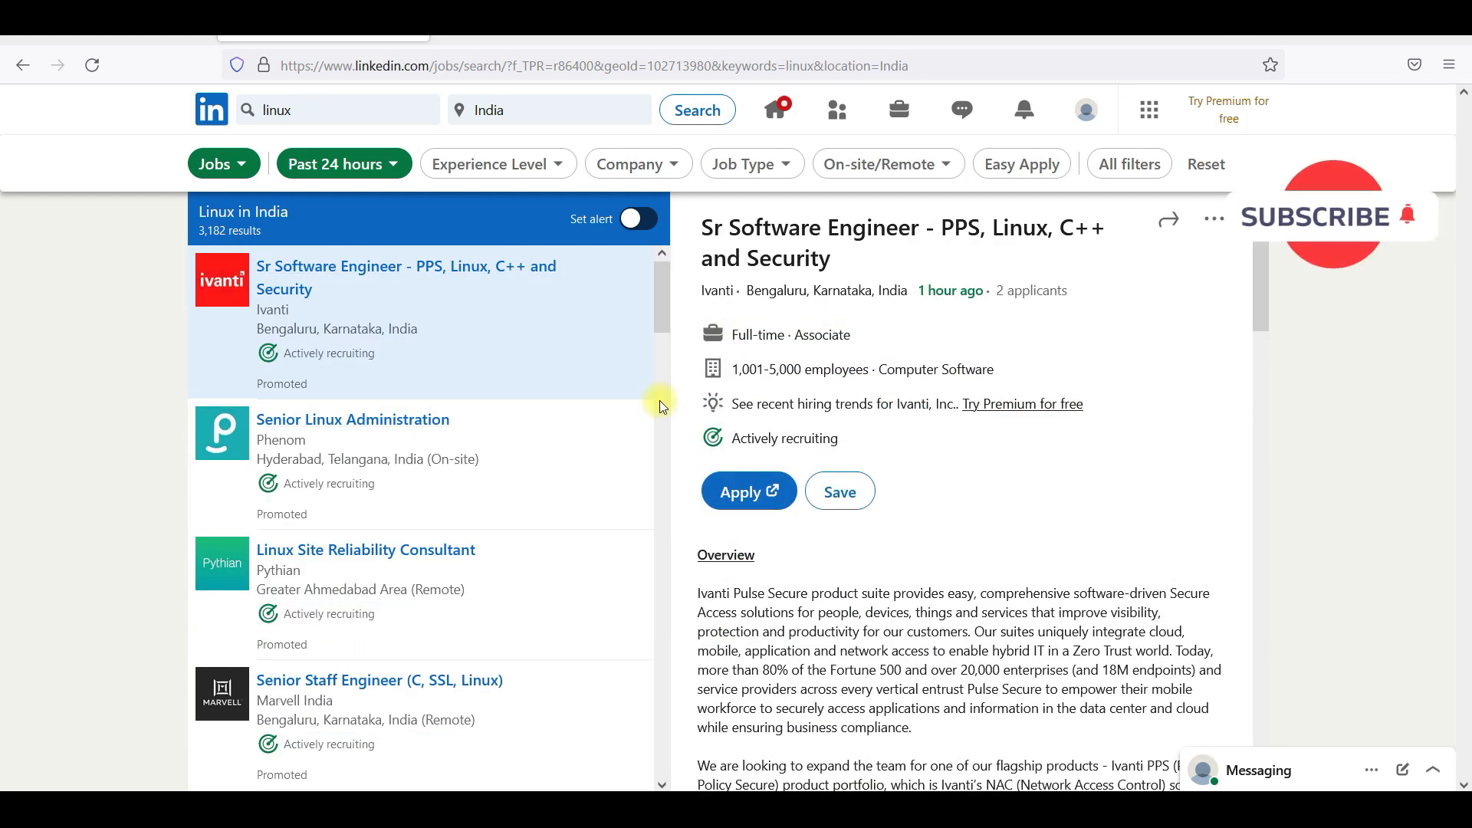
pyautogui.scroll(-3)
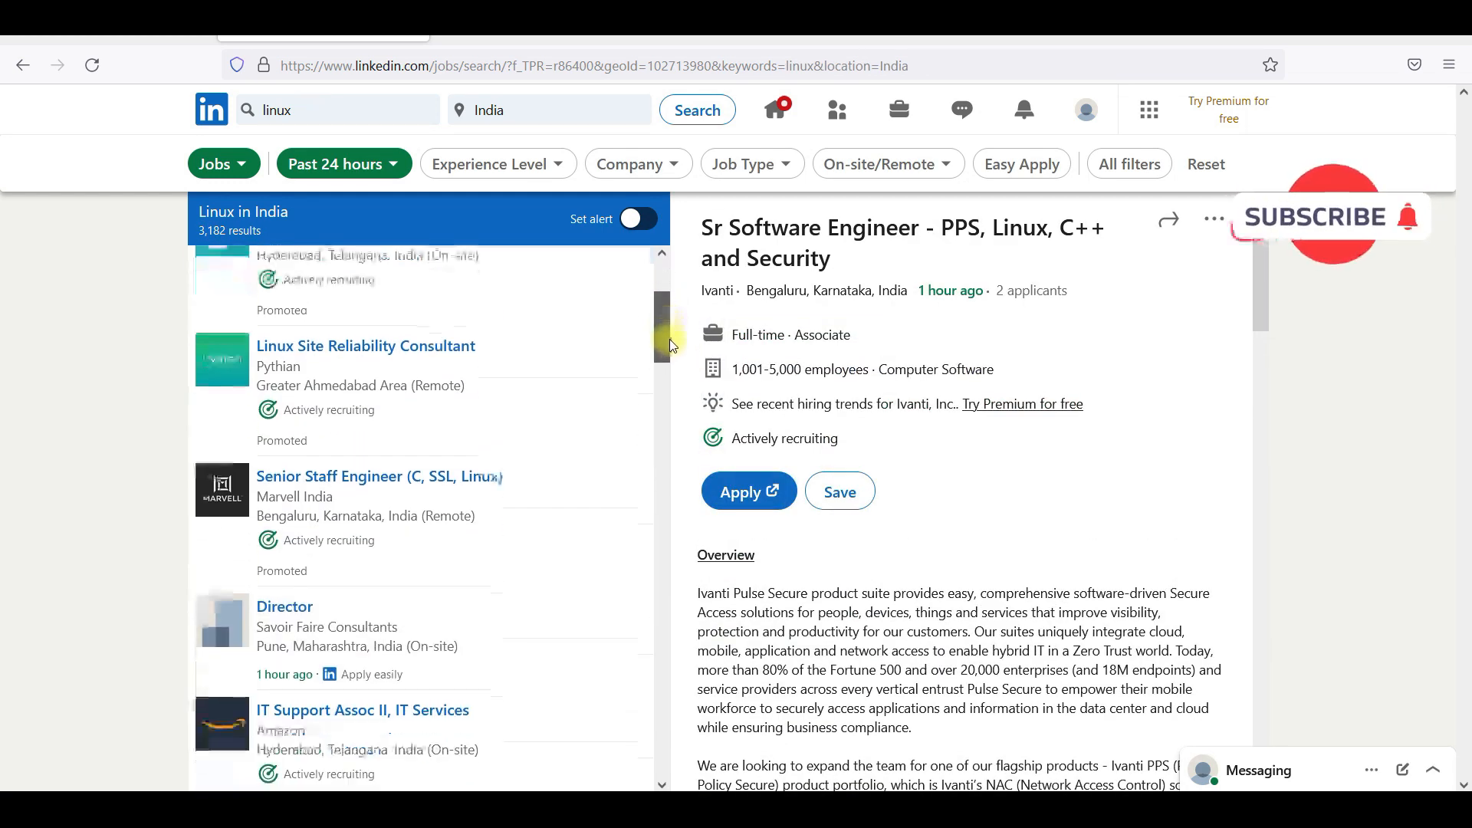
pyautogui.scroll(-3)
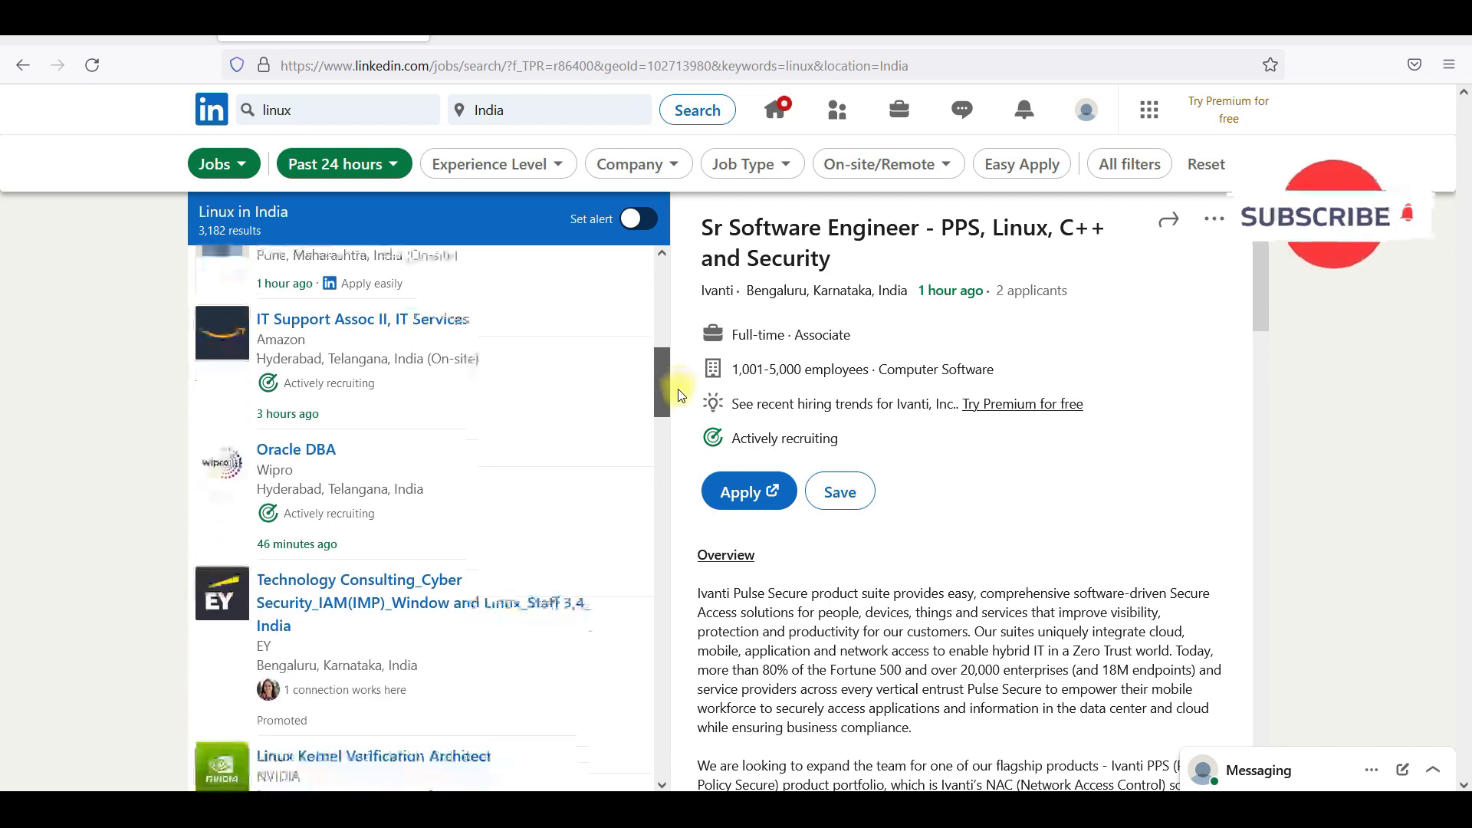
pyautogui.scroll(-3)
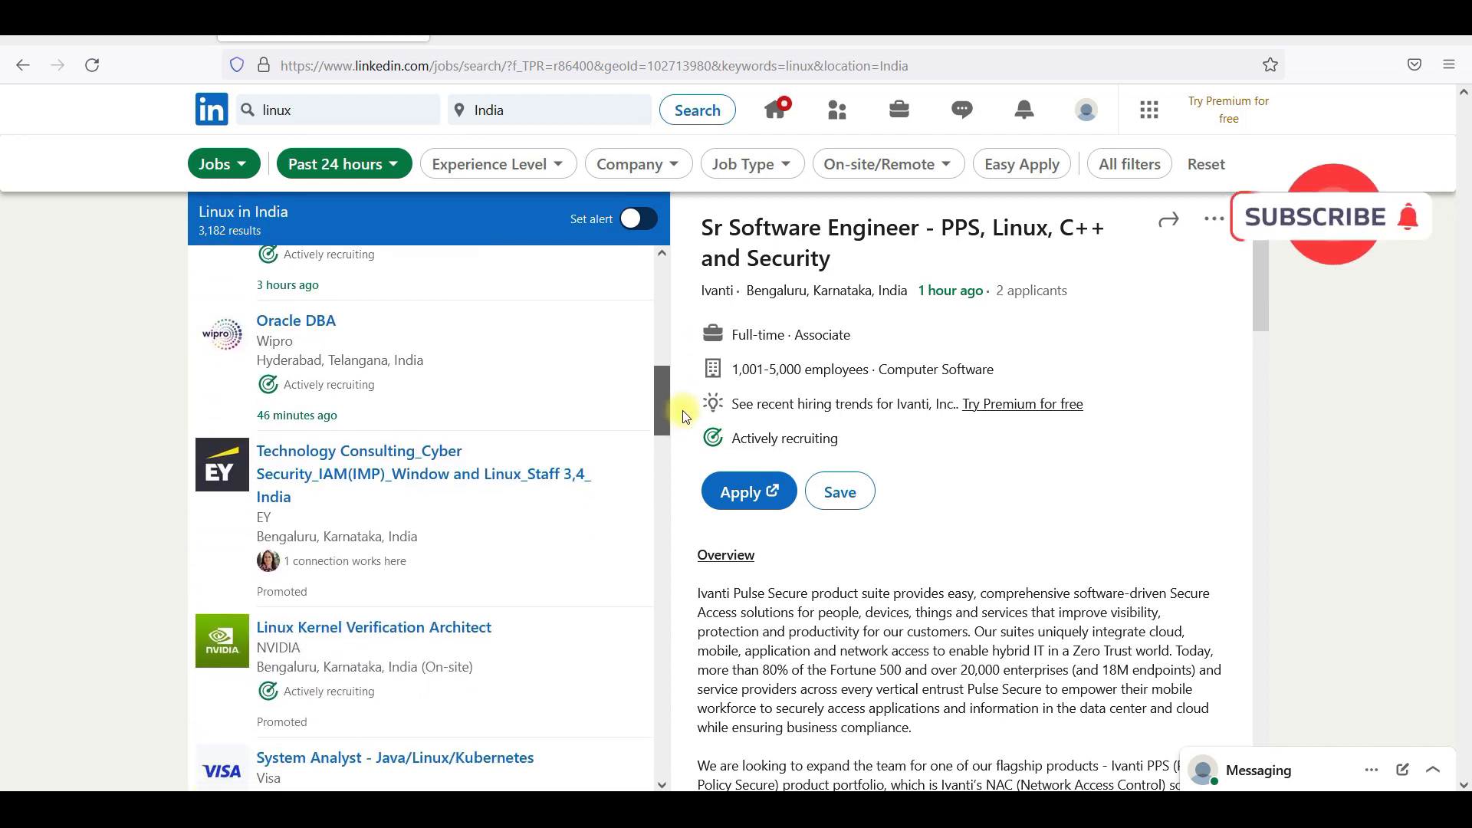
pyautogui.scroll(-3)
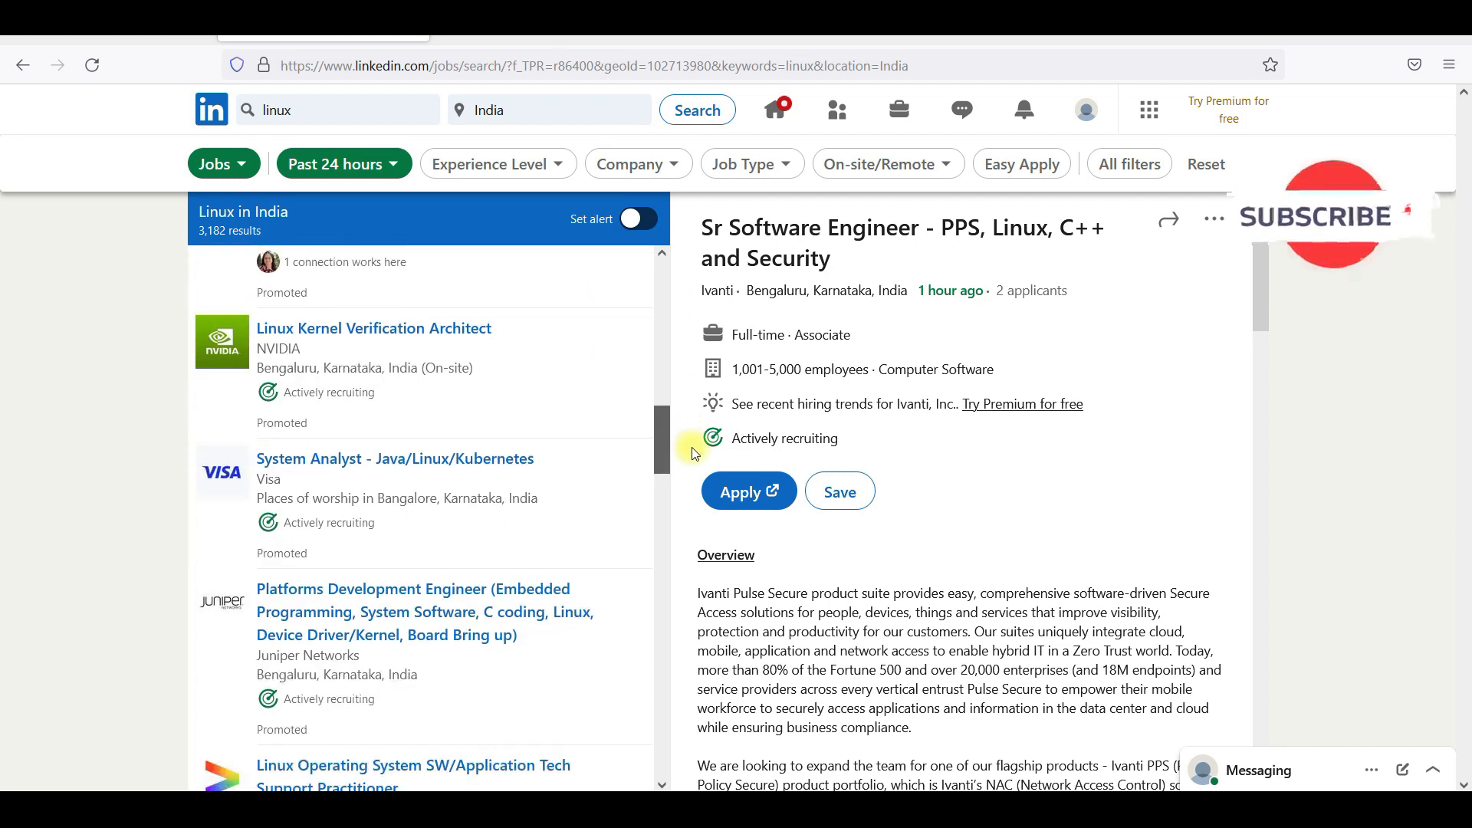
pyautogui.scroll(-3)
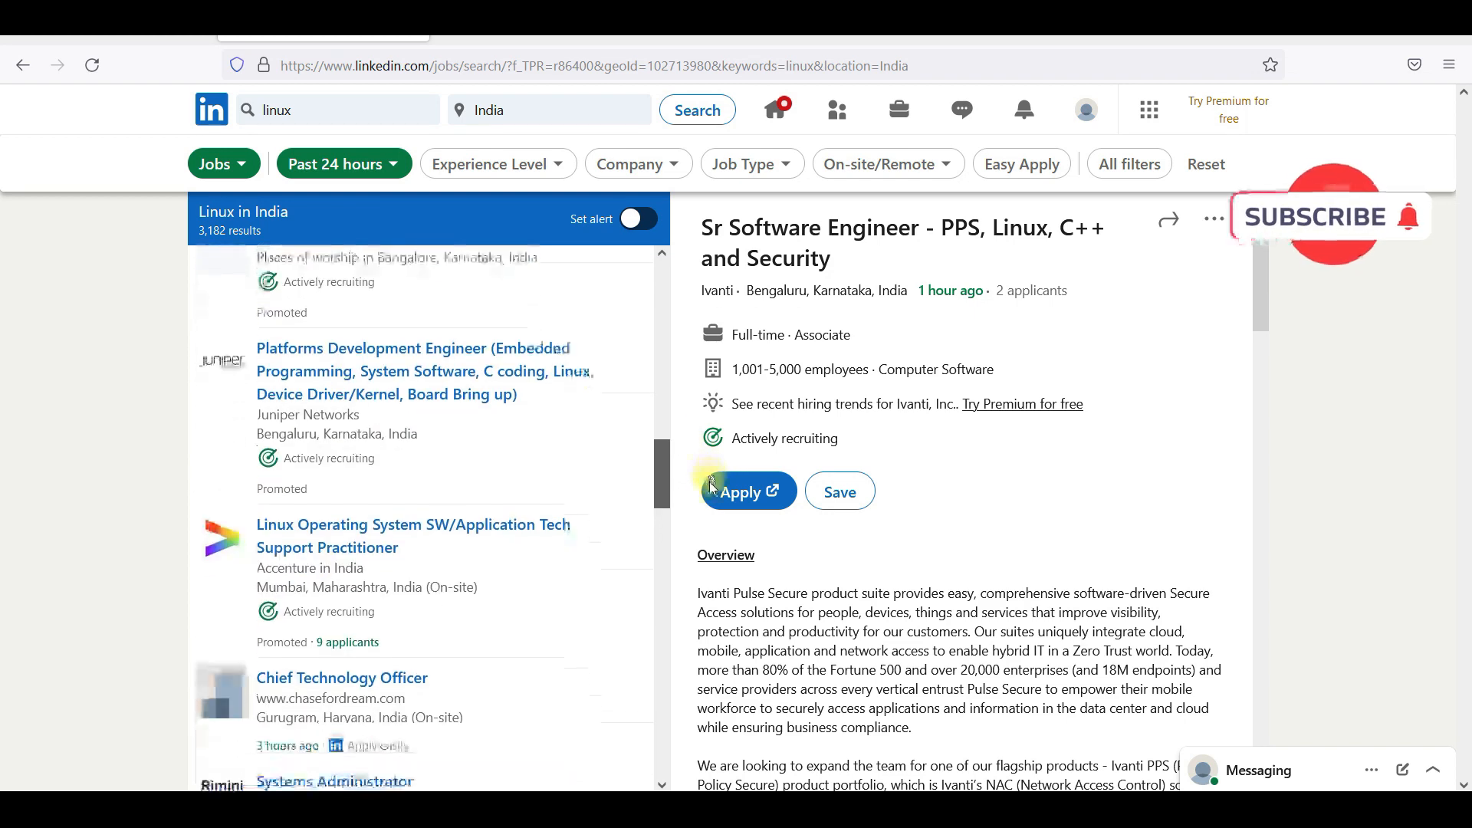
pyautogui.click(336, 110)
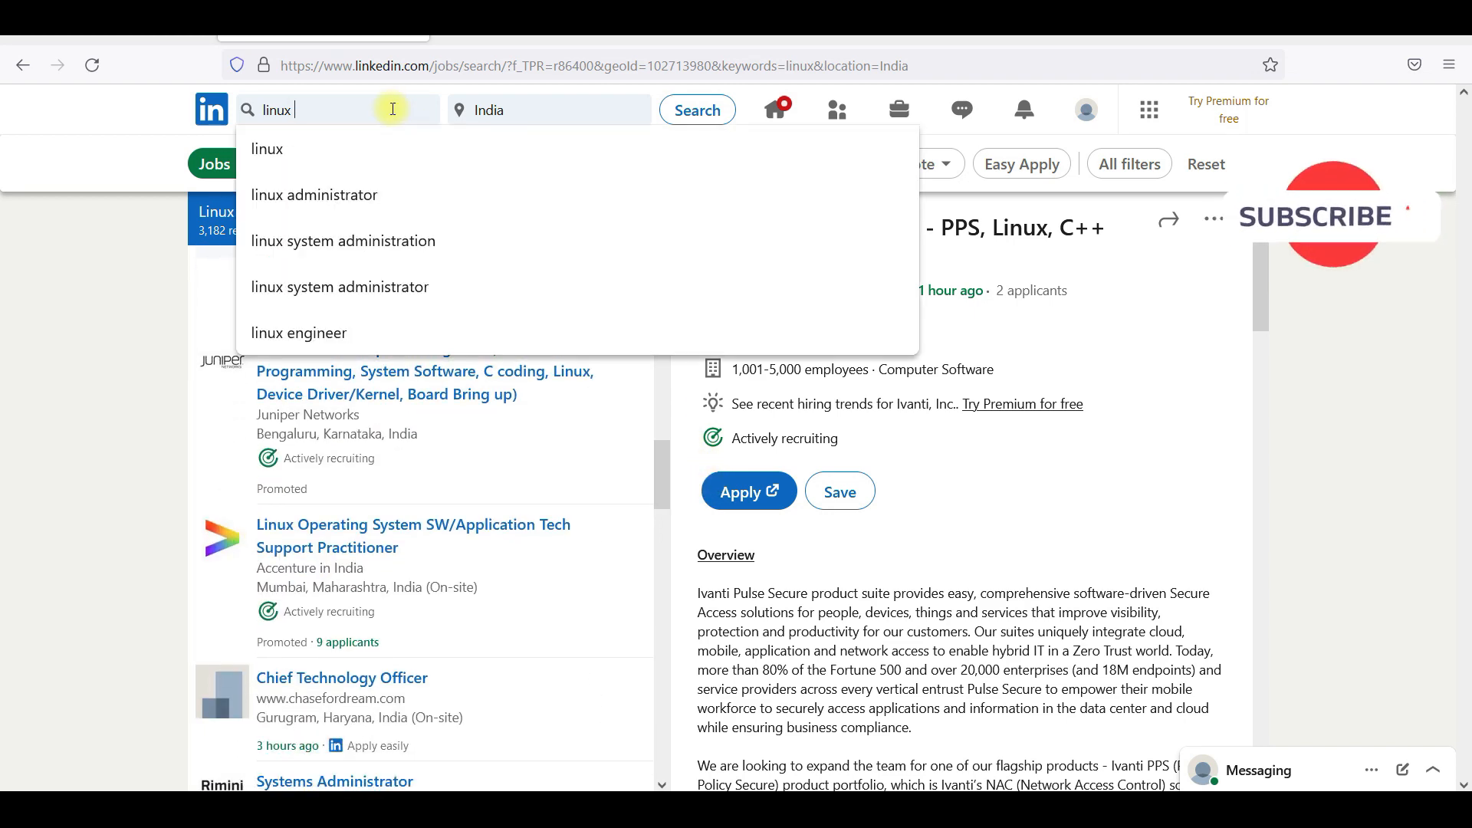
# - Switch the search to linux administrator and scroll through the results
pyautogui.click(313, 194)
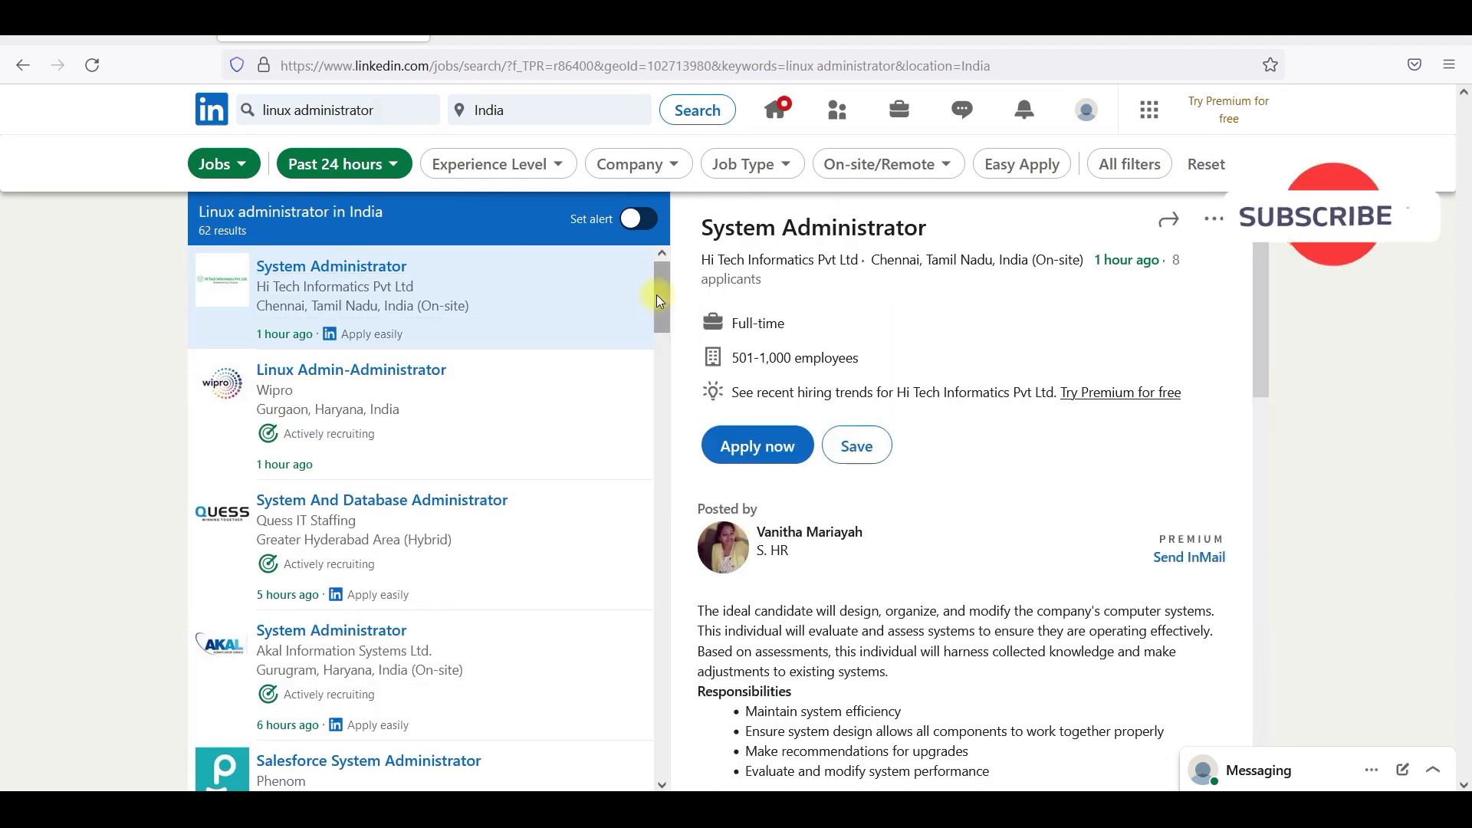
pyautogui.scroll(-3)
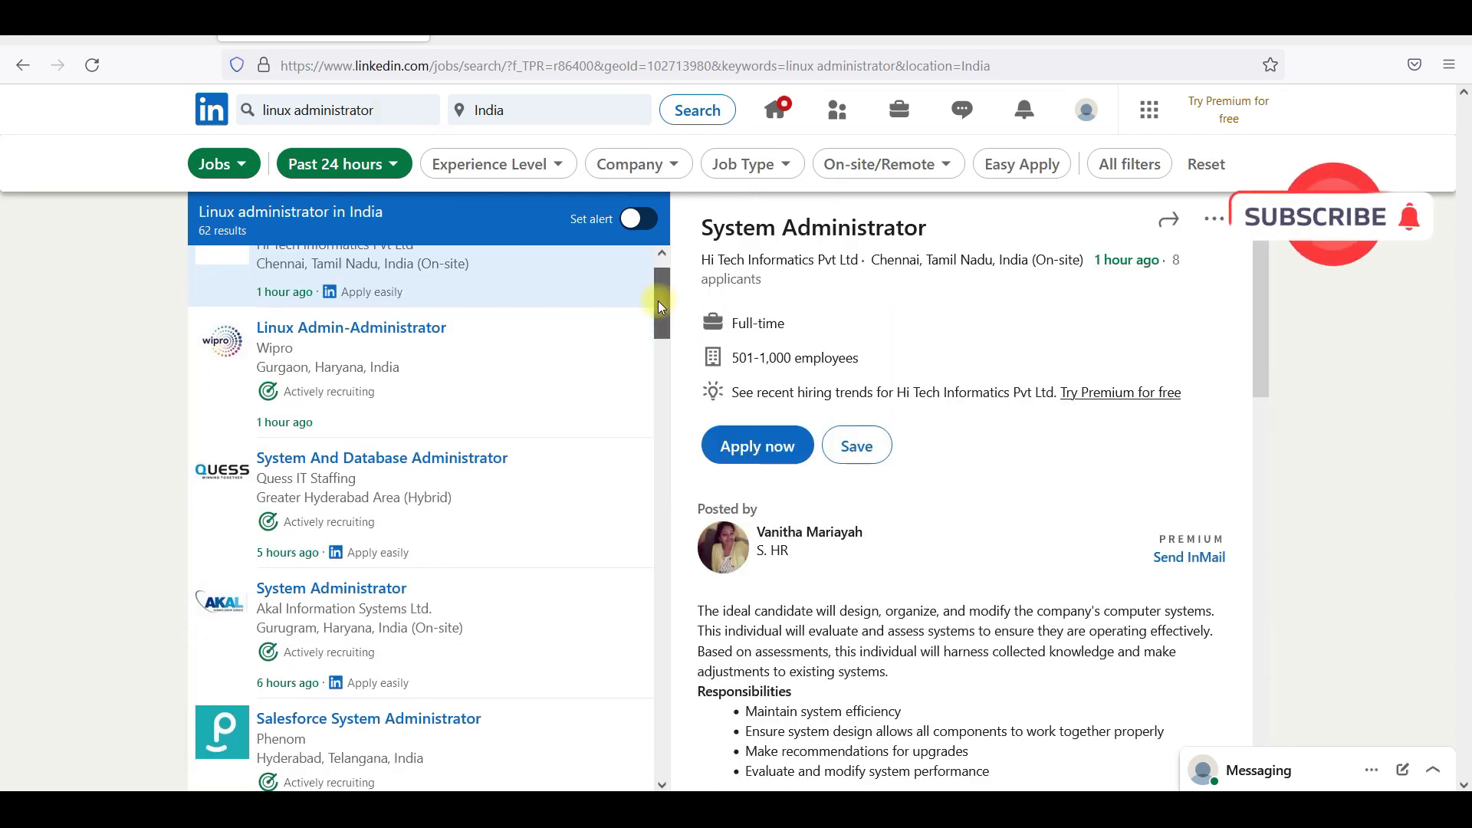
pyautogui.scroll(-3)
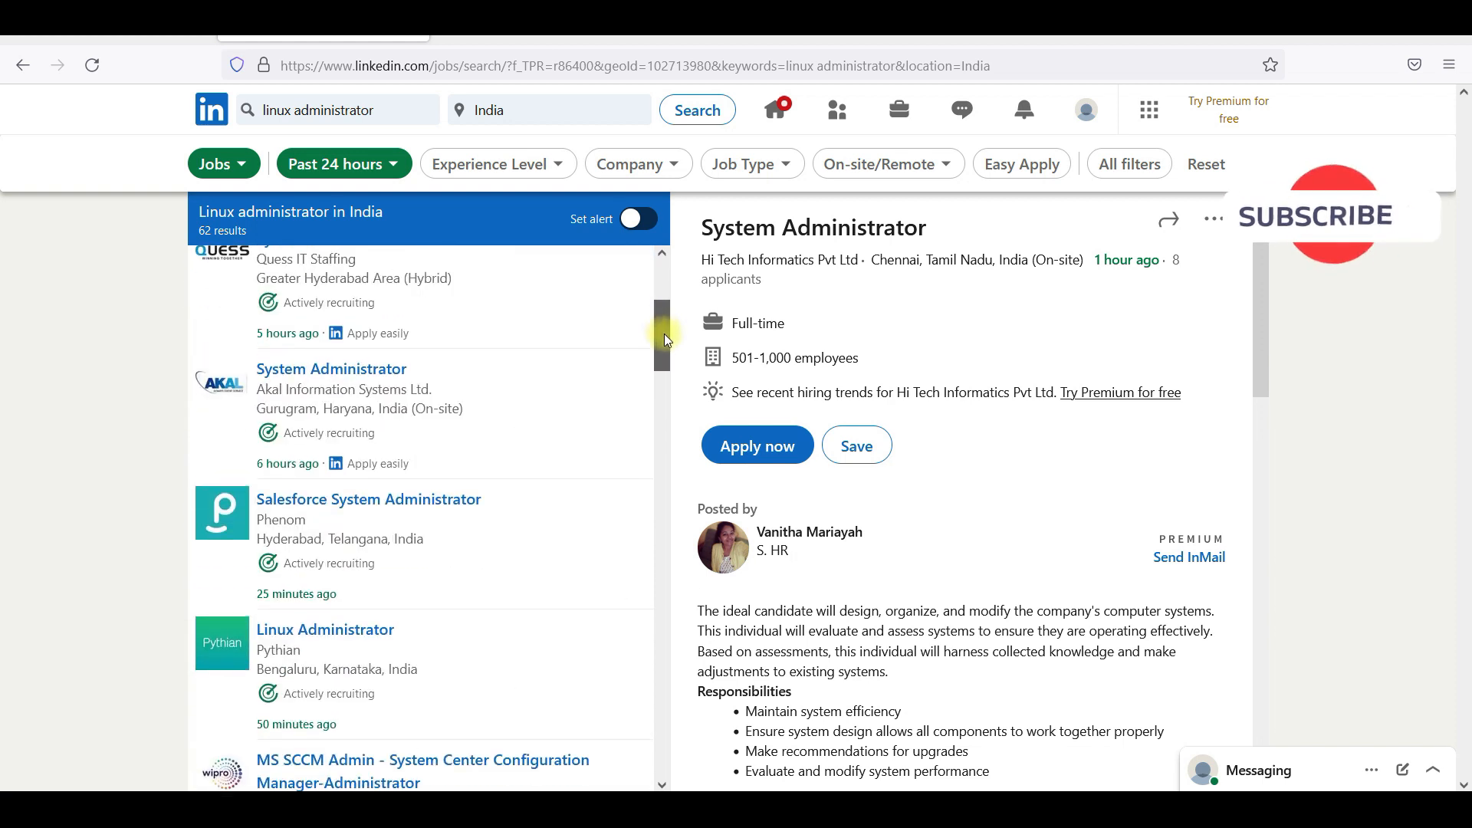
pyautogui.scroll(-3)
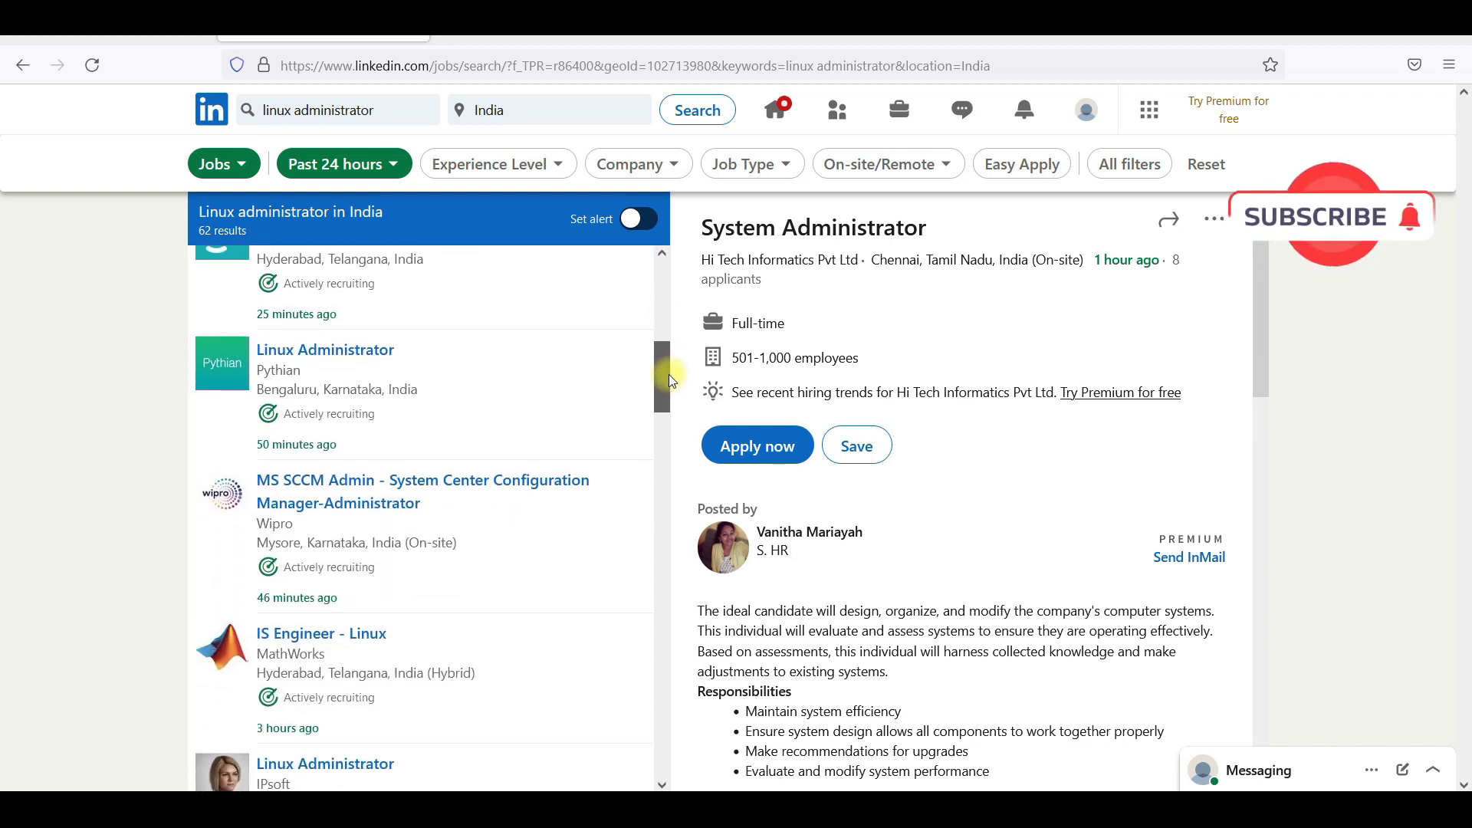
pyautogui.scroll(-3)
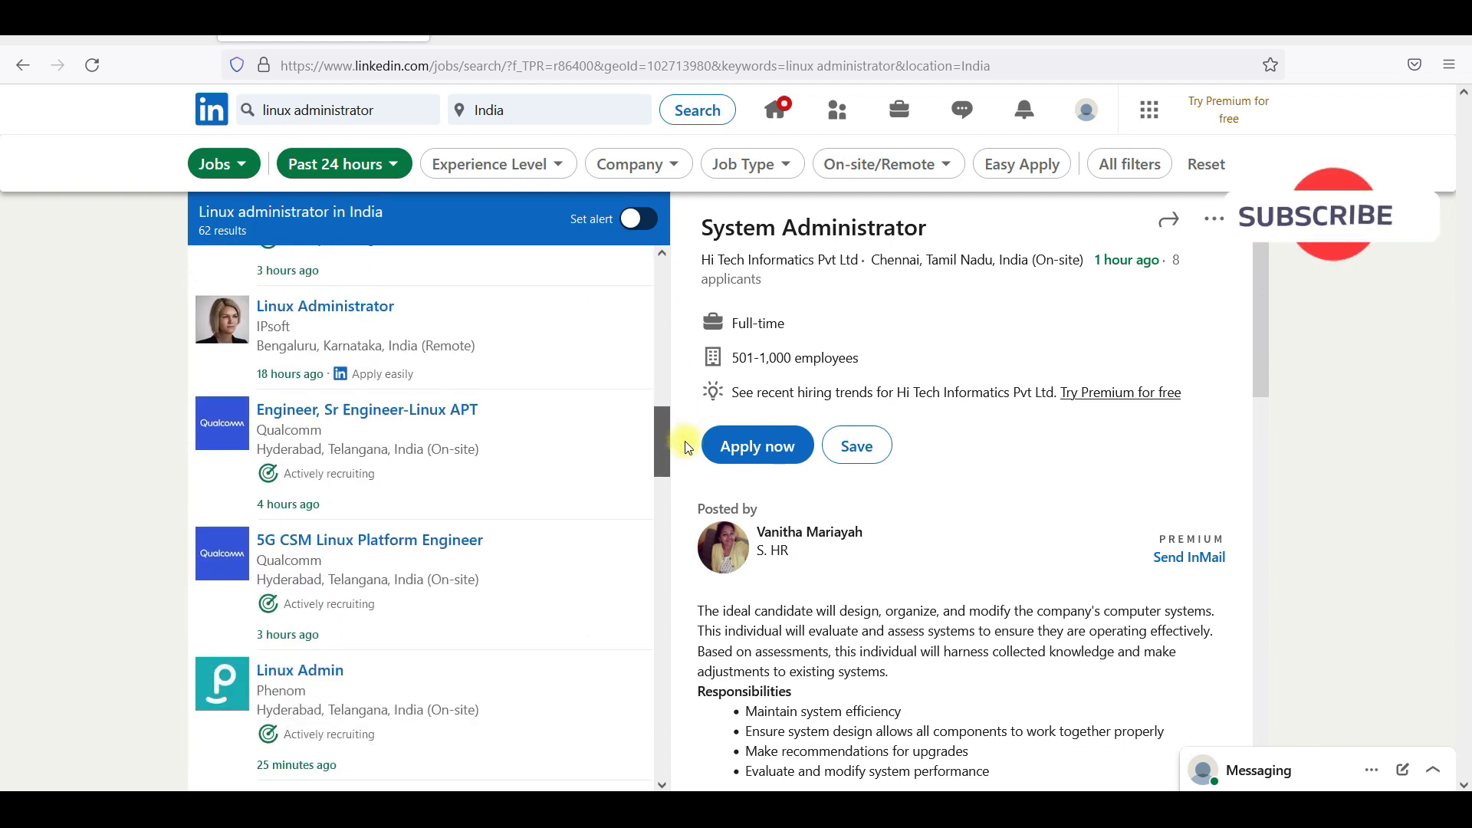
pyautogui.scroll(-3)
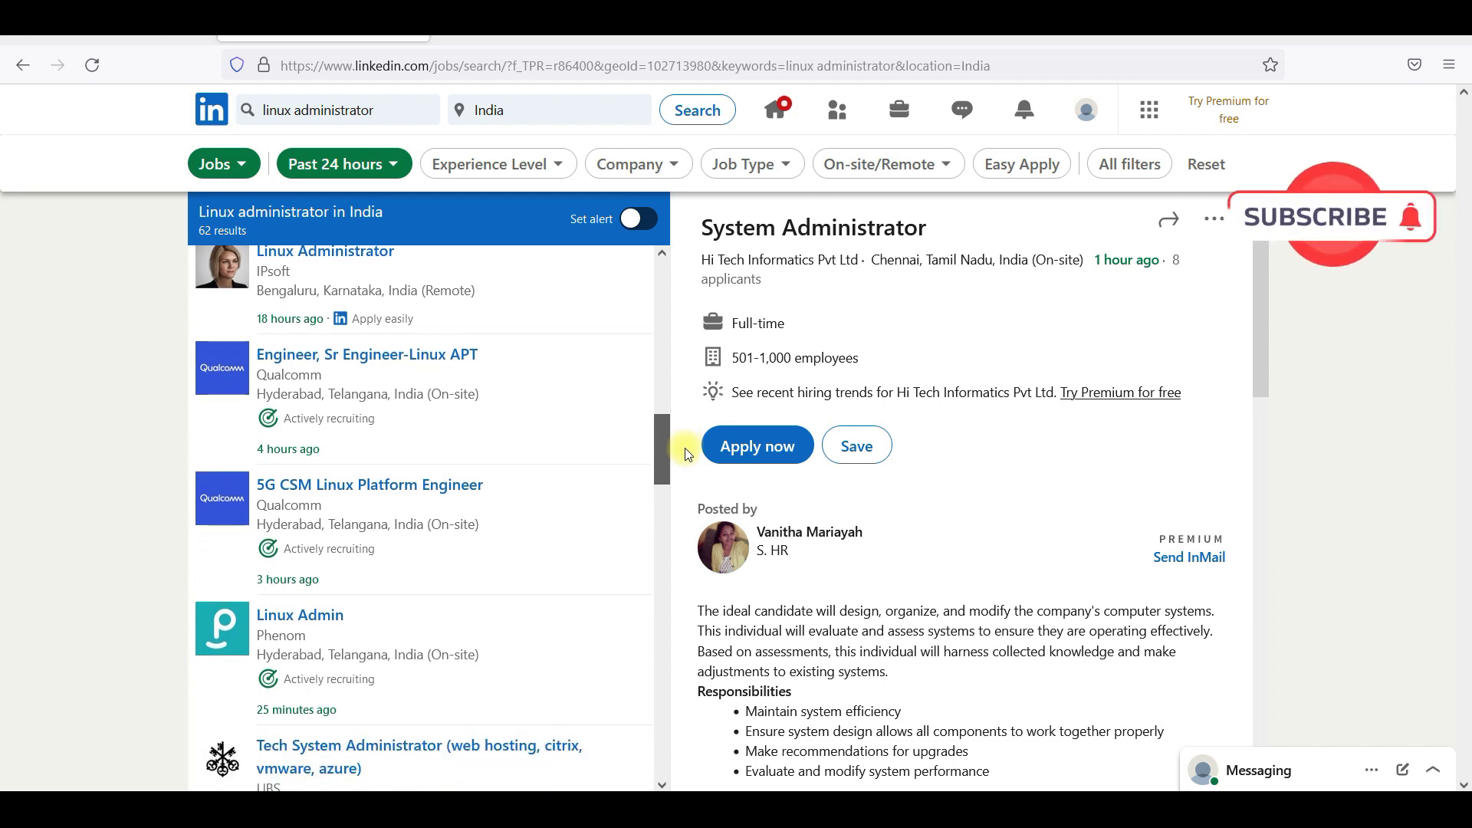
pyautogui.scroll(-3)
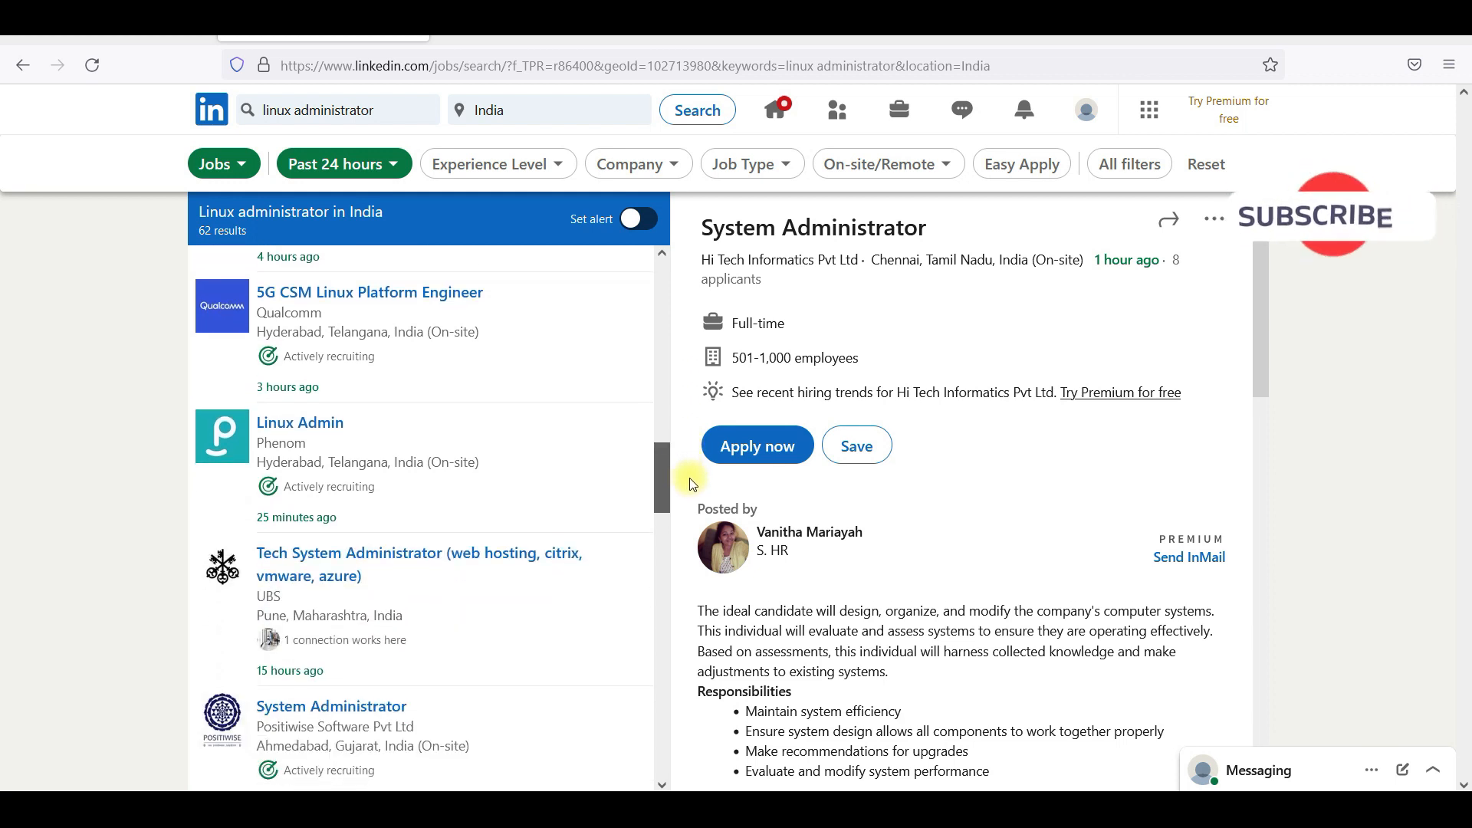
pyautogui.scroll(-3)
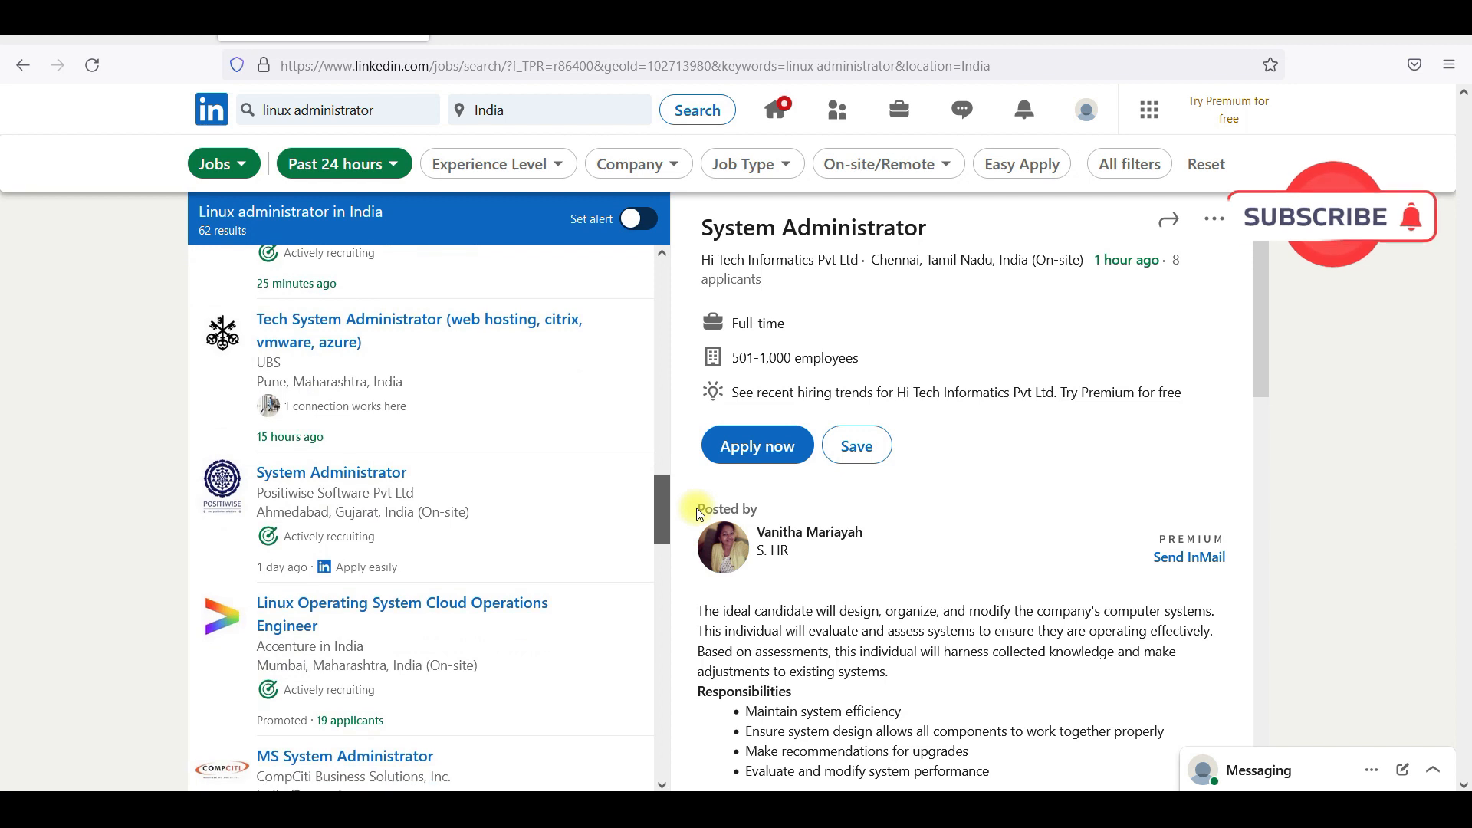
pyautogui.scroll(-3)
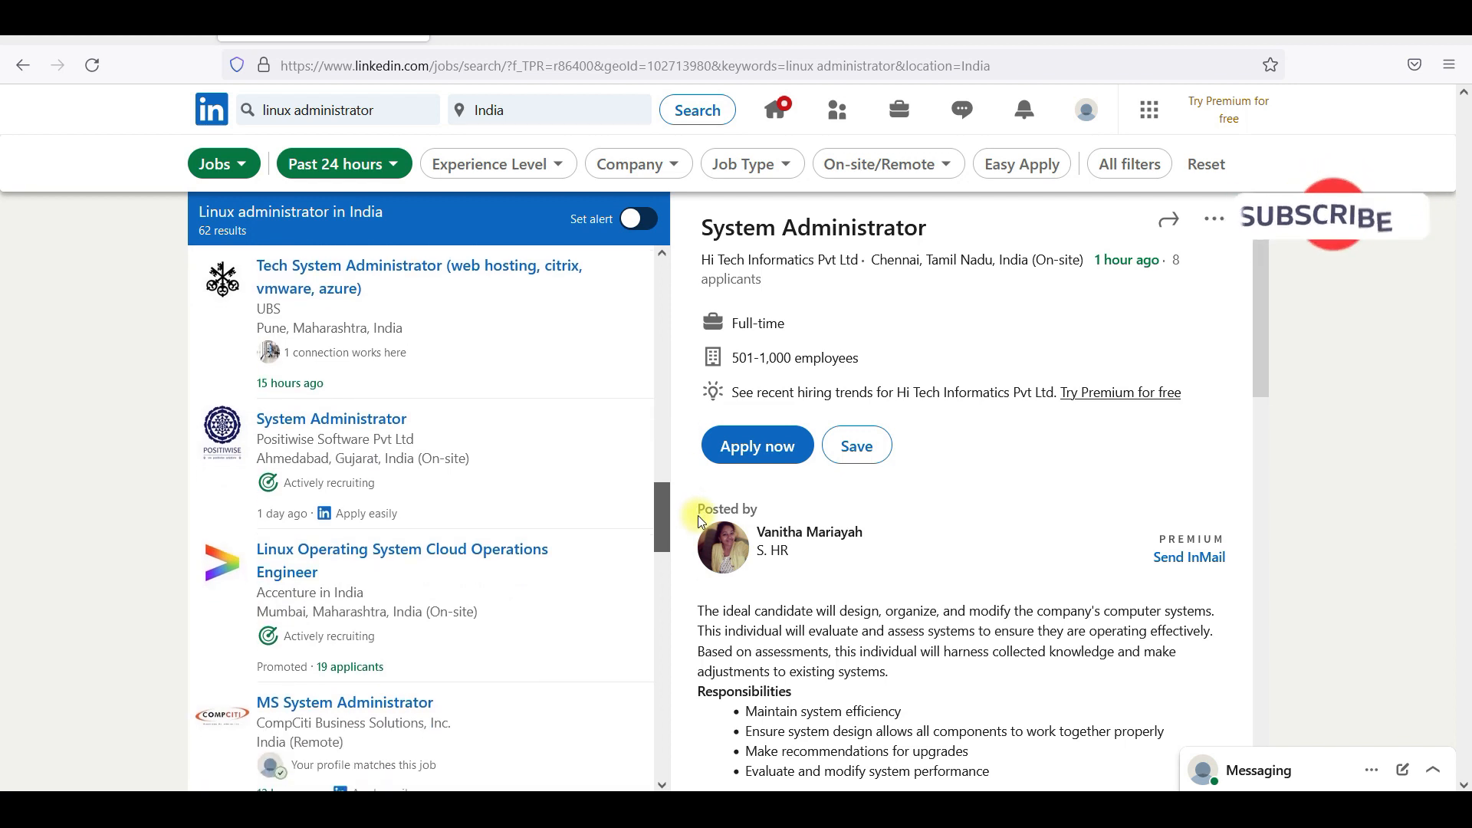
pyautogui.scroll(-3)
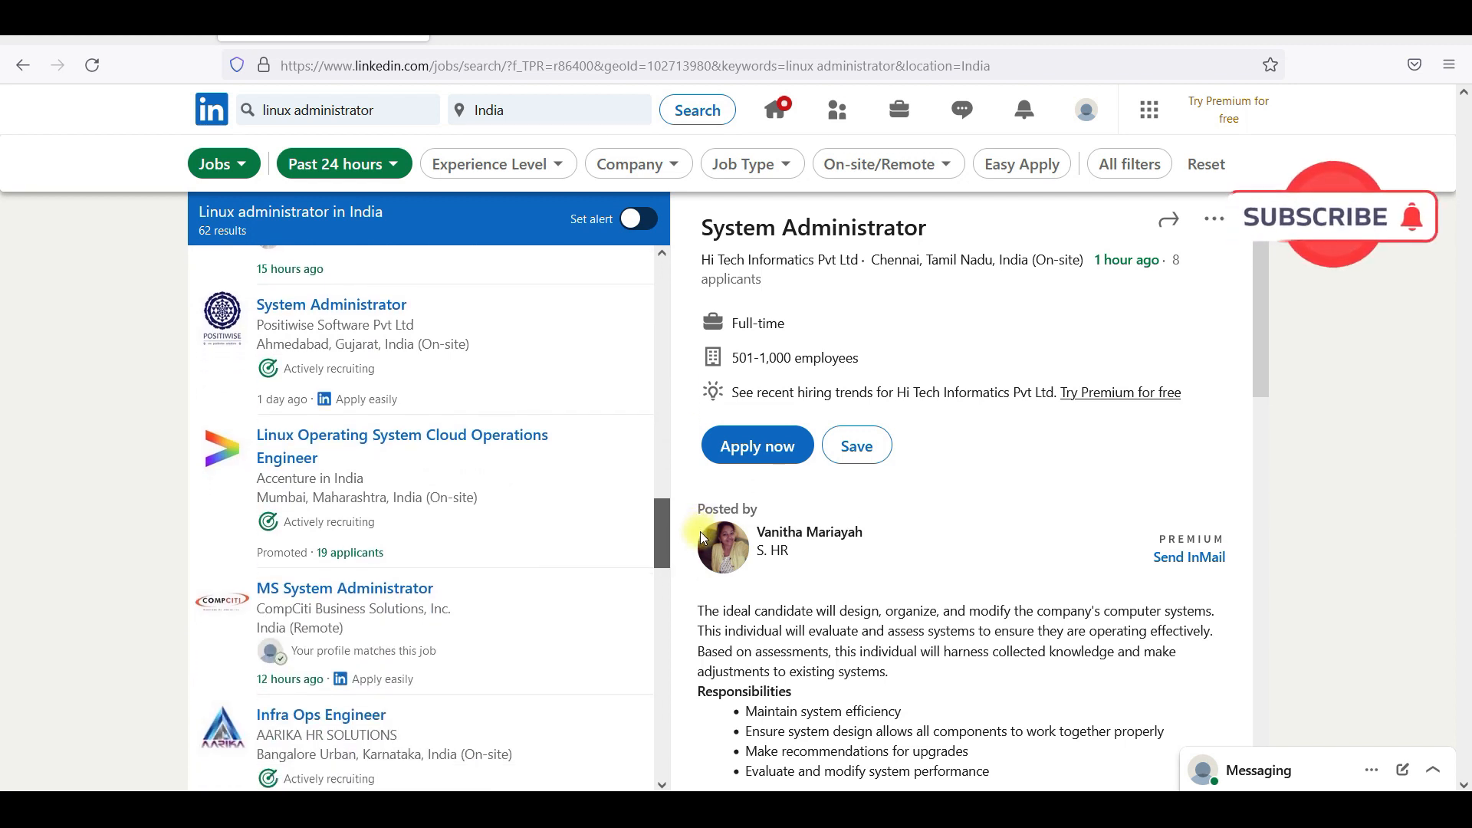
pyautogui.scroll(-3)
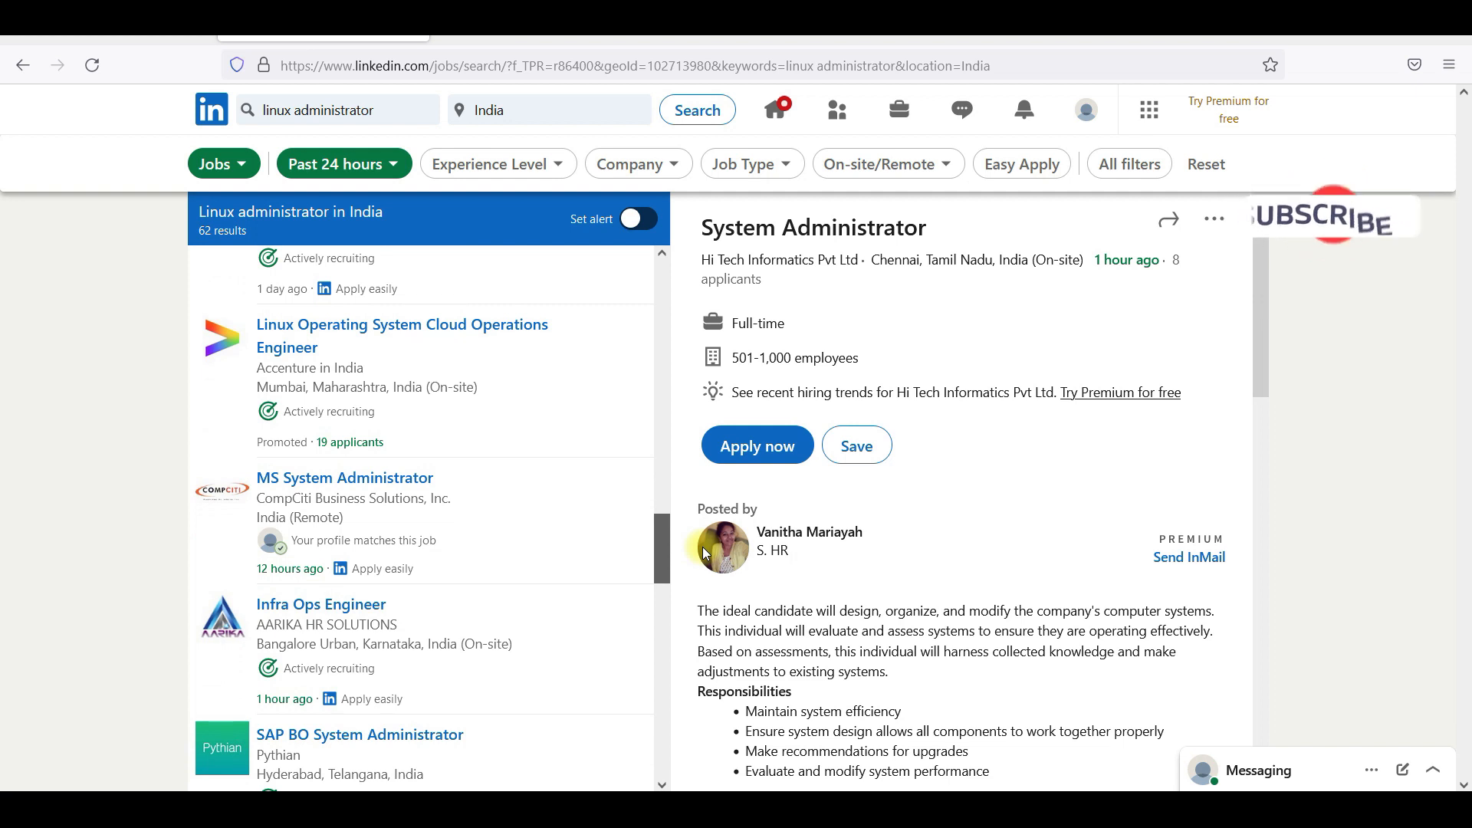
pyautogui.scroll(-3)
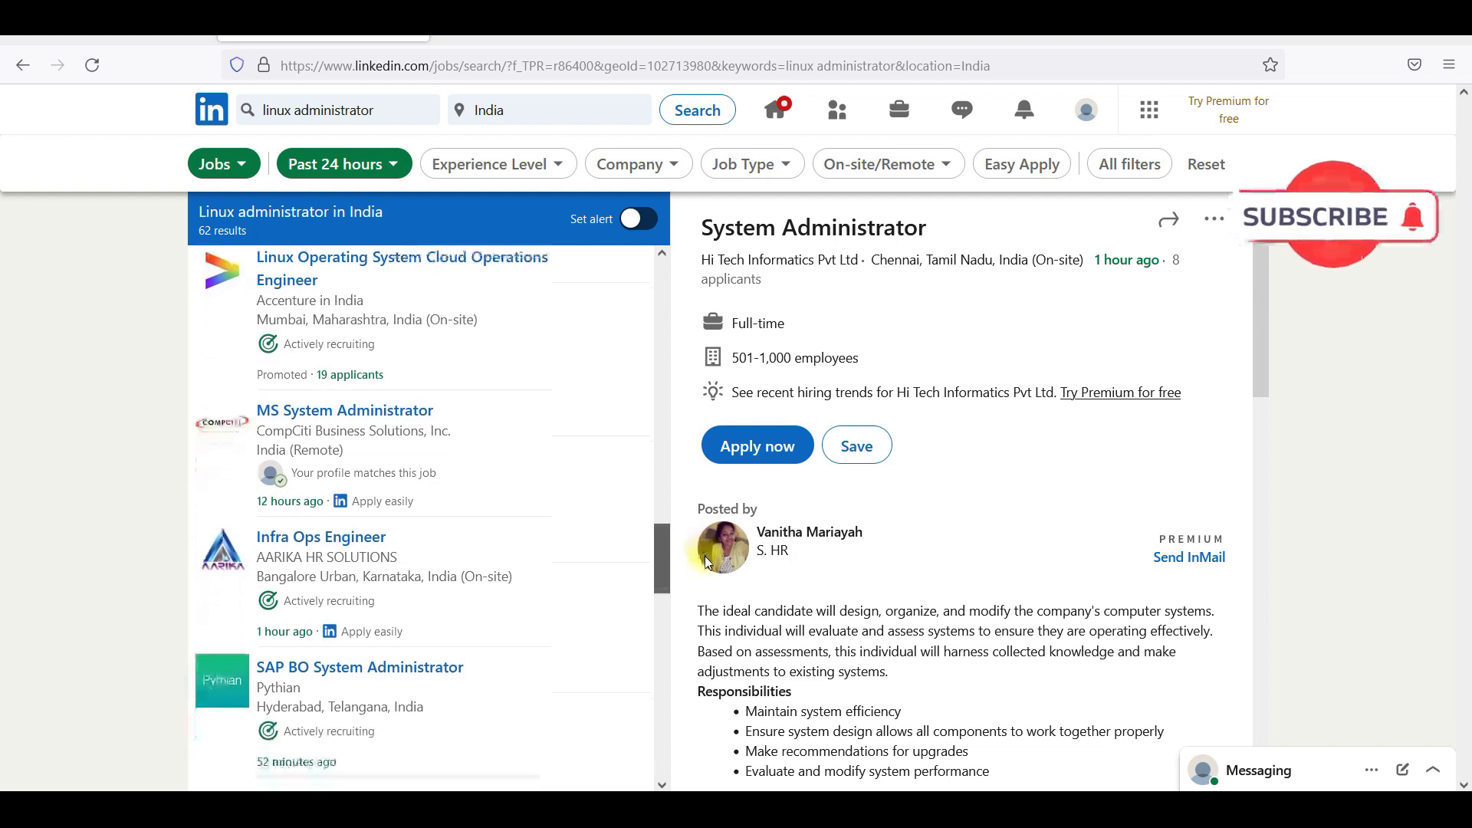
pyautogui.scroll(-3)
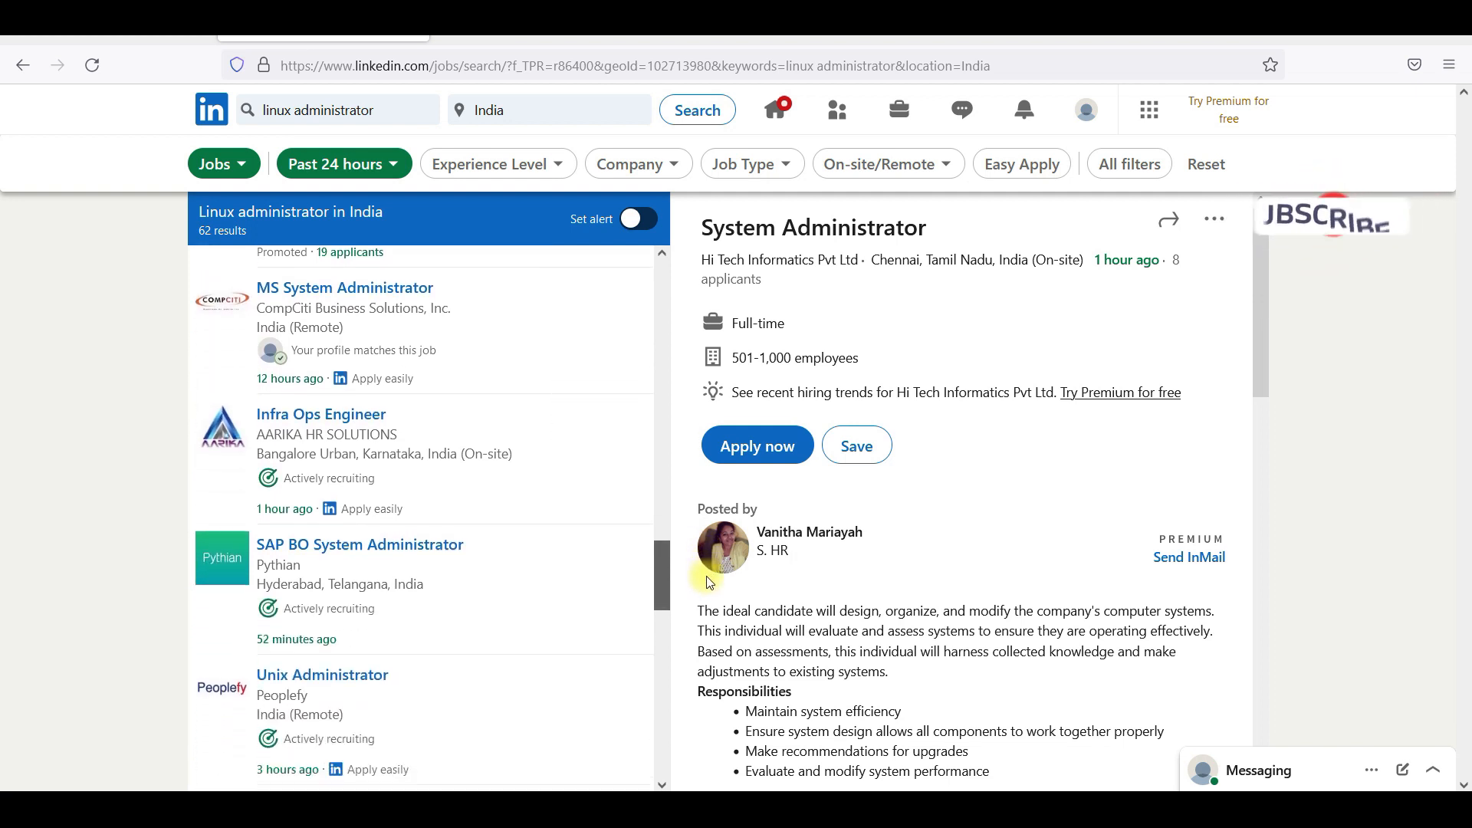
pyautogui.scroll(-3)
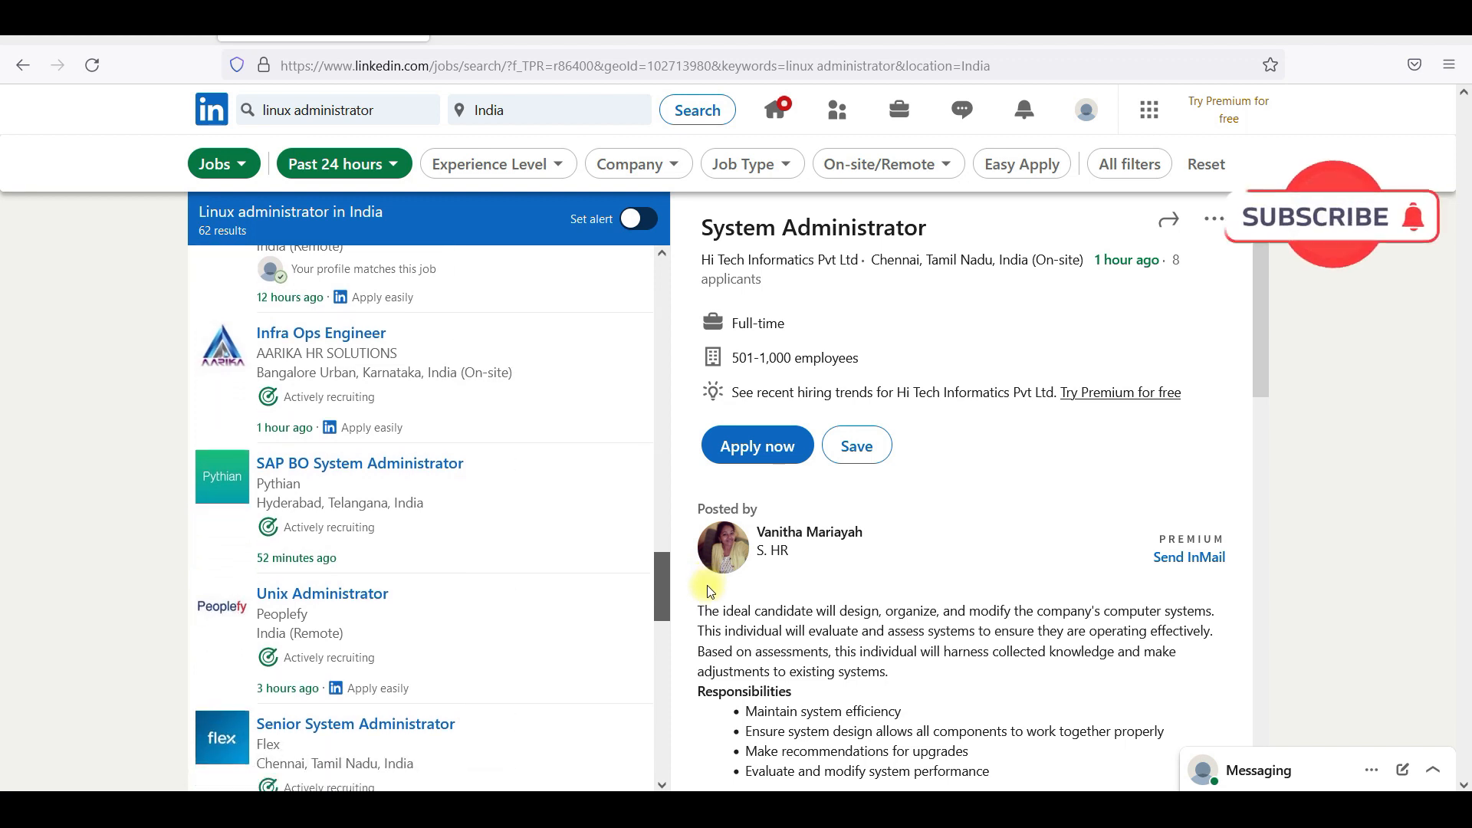
pyautogui.scroll(-3)
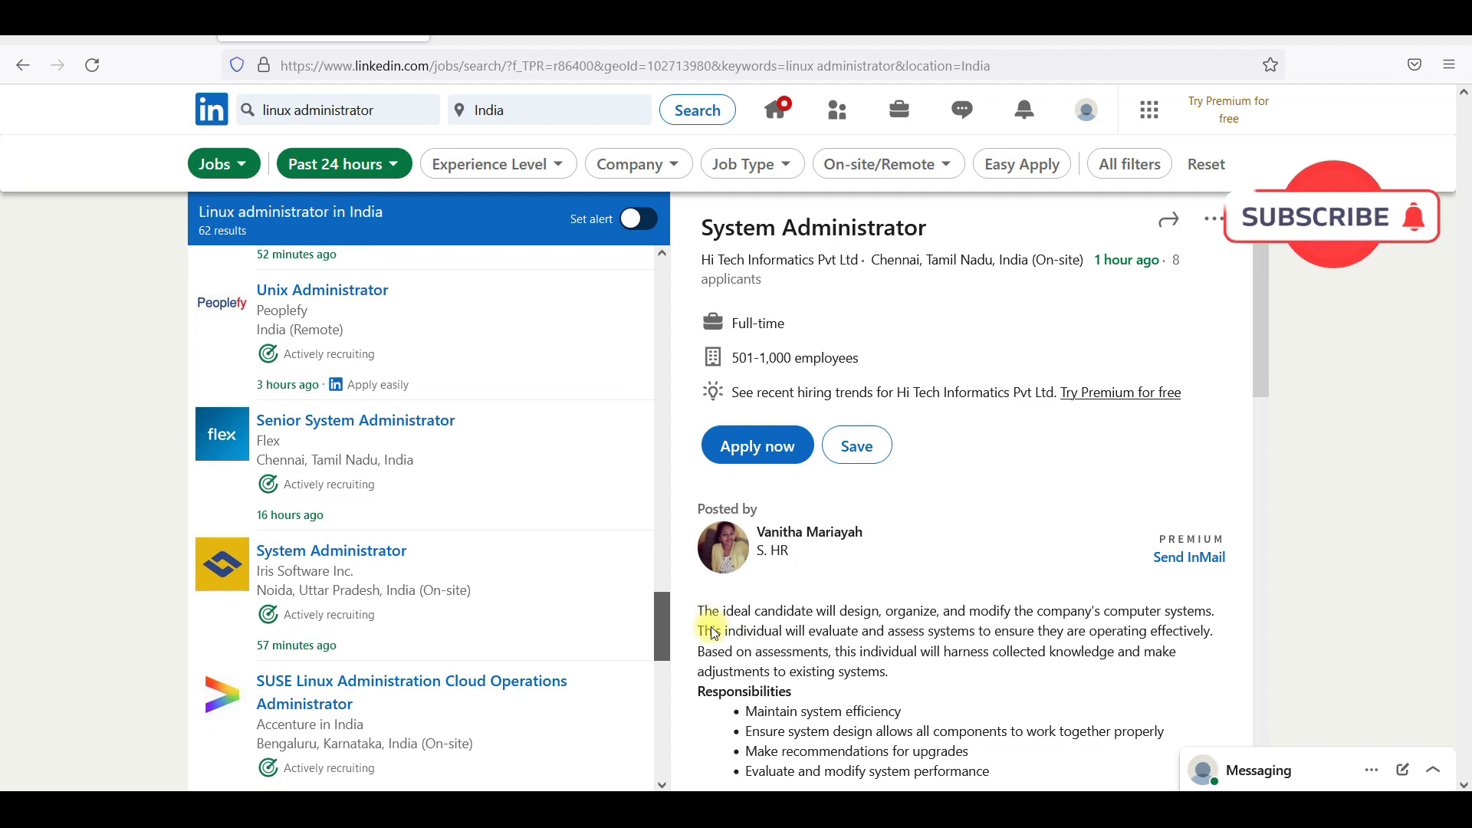
pyautogui.scroll(-3)
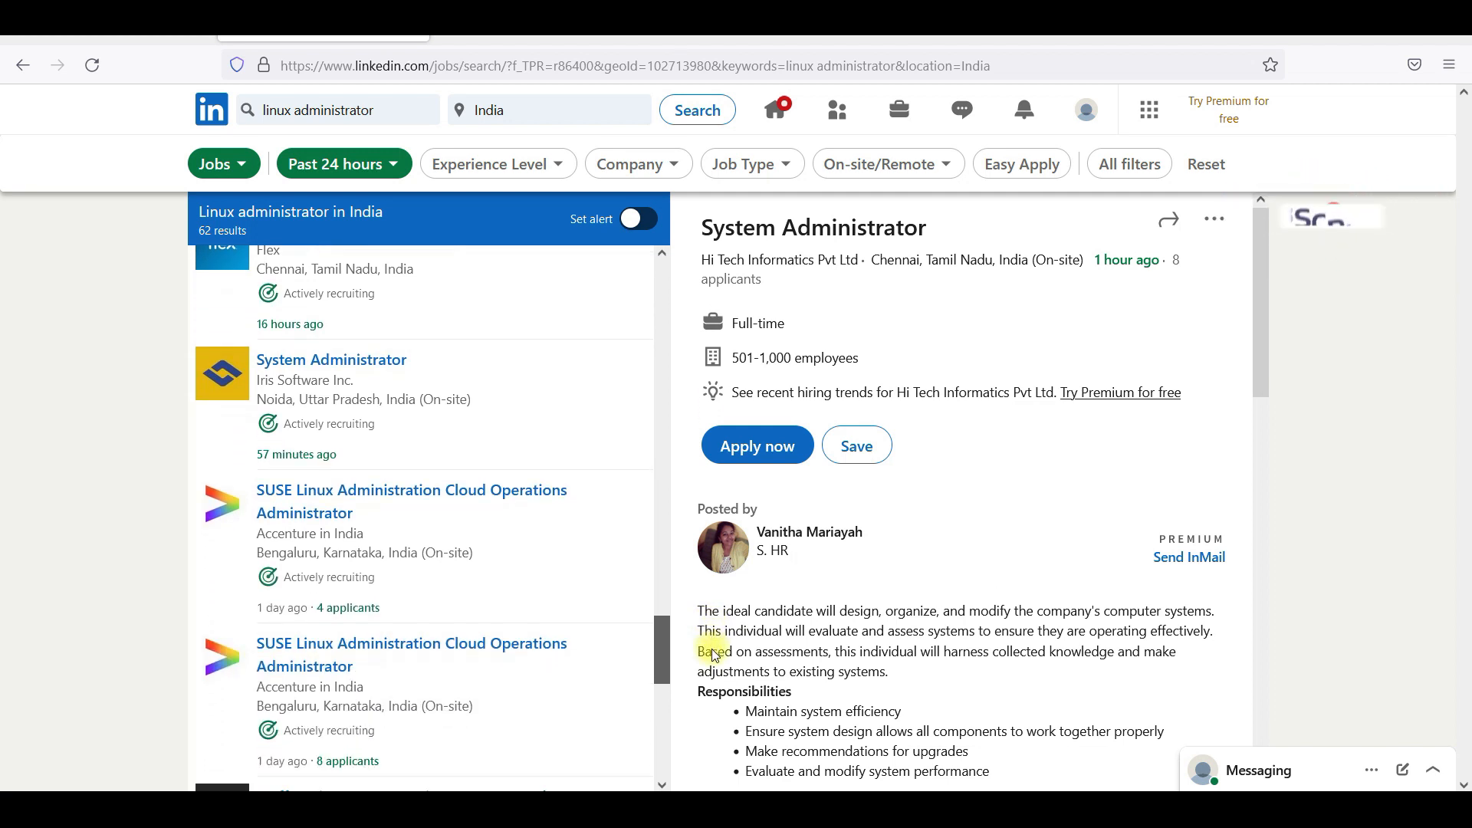
pyautogui.scroll(-3)
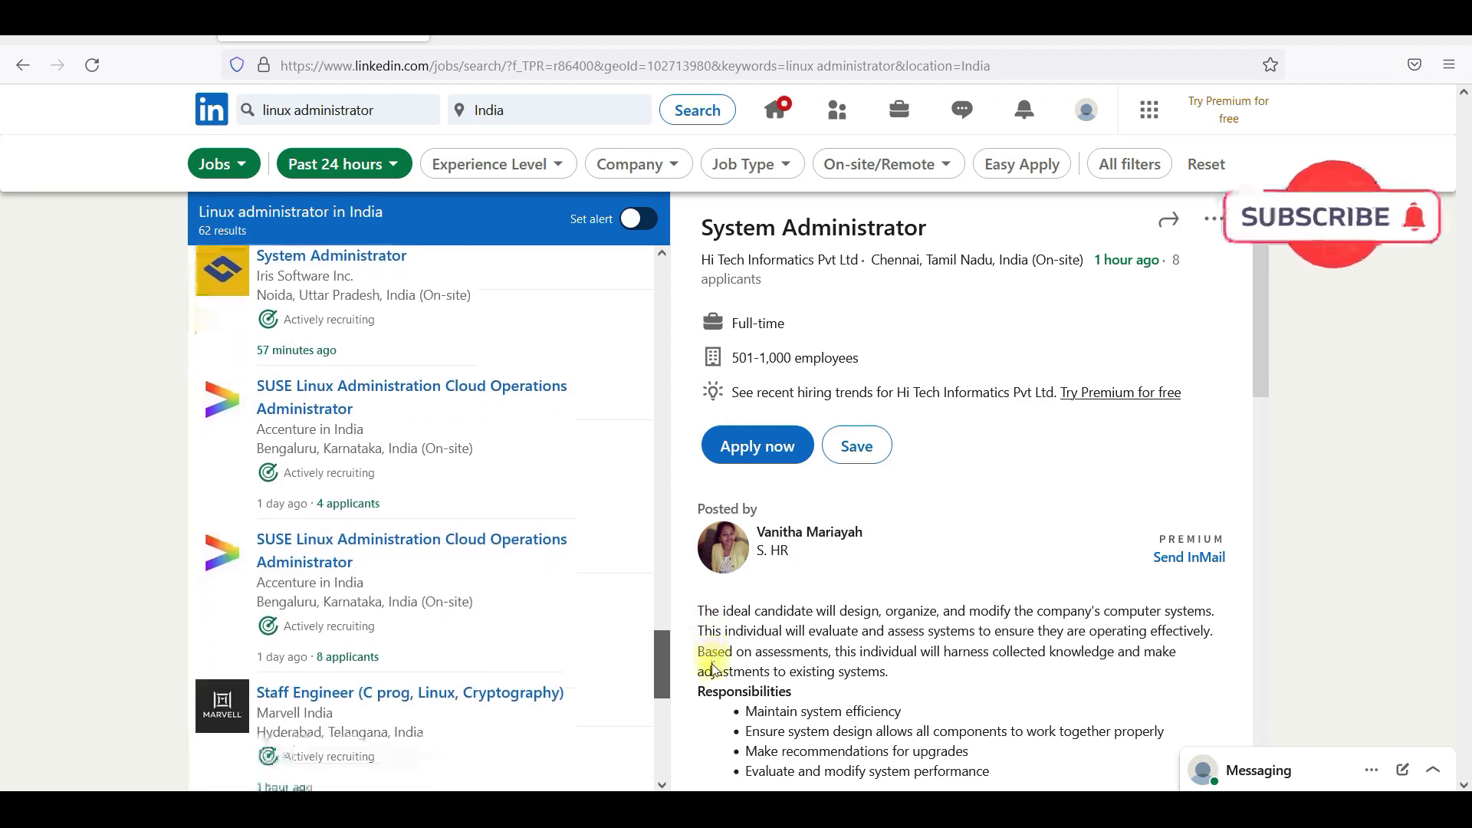
pyautogui.scroll(-3)
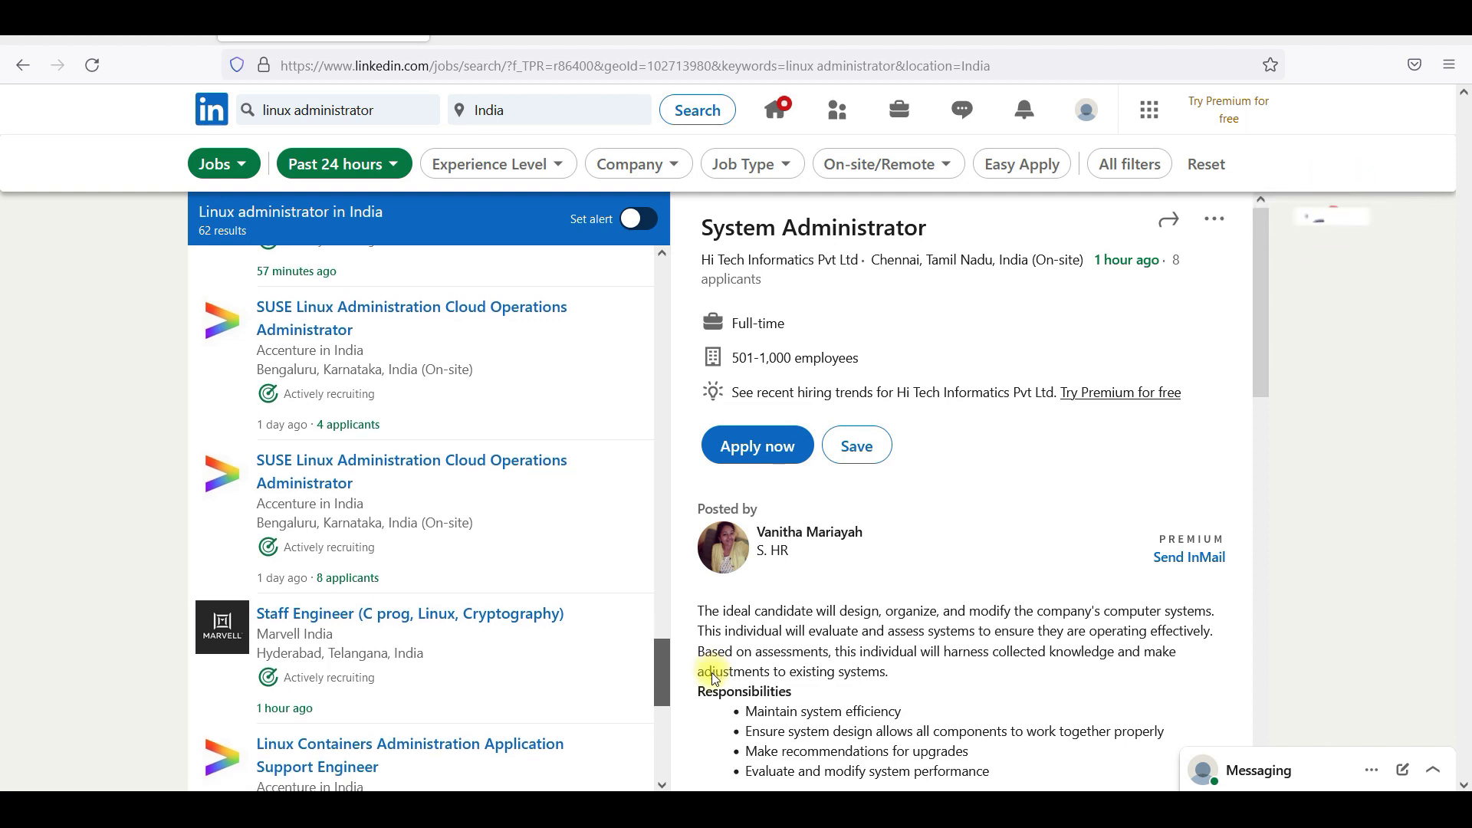
pyautogui.scroll(-3)
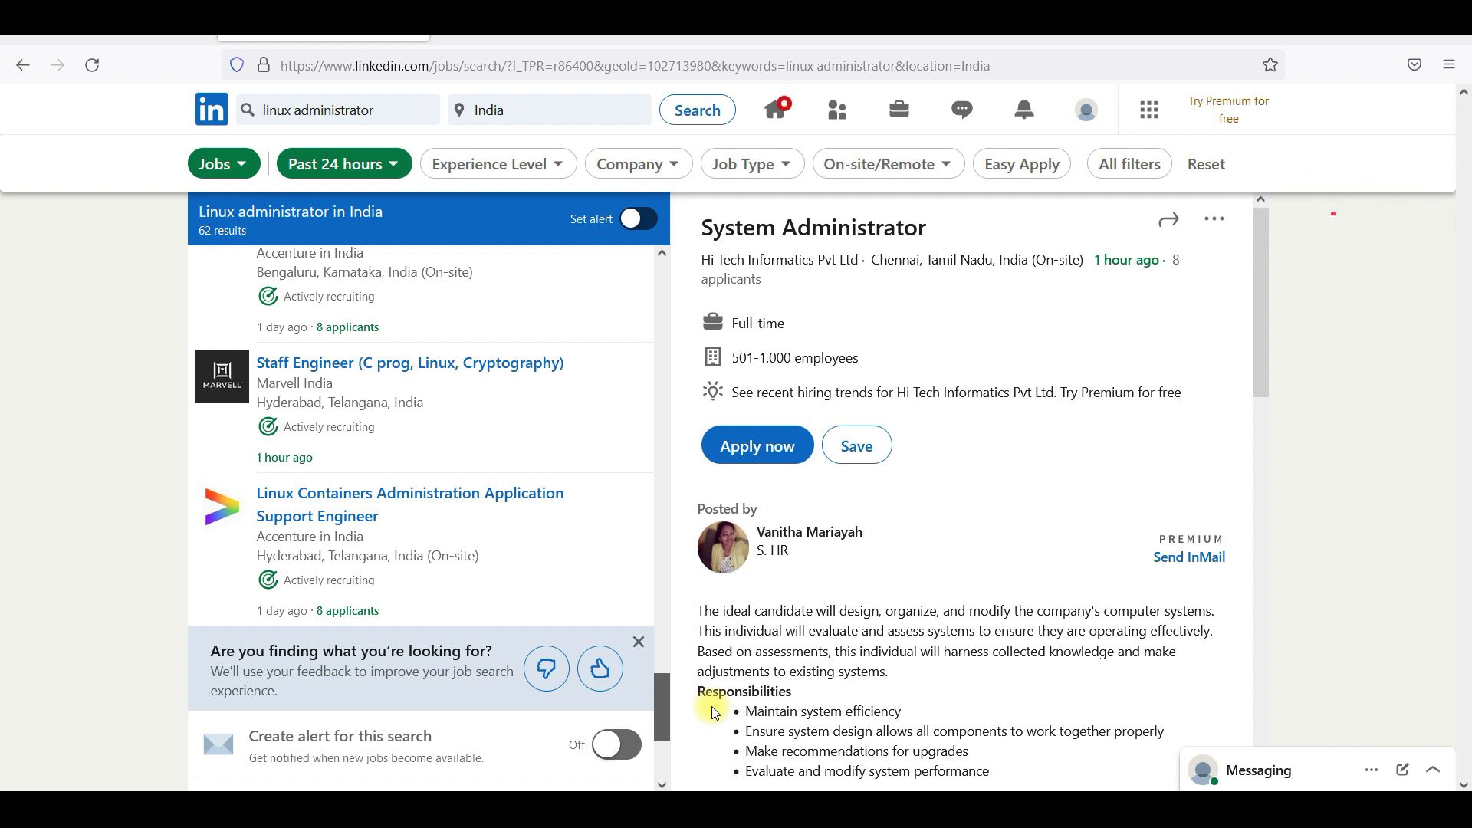
pyautogui.scroll(-3)
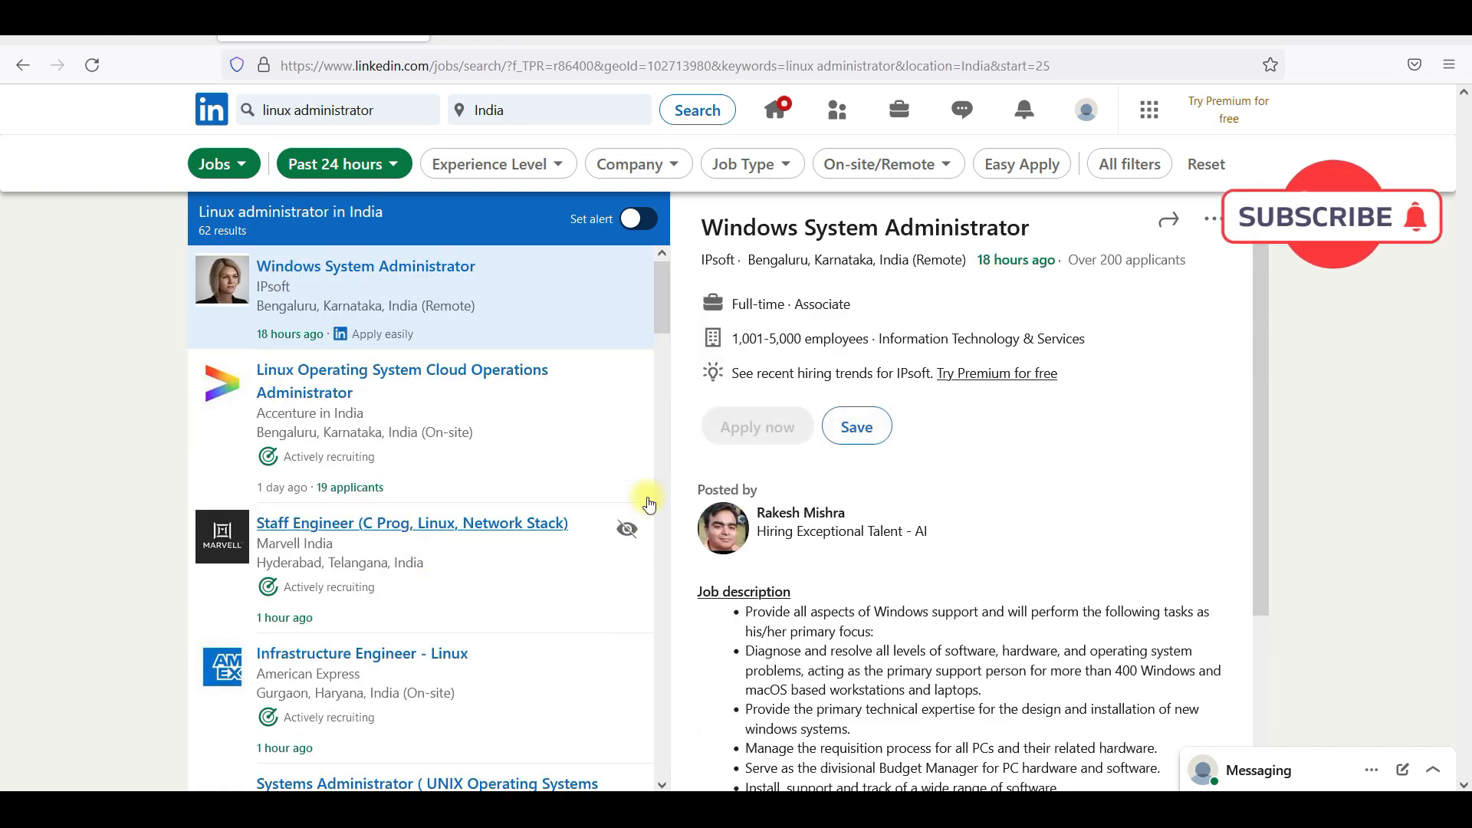
pyautogui.scroll(-3)
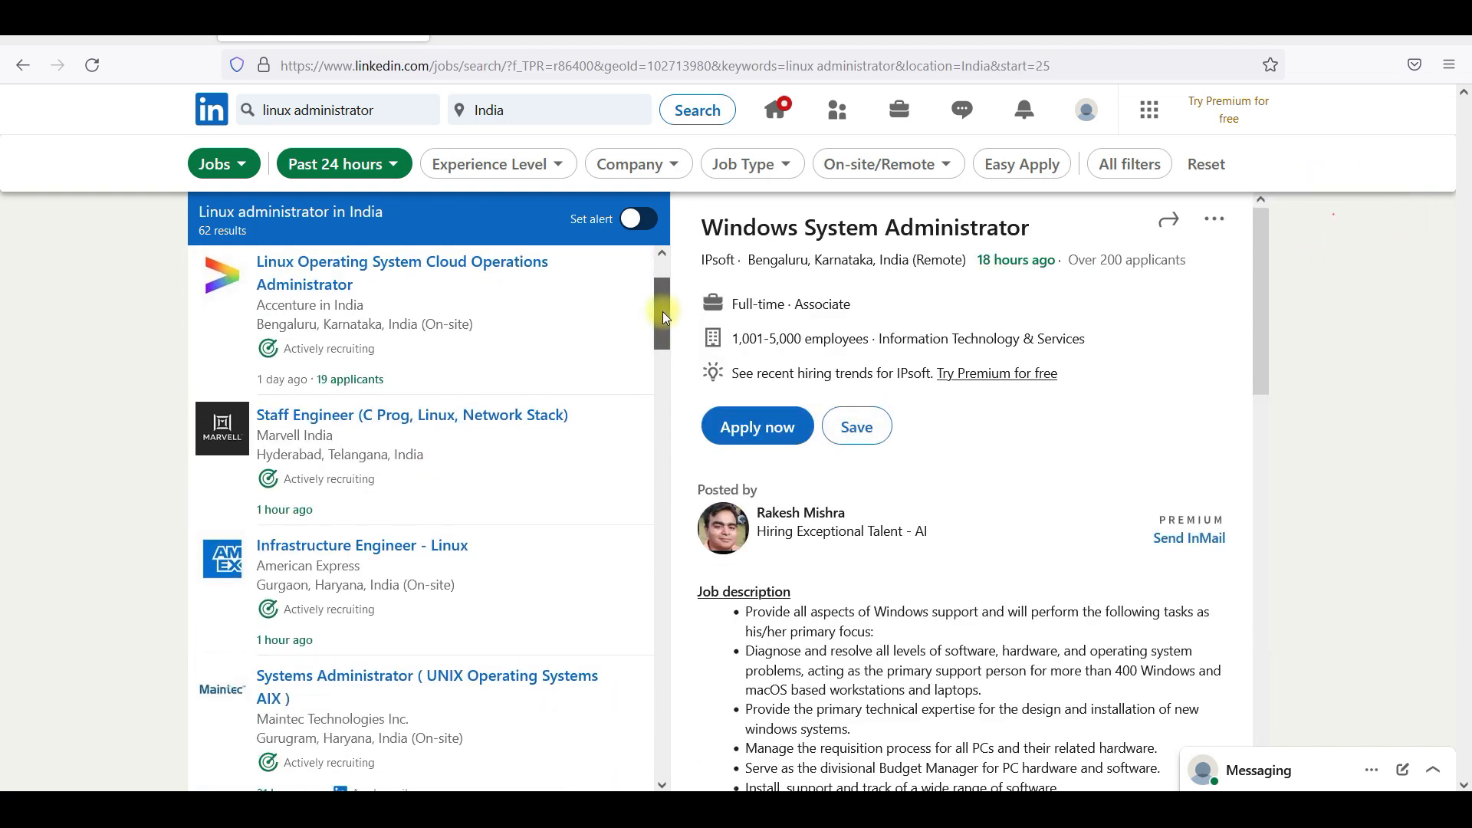
pyautogui.scroll(-3)
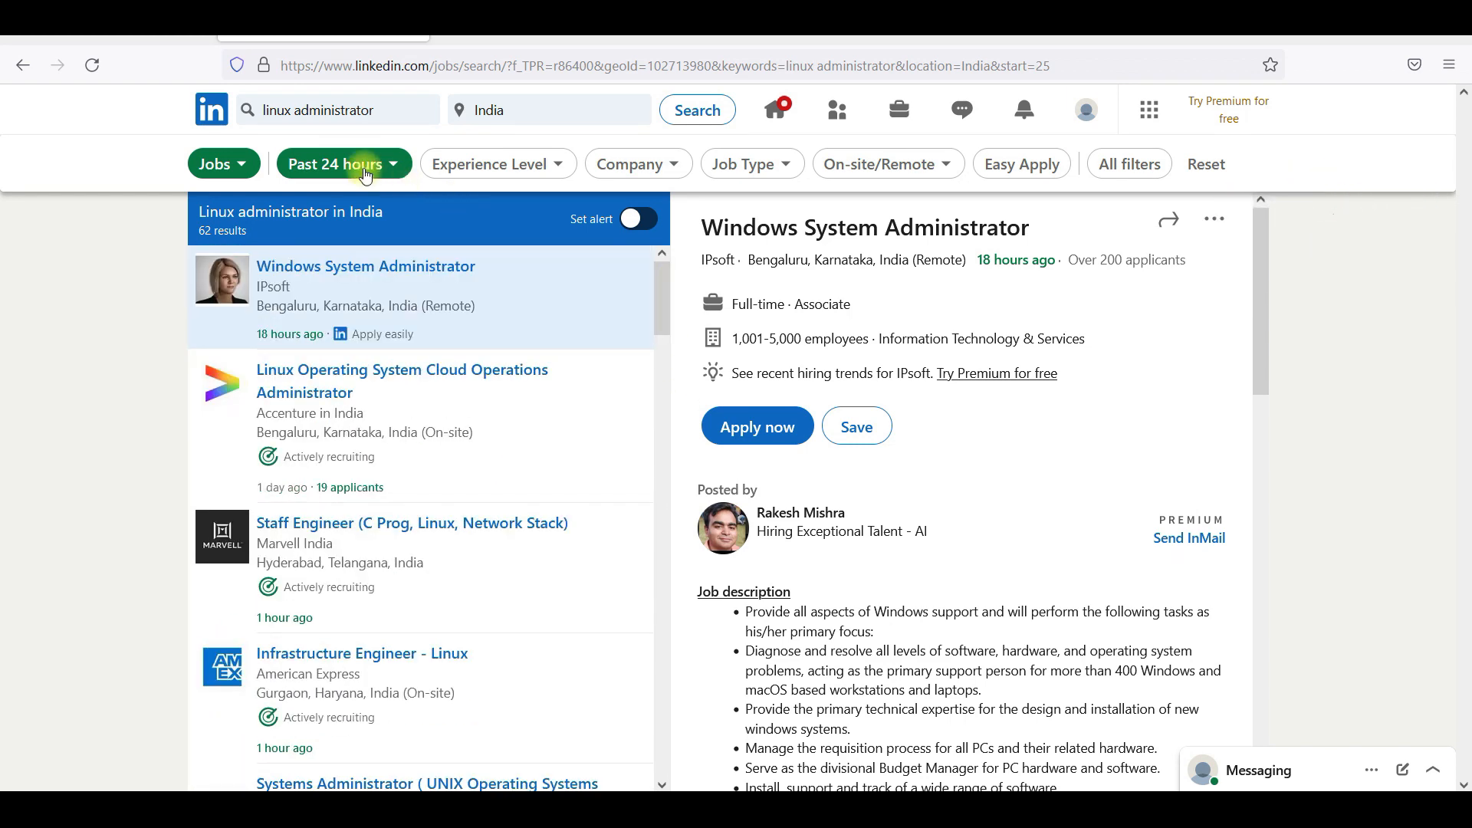
# - Change the date-posted filter to Past Week, showing 185 results
pyautogui.click(341, 164)
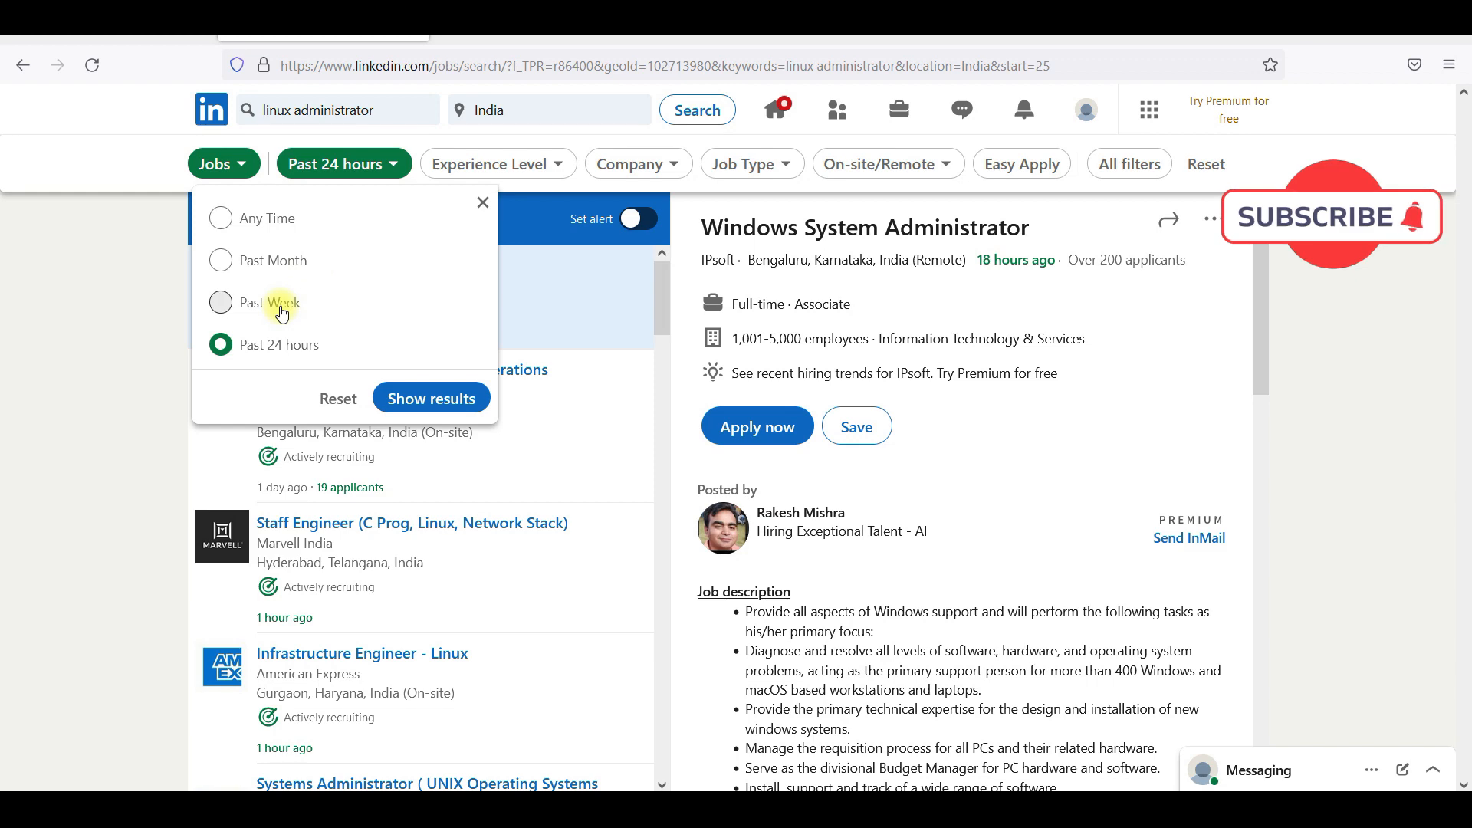
pyautogui.click(220, 302)
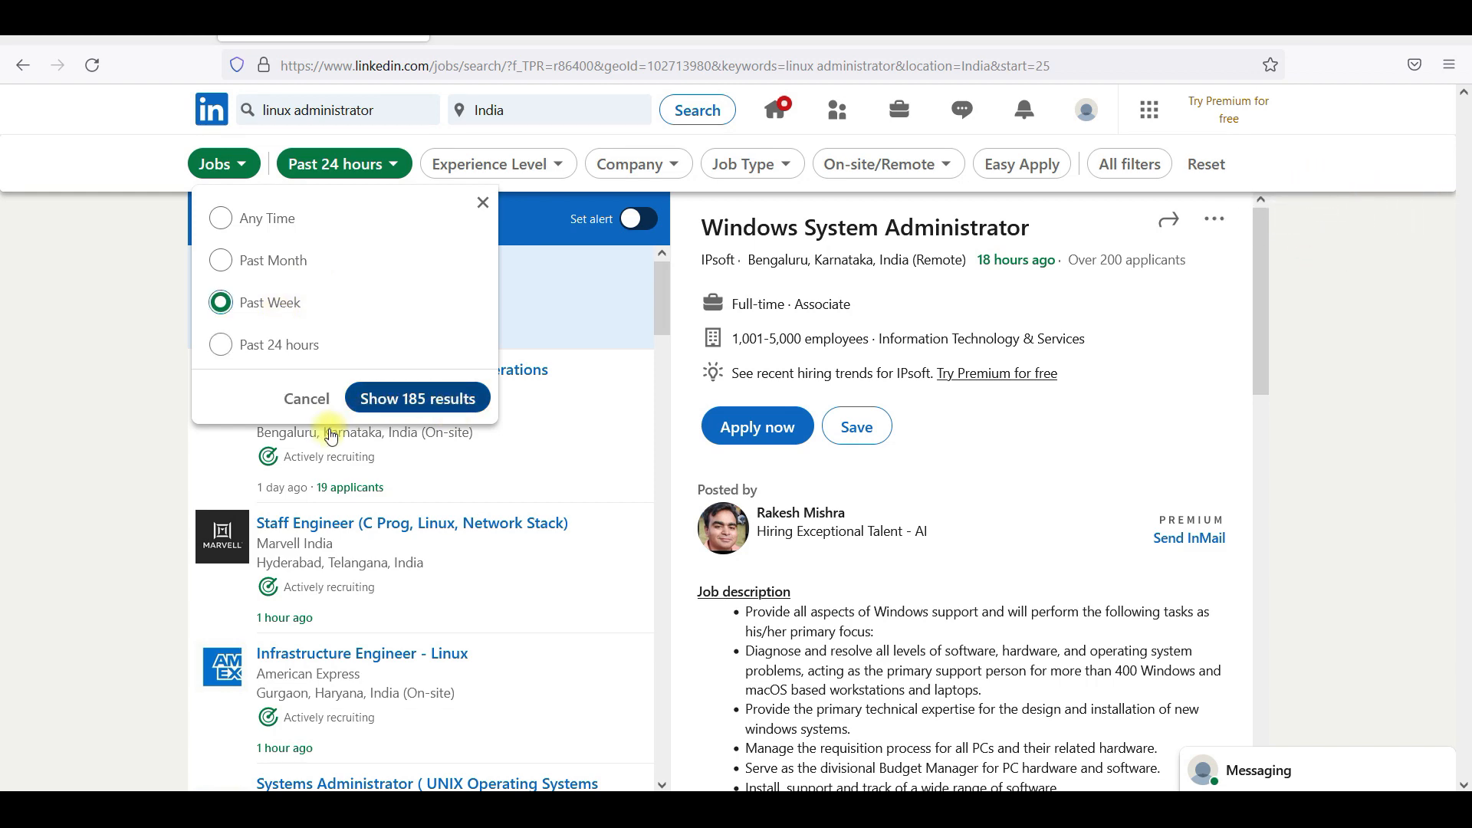
pyautogui.click(417, 397)
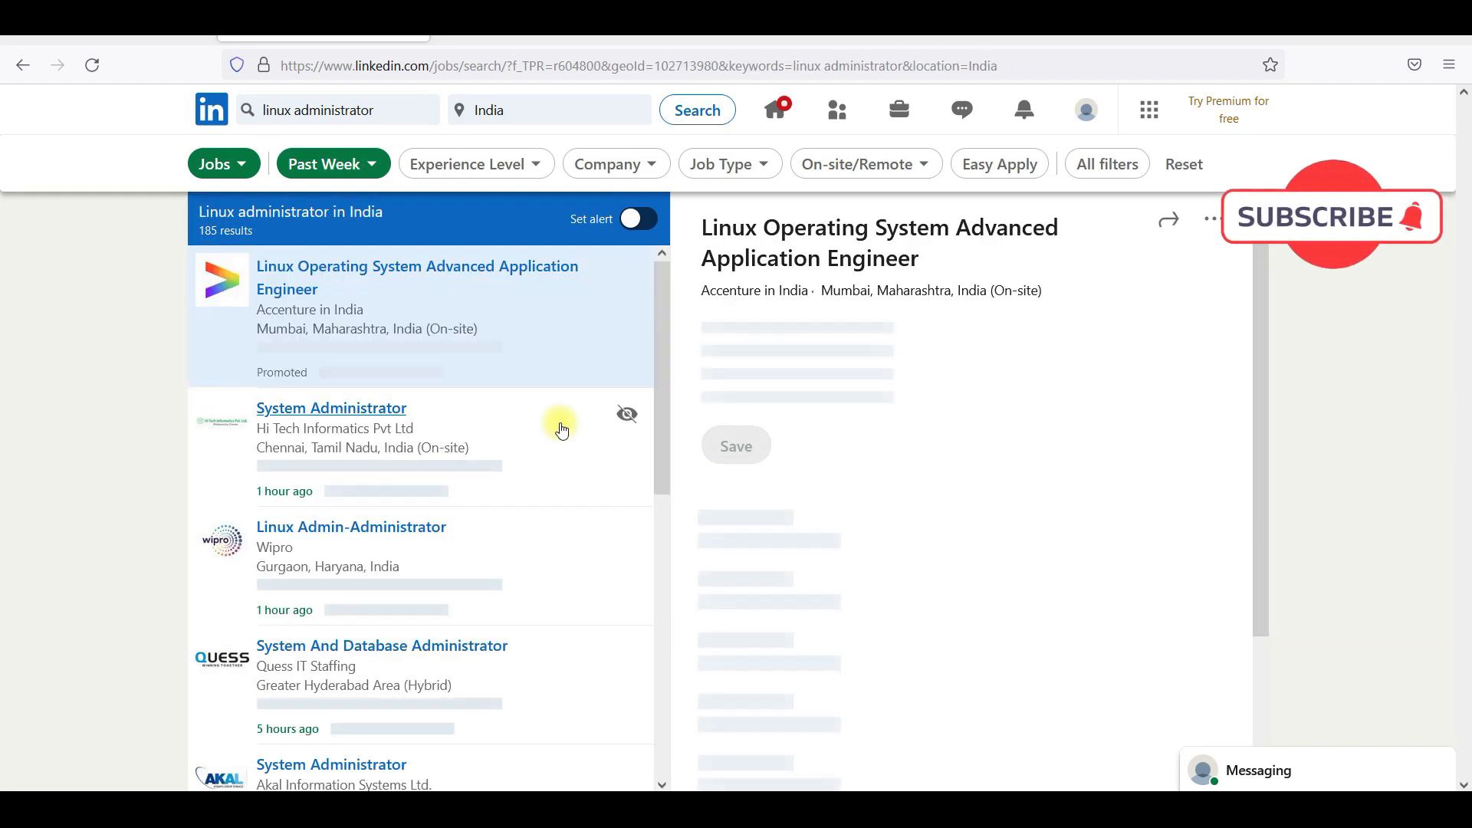
pyautogui.scroll(-3)
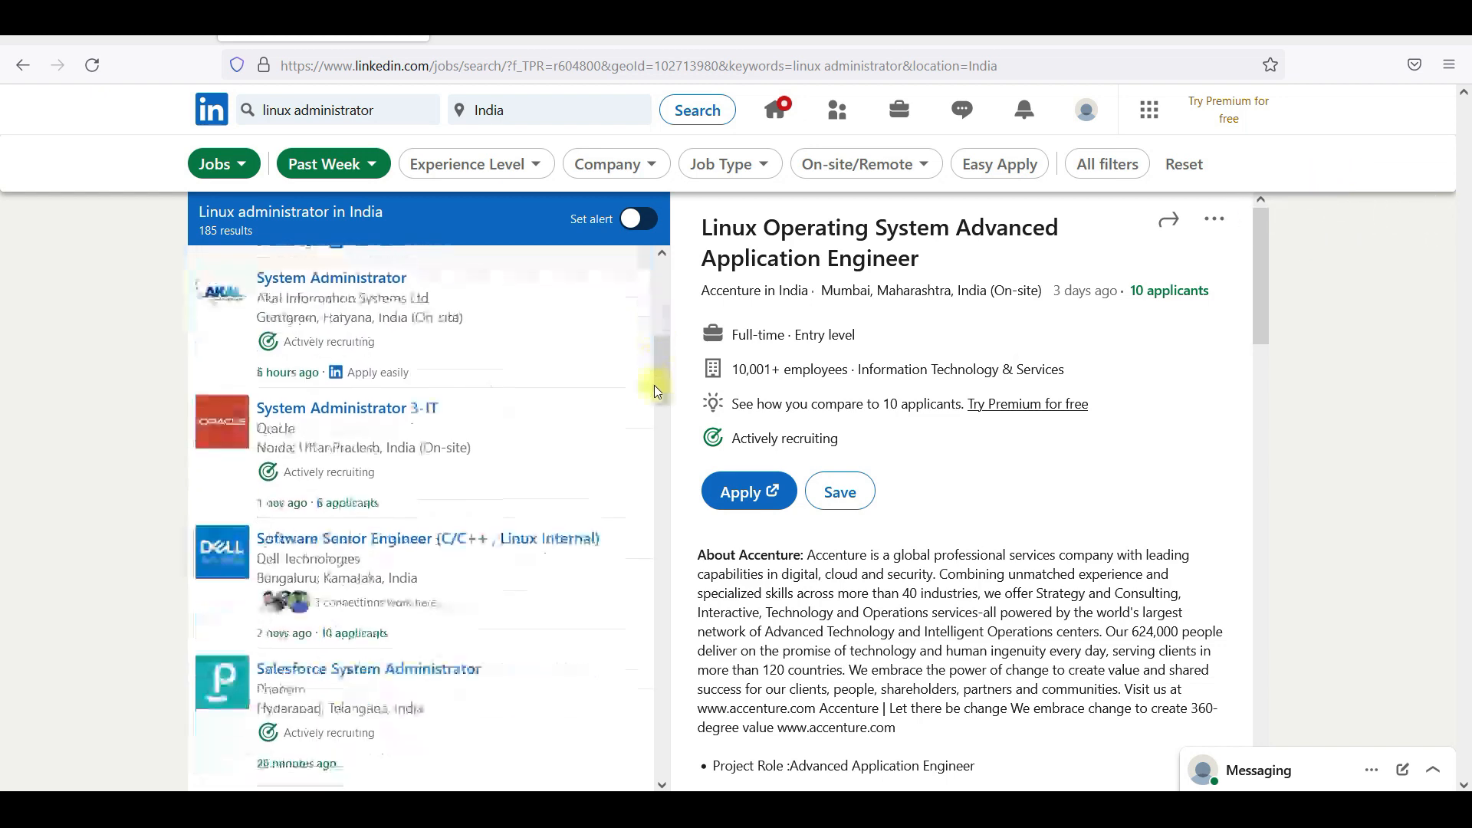
pyautogui.scroll(-3)
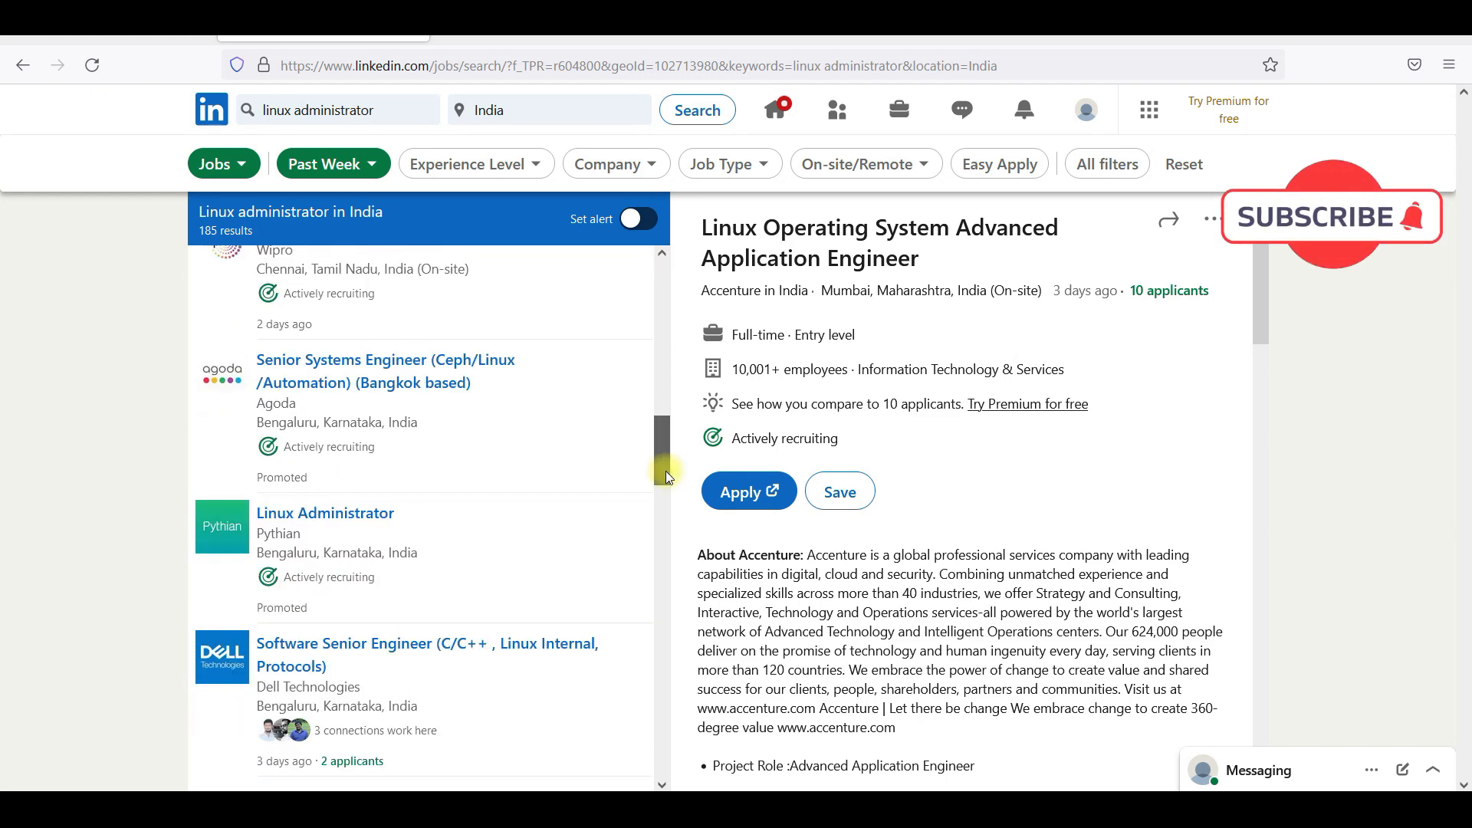
pyautogui.scroll(-3)
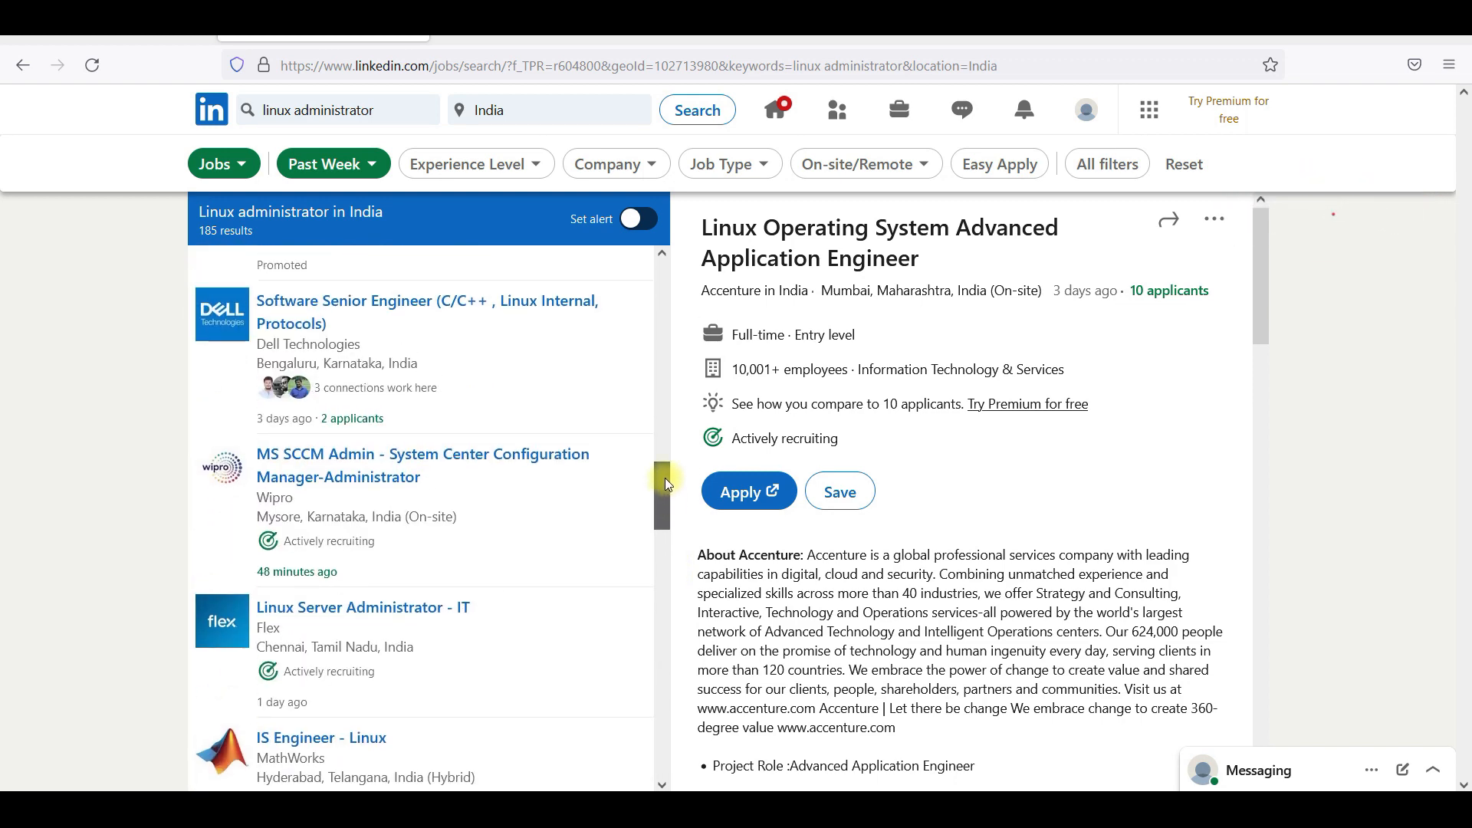
pyautogui.scroll(-3)
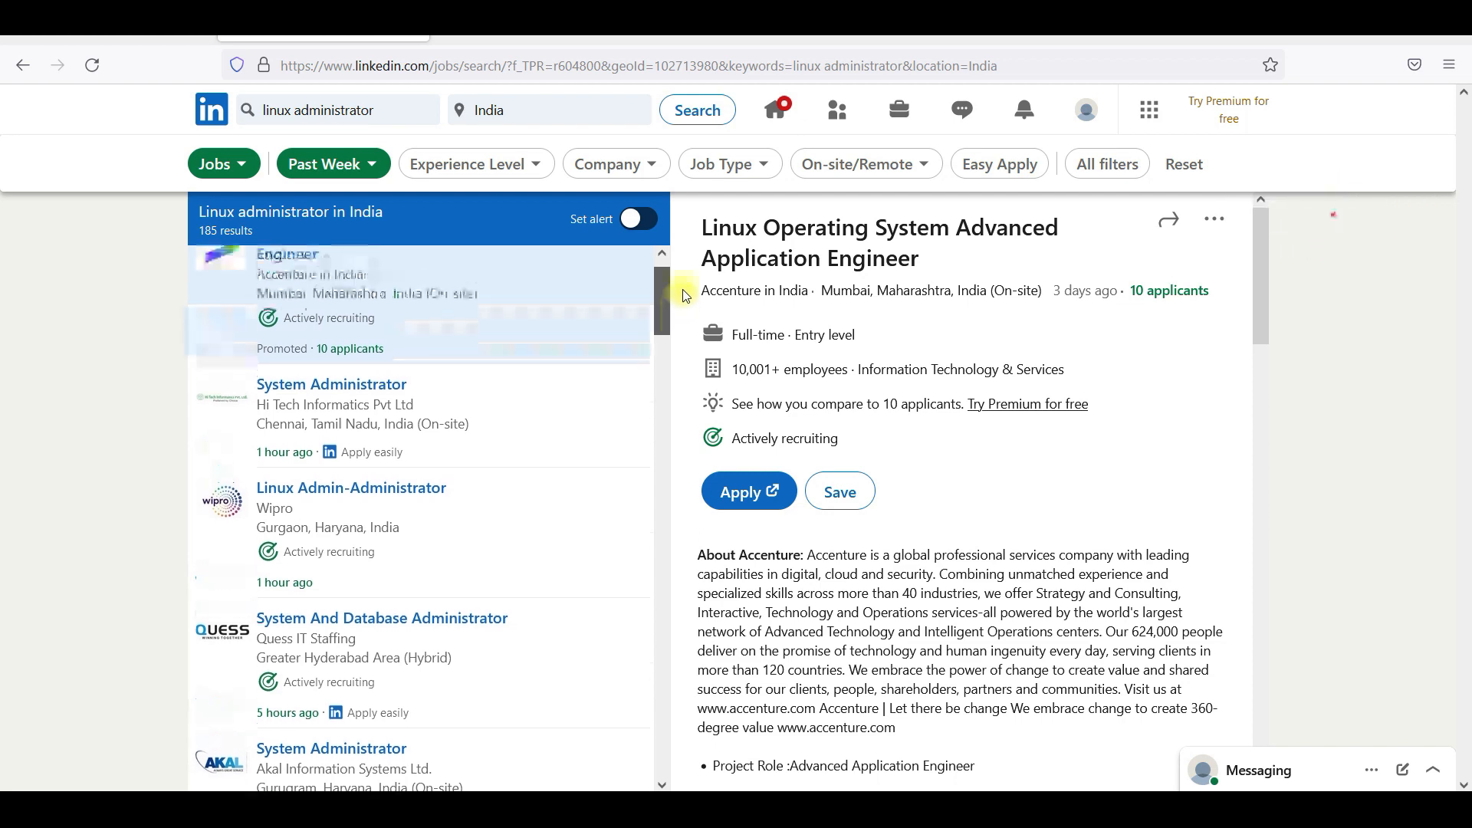
pyautogui.scroll(-3)
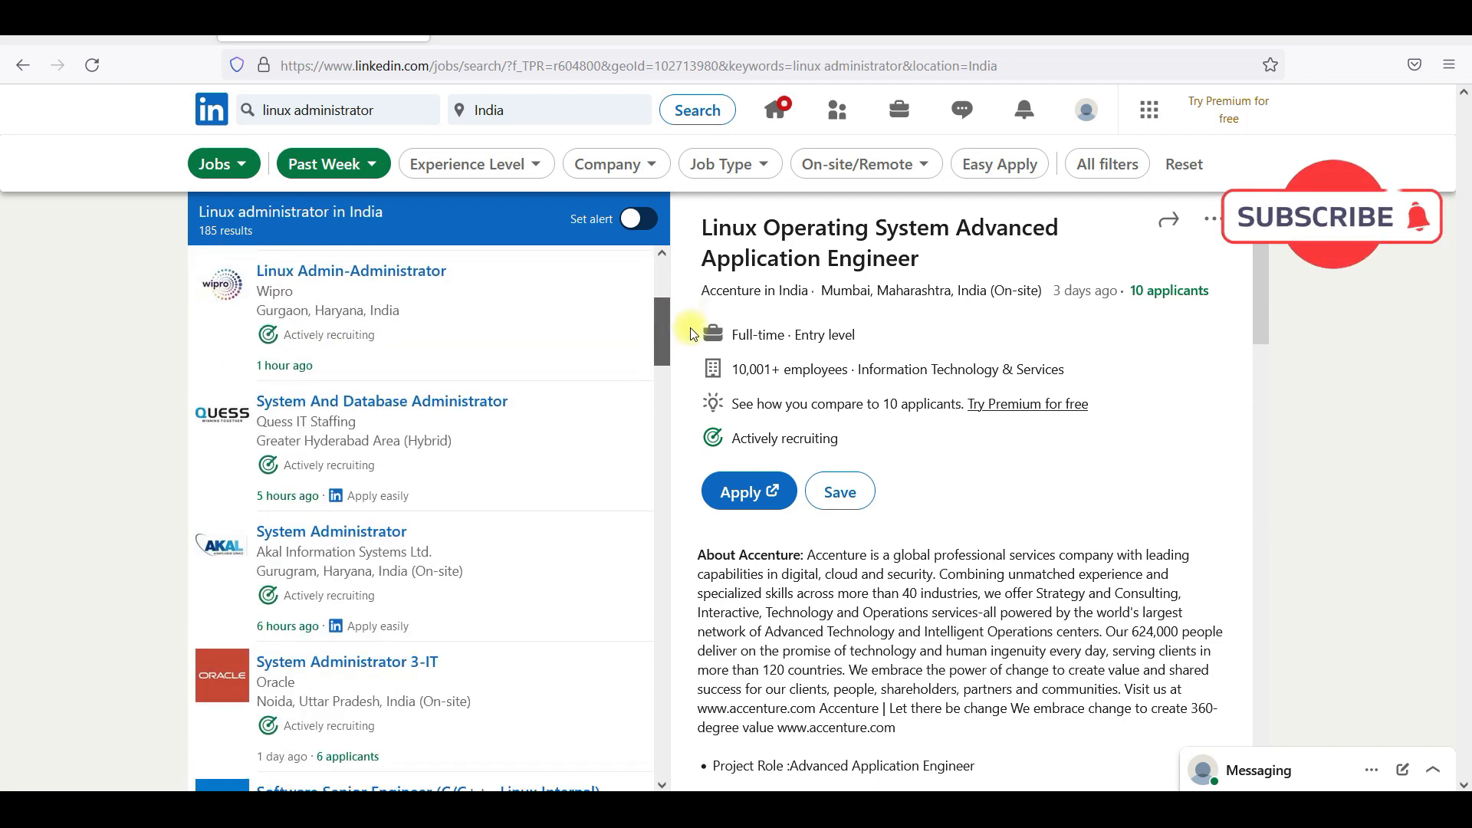
pyautogui.scroll(-3)
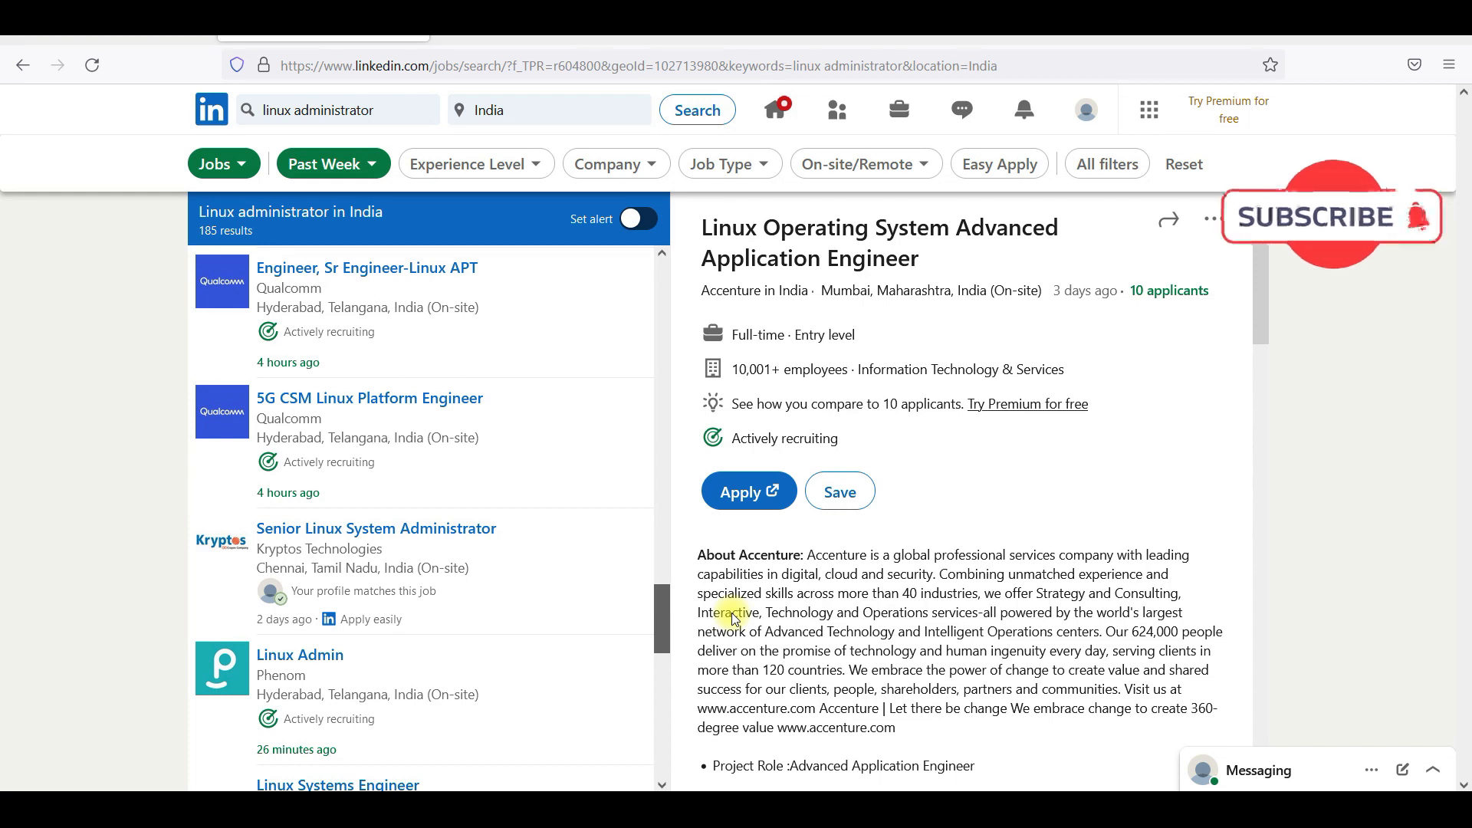
pyautogui.scroll(-3)
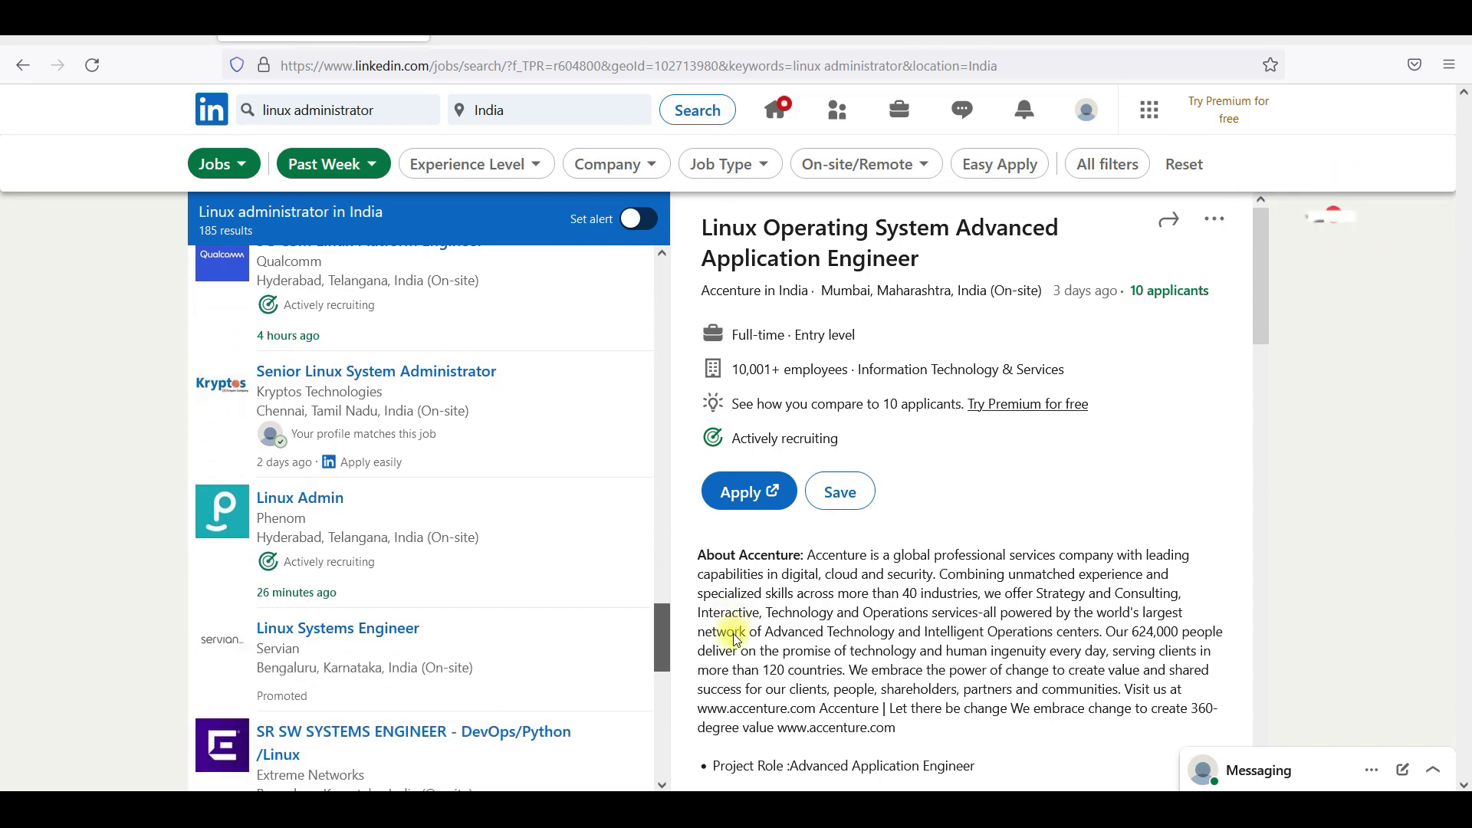
pyautogui.scroll(-3)
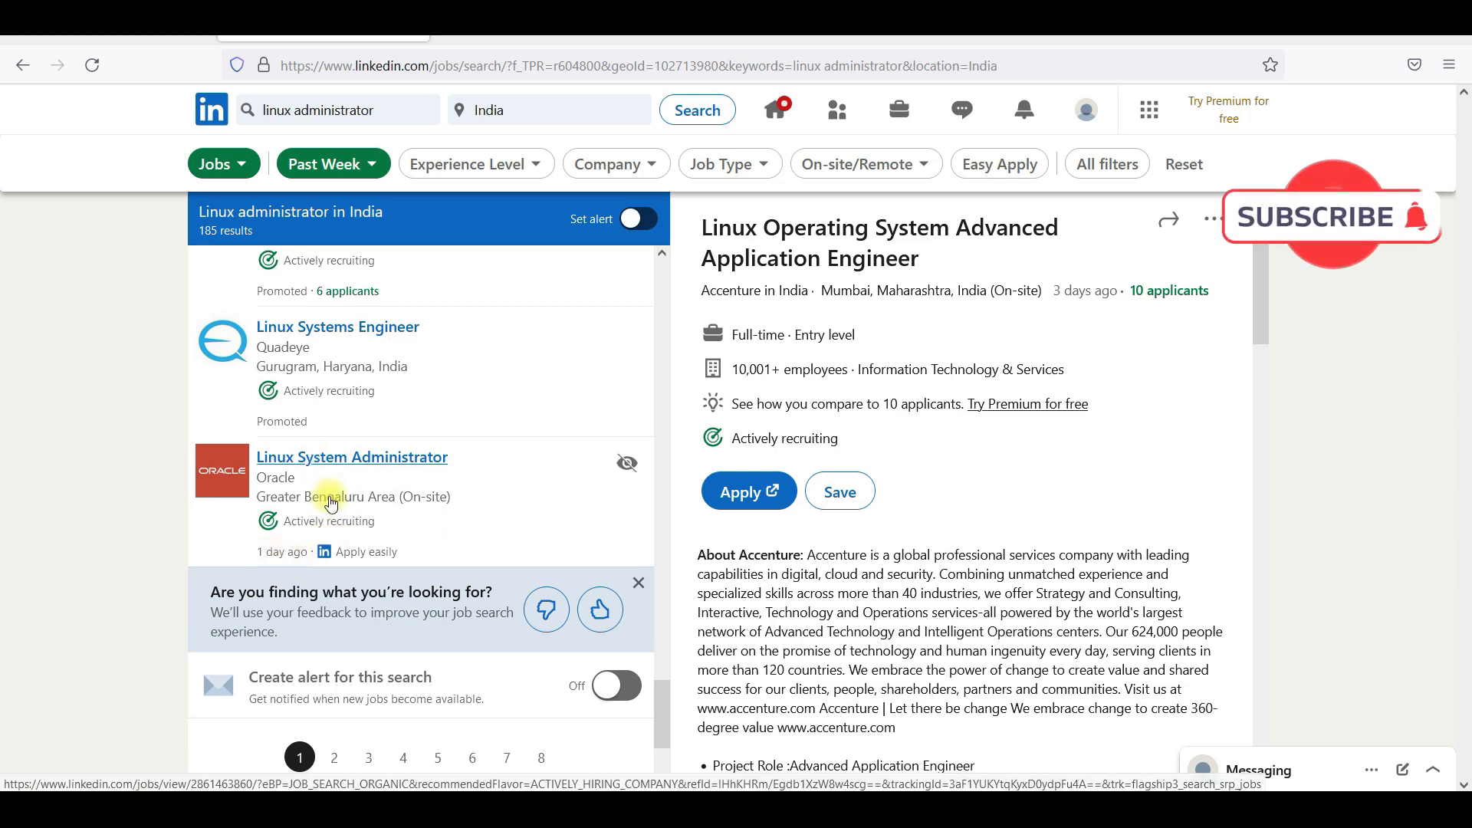
pyautogui.moveTo(348, 532)
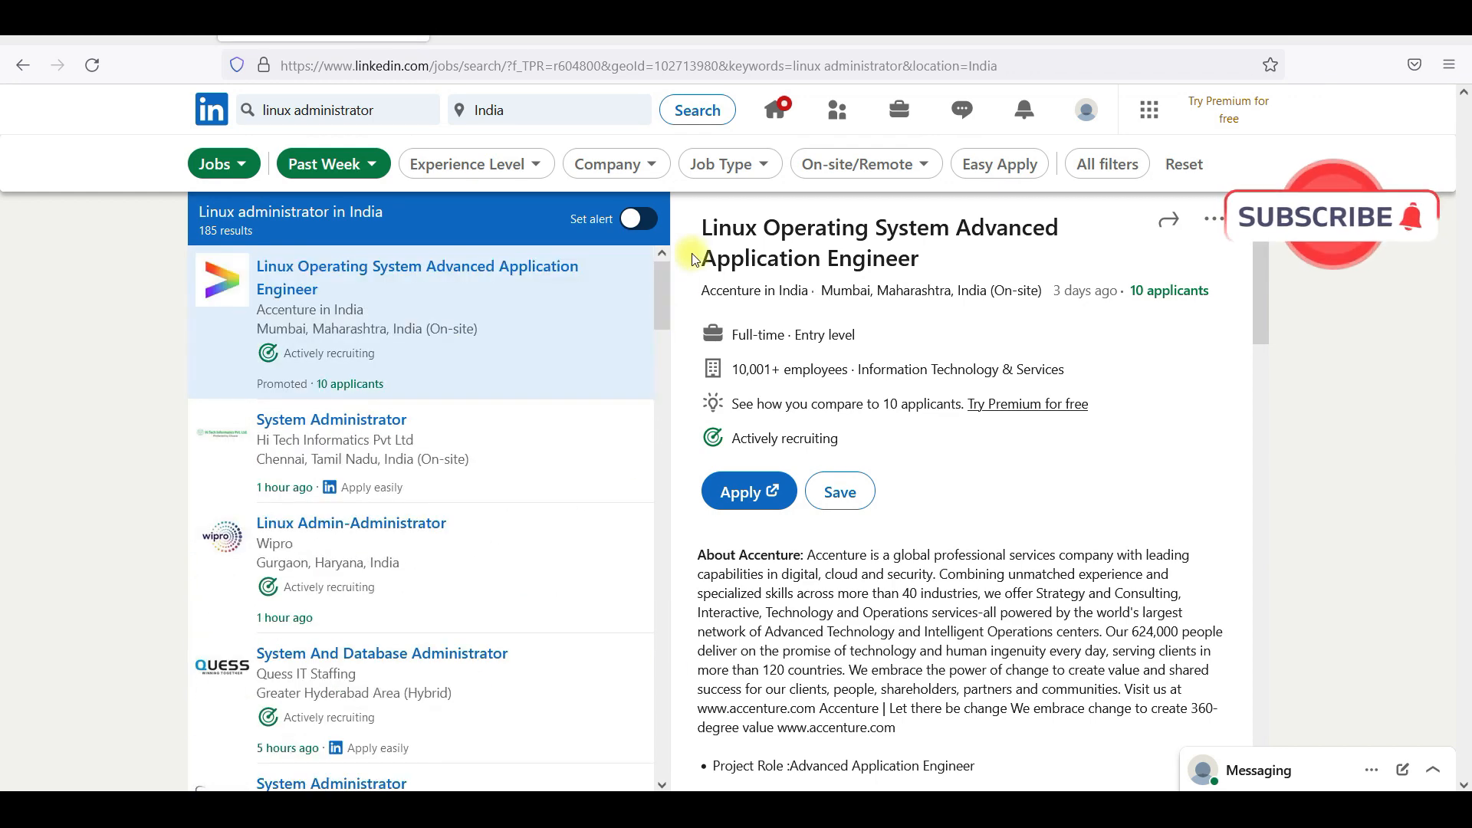
pyautogui.moveTo(401, 557)
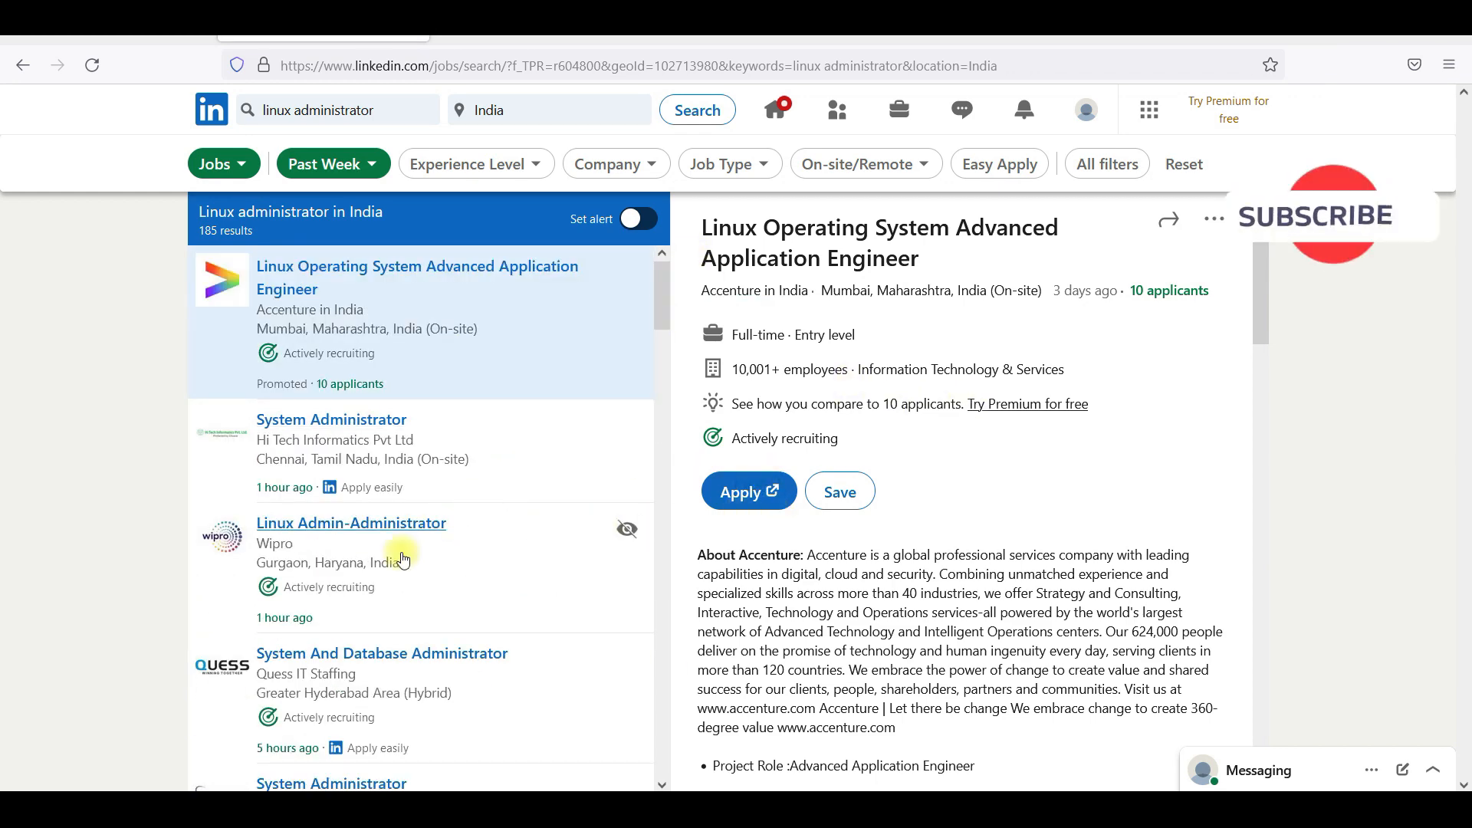
# - Open Wipro's Linux Admin-Administrator posting and scroll through its description
pyautogui.click(352, 523)
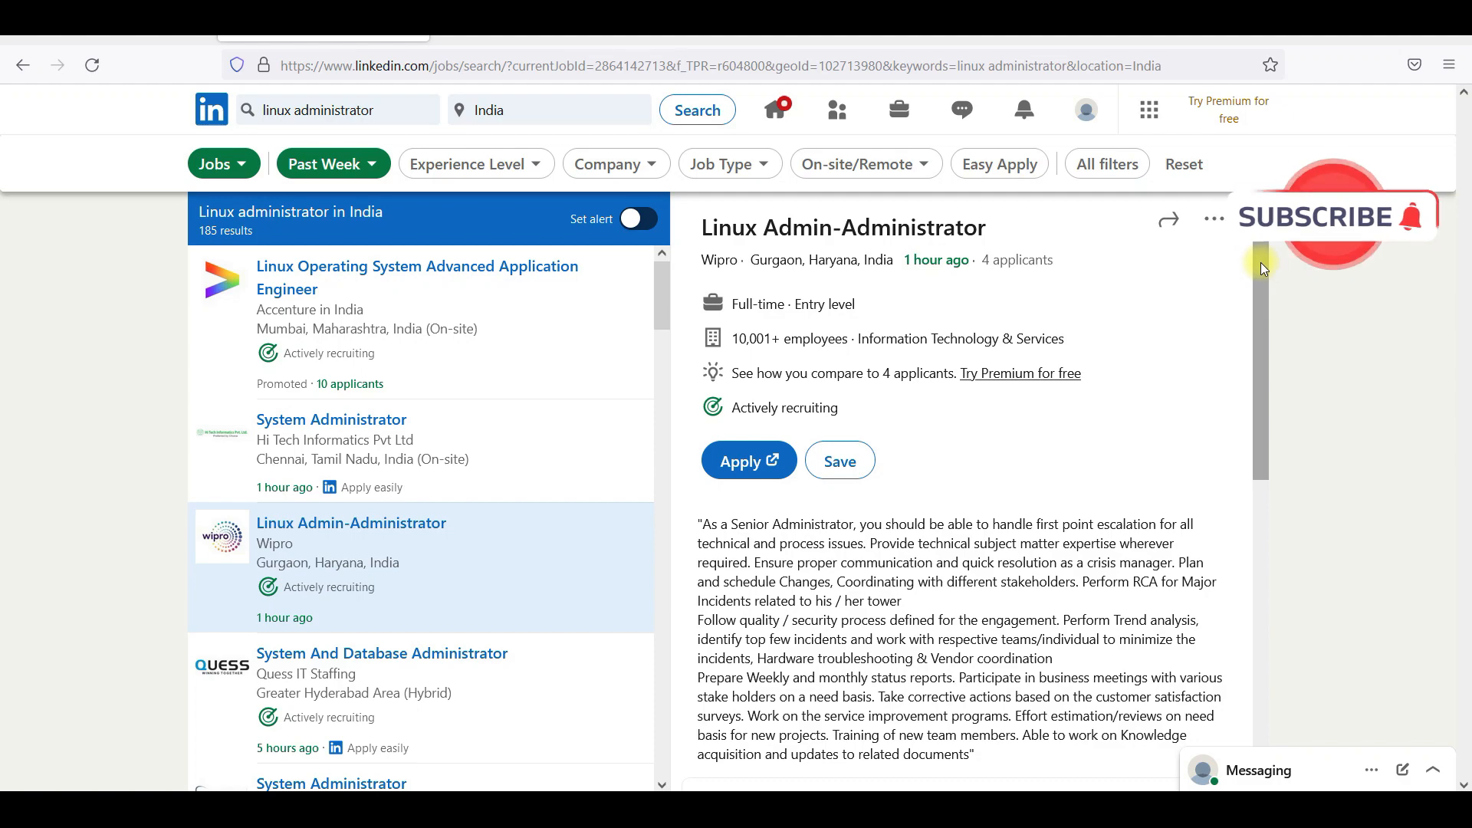
pyautogui.scroll(-3)
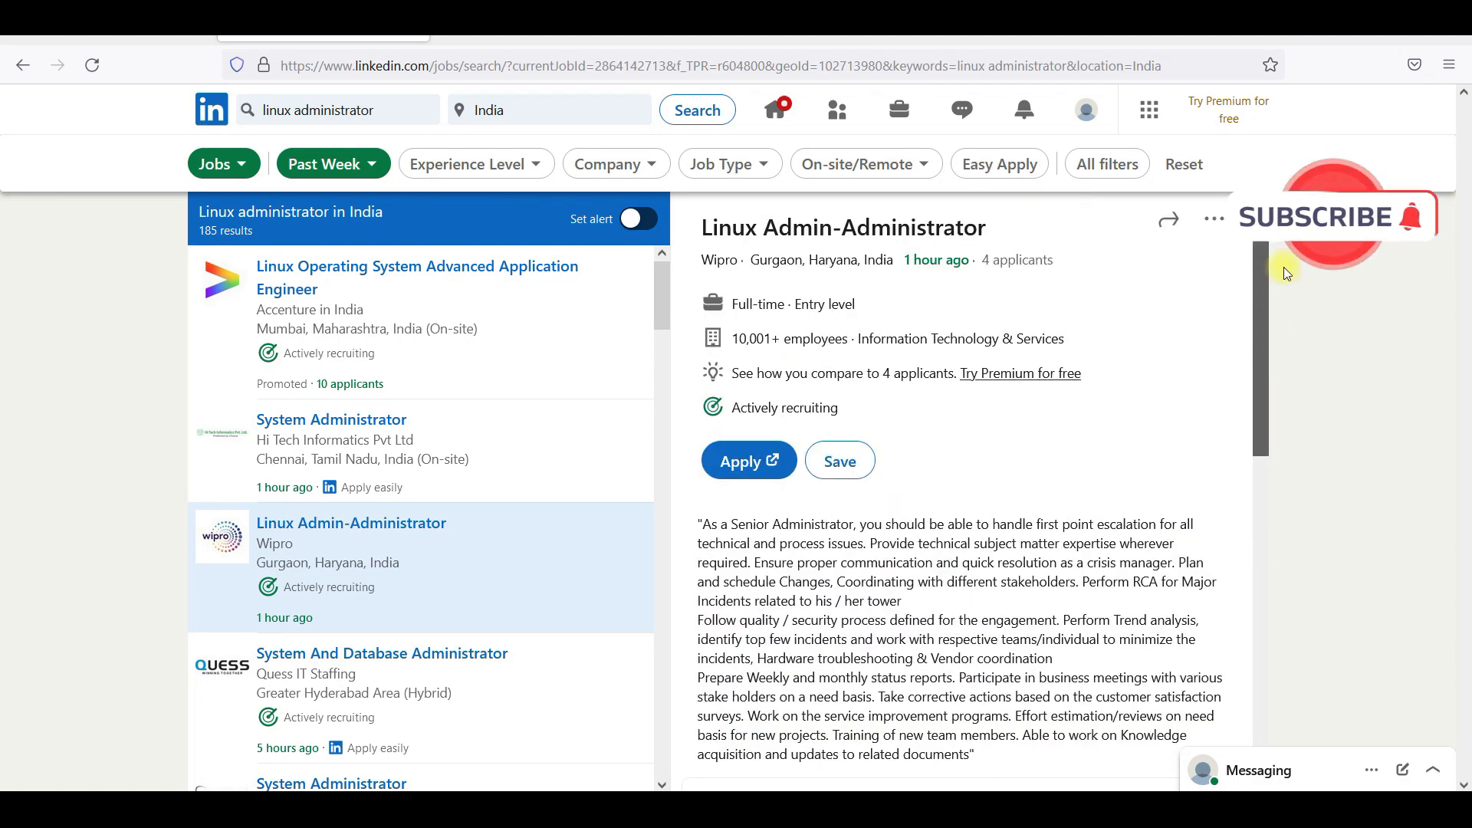
pyautogui.scroll(-3)
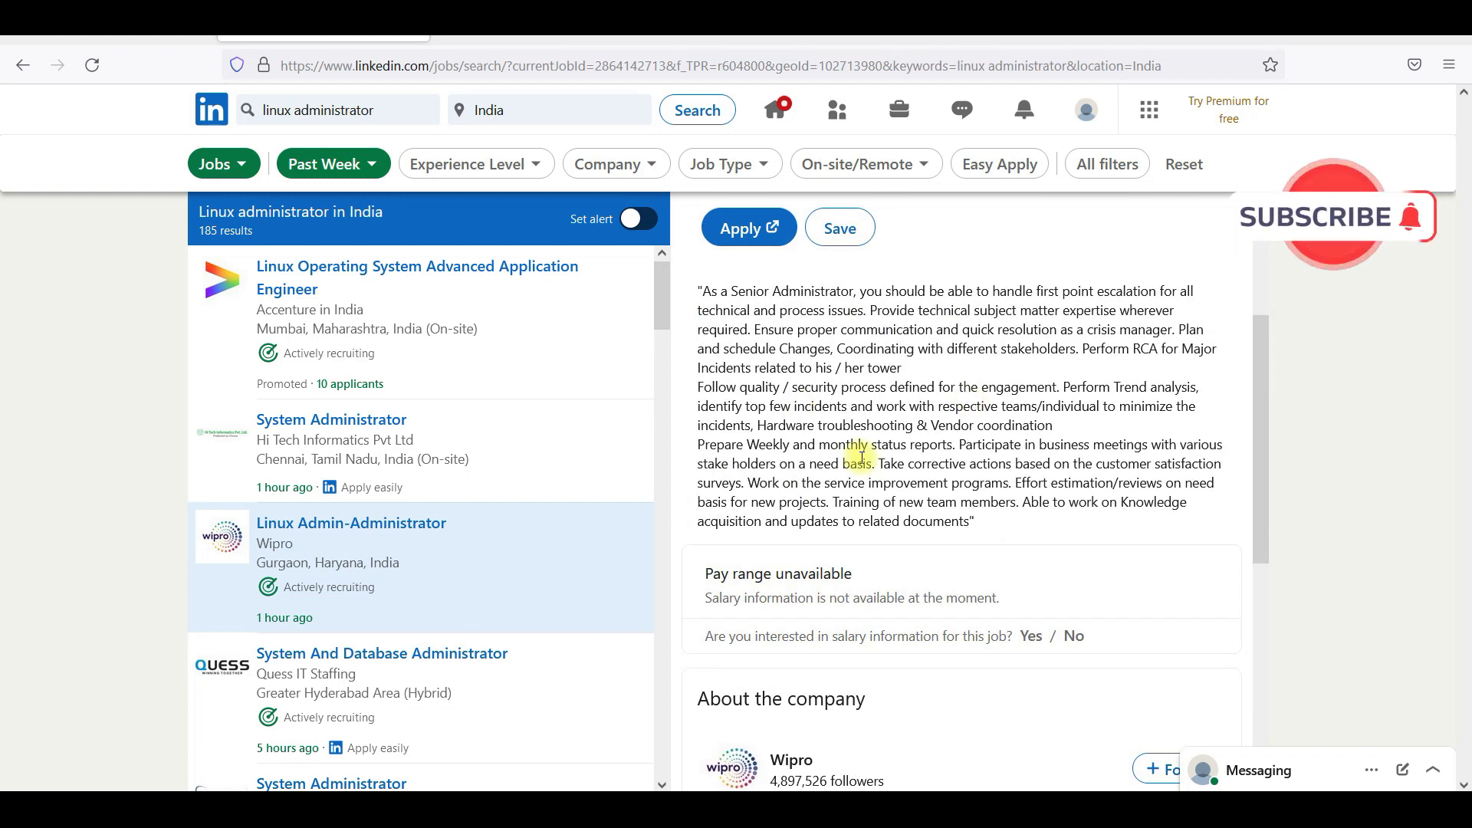
pyautogui.moveTo(778, 348); pyautogui.dragTo(866, 367)
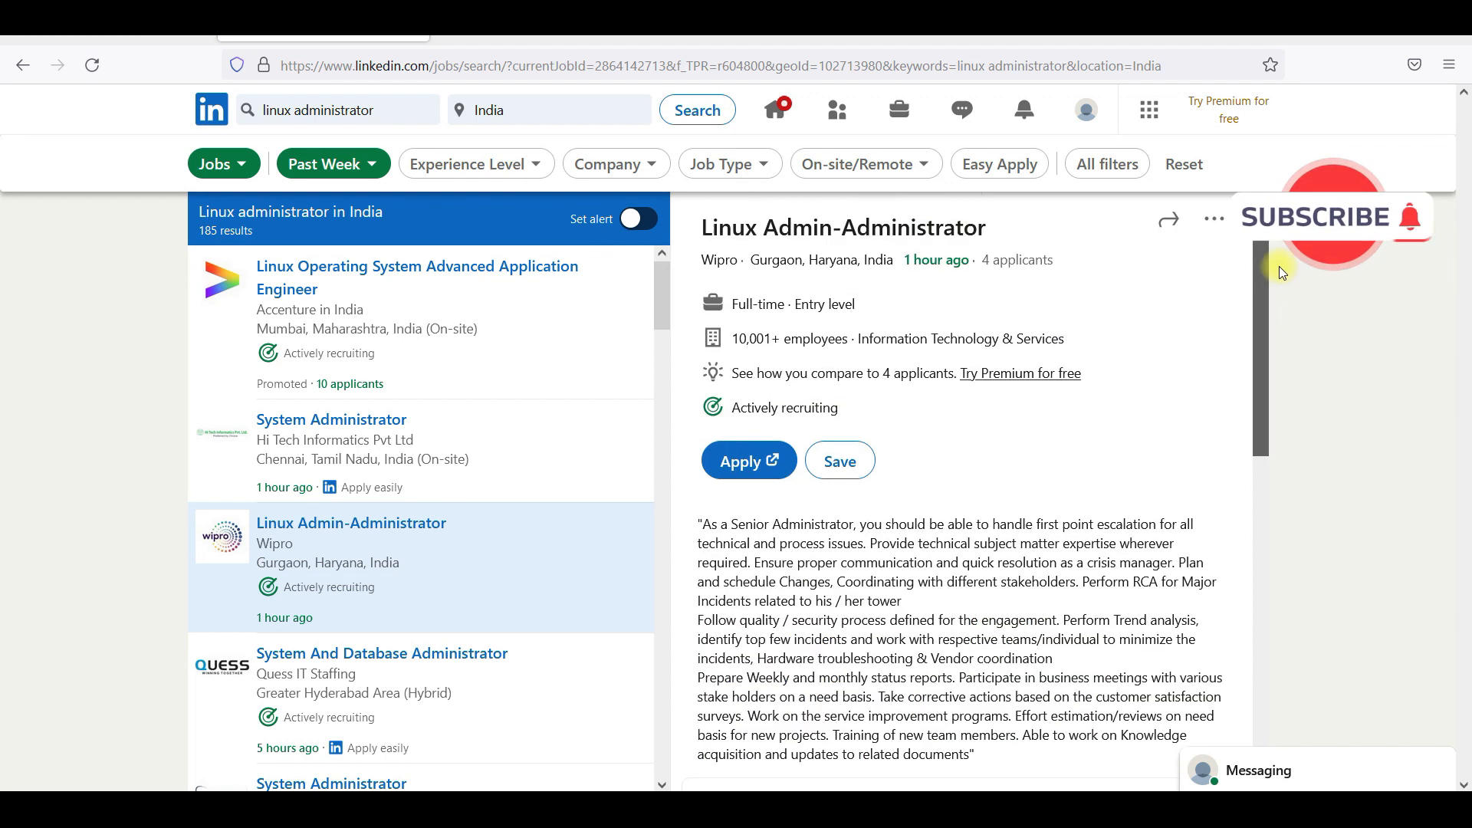
pyautogui.scroll(-3)
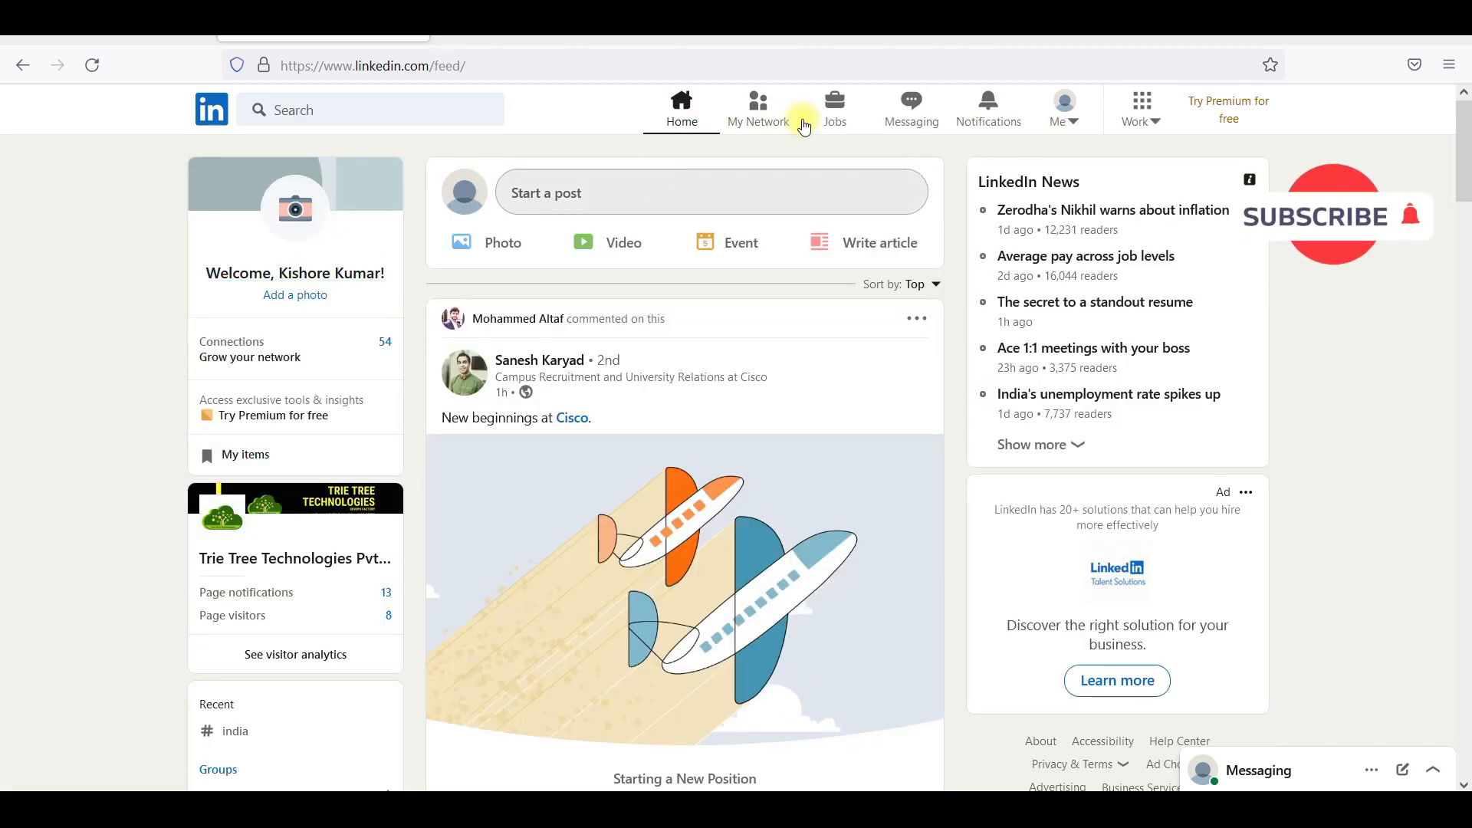
# - Go to the Jobs home page with recent searches and recommended jobs
pyautogui.click(834, 108)
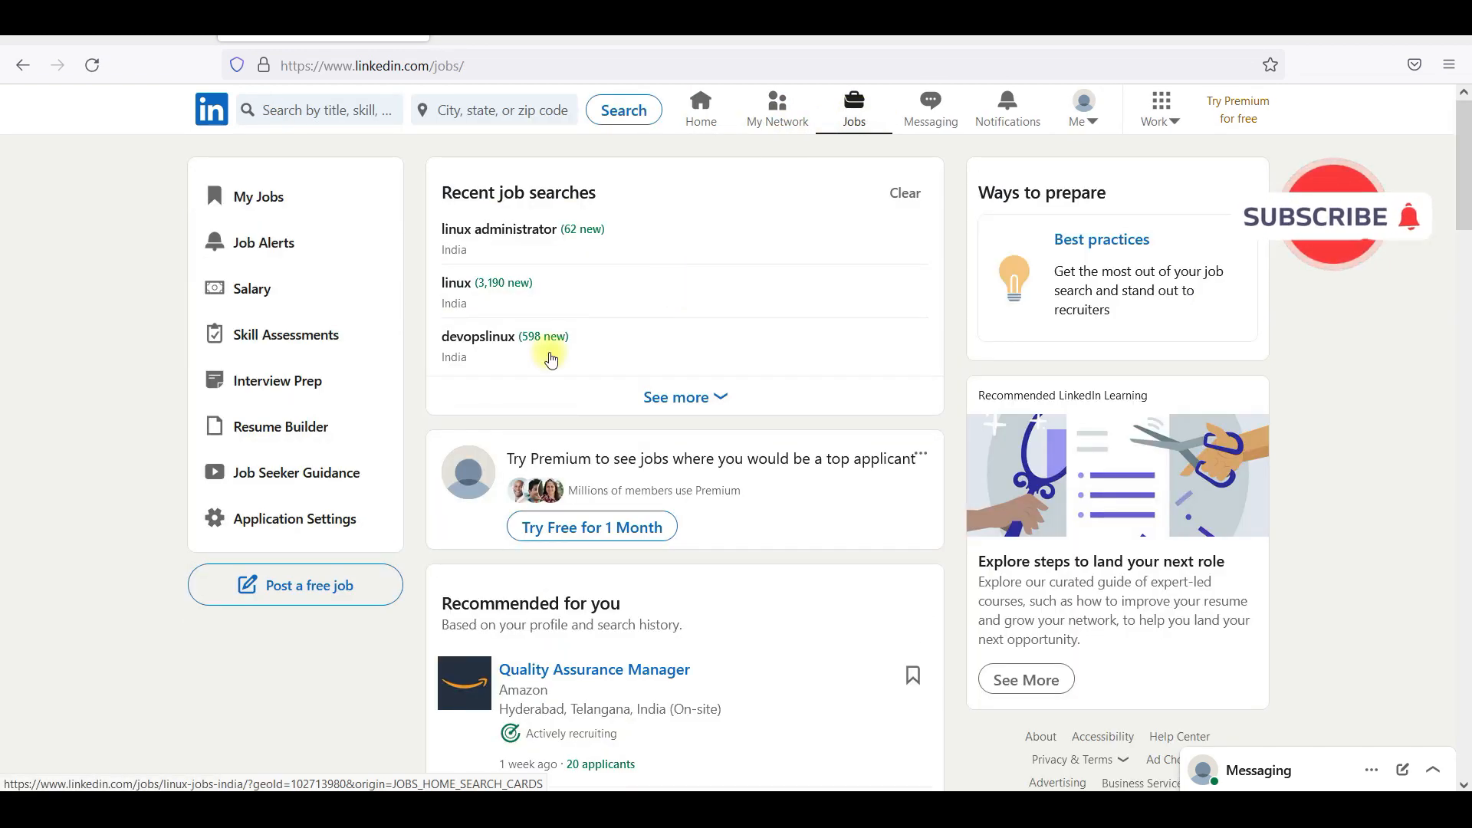
pyautogui.moveTo(31, 413)
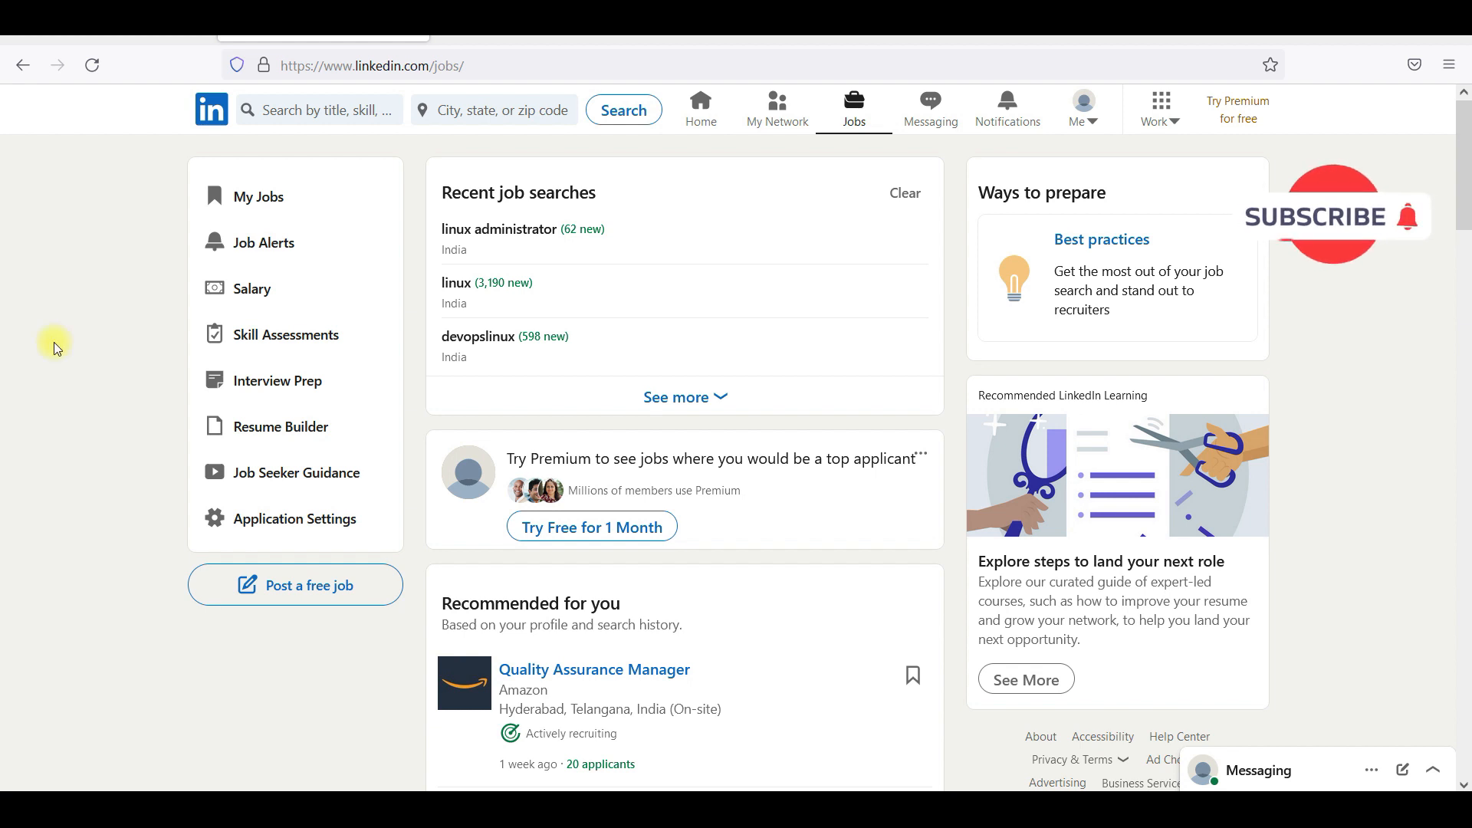
pyautogui.moveTo(120, 376)
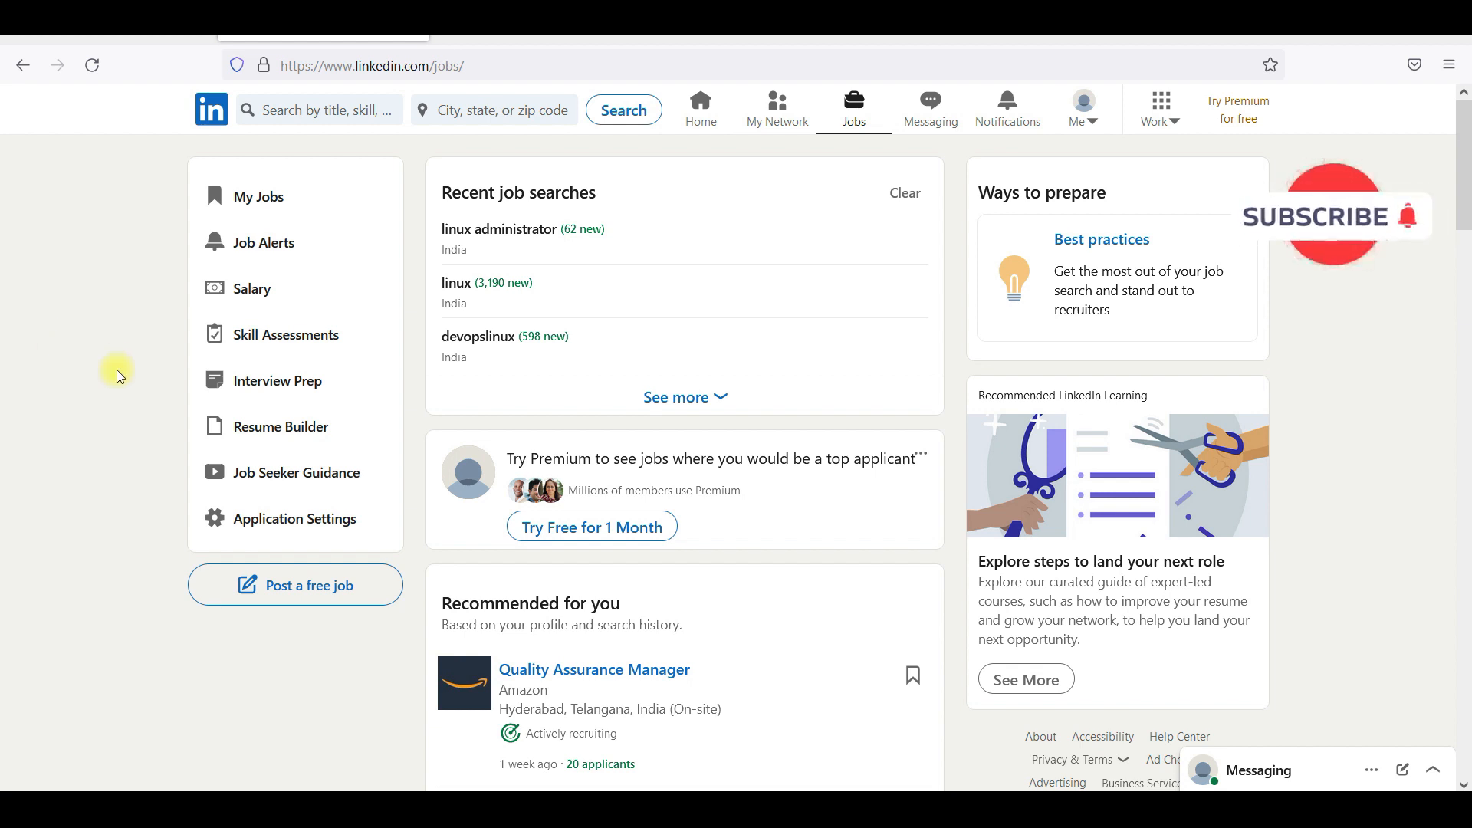